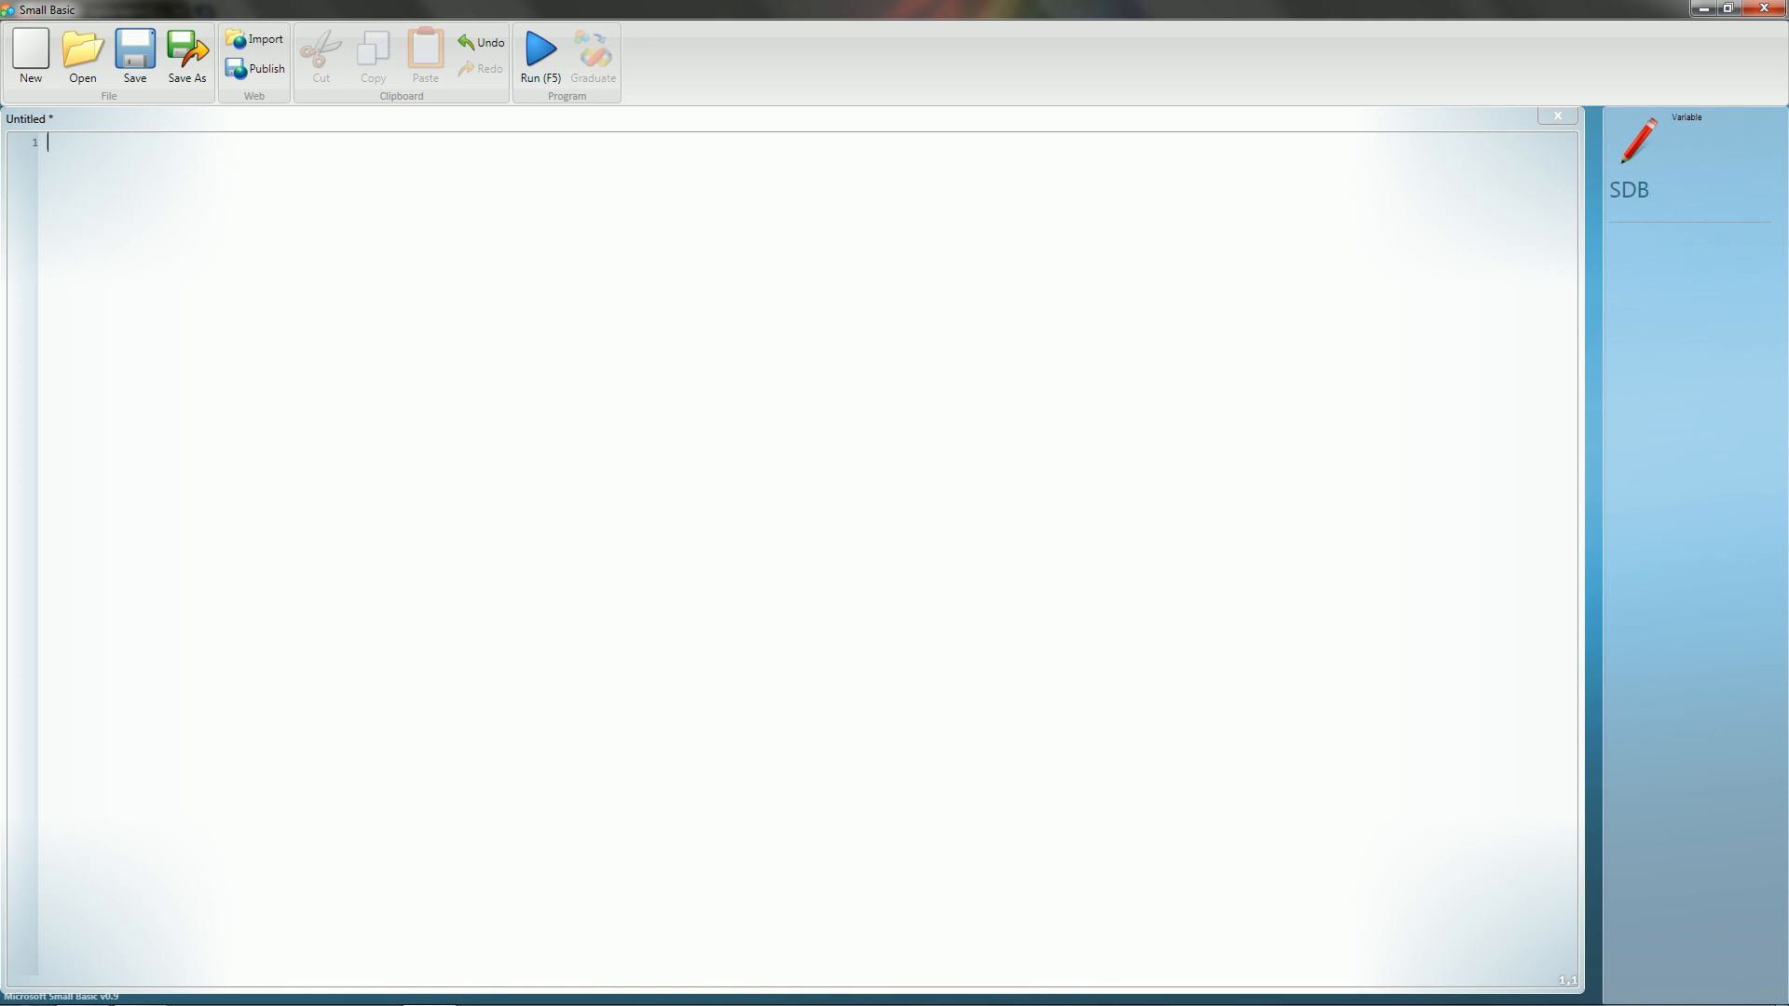
# Type '[] [] [] []' with index labels 0 1 2 3 above and two blank lines below.
pyautogui.write('[] [] [] []')
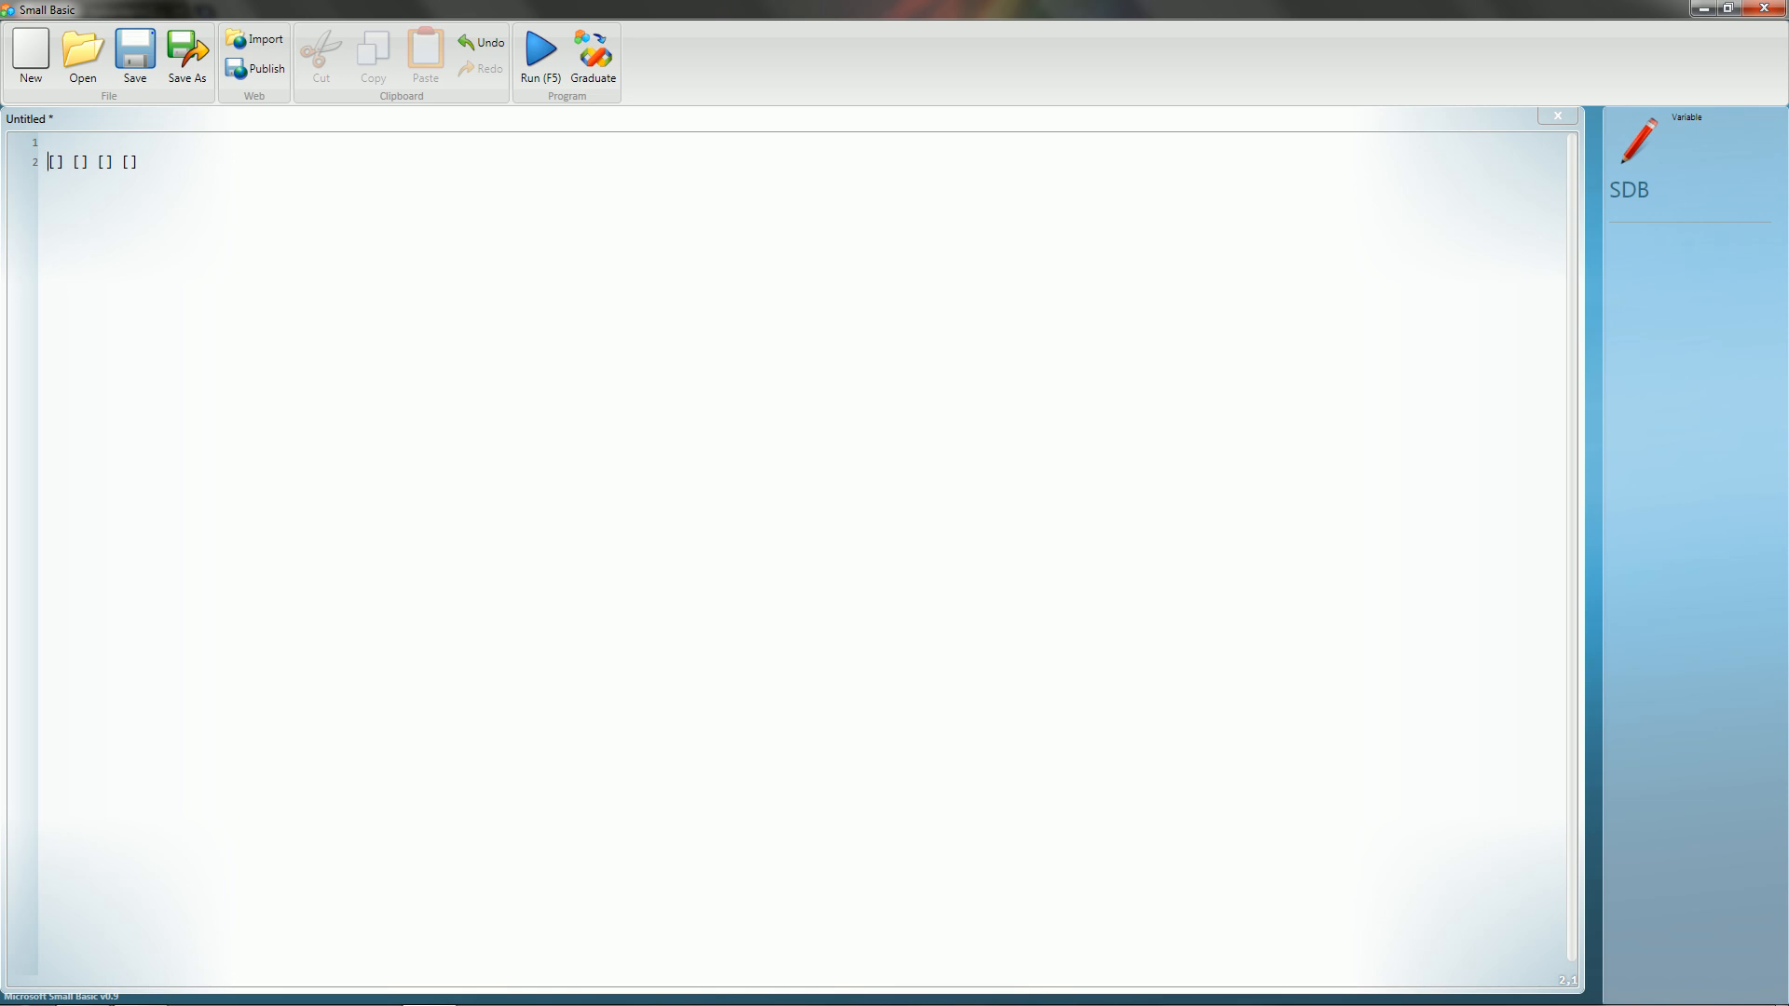
pyautogui.click(48, 141)
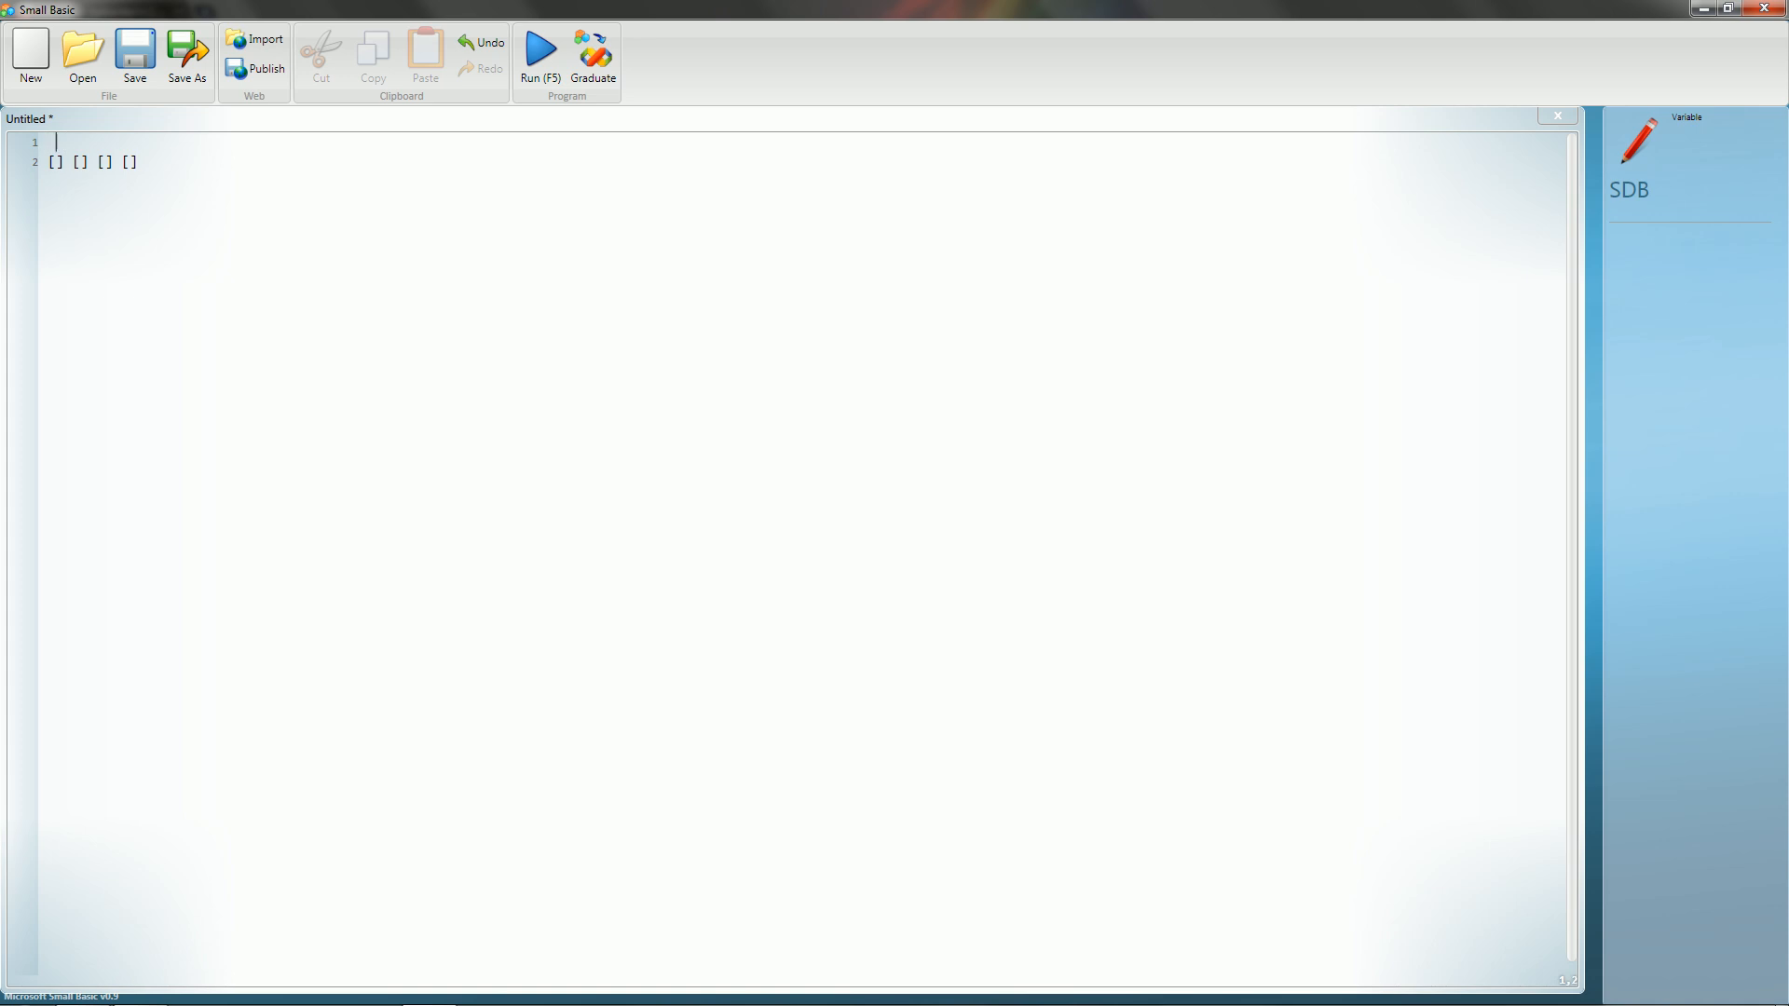
pyautogui.write('0')
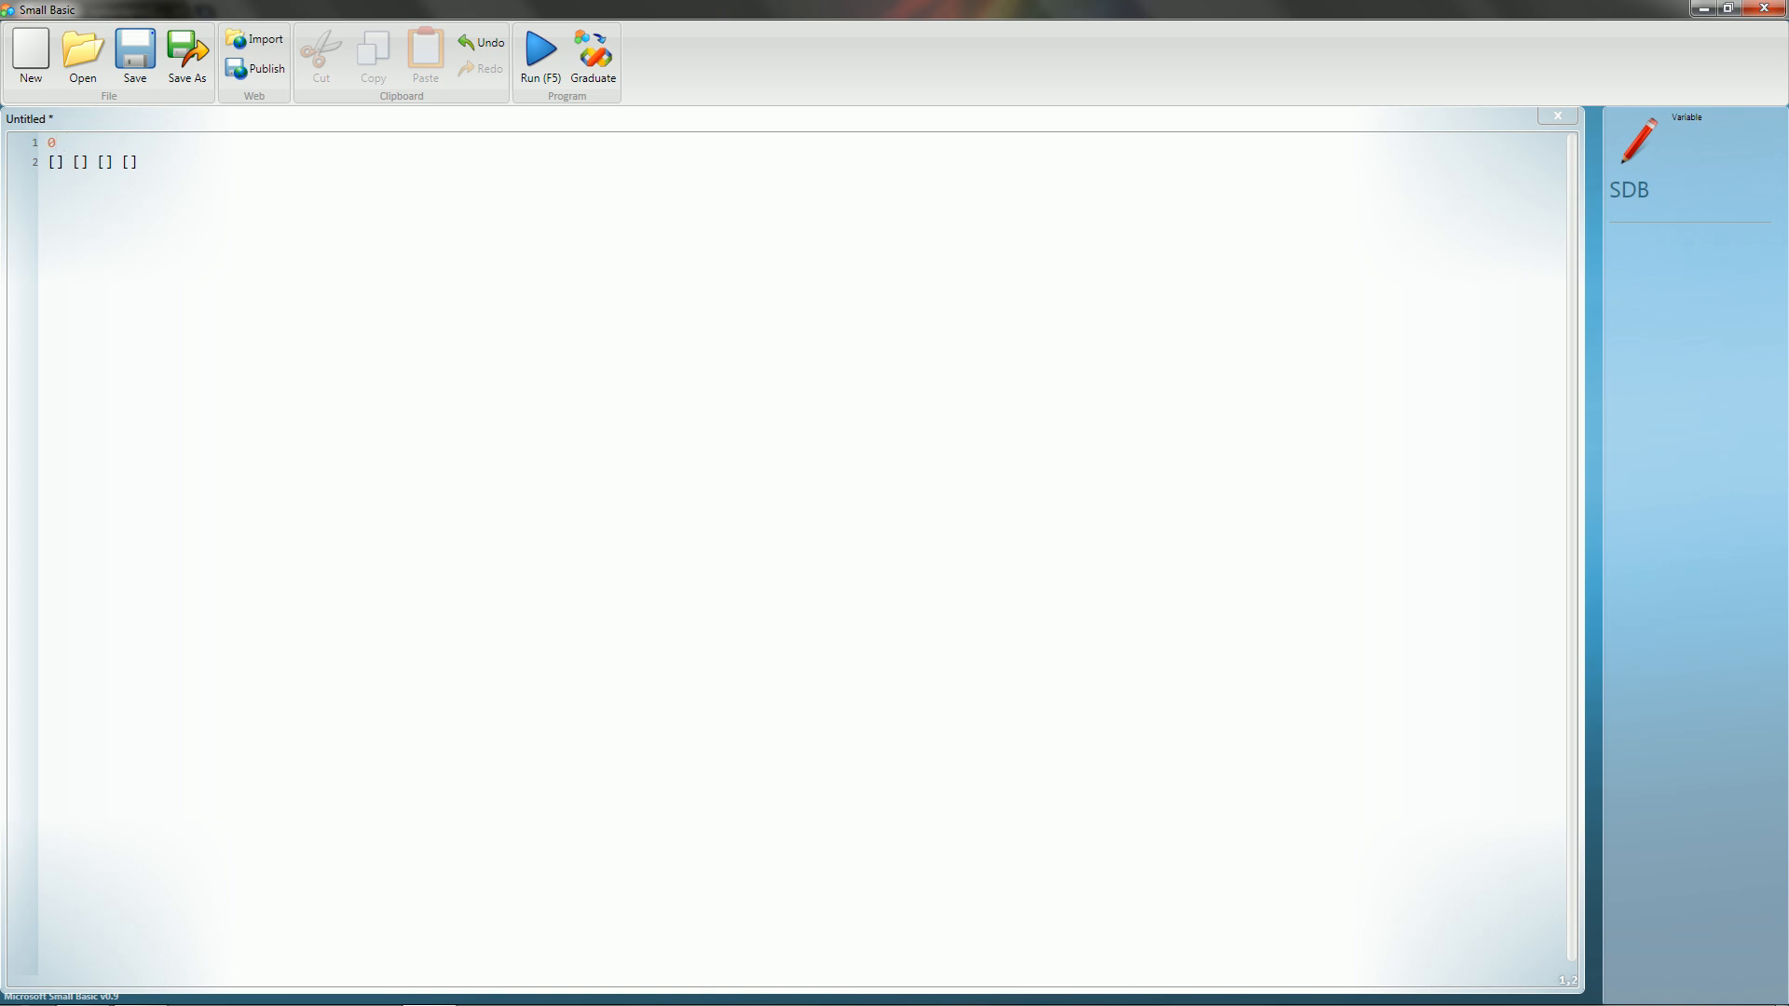
pyautogui.write('1')
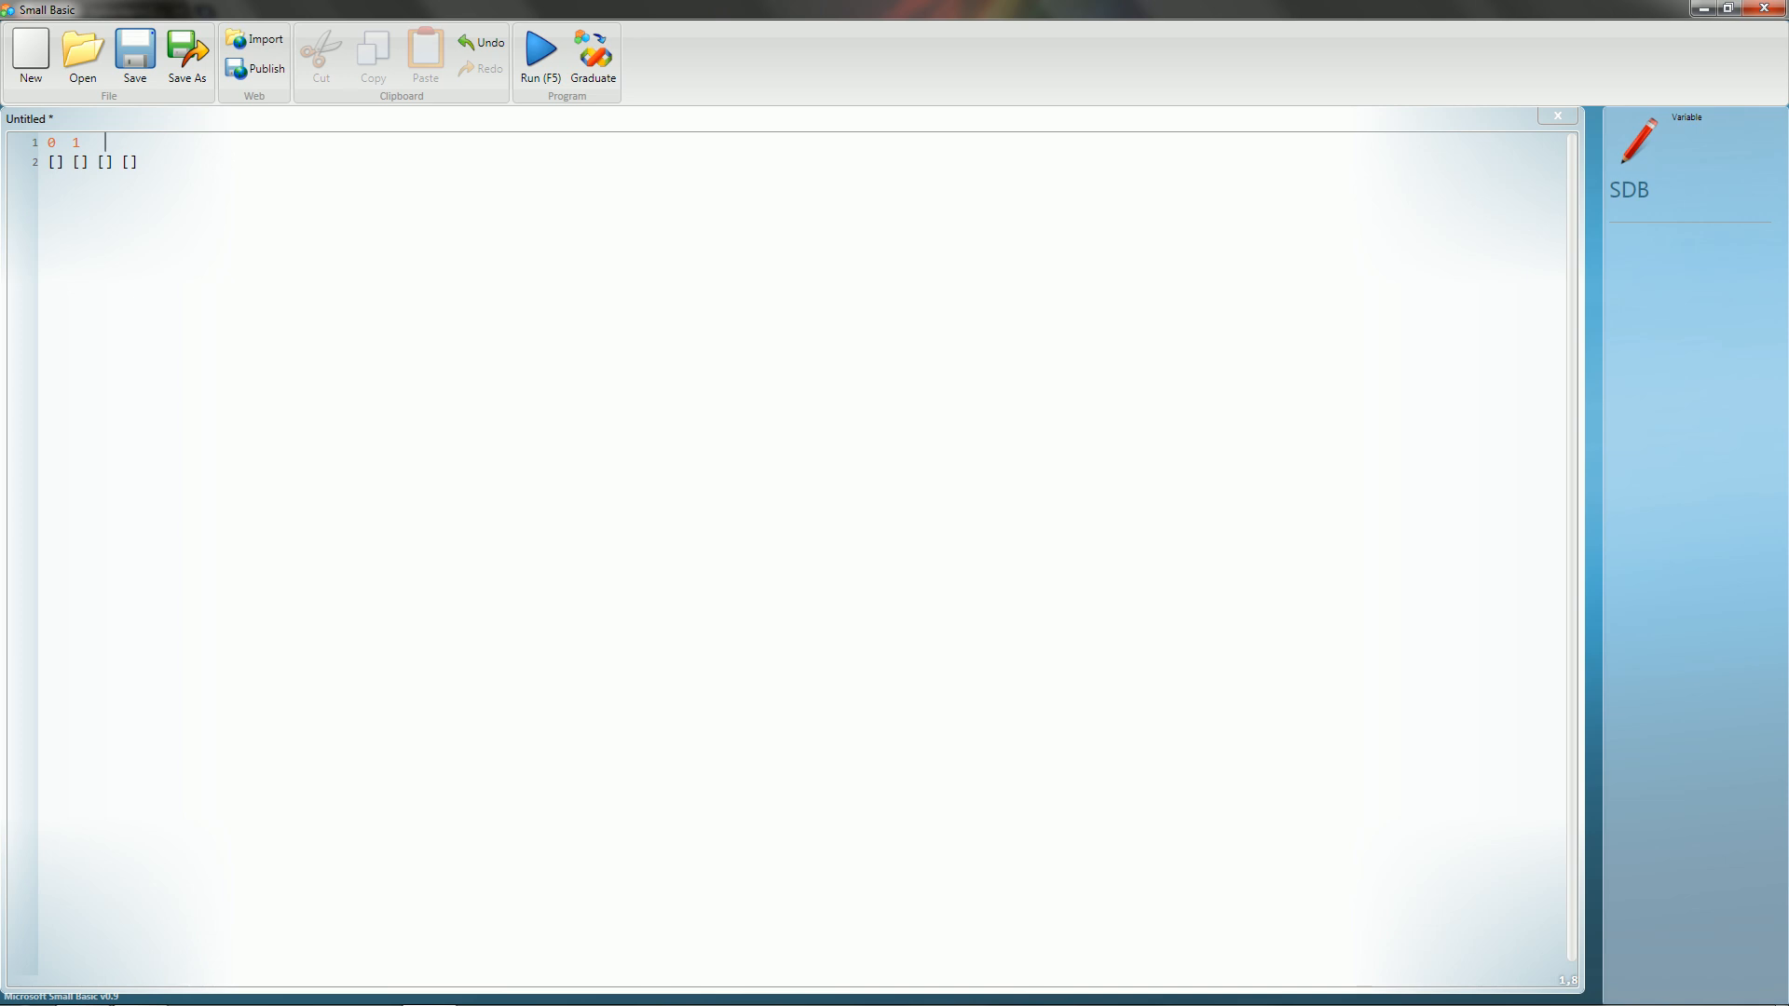
pyautogui.write('2')
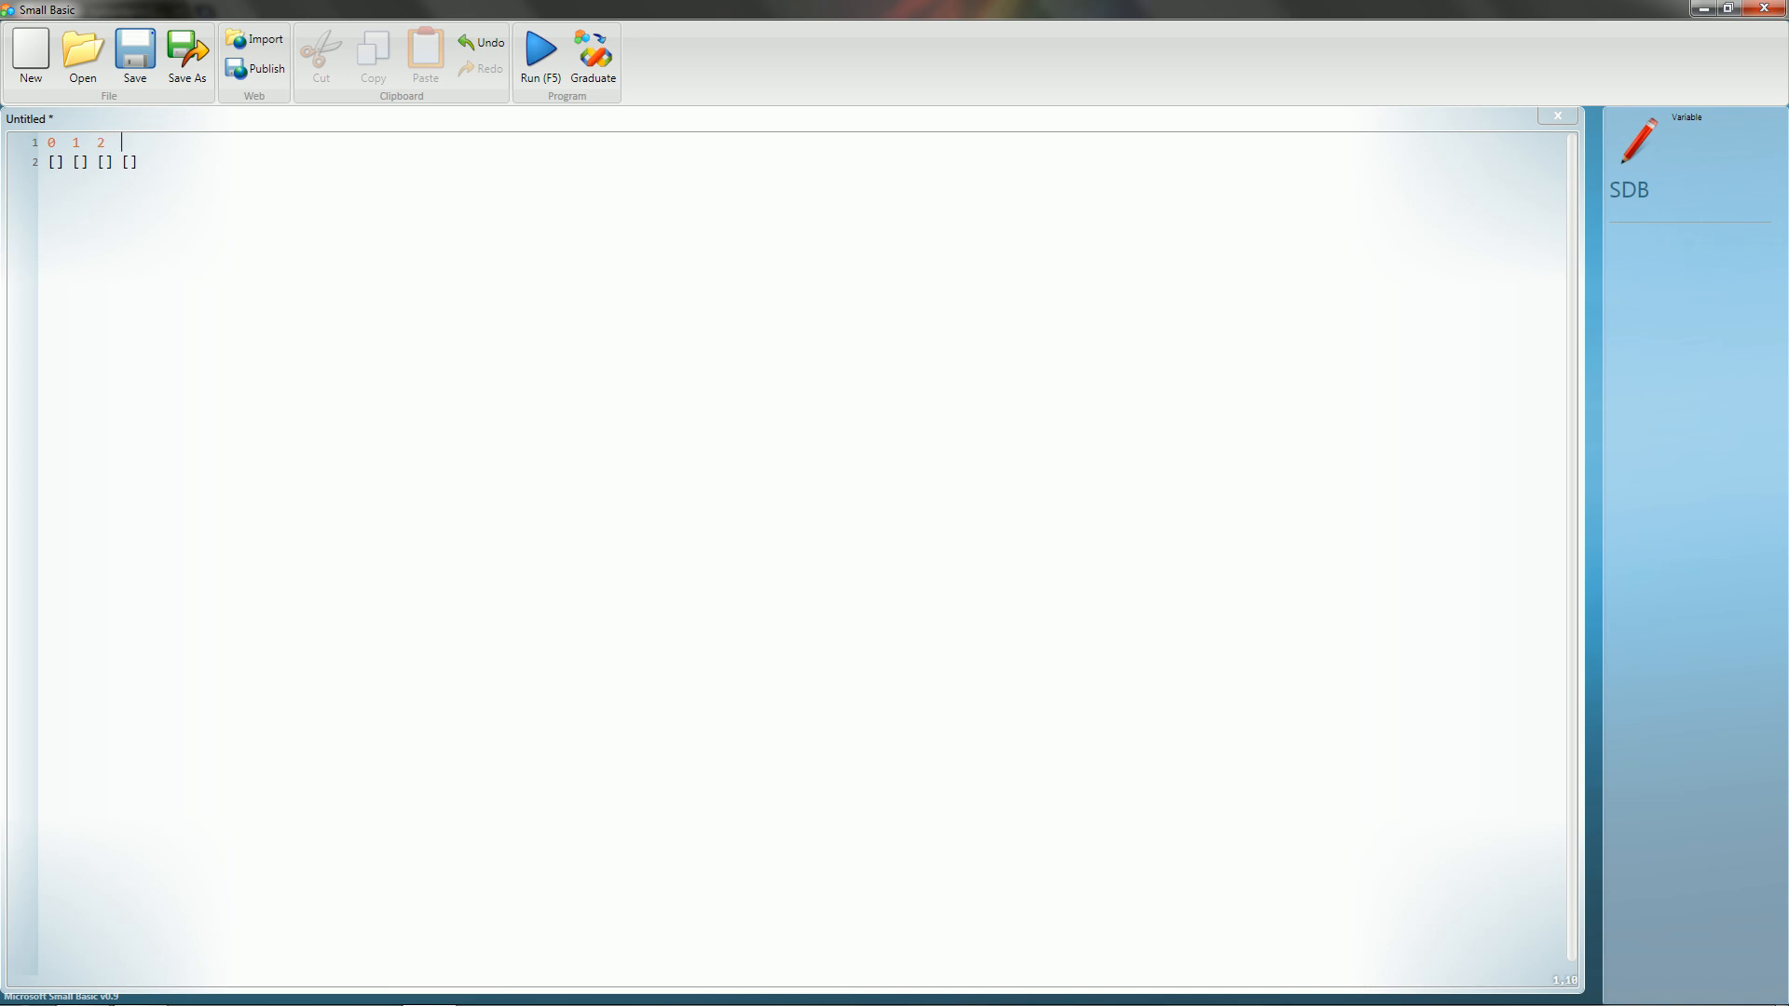
pyautogui.write('3')
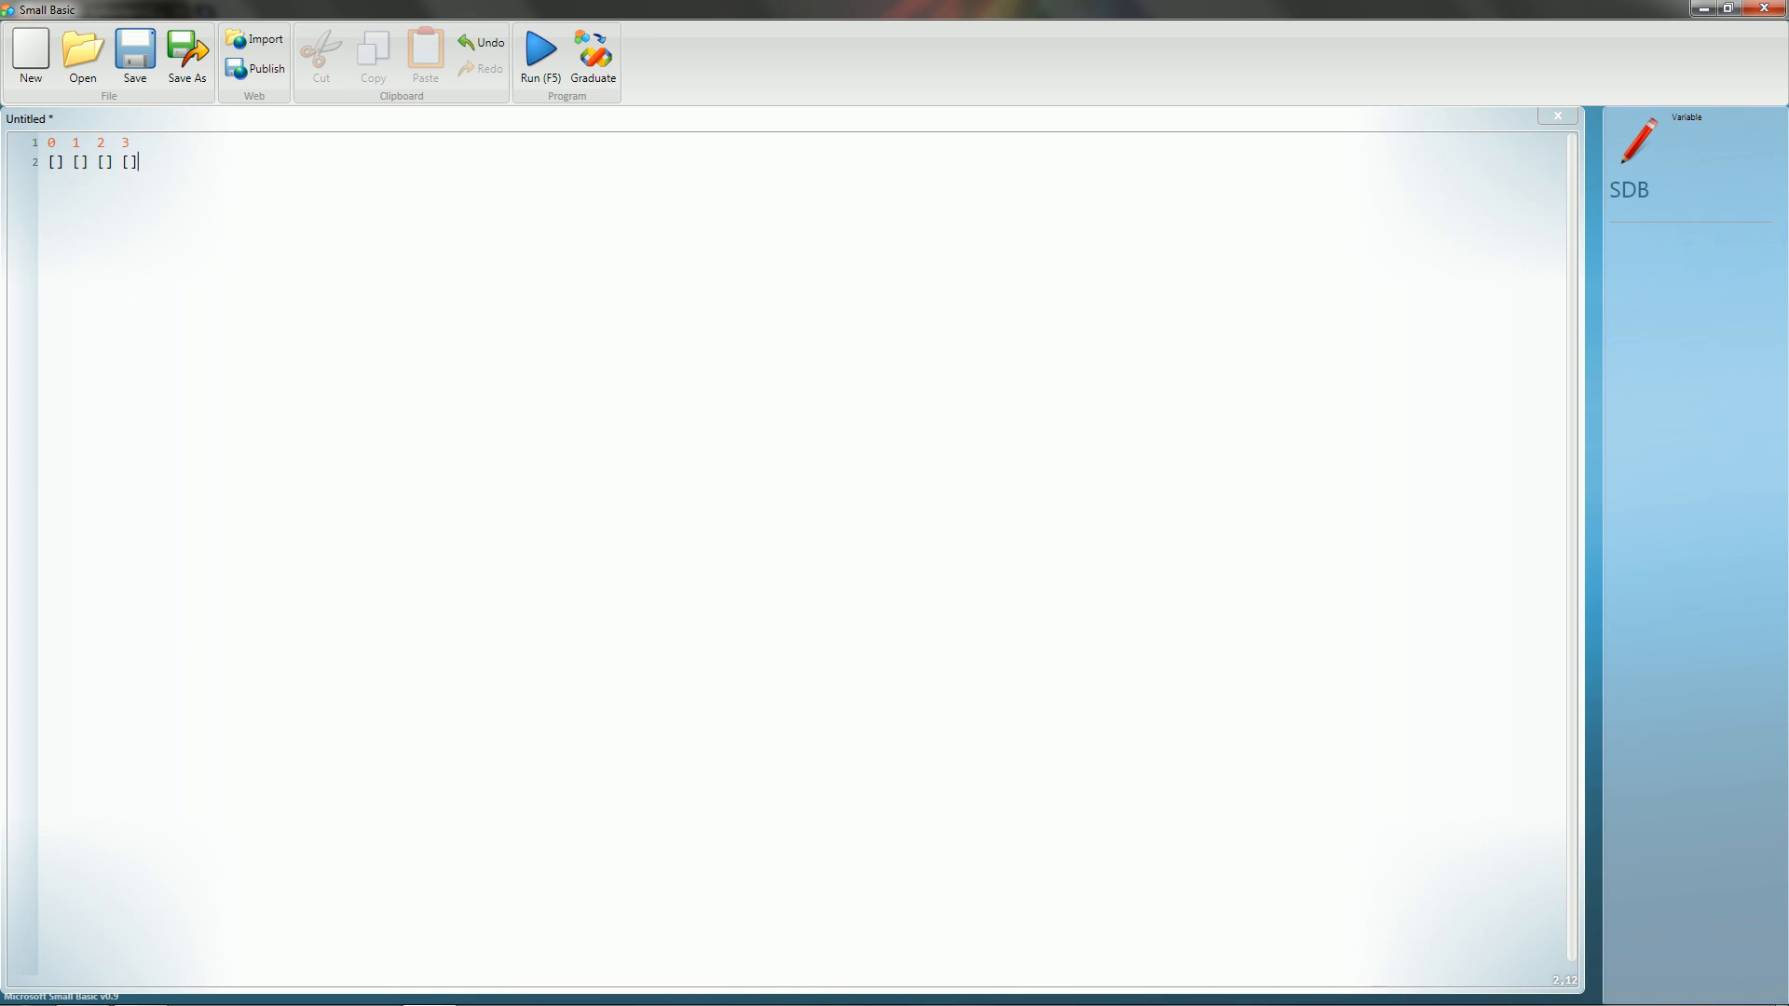
pyautogui.press('Return')
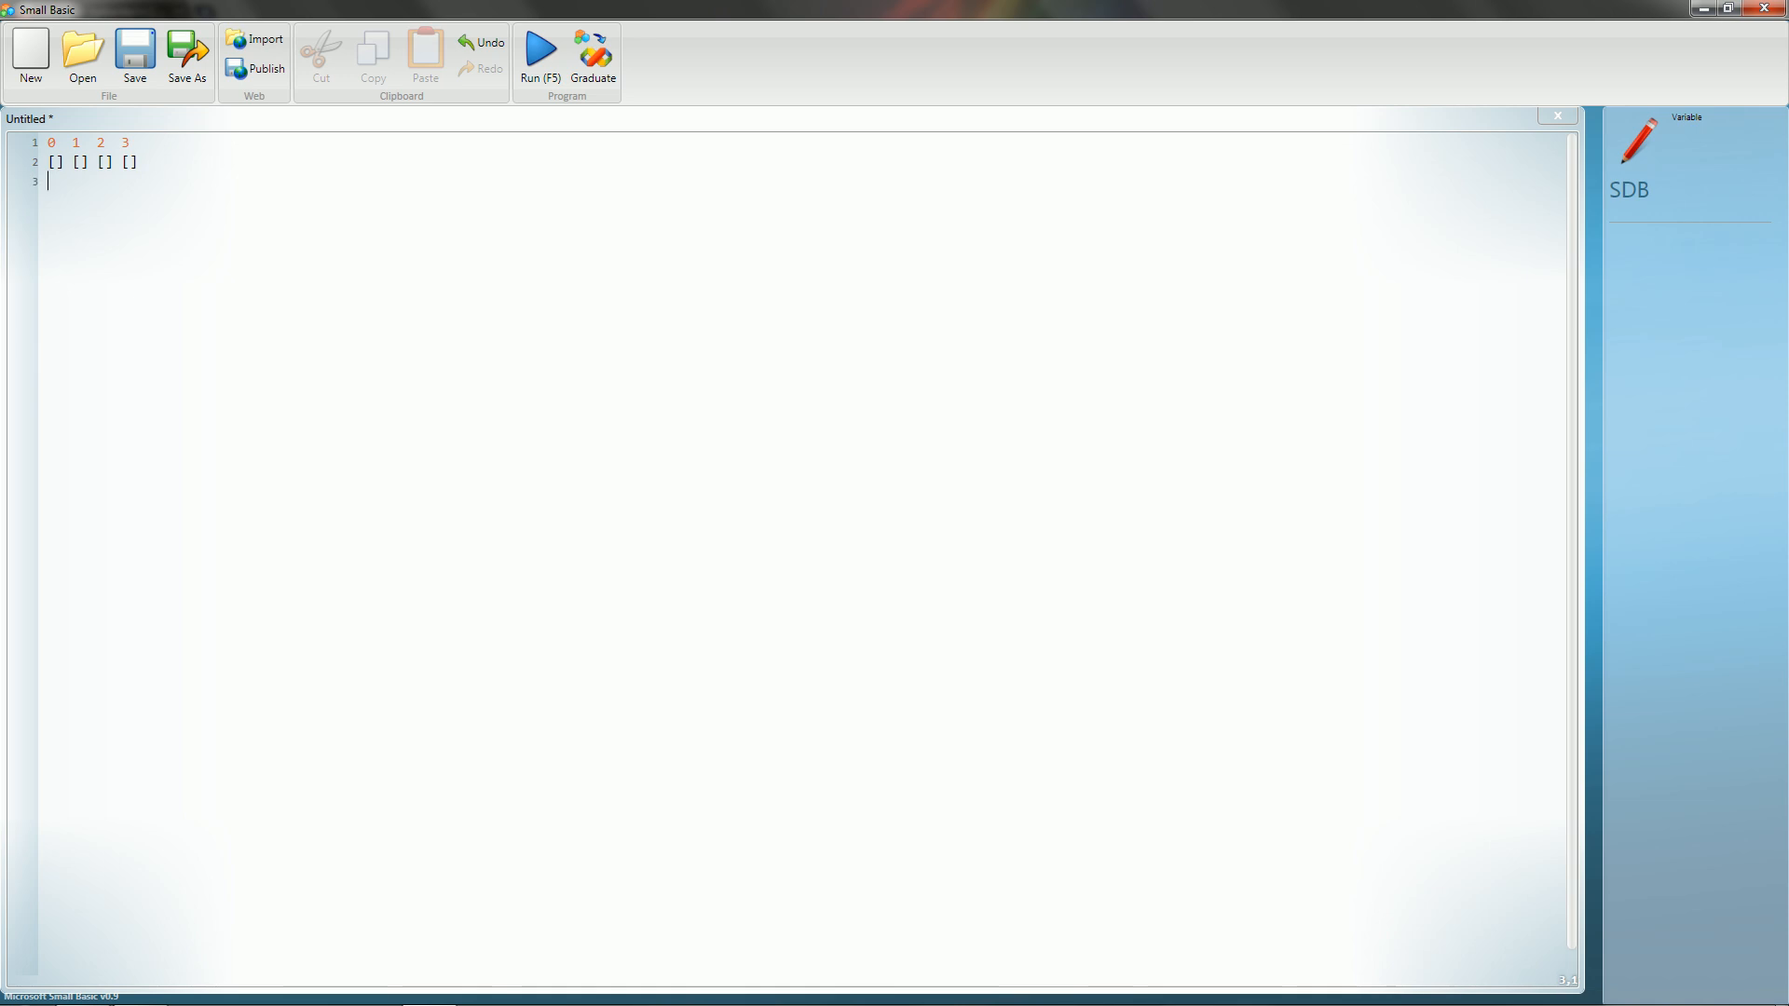
pyautogui.press('Return')
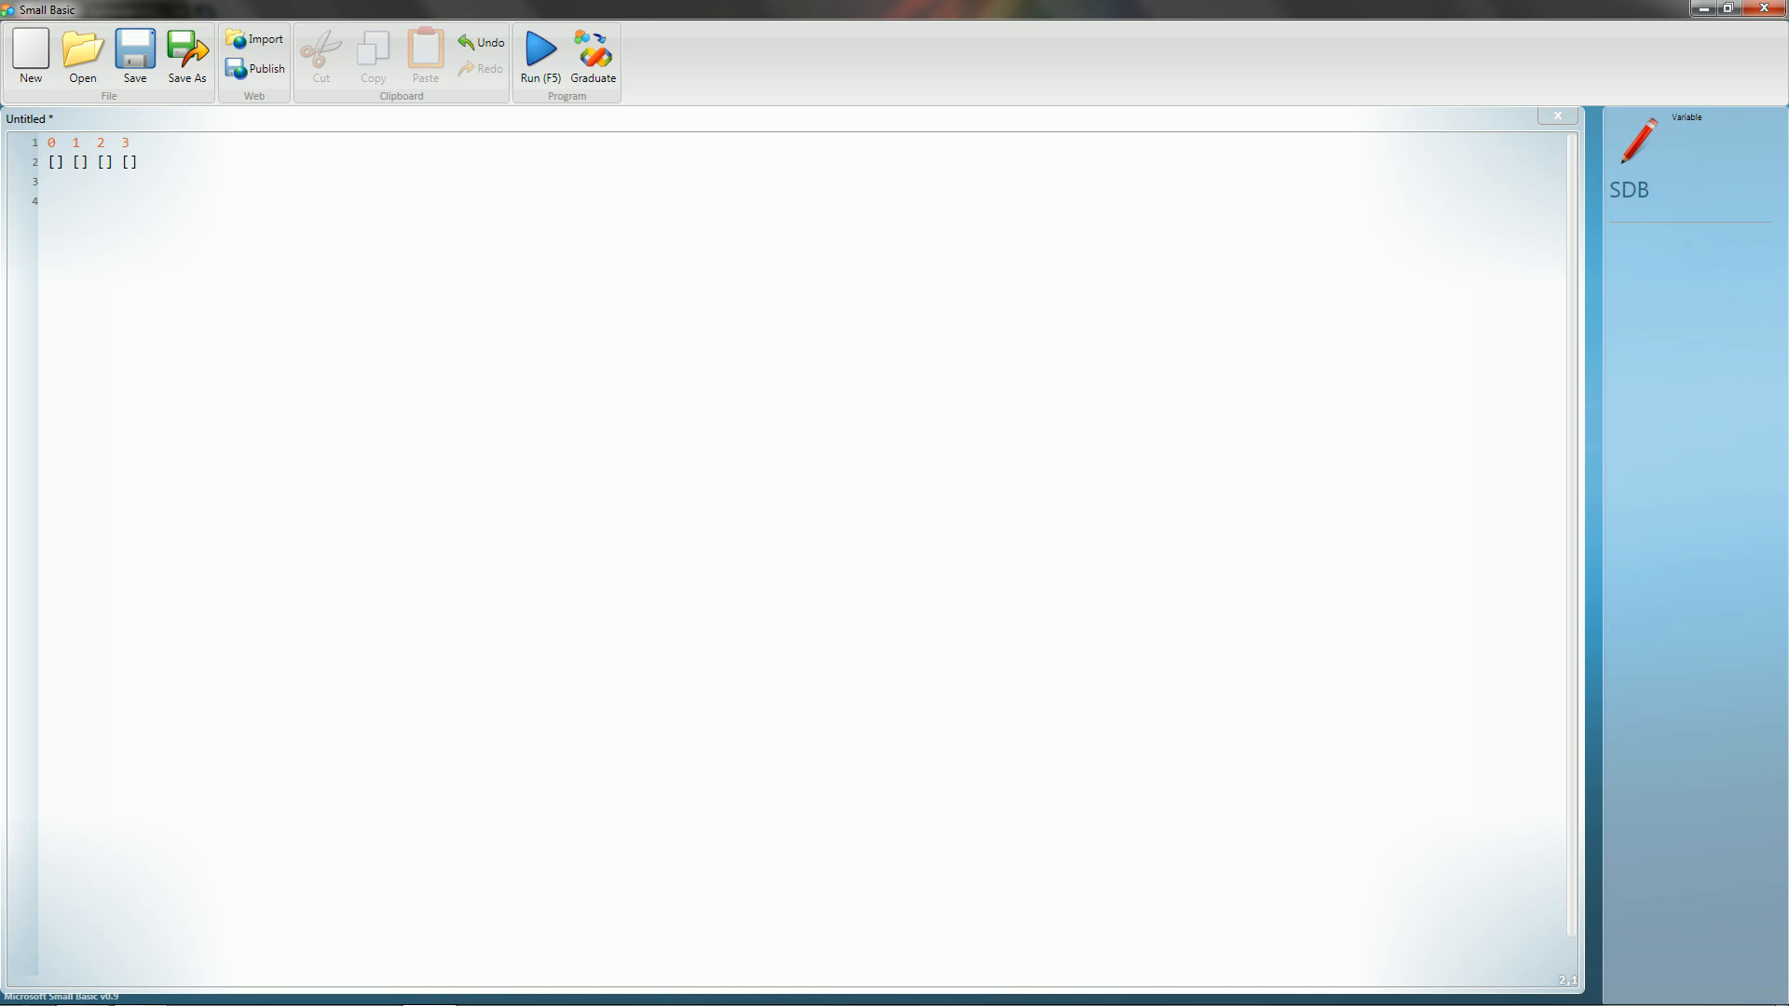
# Put 3, 2, 6 and 3 inside the brackets and respace the 0–3 labels above.
pyautogui.click(46, 162)
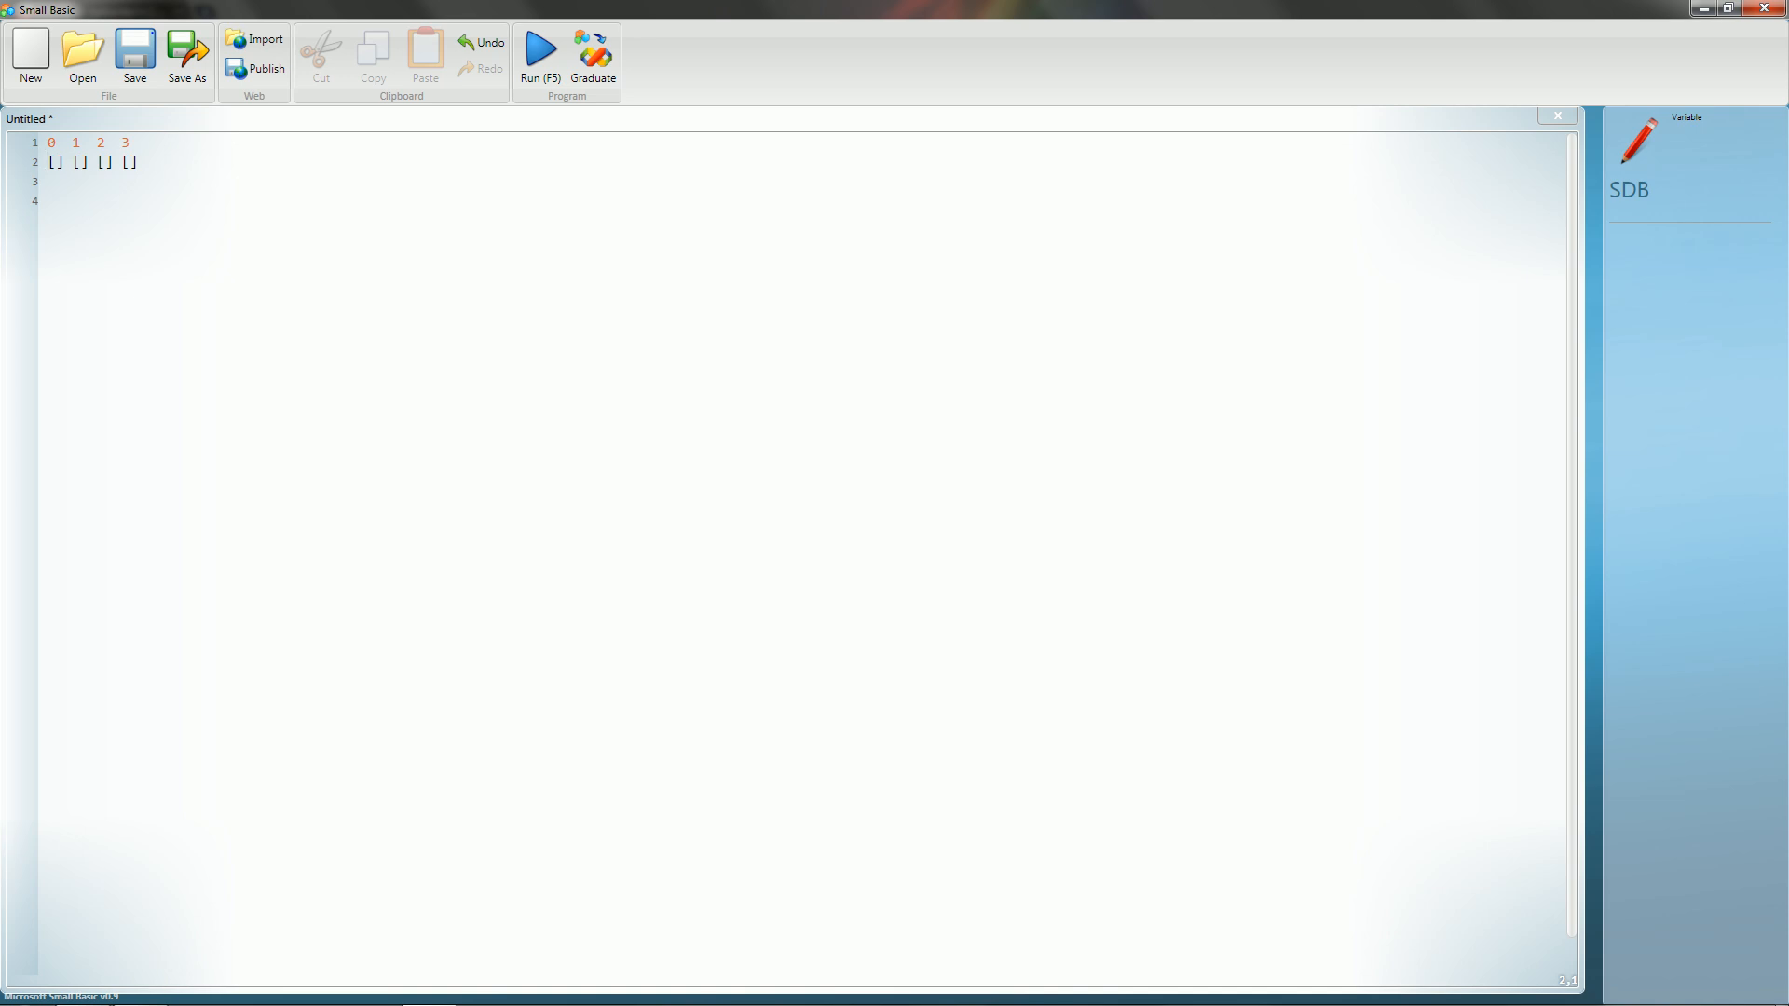
pyautogui.write('3')
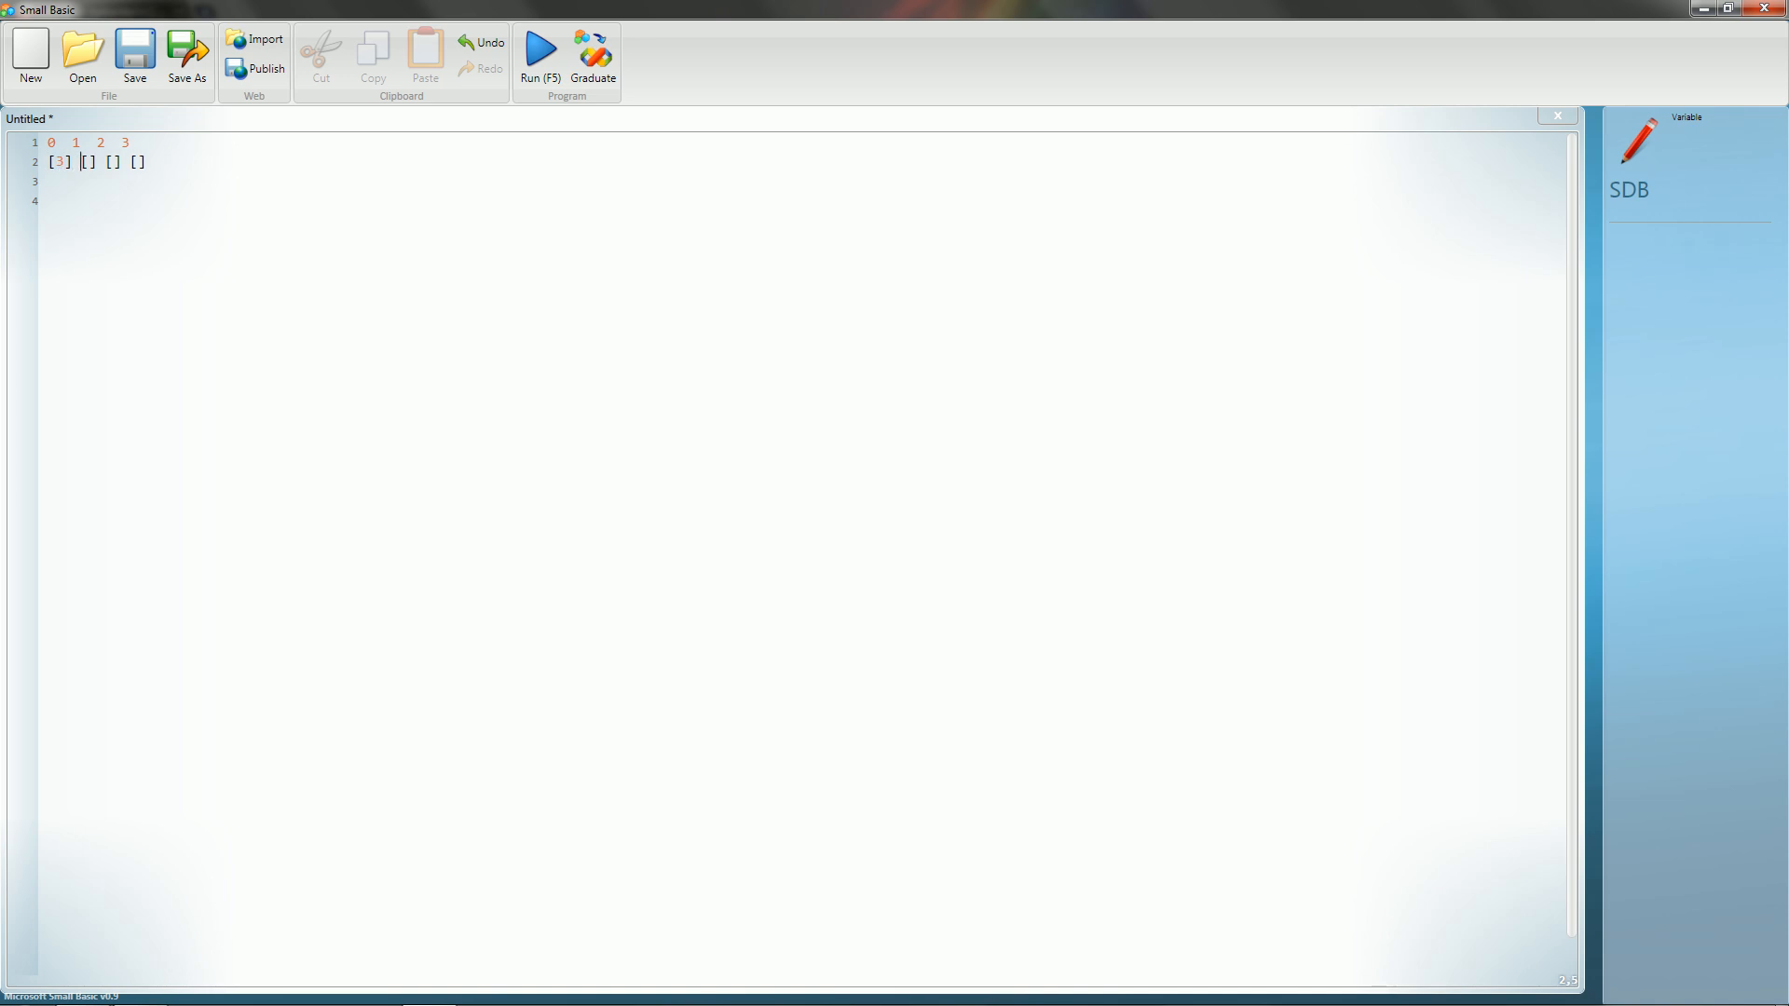
pyautogui.write('2] [6')
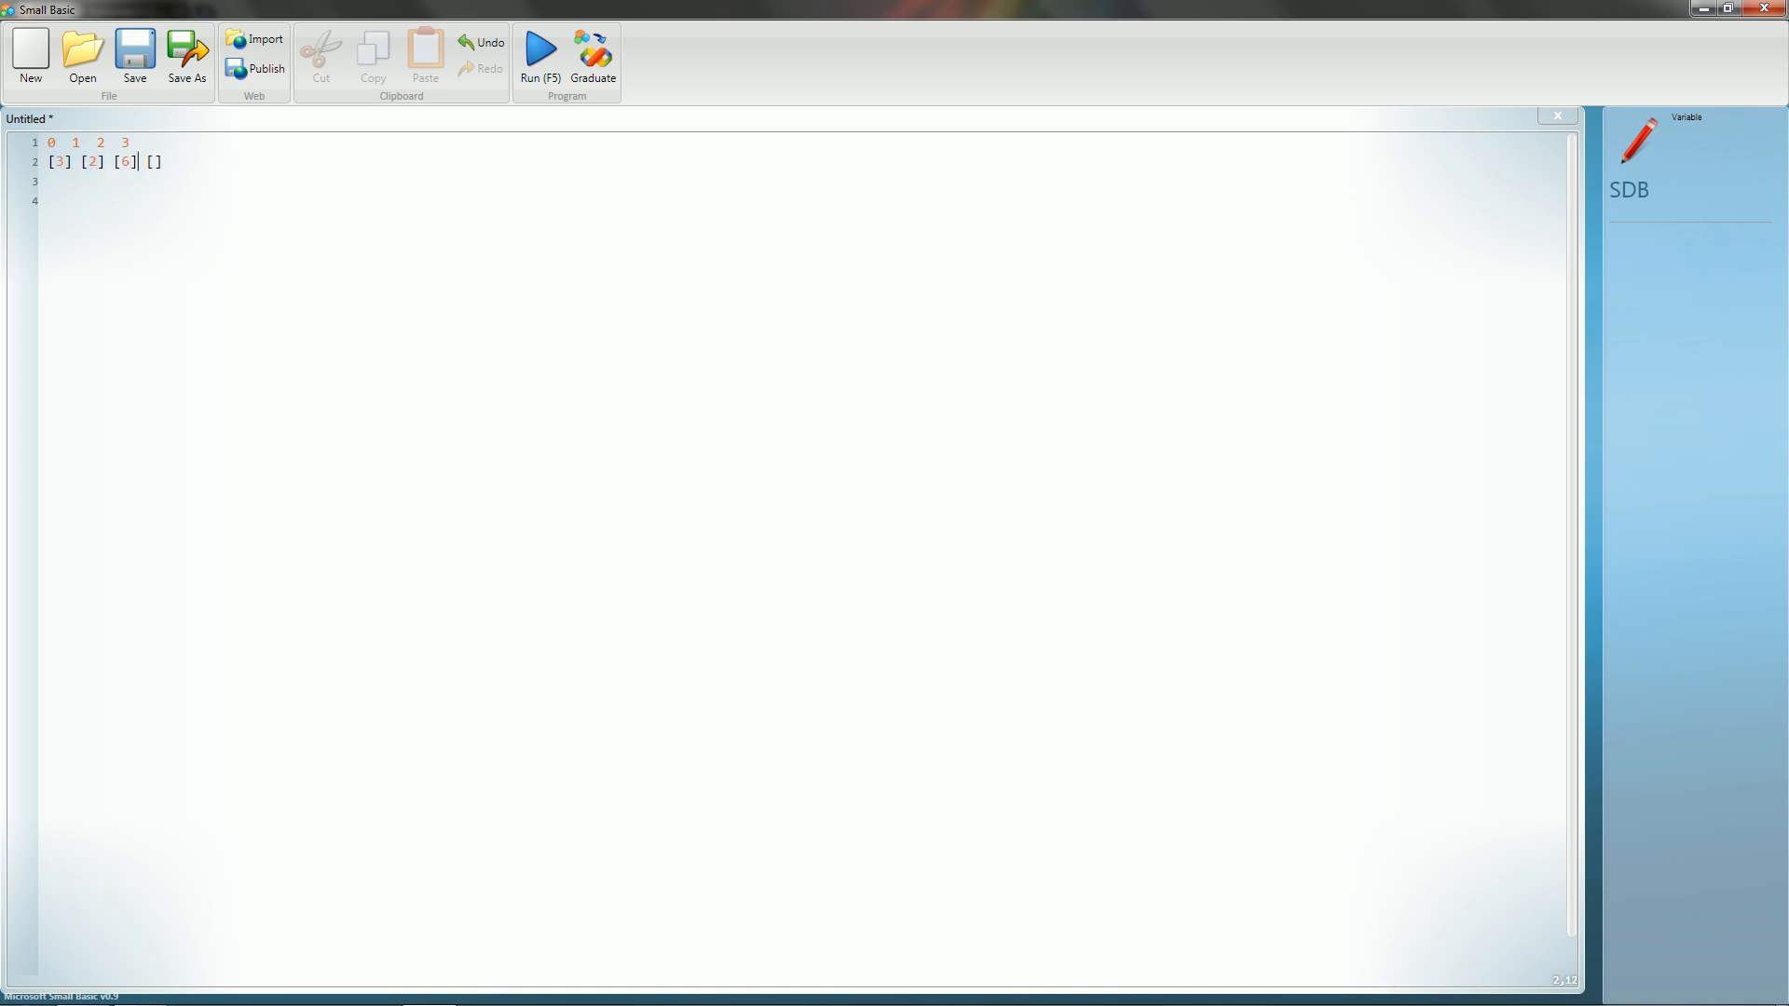
pyautogui.write('3')
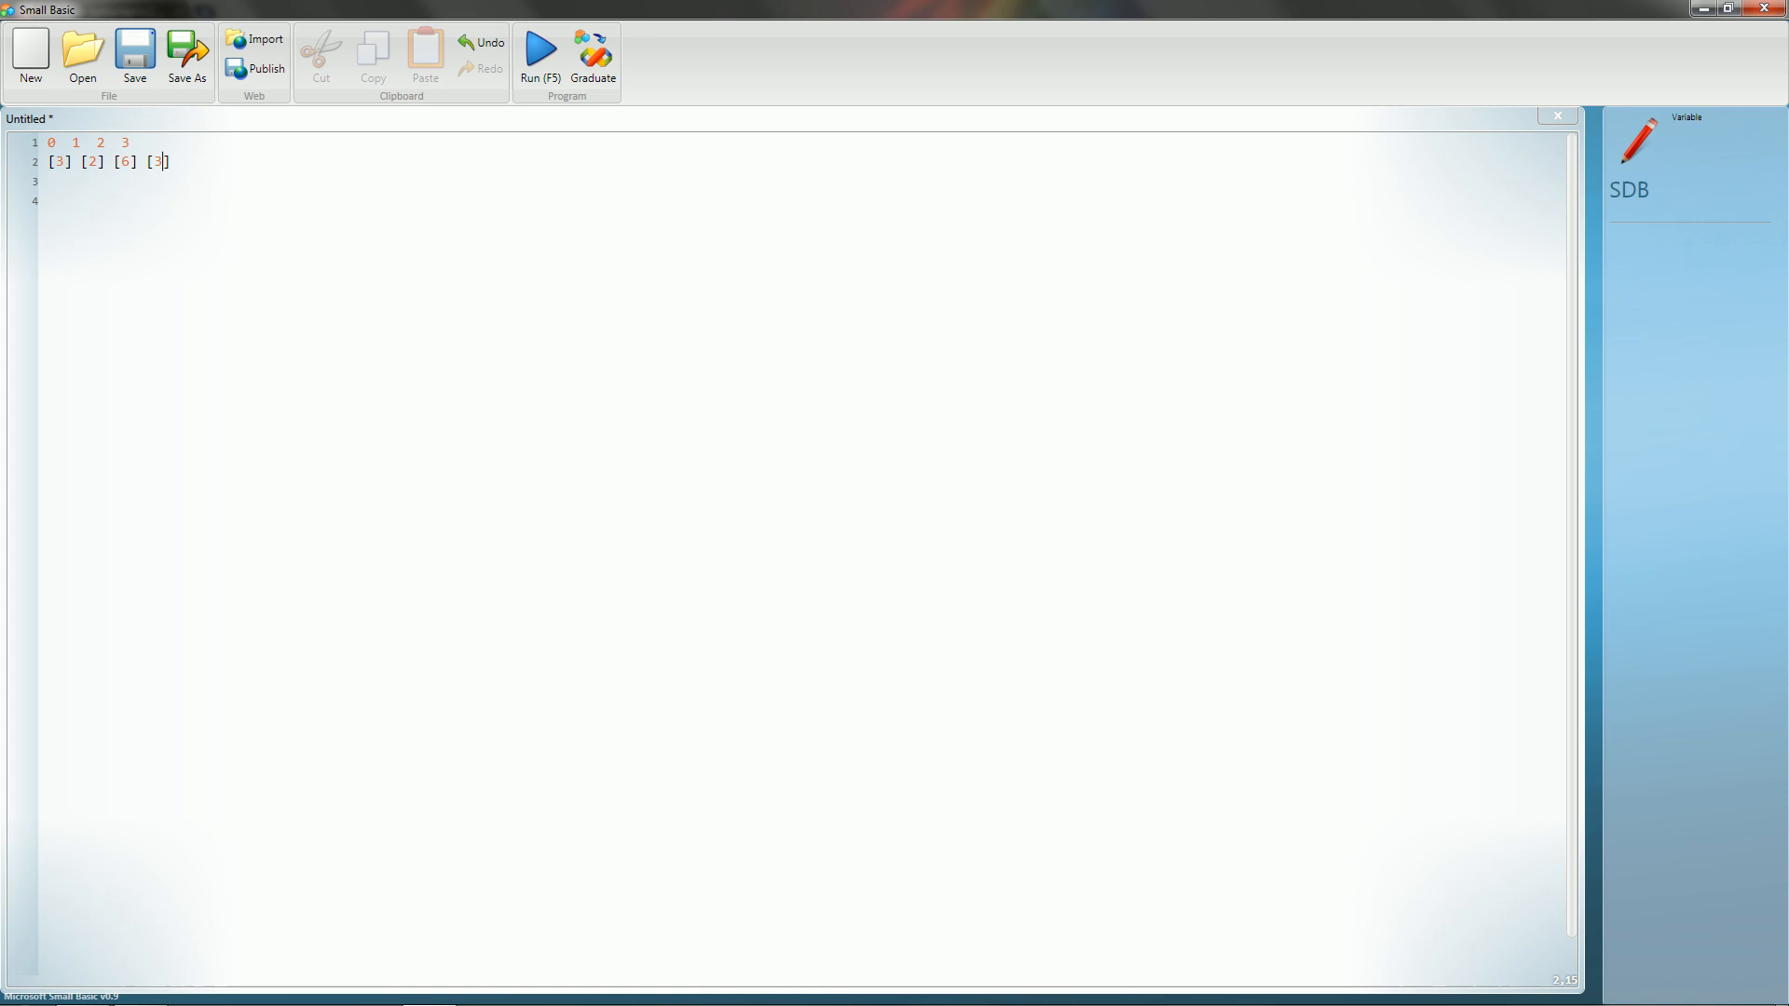
pyautogui.click(82, 141)
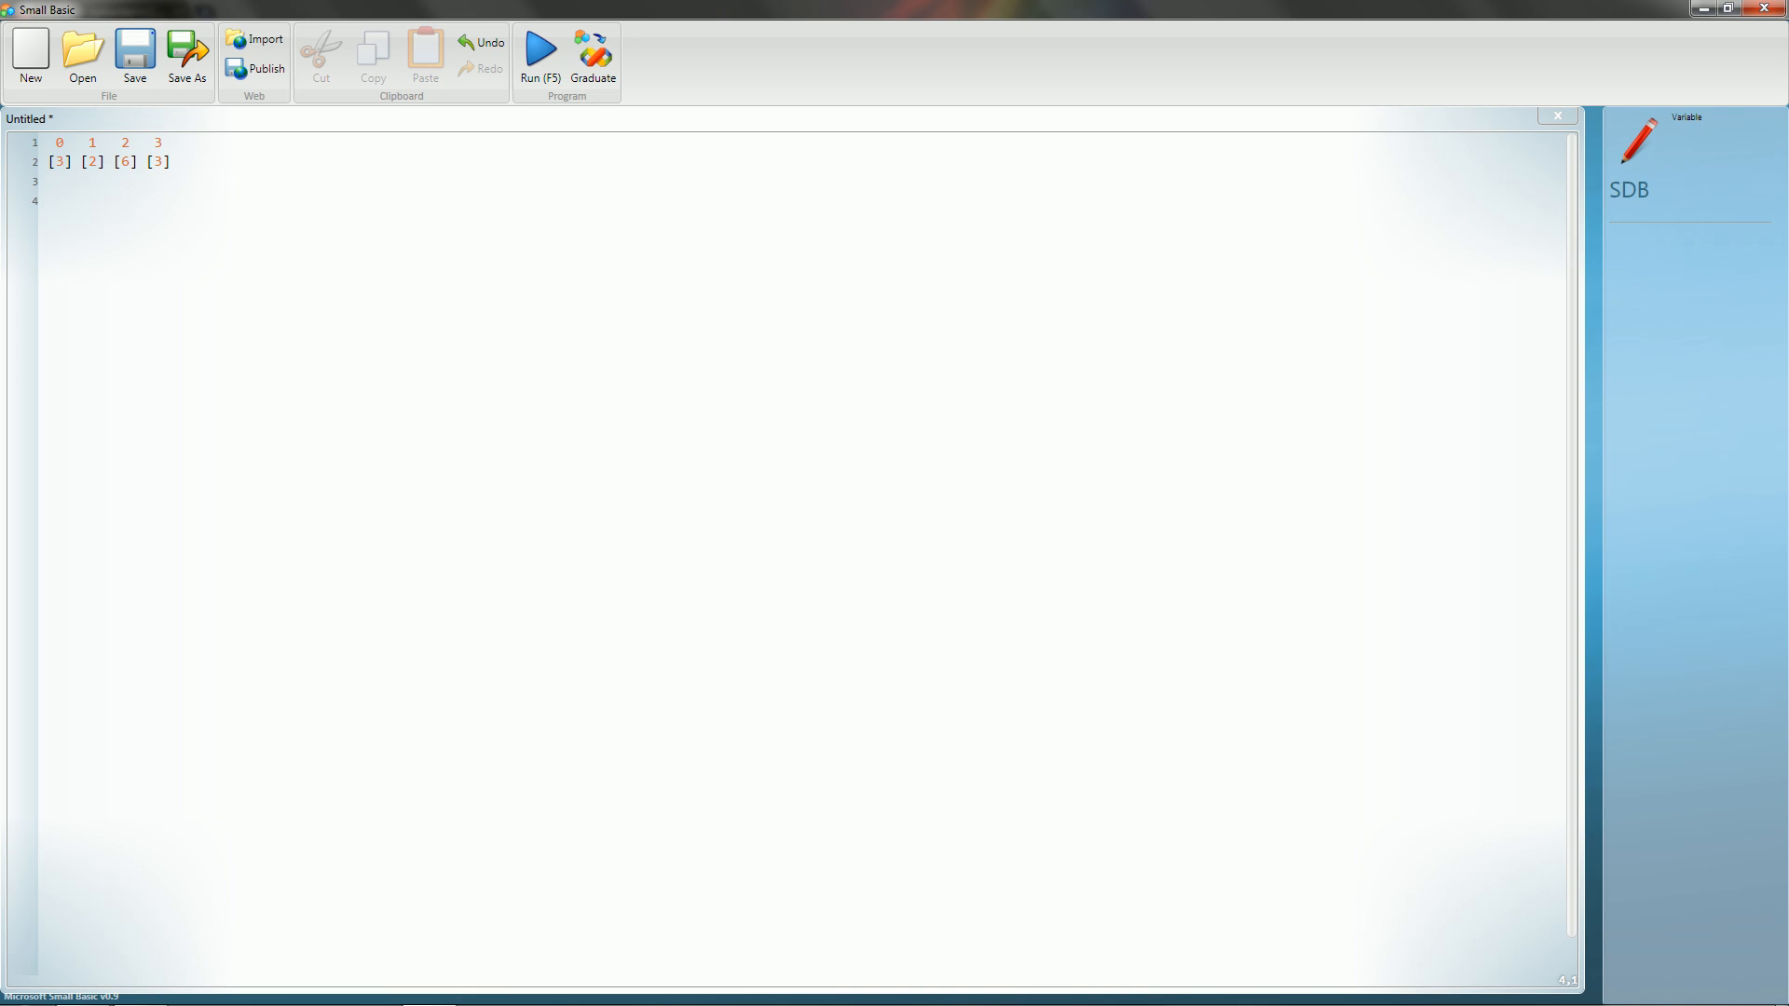
pyautogui.click(47, 201)
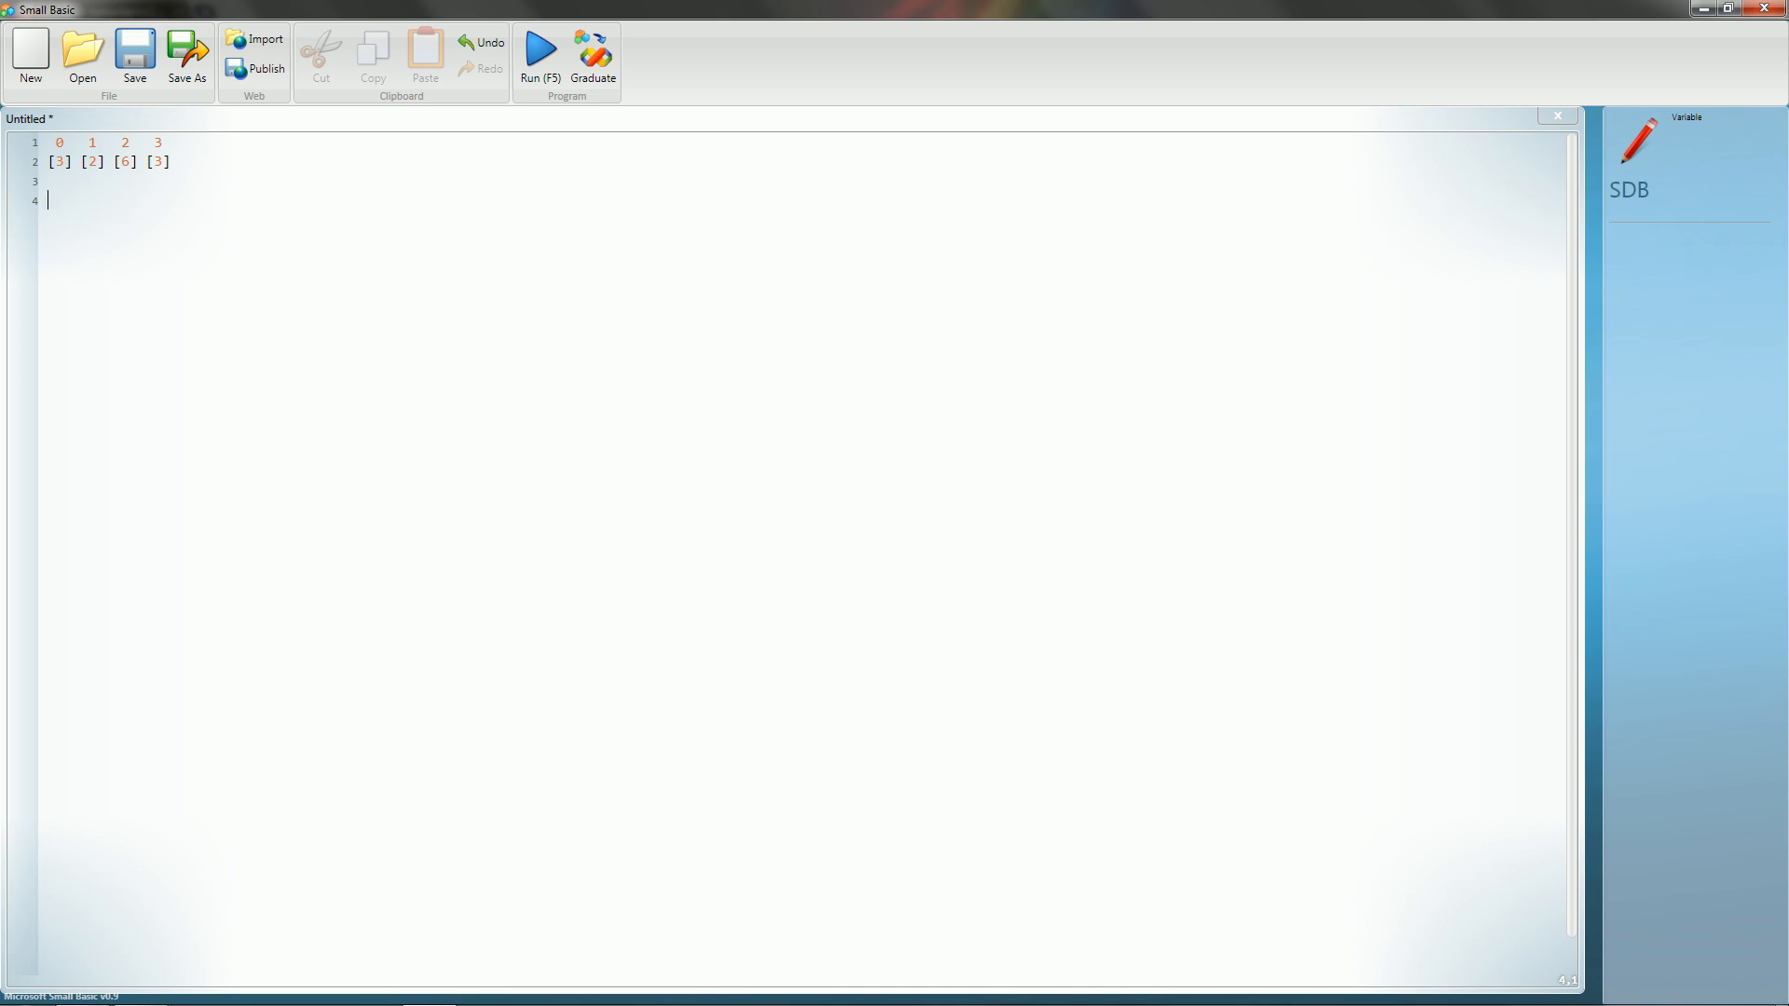
# Write the statement SDB[1] = 4 on line 4 below the diagram.
pyautogui.write('DB')
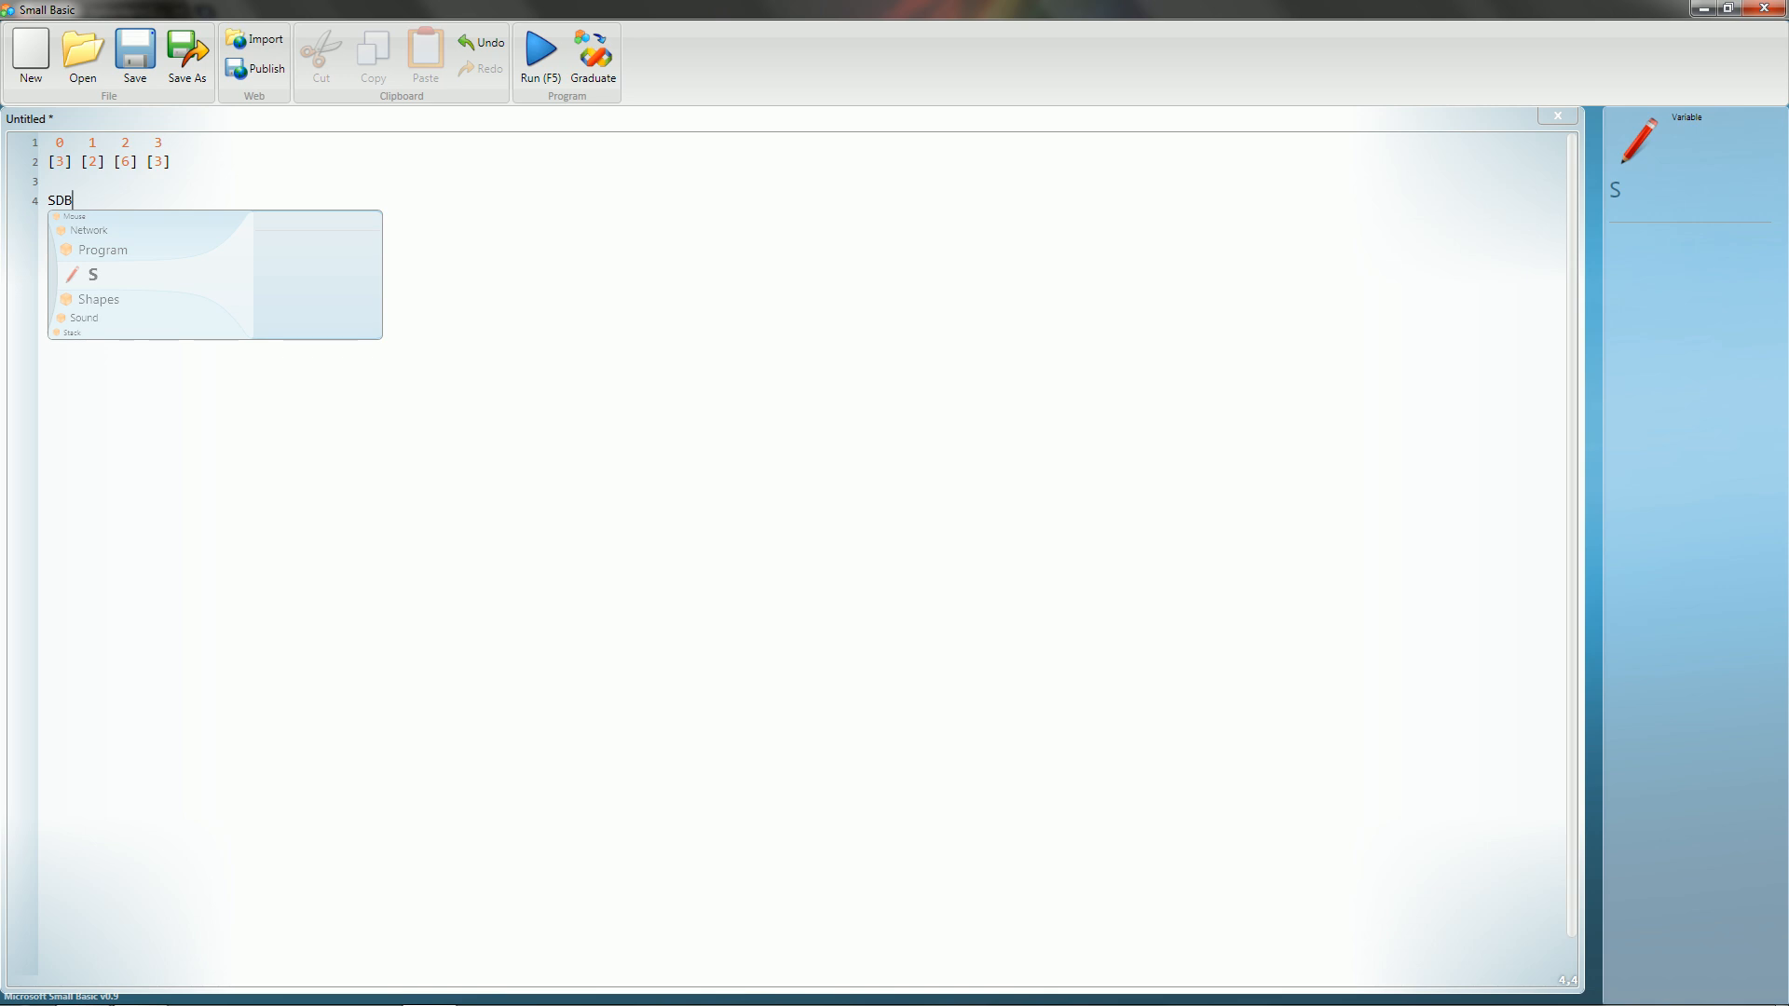
pyautogui.write('[1]')
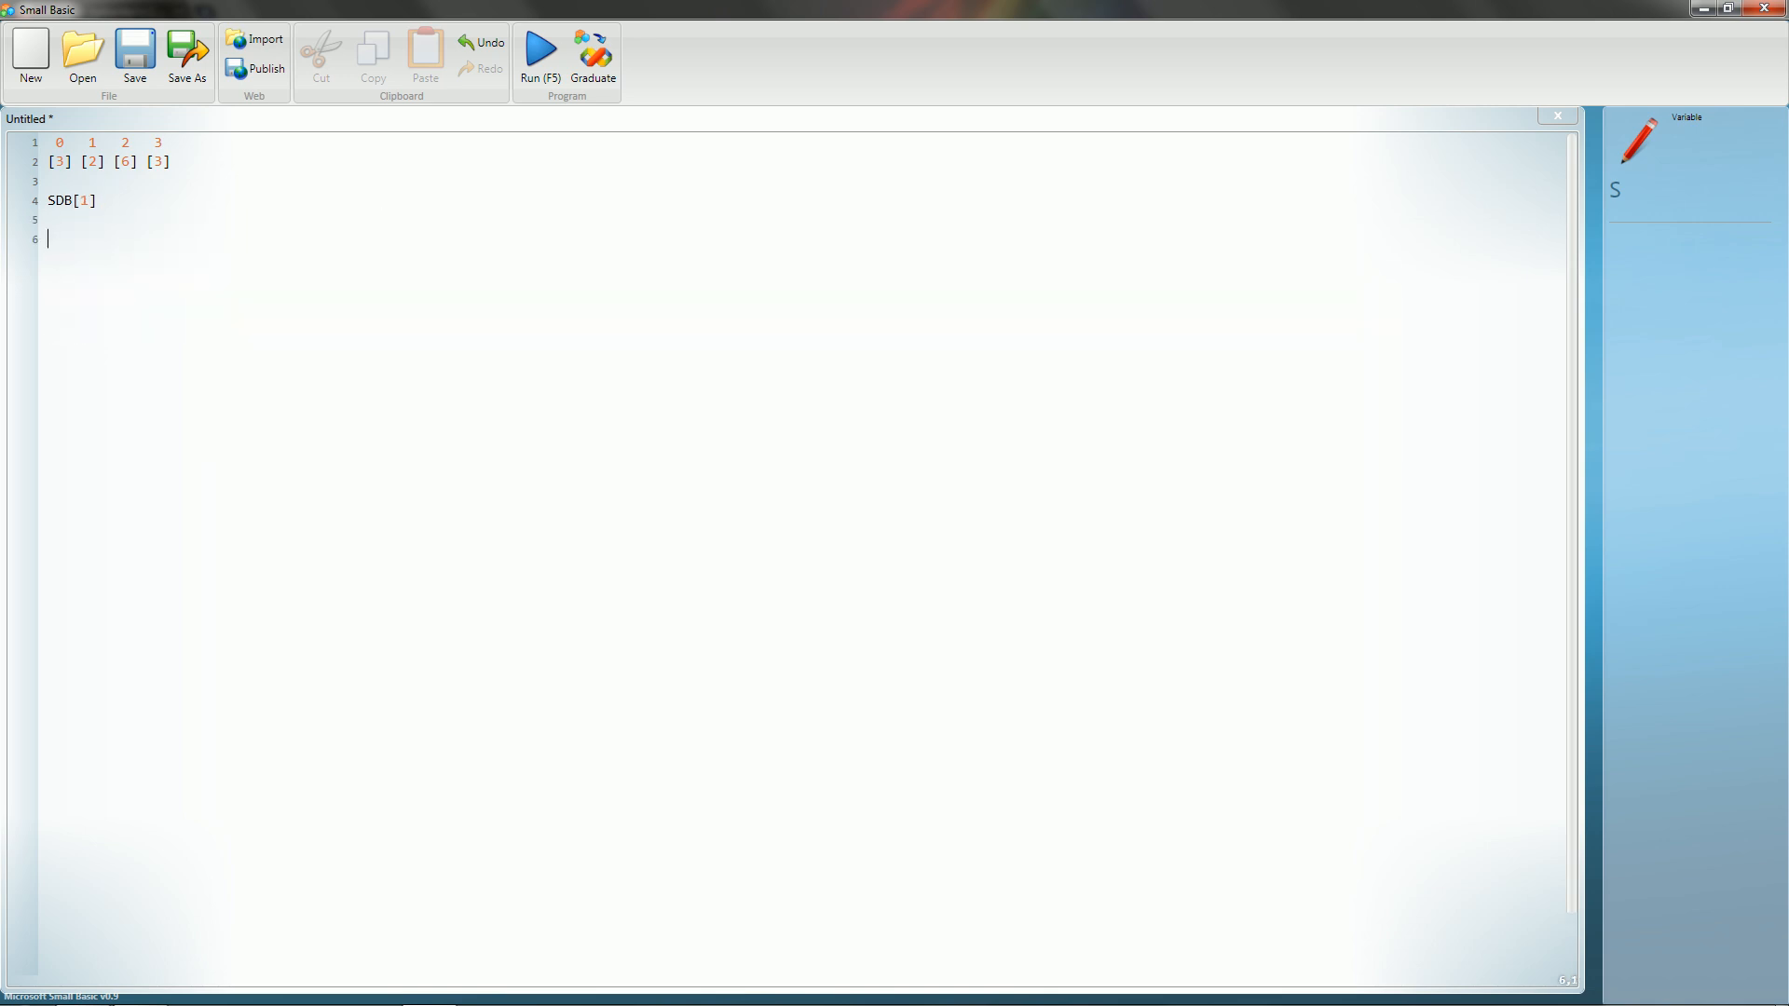
pyautogui.write('2')
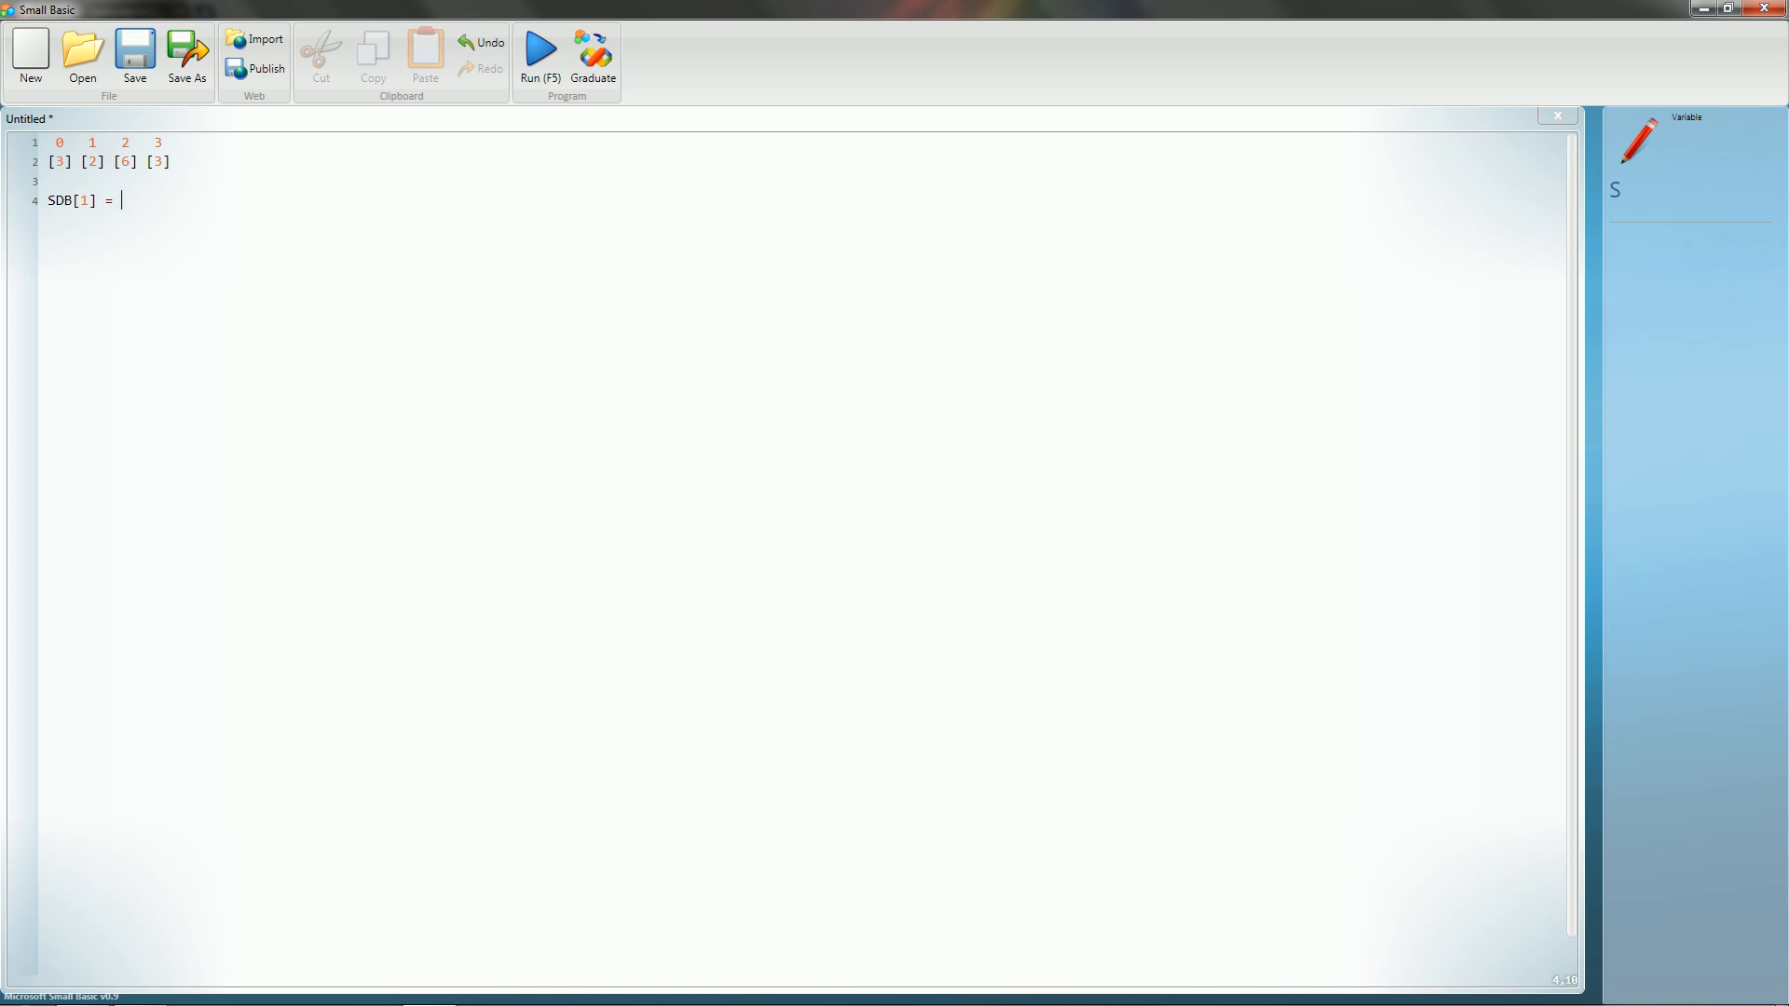
pyautogui.write('4')
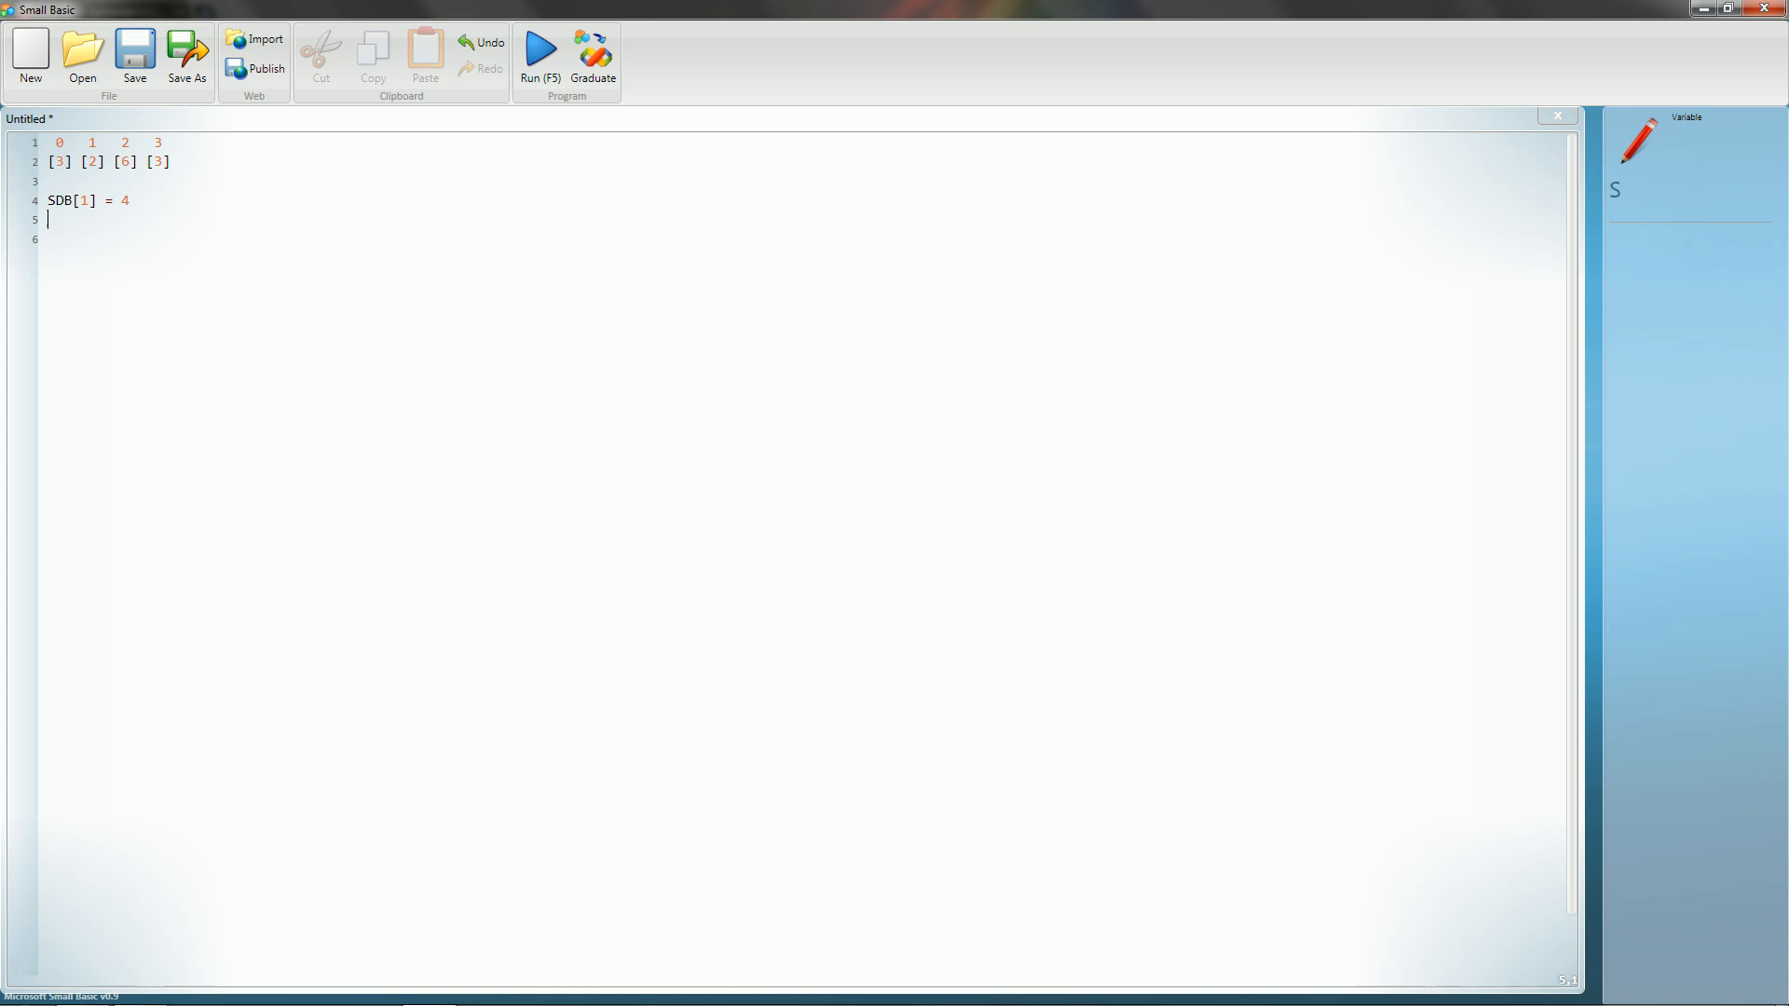
# Try ImageList methods such as GetHeightOfImage on line 4, leaving the line empty again.
pyautogui.write('p')
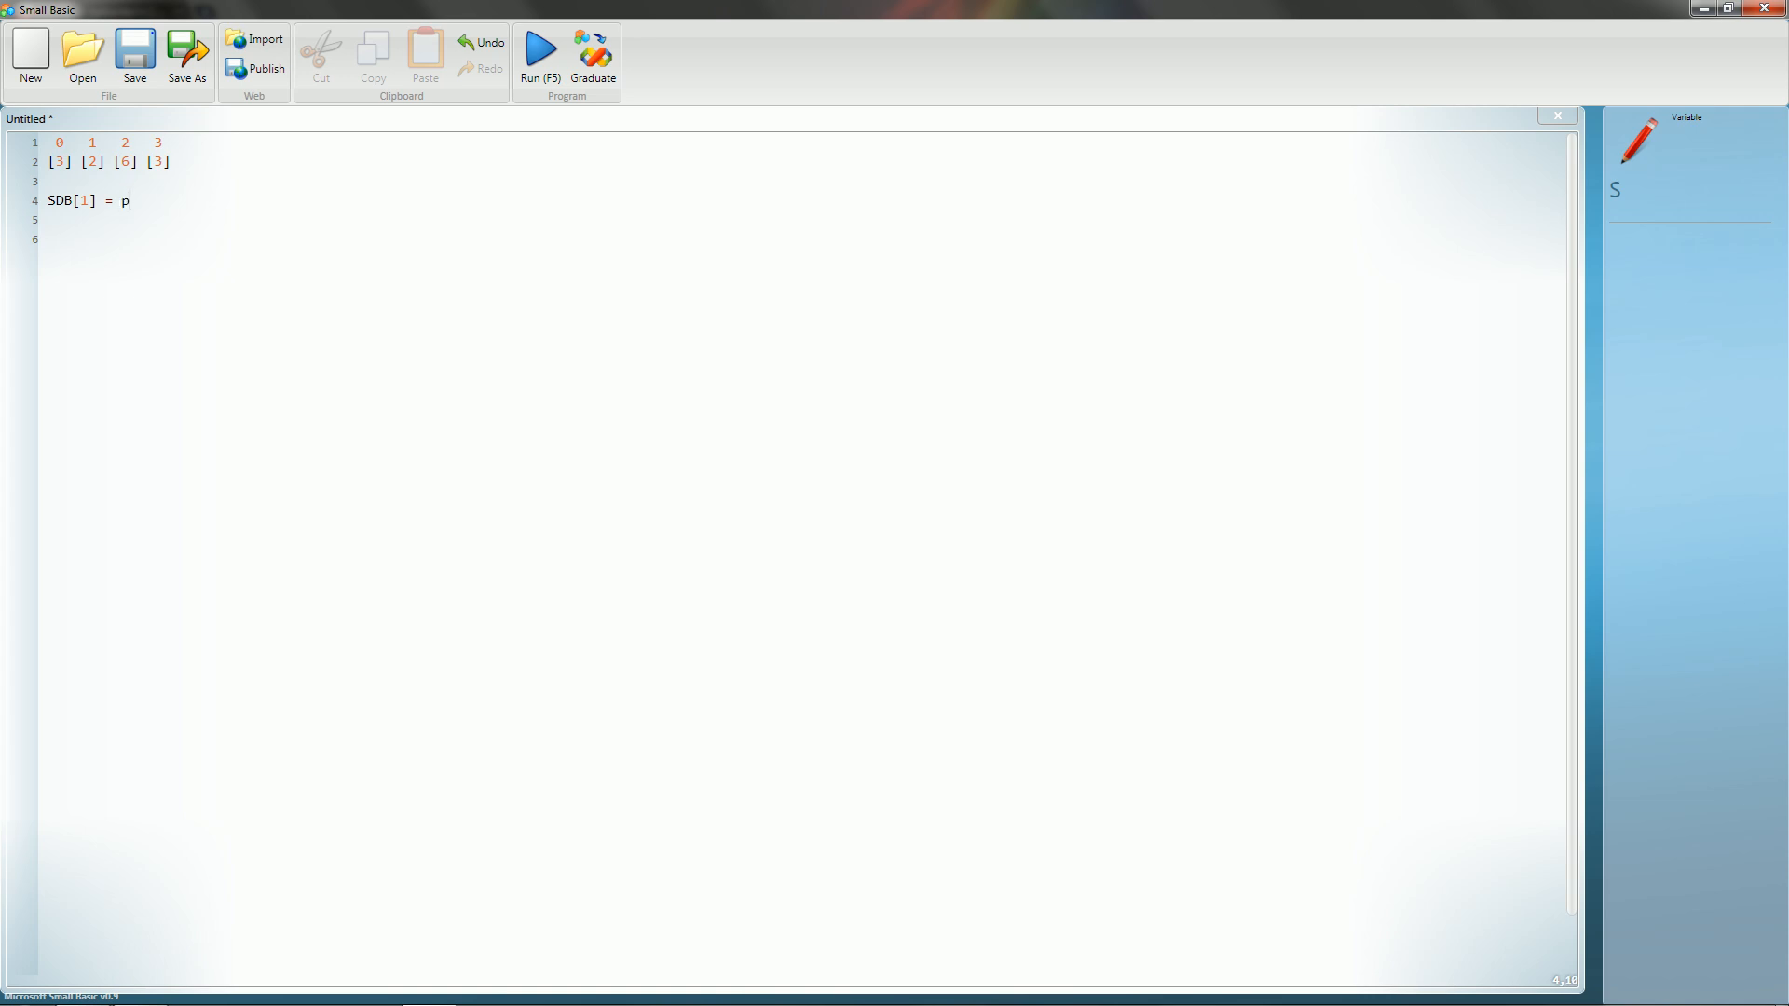
pyautogui.write('ImageList/')
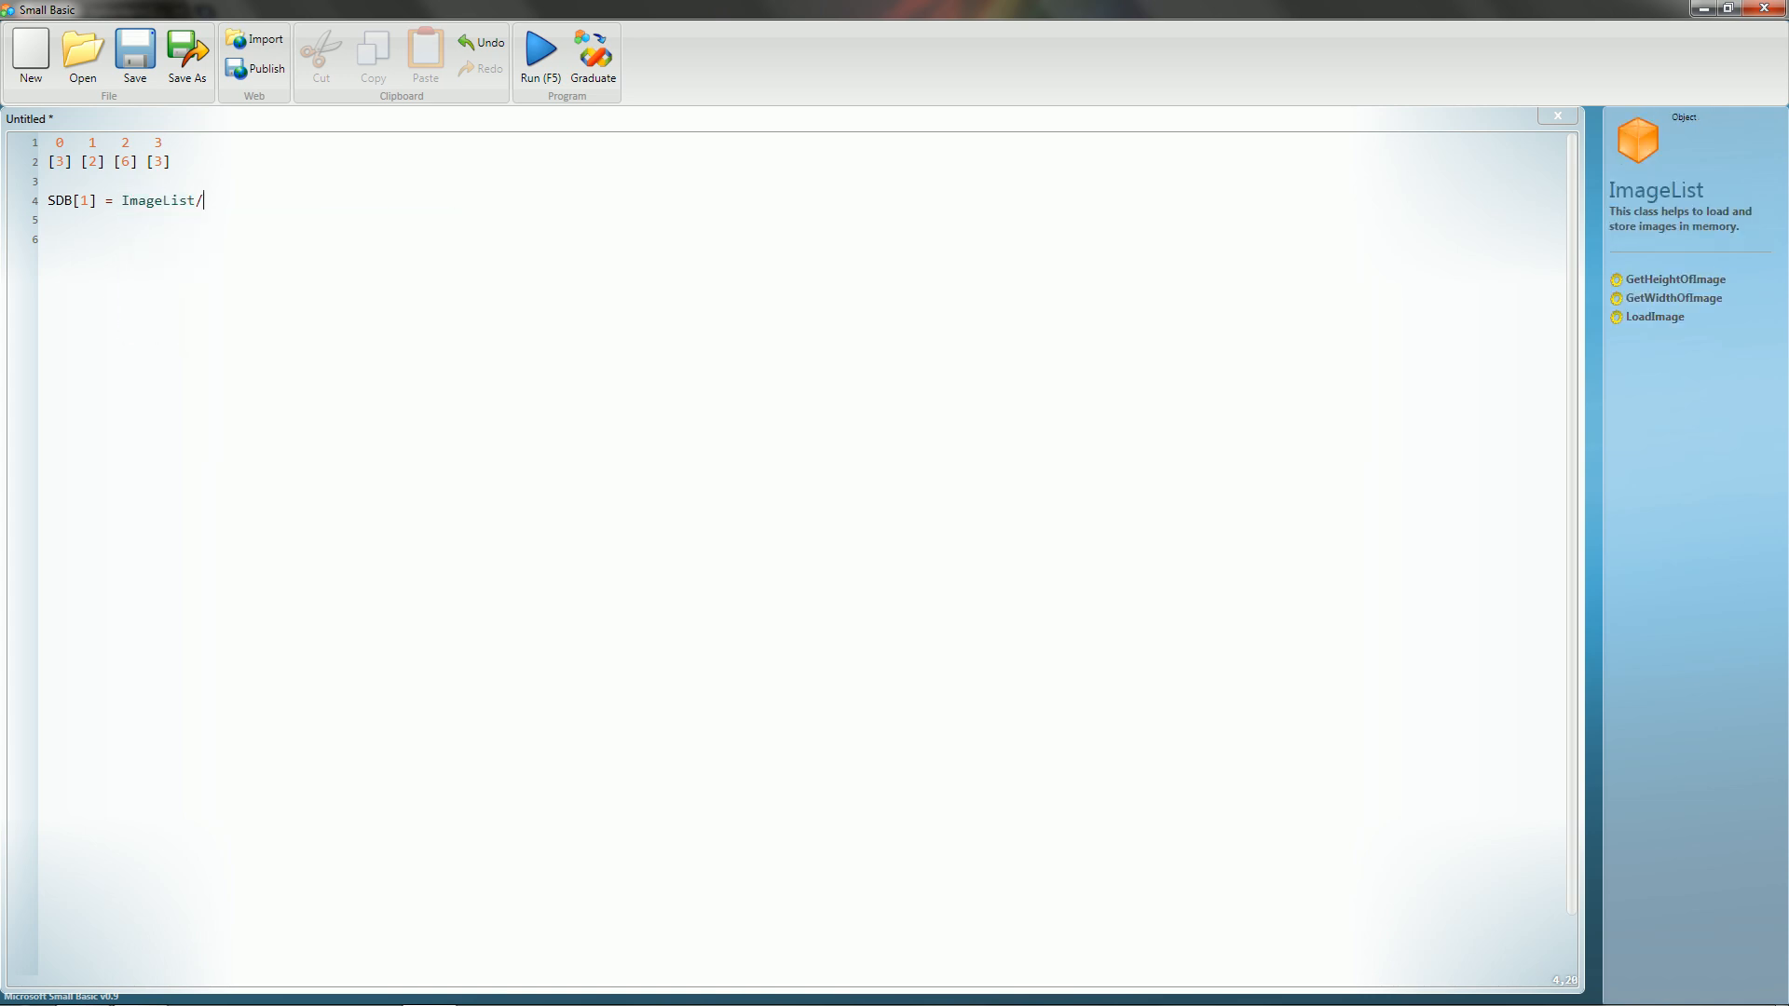
pyautogui.write('.GetHeightOfImage(')
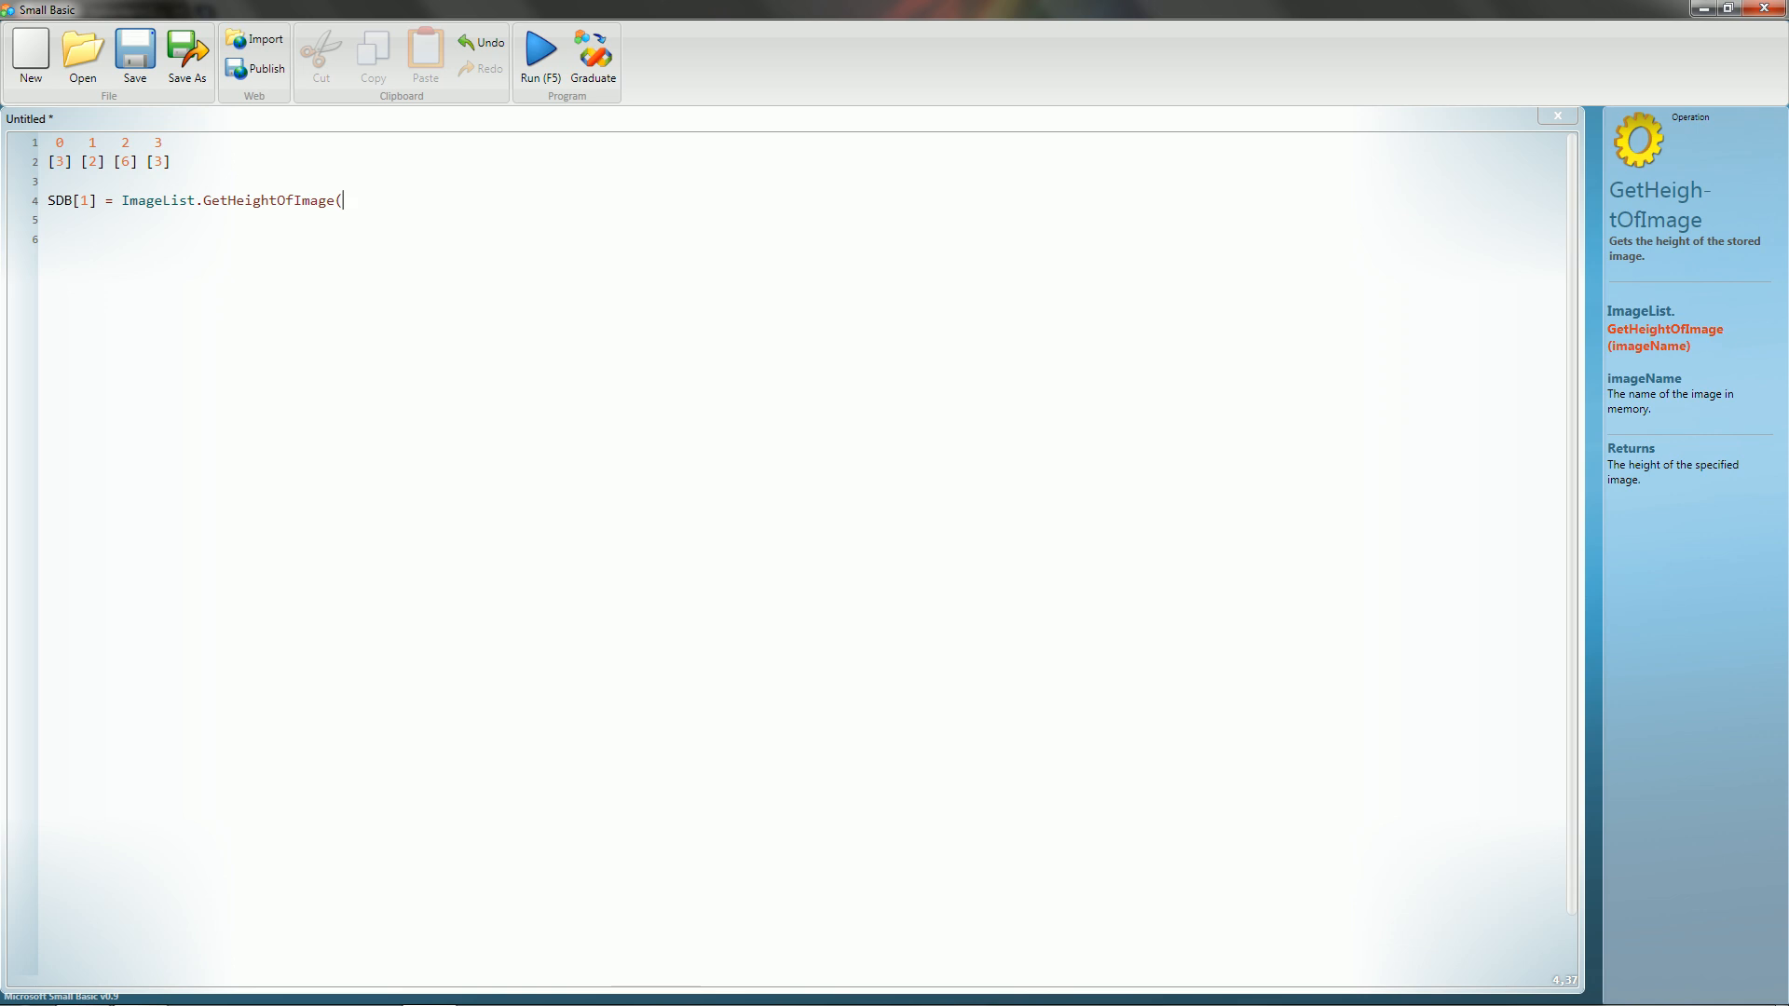
pyautogui.write(')')
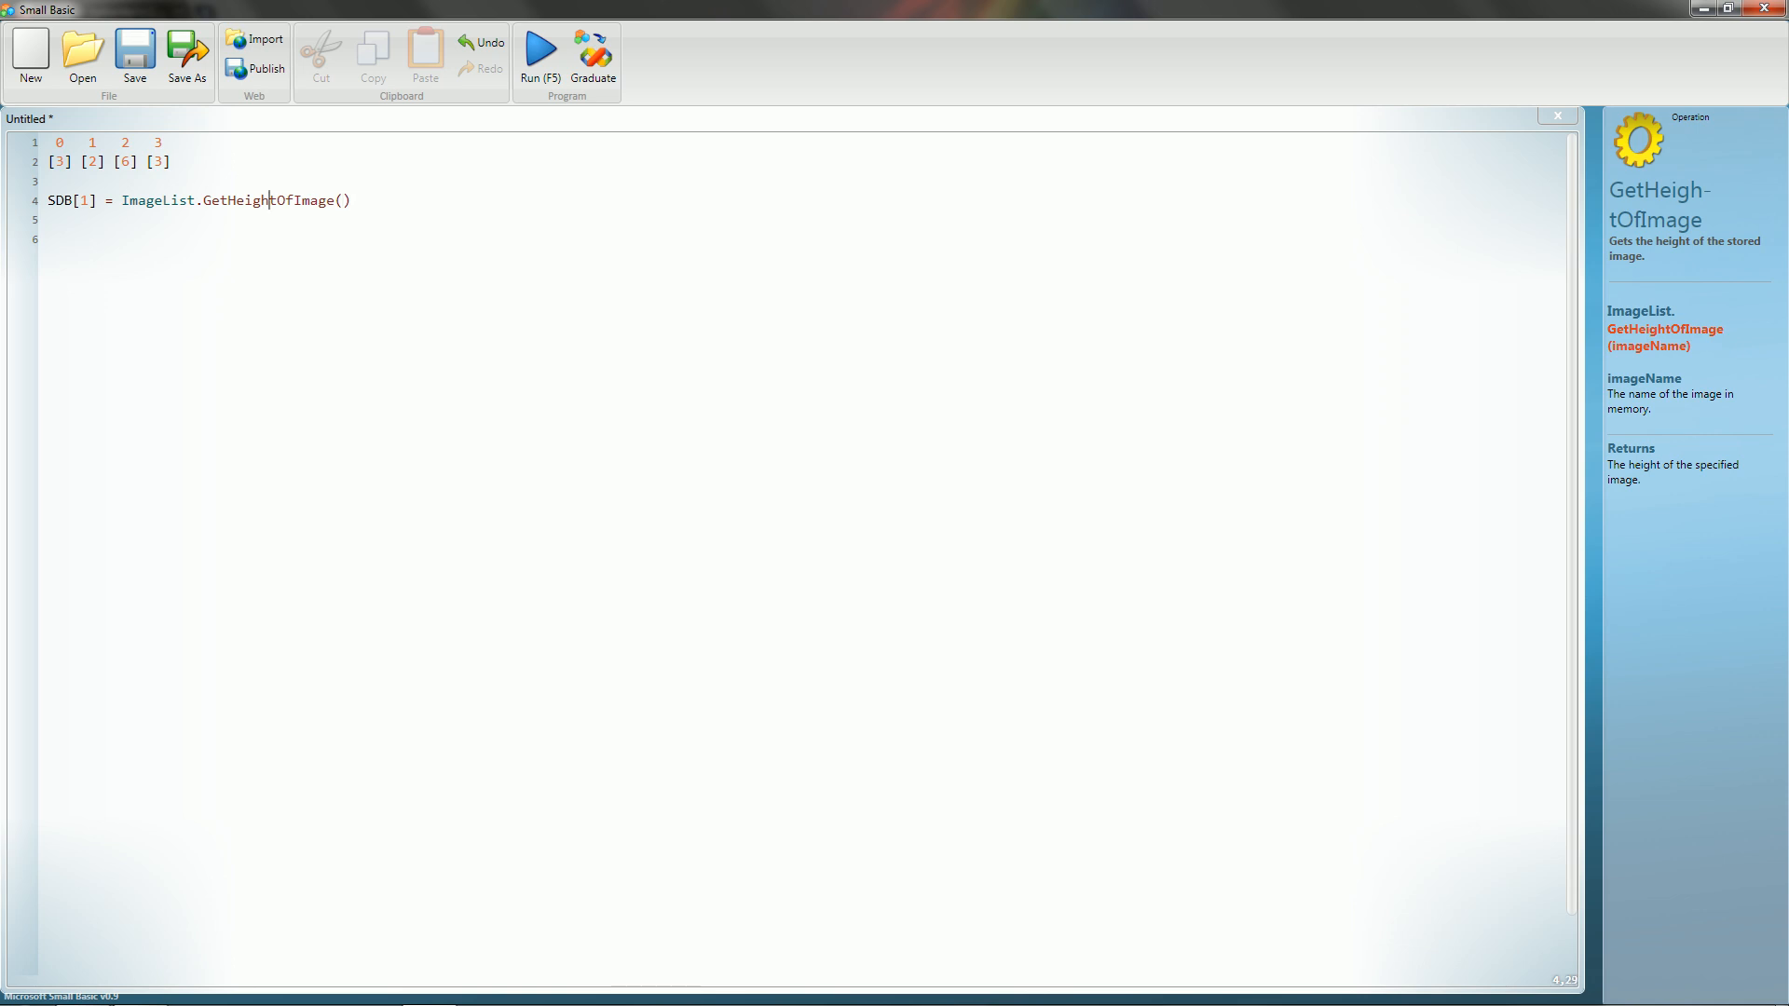
pyautogui.click(71, 201)
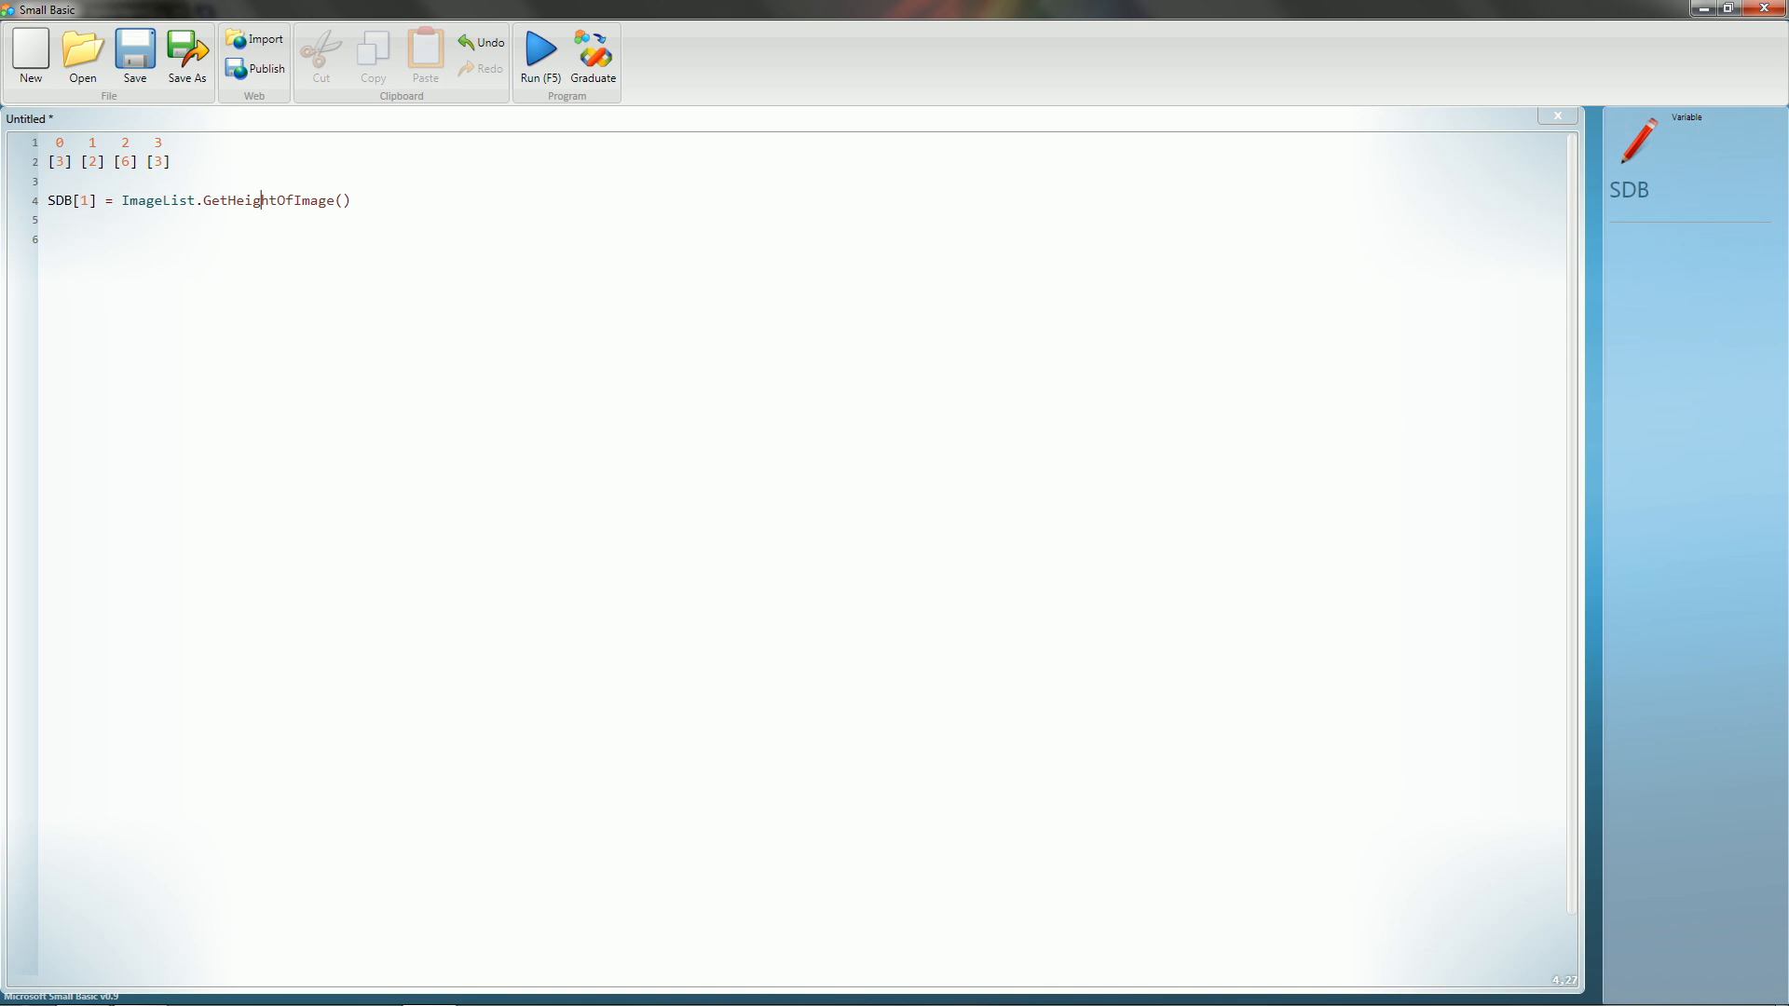
pyautogui.click(327, 199)
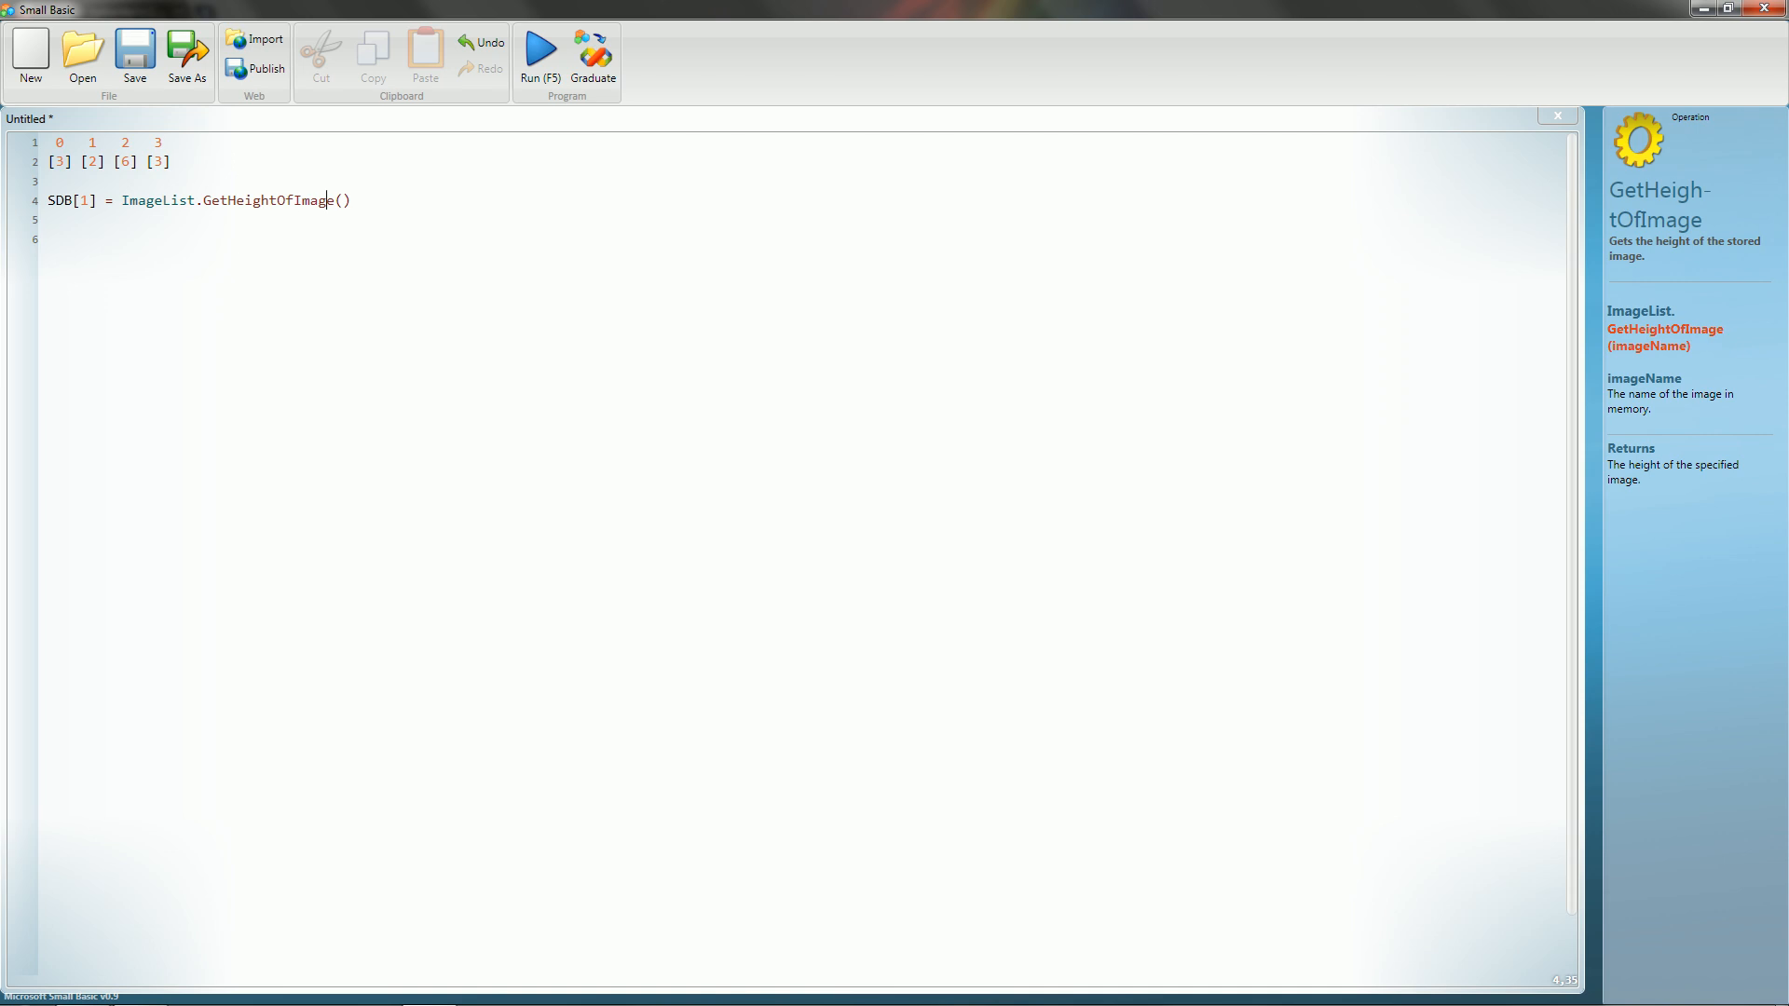
pyautogui.click(355, 202)
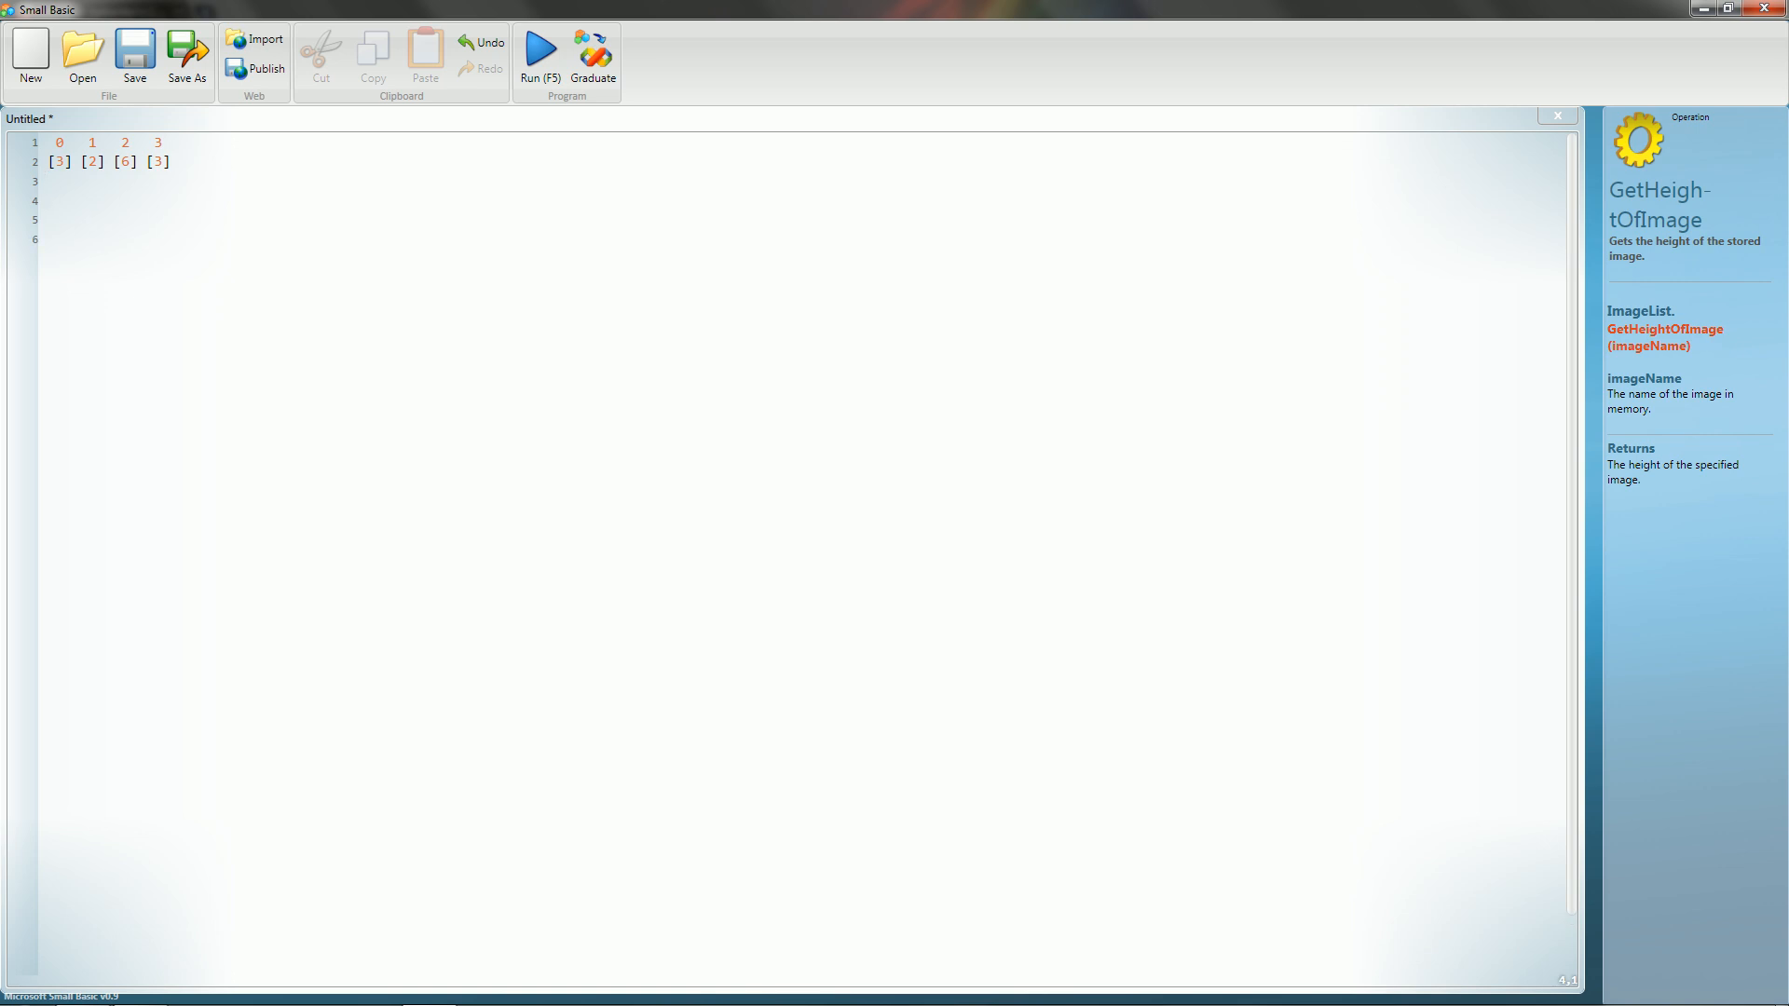
# Label the first value row with index 0.
pyautogui.click(48, 198)
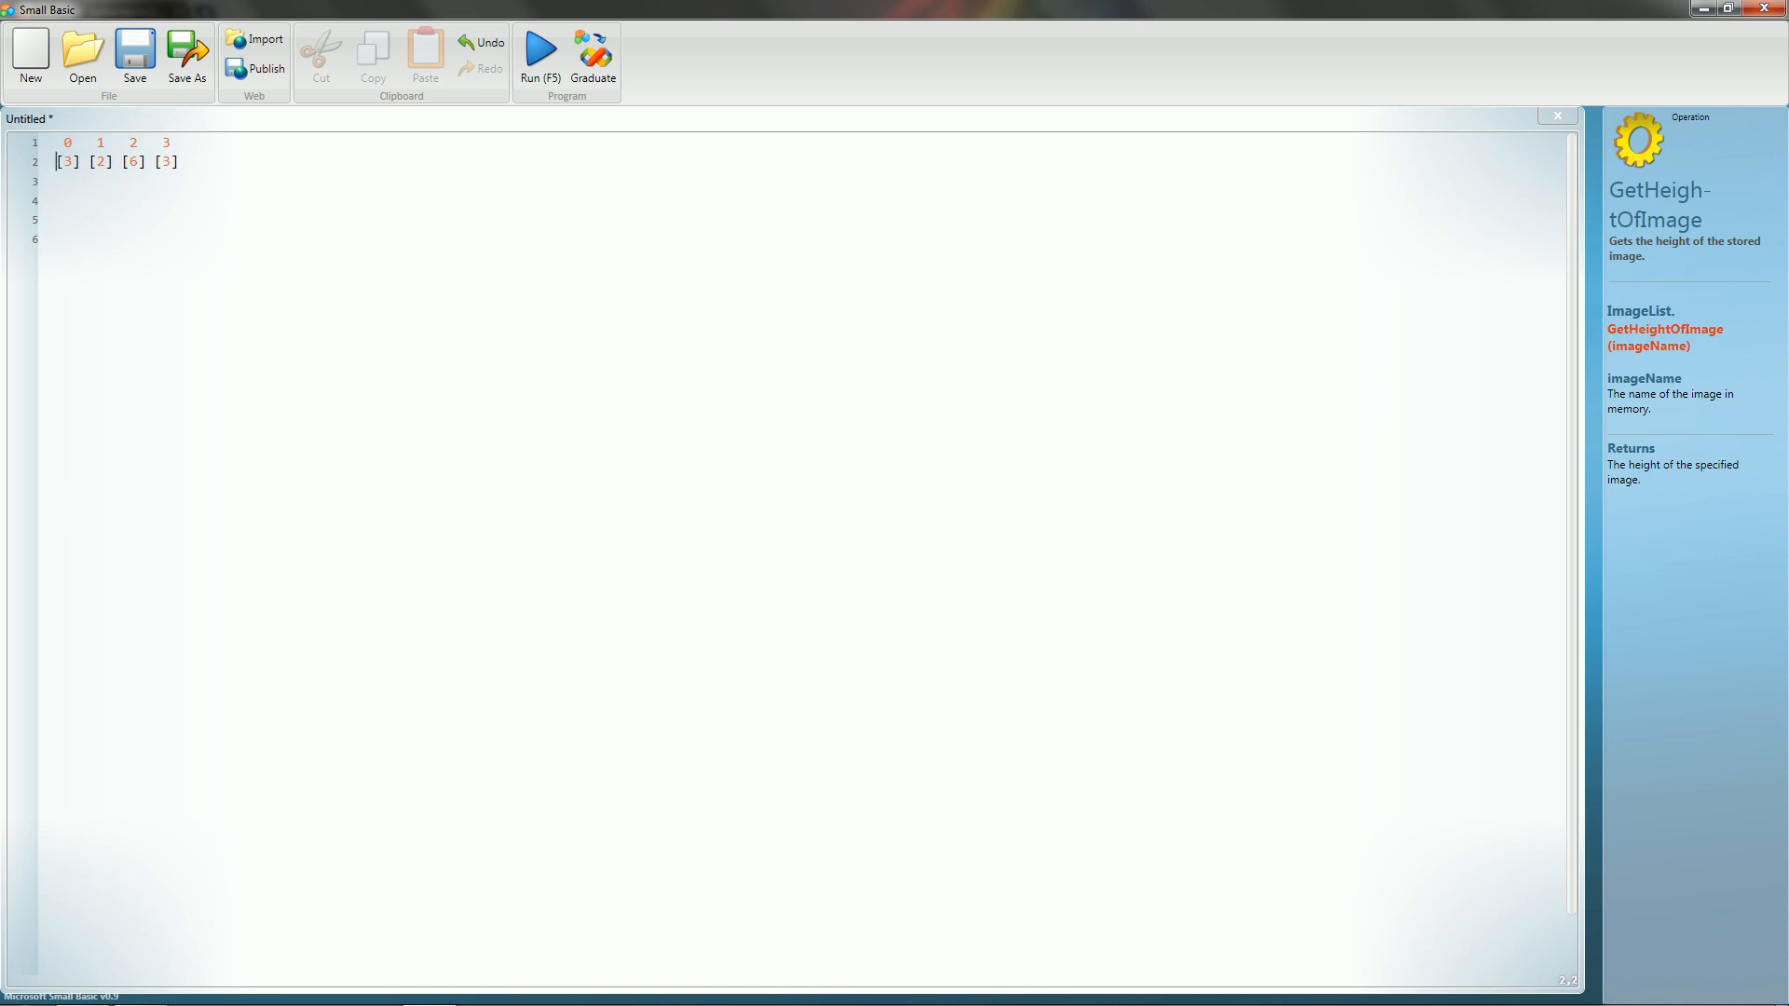
pyautogui.click(56, 161)
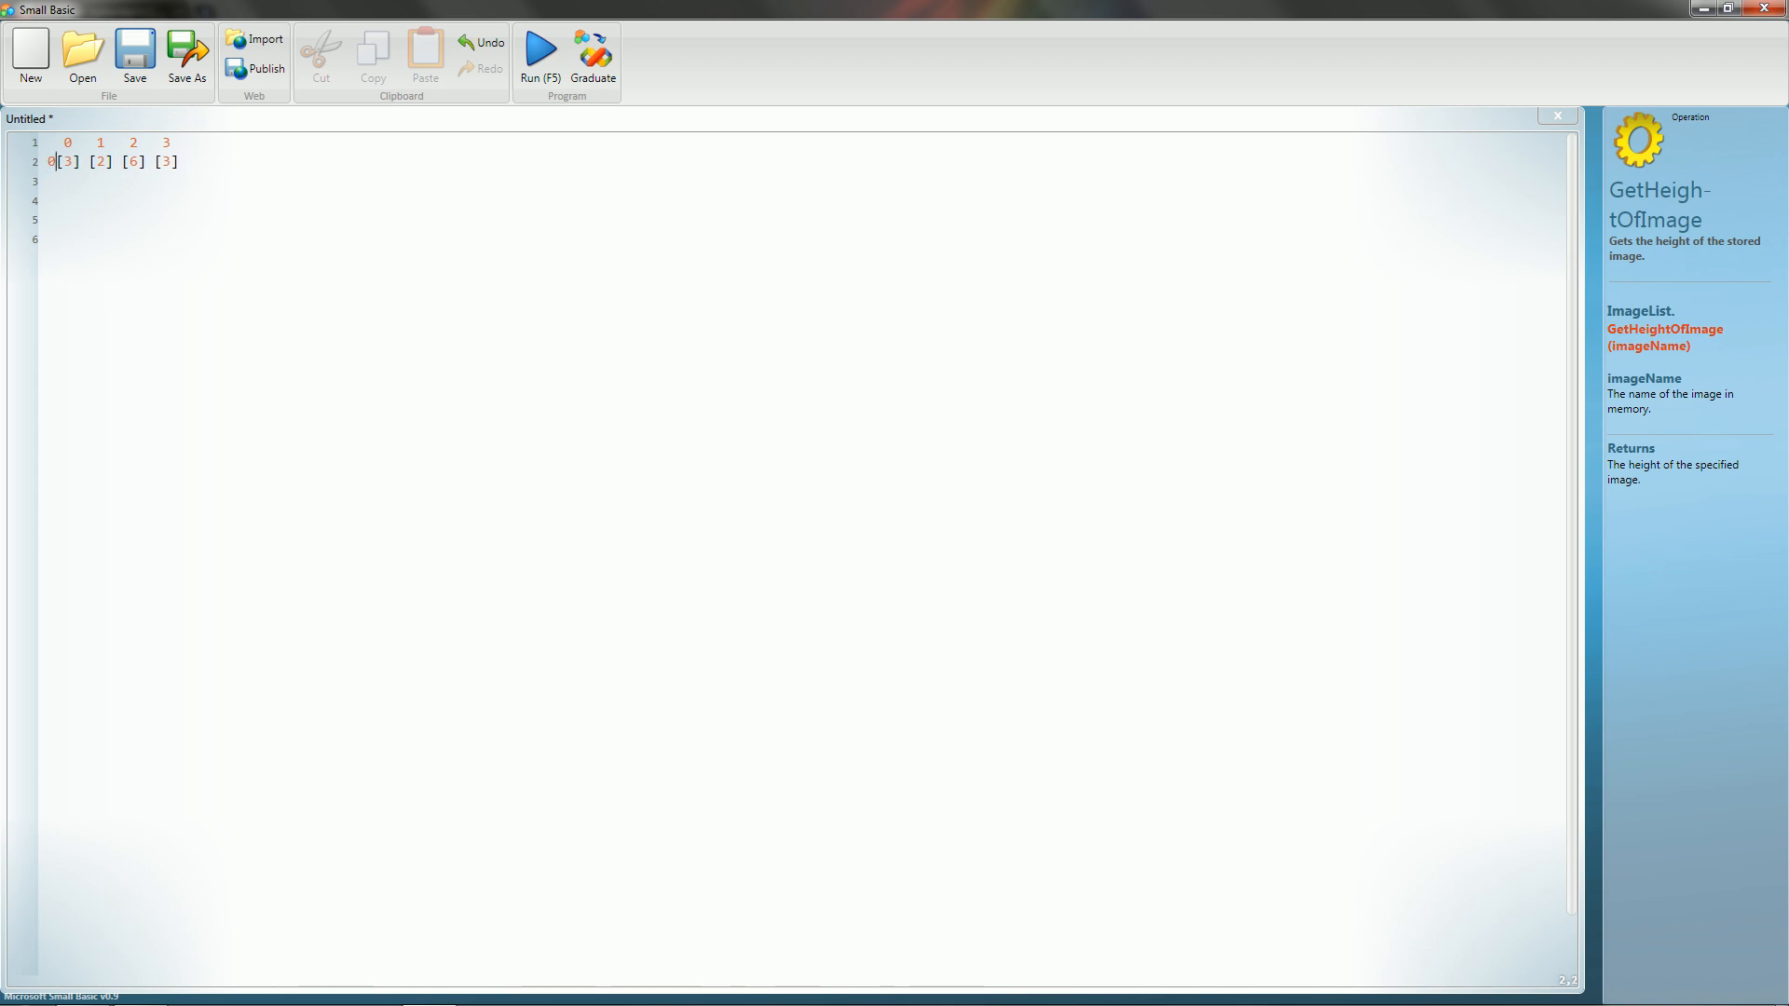
pyautogui.write('0')
pyautogui.click(803, 181)
pyautogui.write('1')
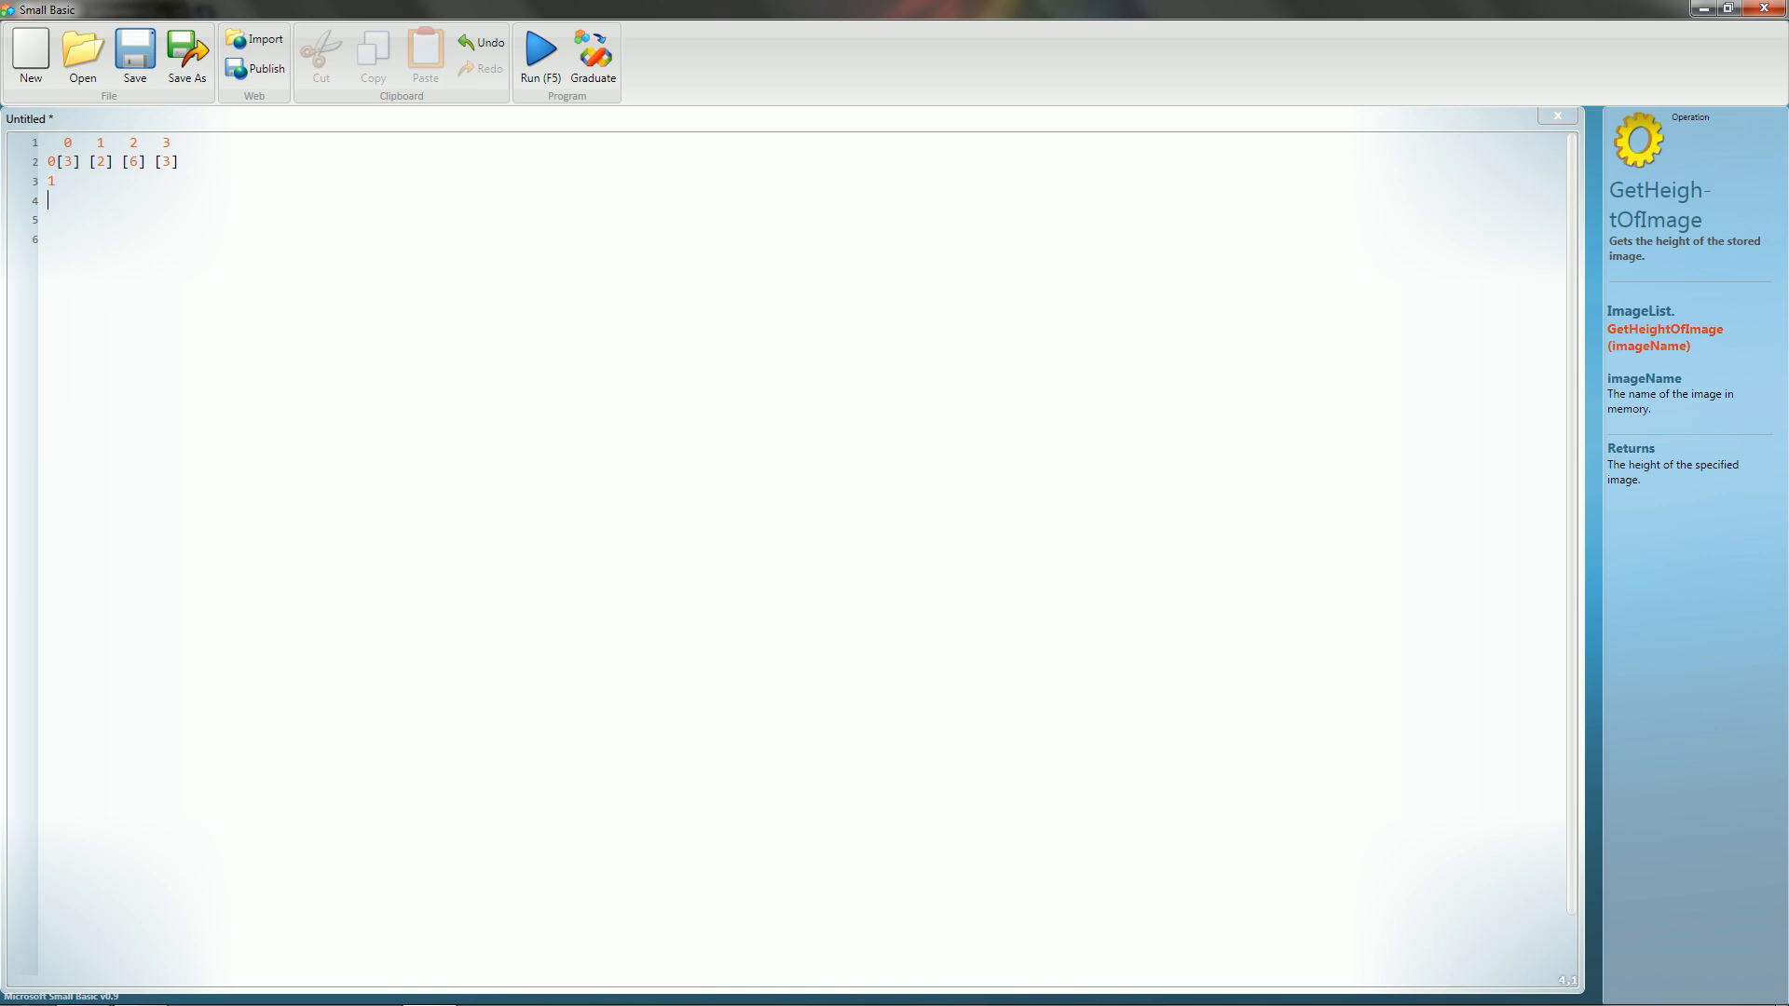
pyautogui.write('2')
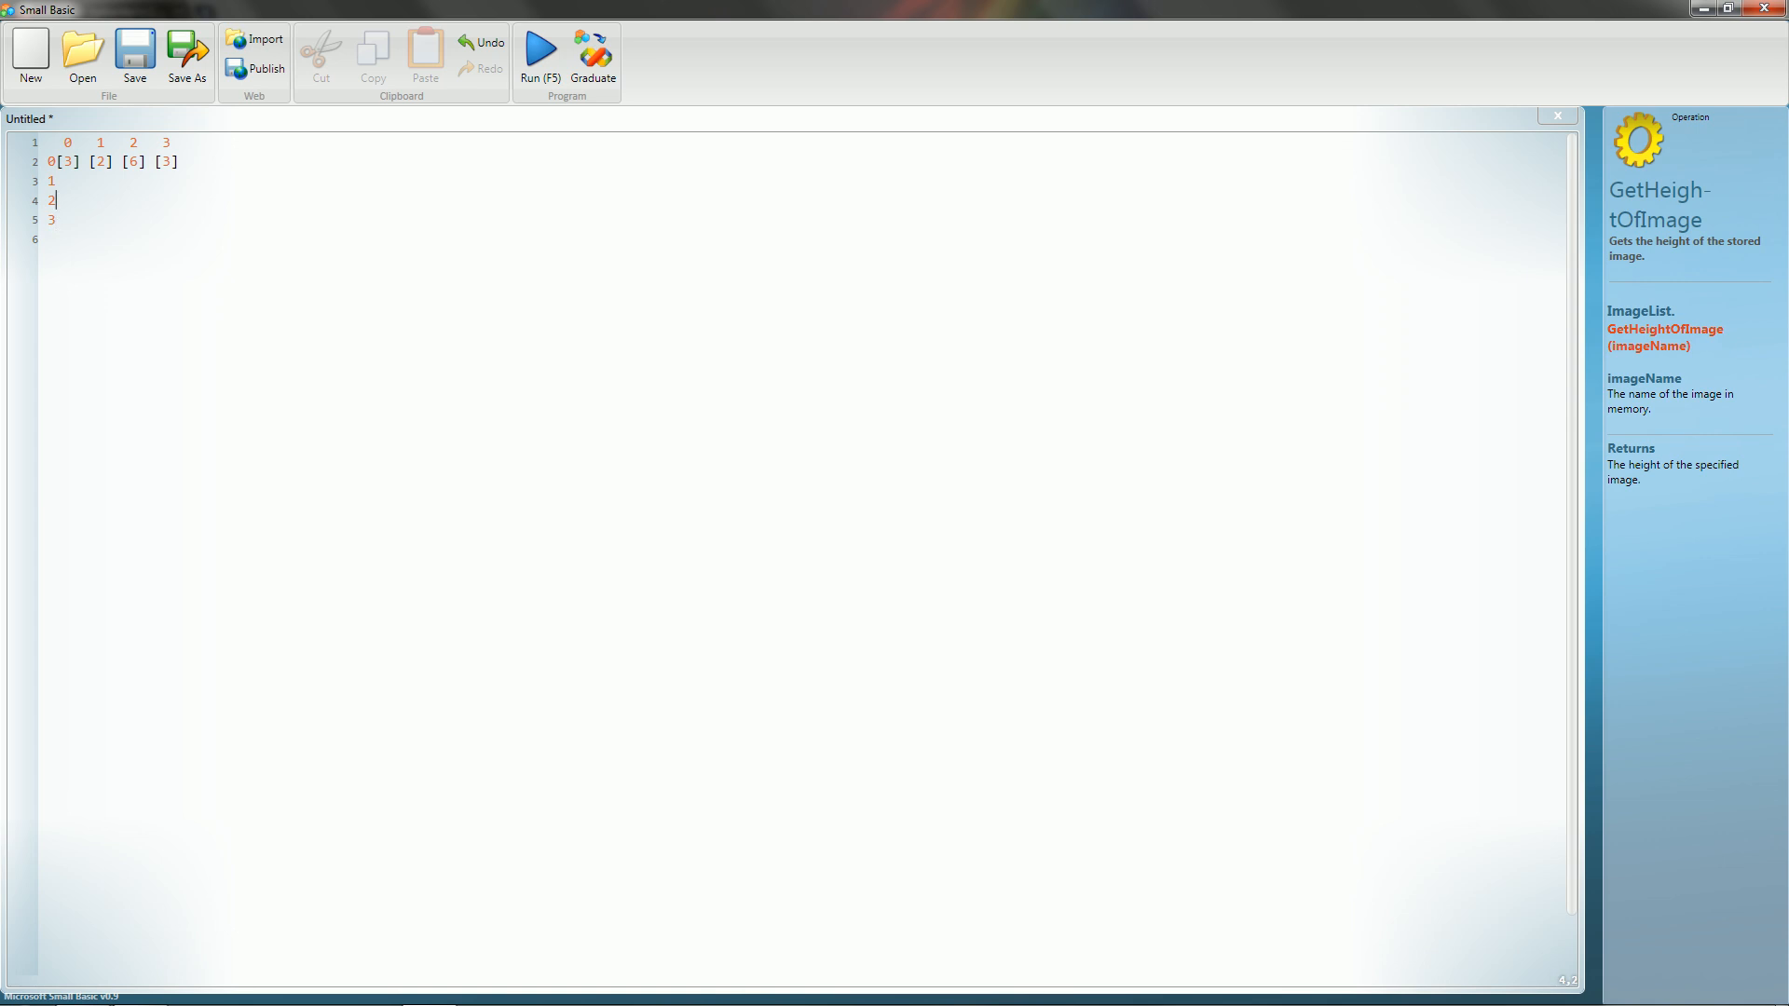
# Fill row 1 with [1] [4] [8] [2], delete leftover lines, and add a line below.
pyautogui.click(62, 182)
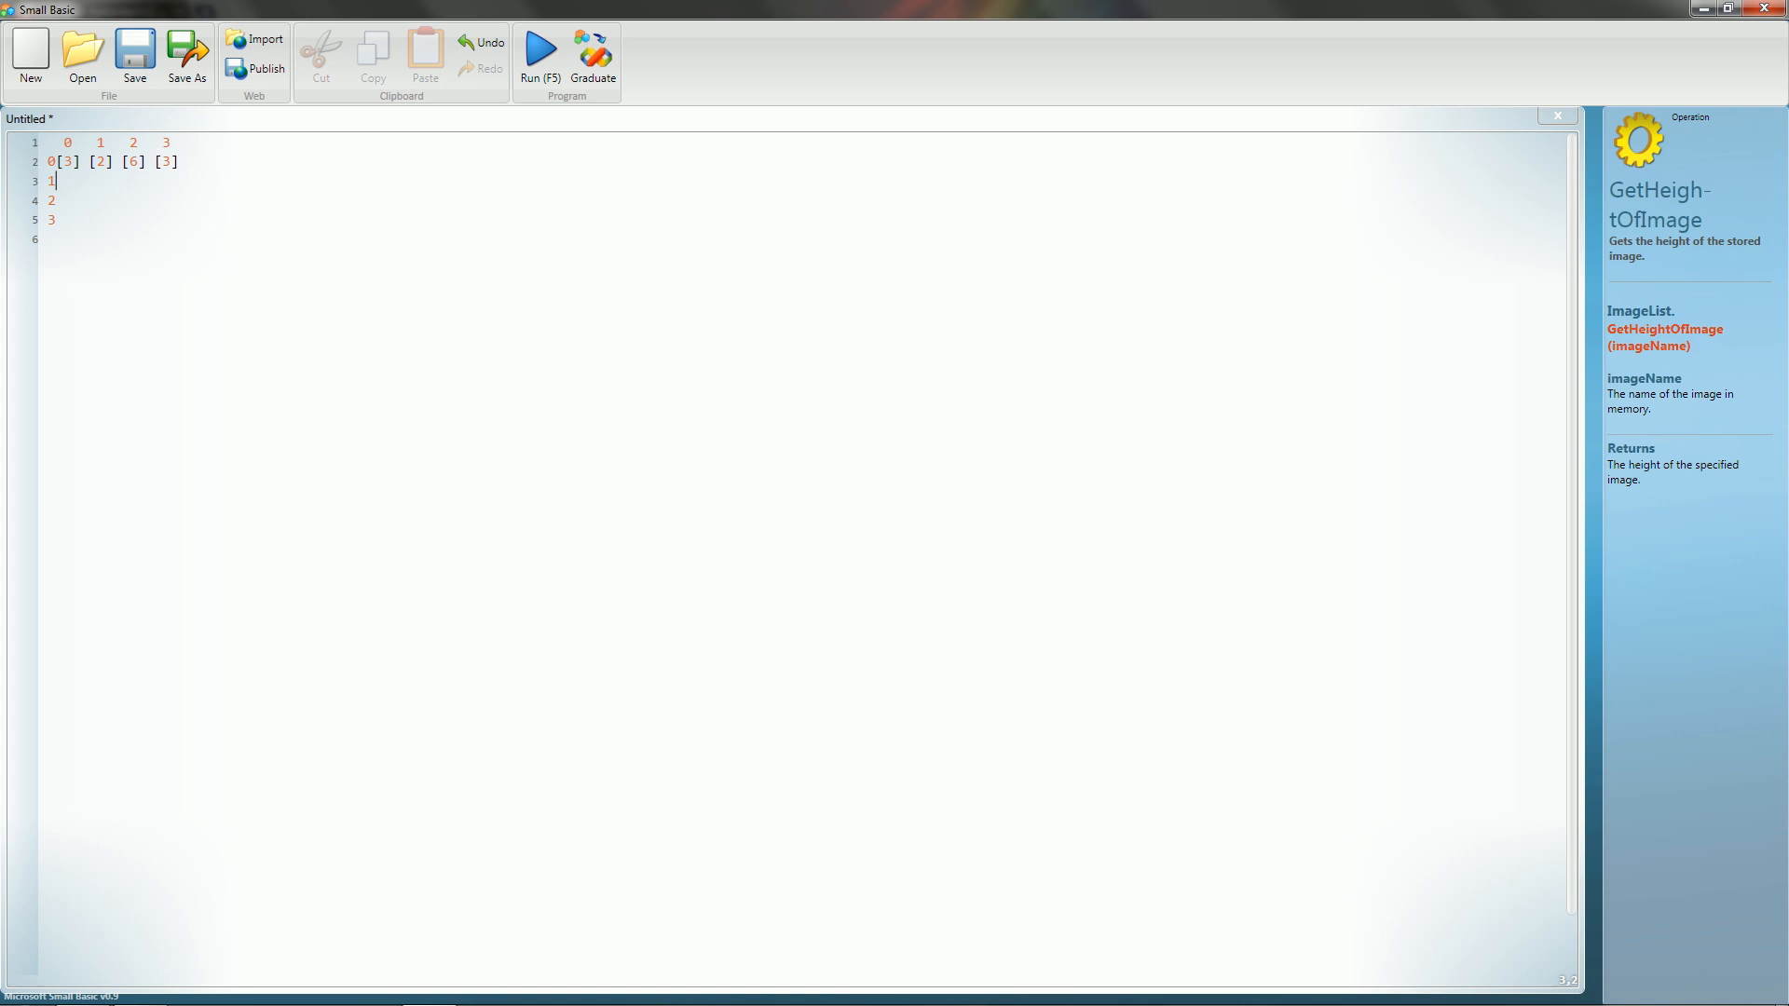
pyautogui.write('[1] [4')
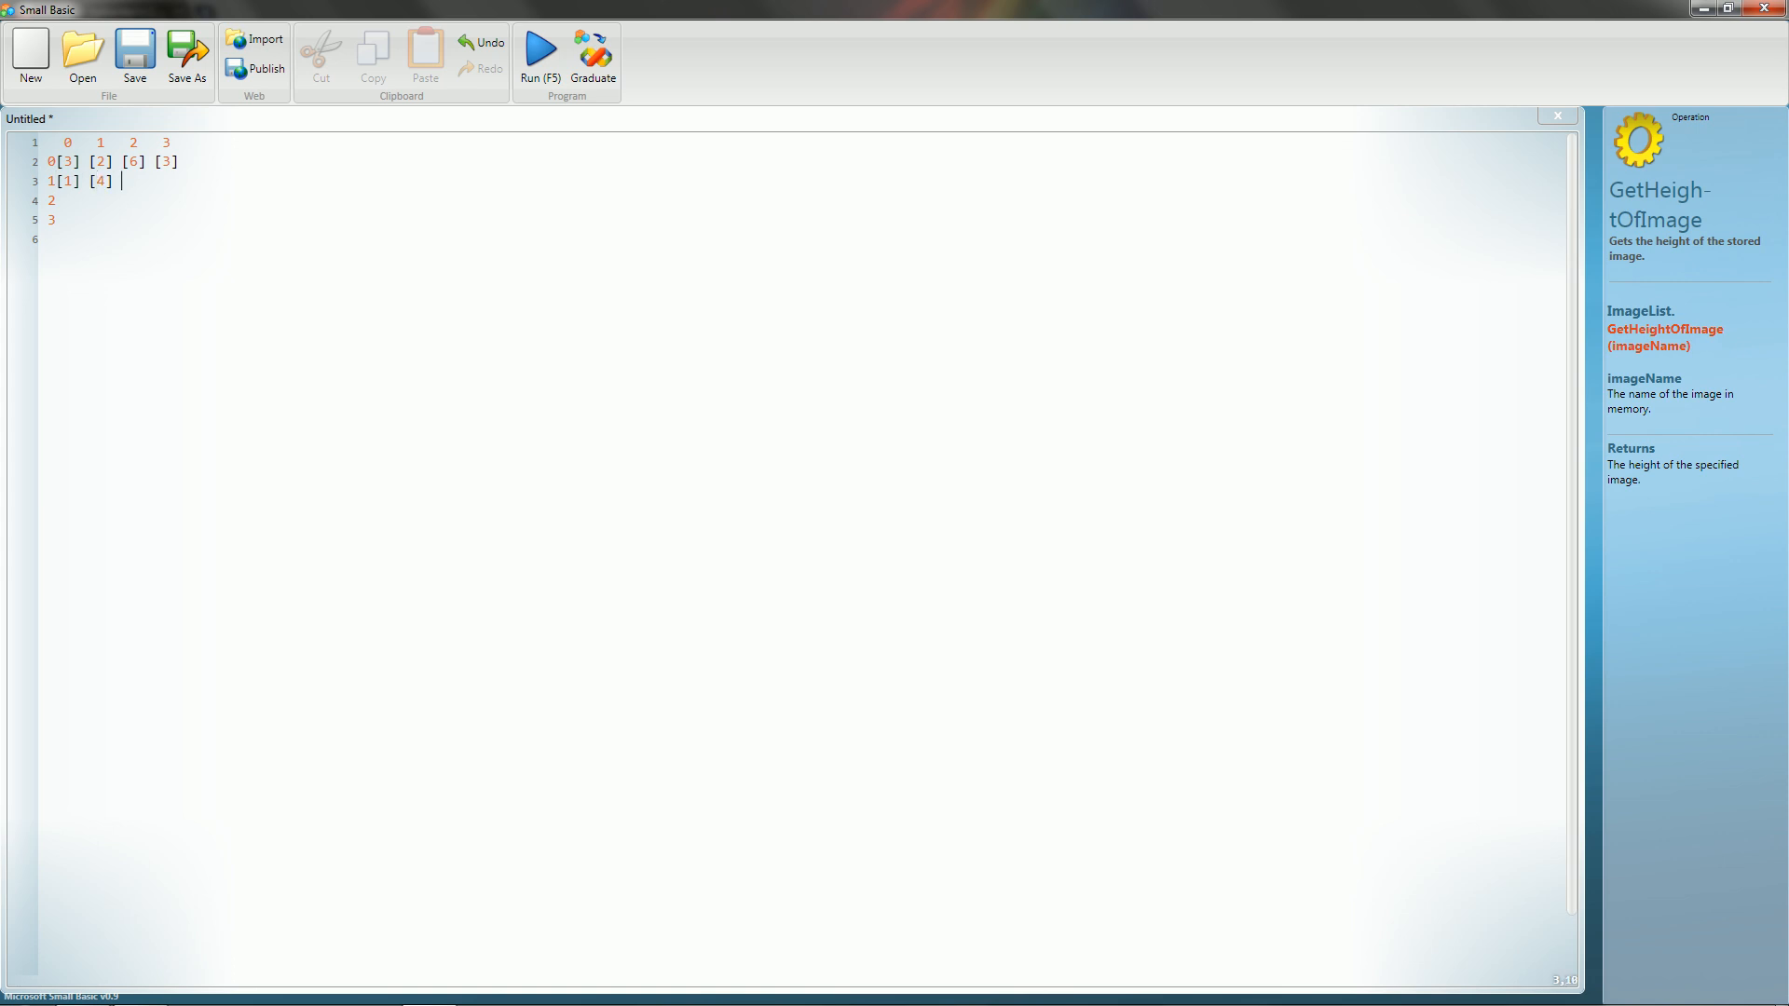
pyautogui.write('[8] [2')
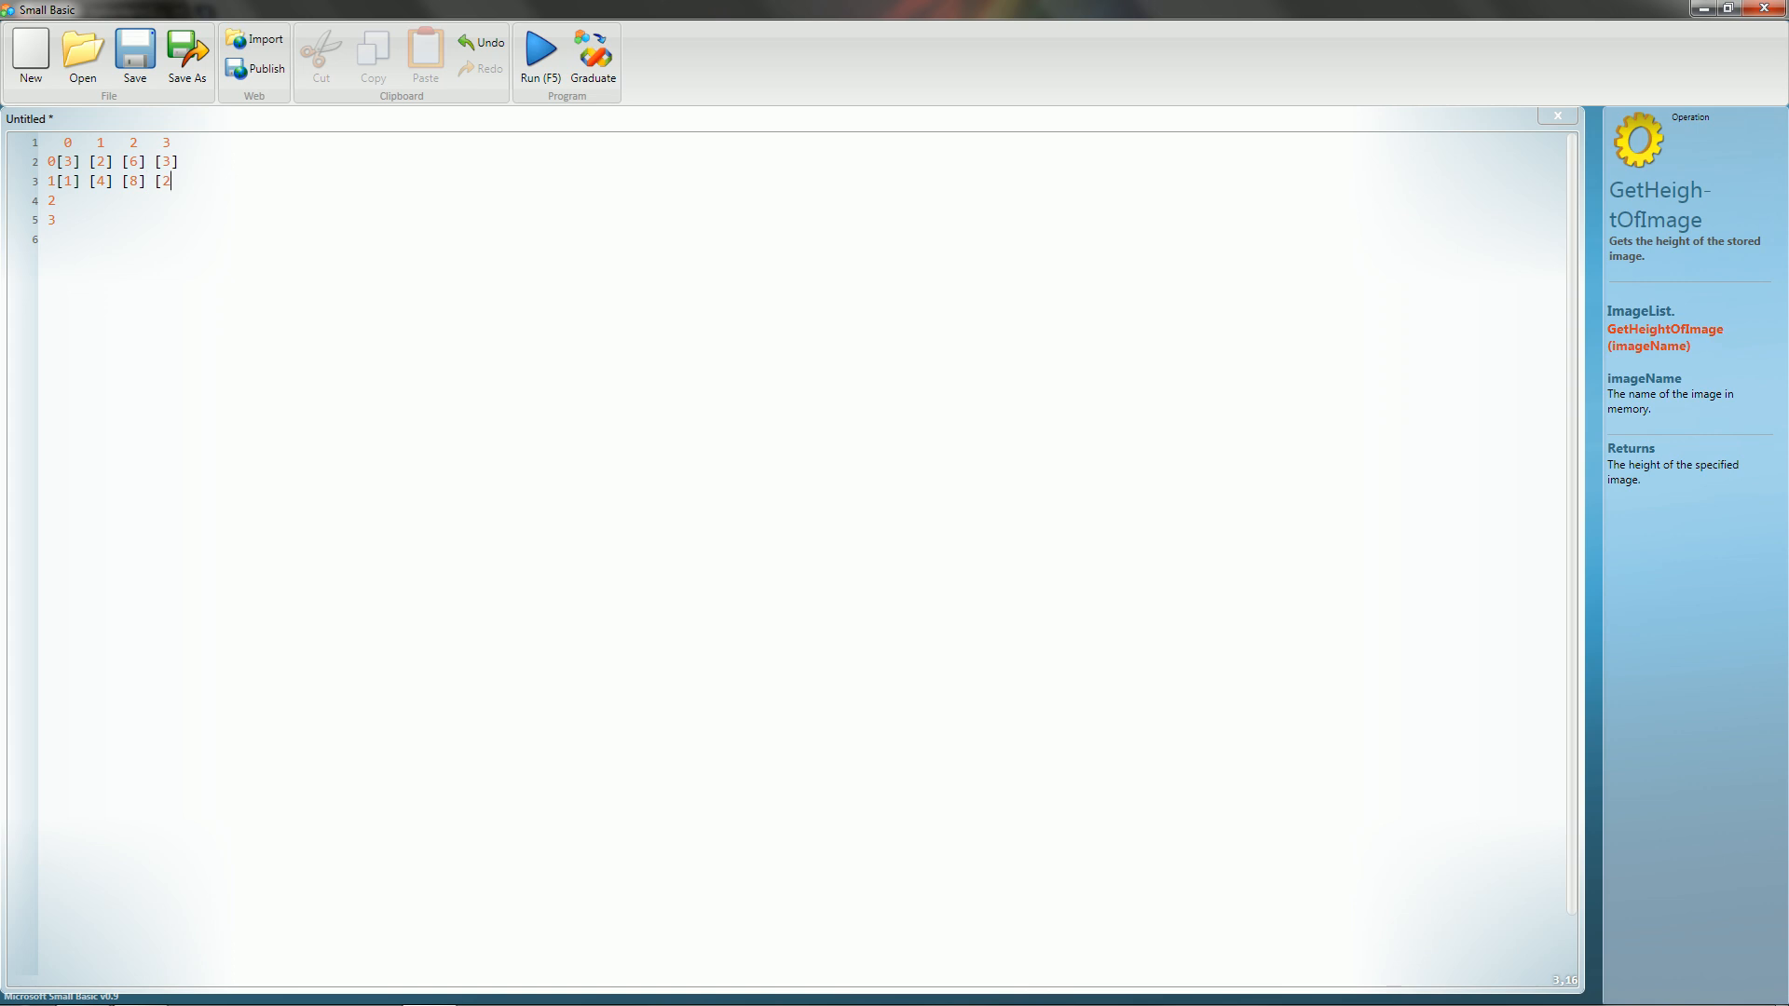
pyautogui.write(']')
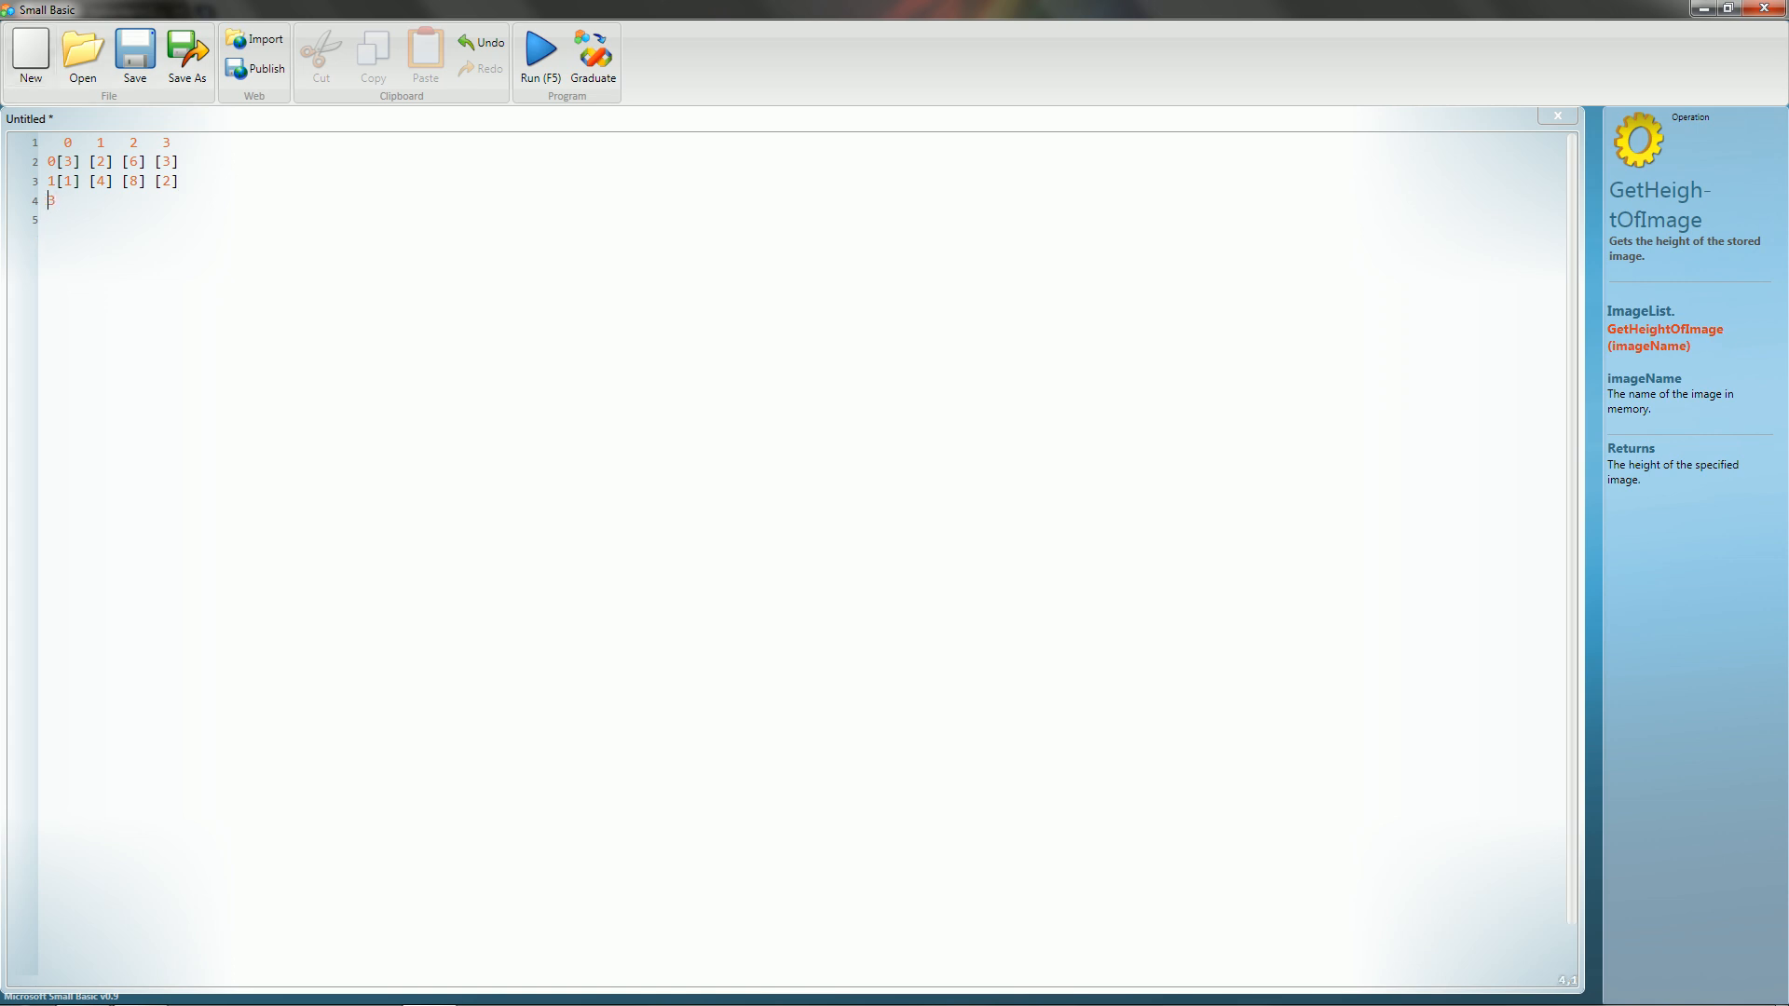
pyautogui.press('Backspace')
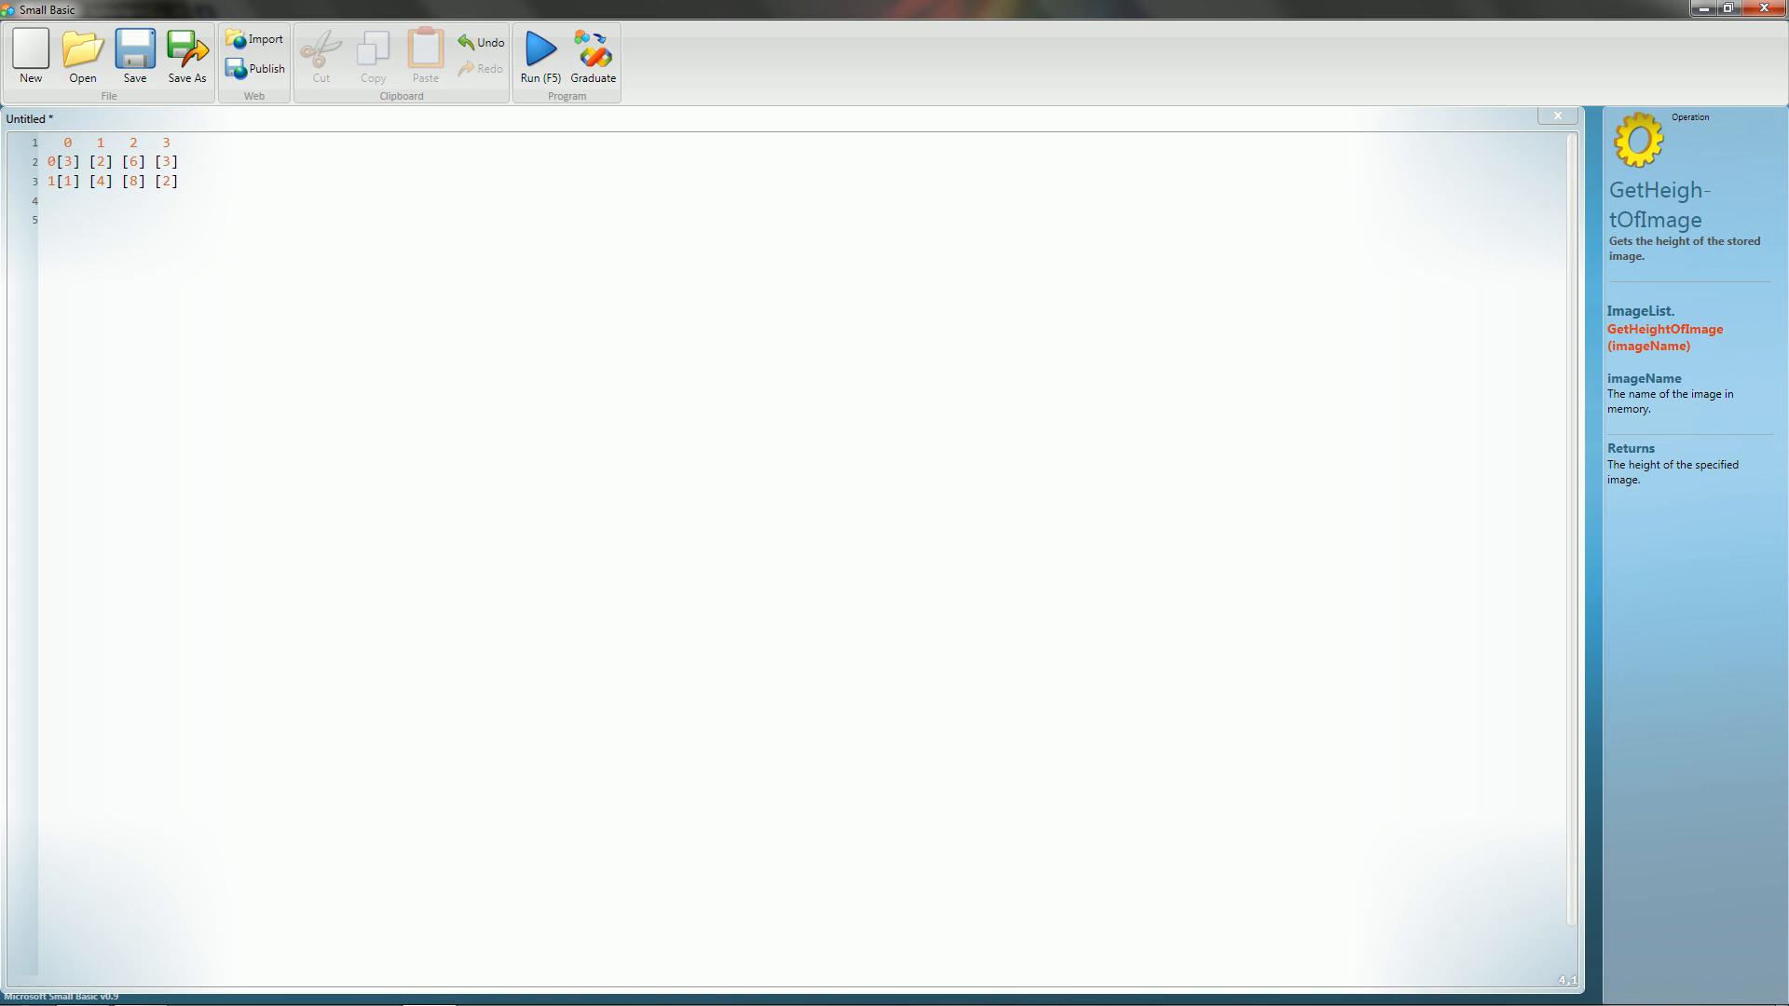
pyautogui.press('Backspace')
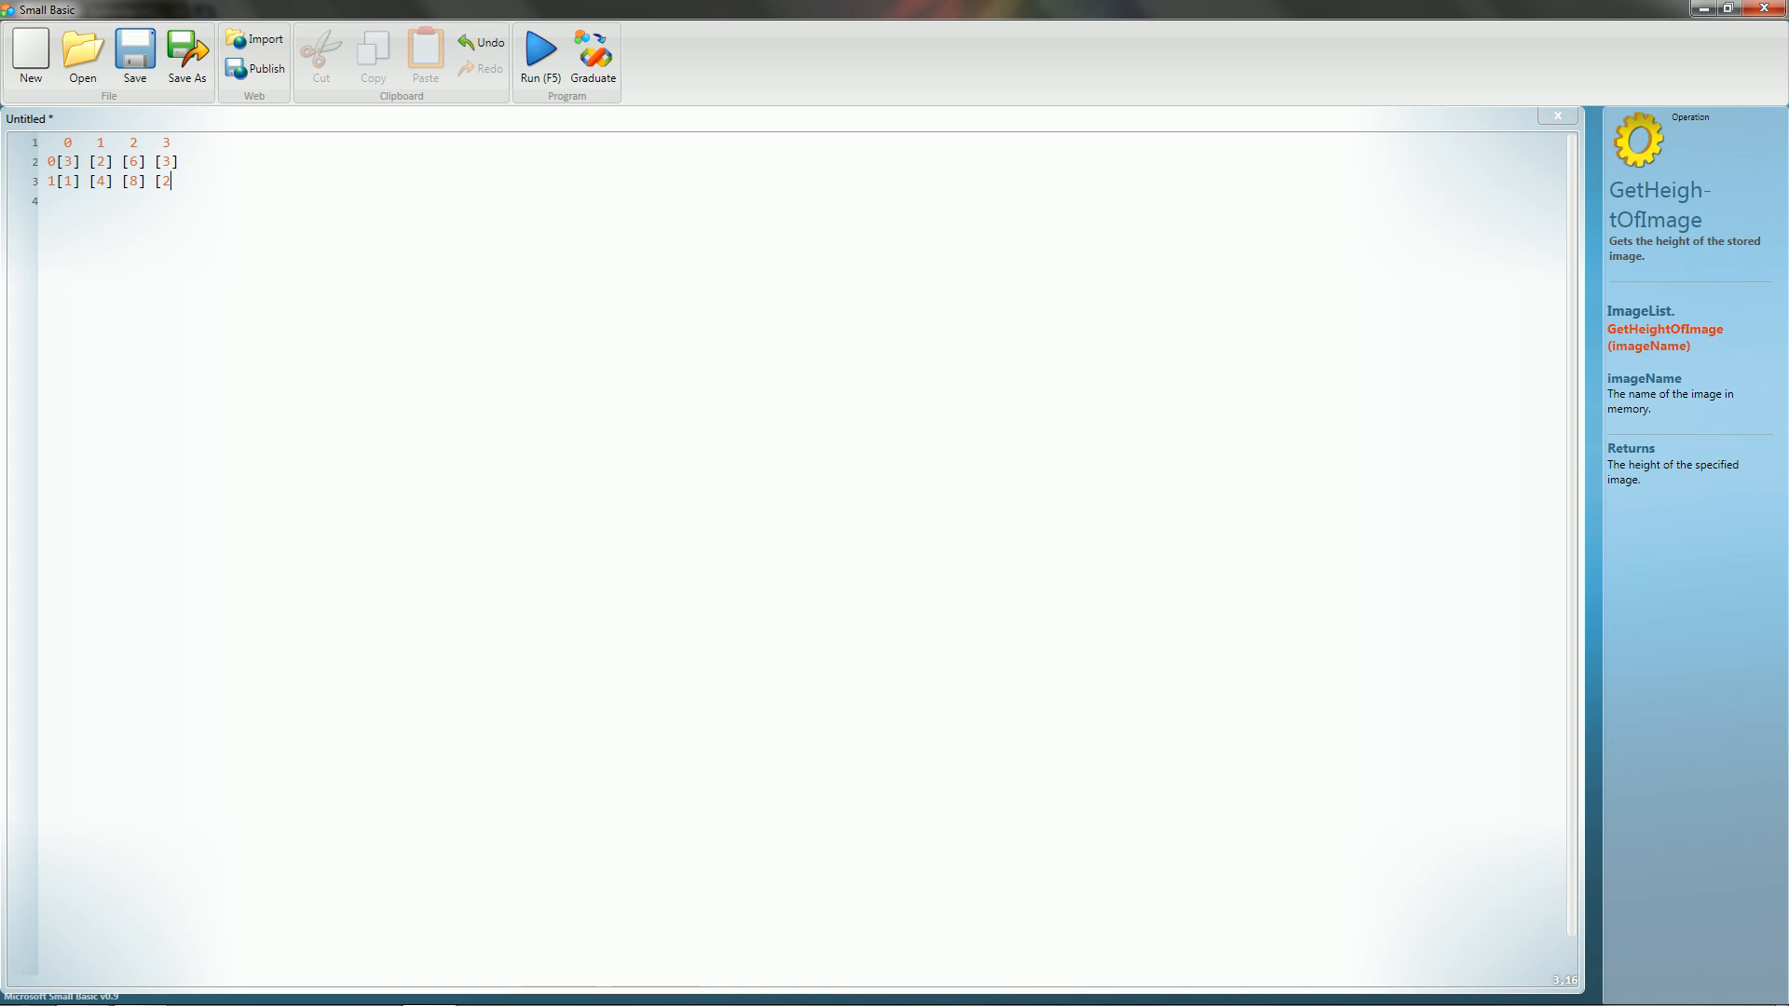
pyautogui.write(']')
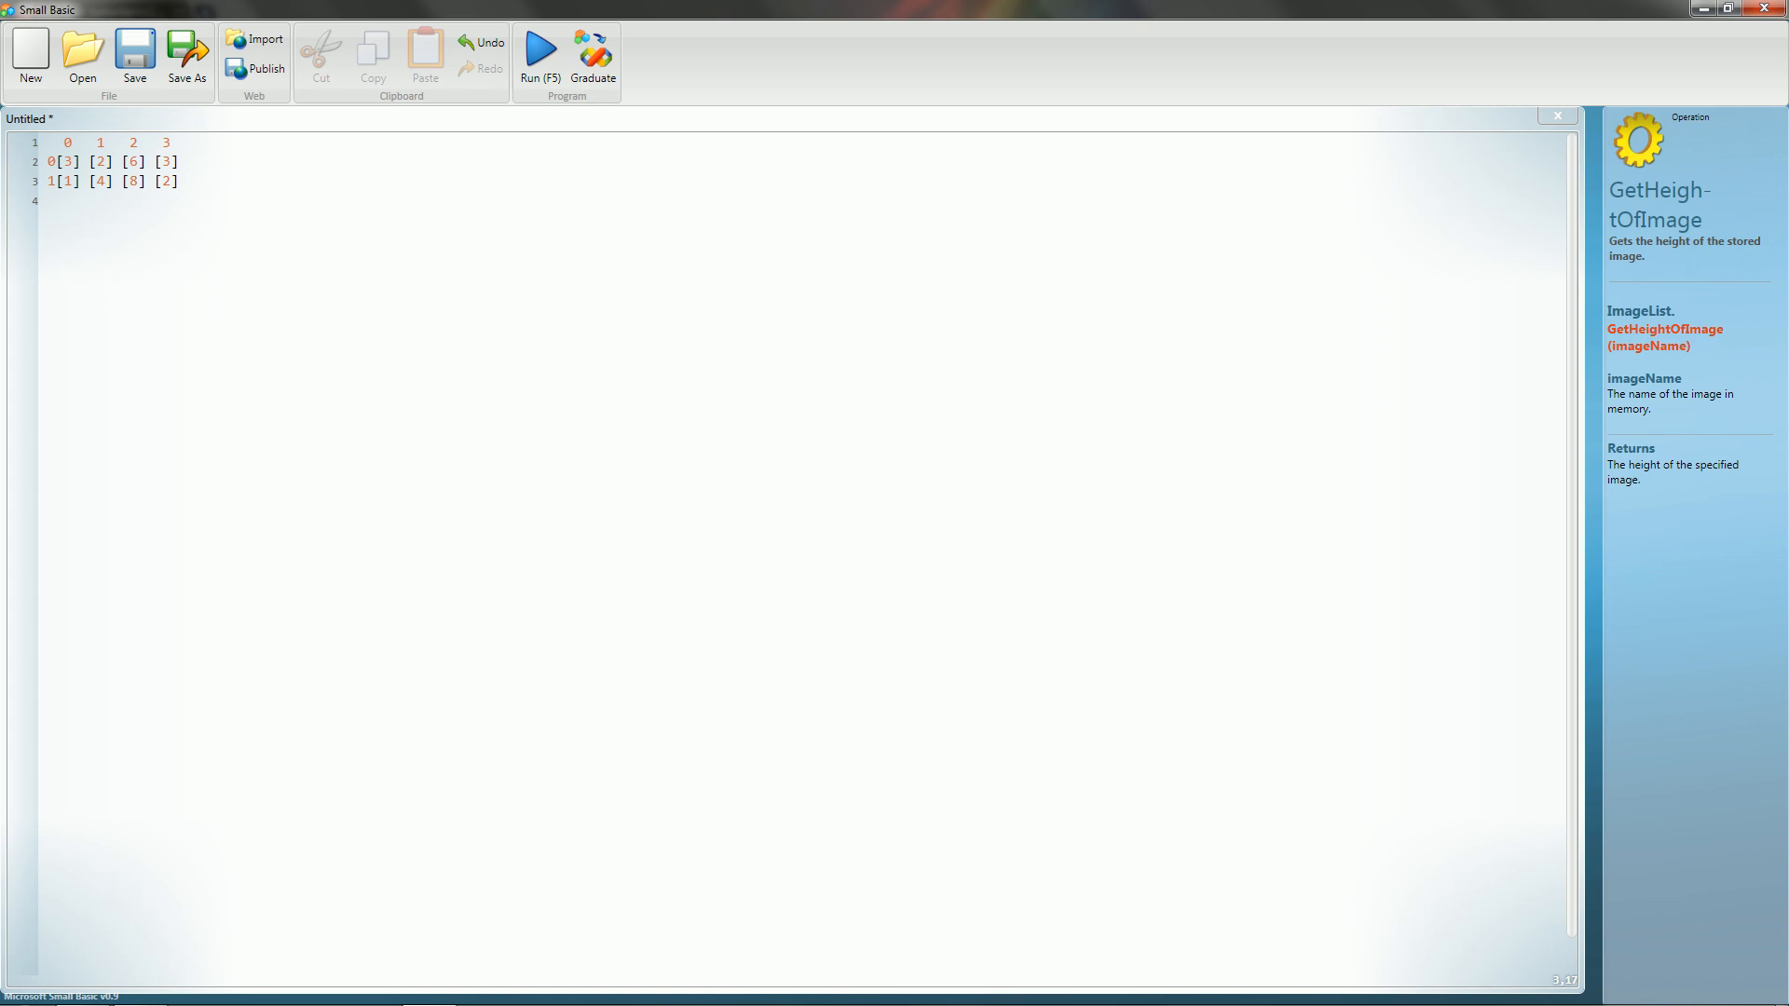
pyautogui.click(177, 180)
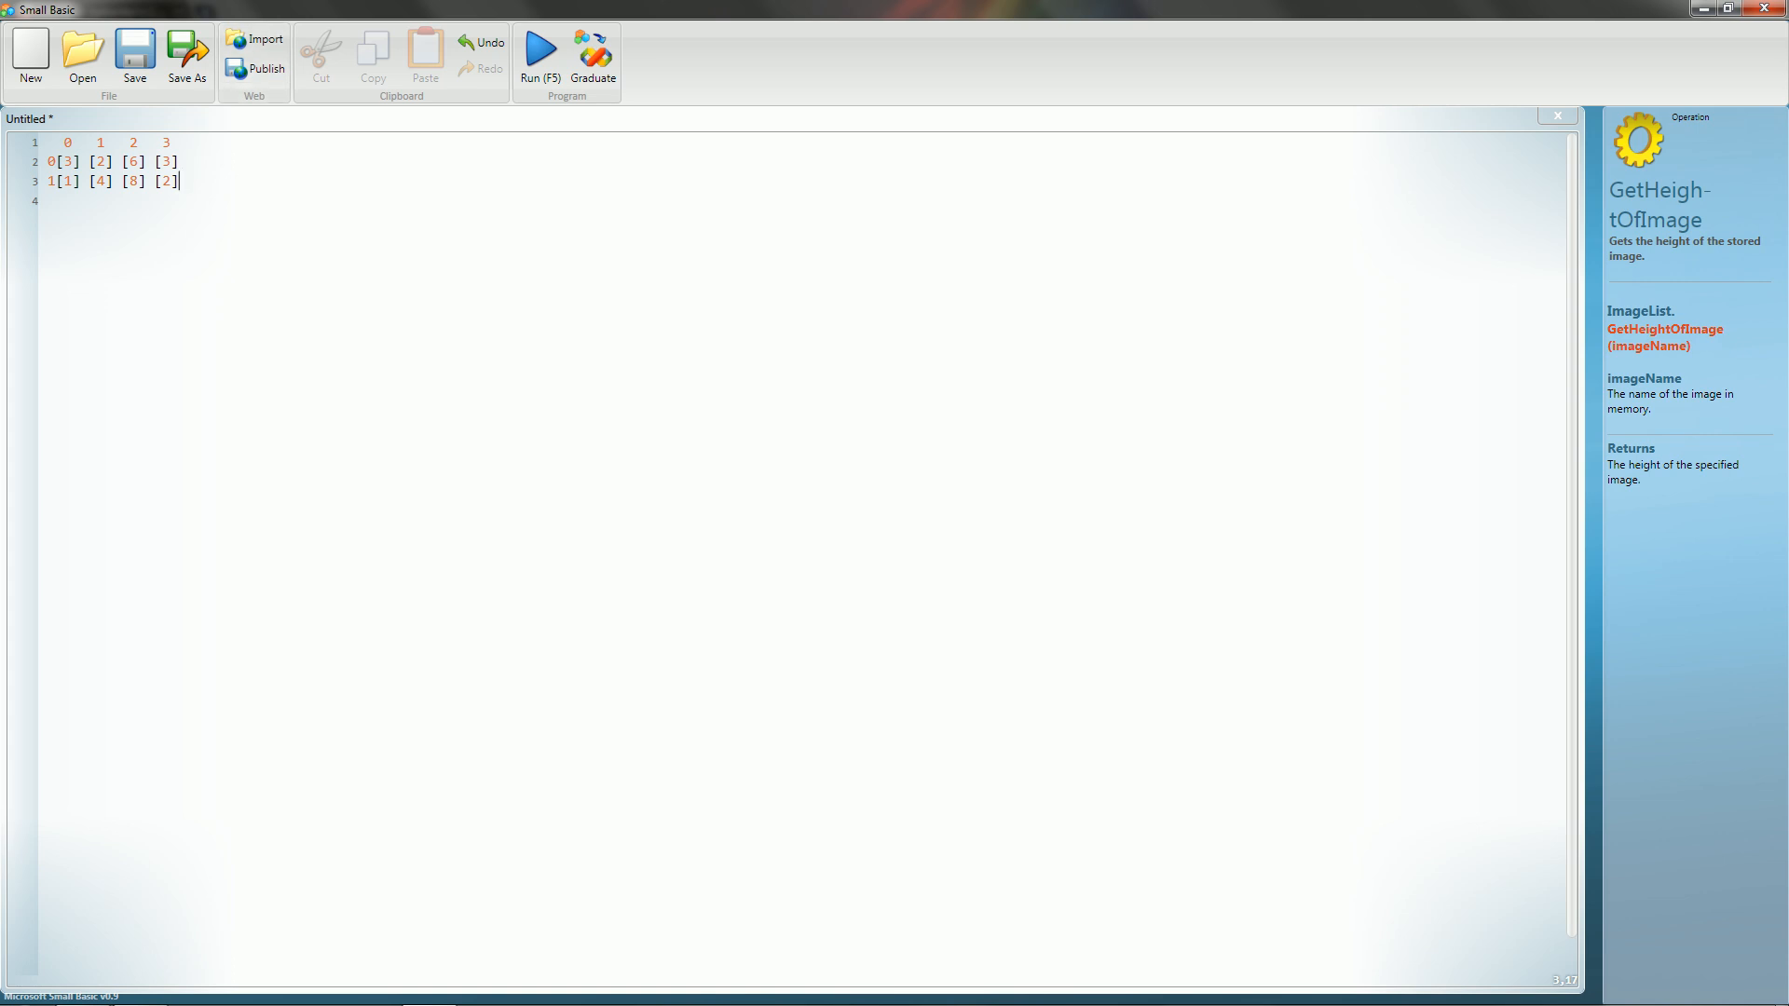
pyautogui.press('Return')
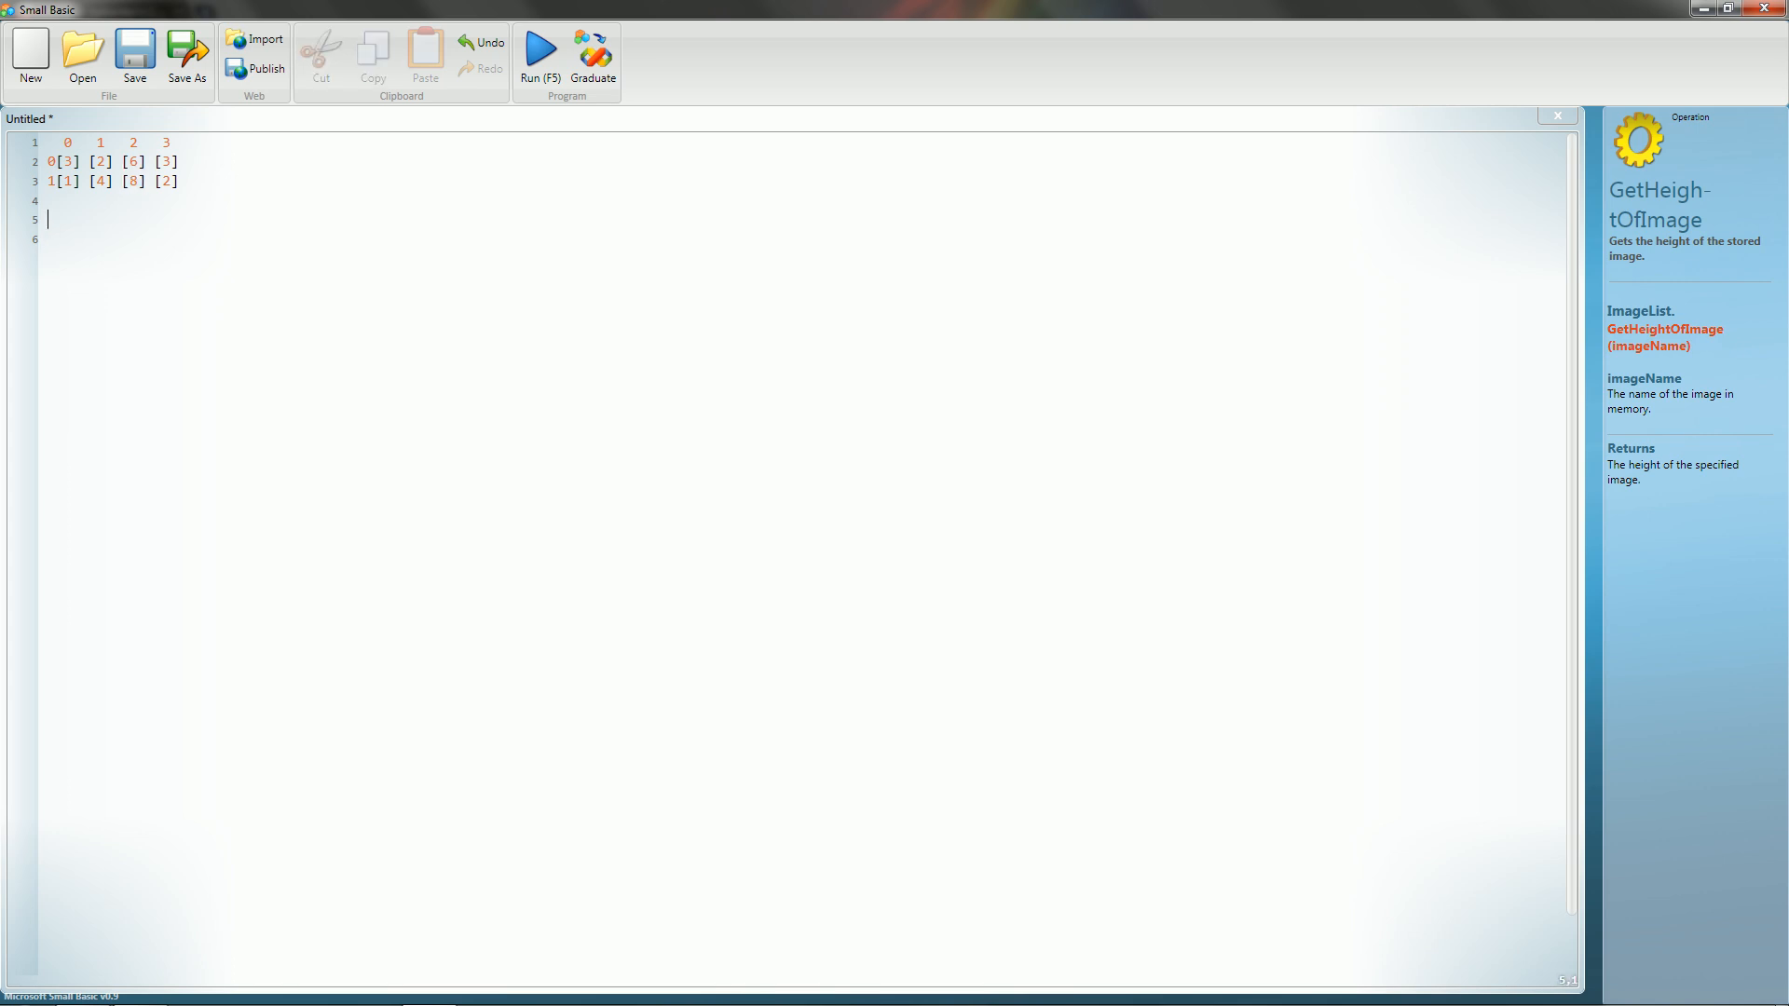
pyautogui.write('S')
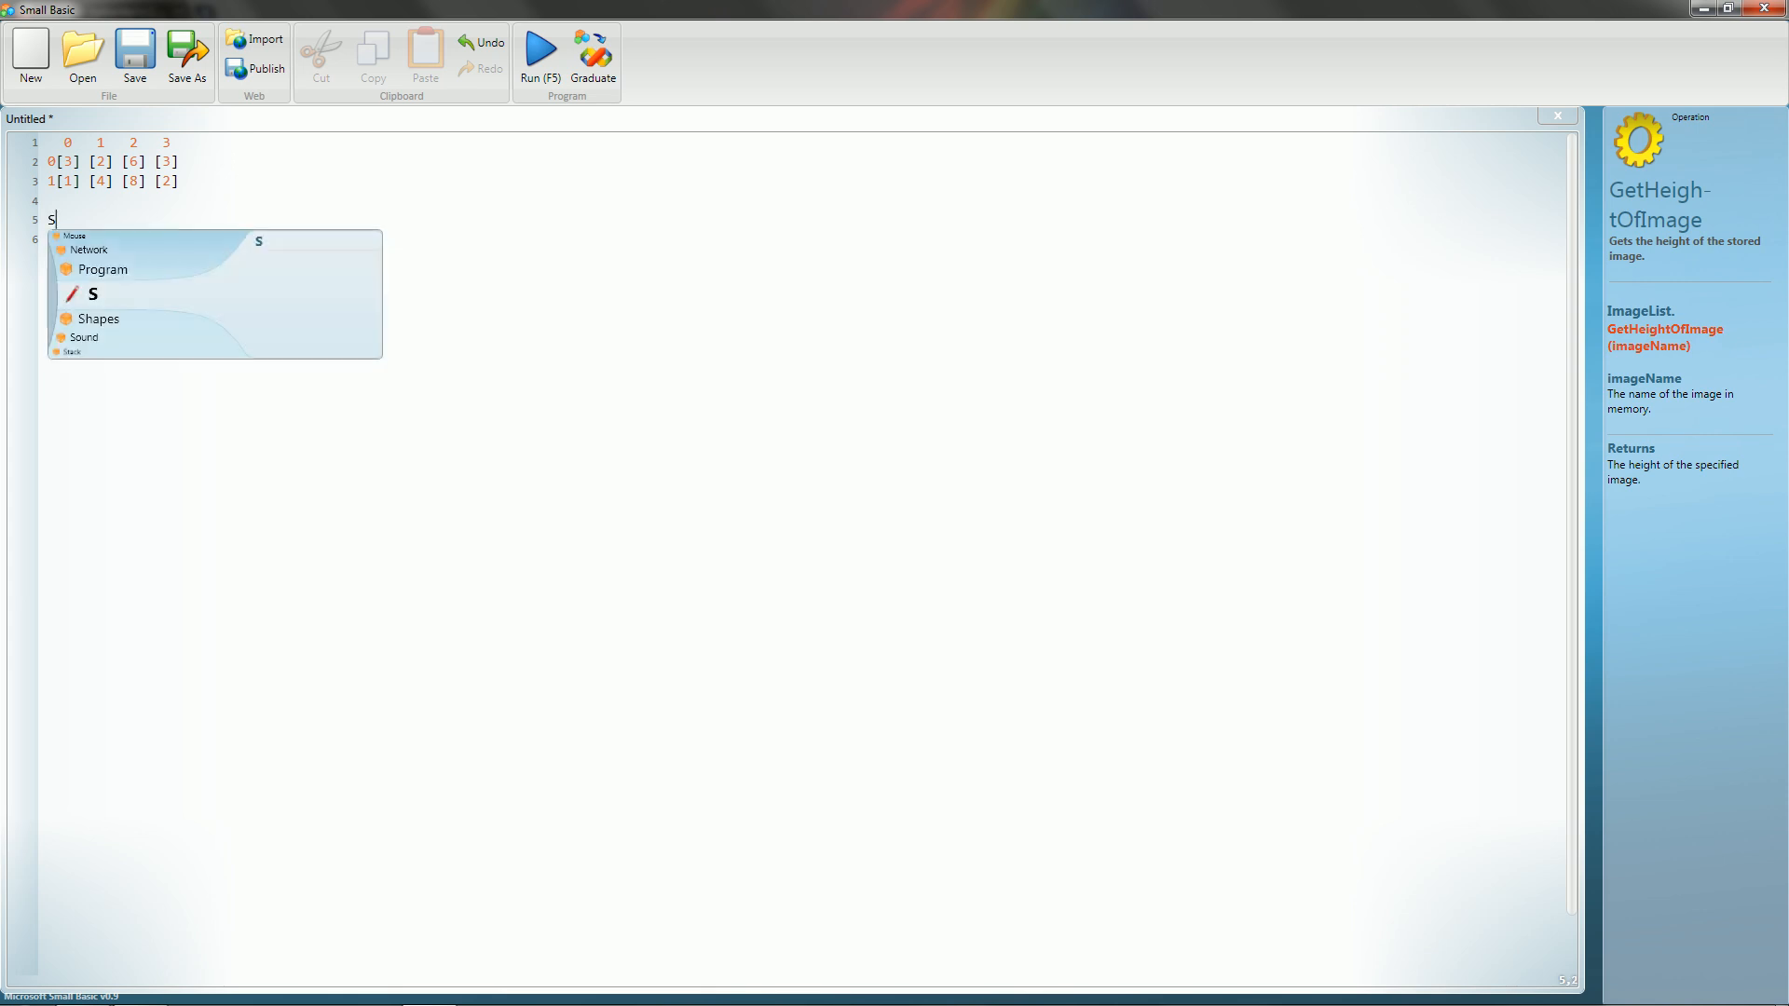
pyautogui.write('DB')
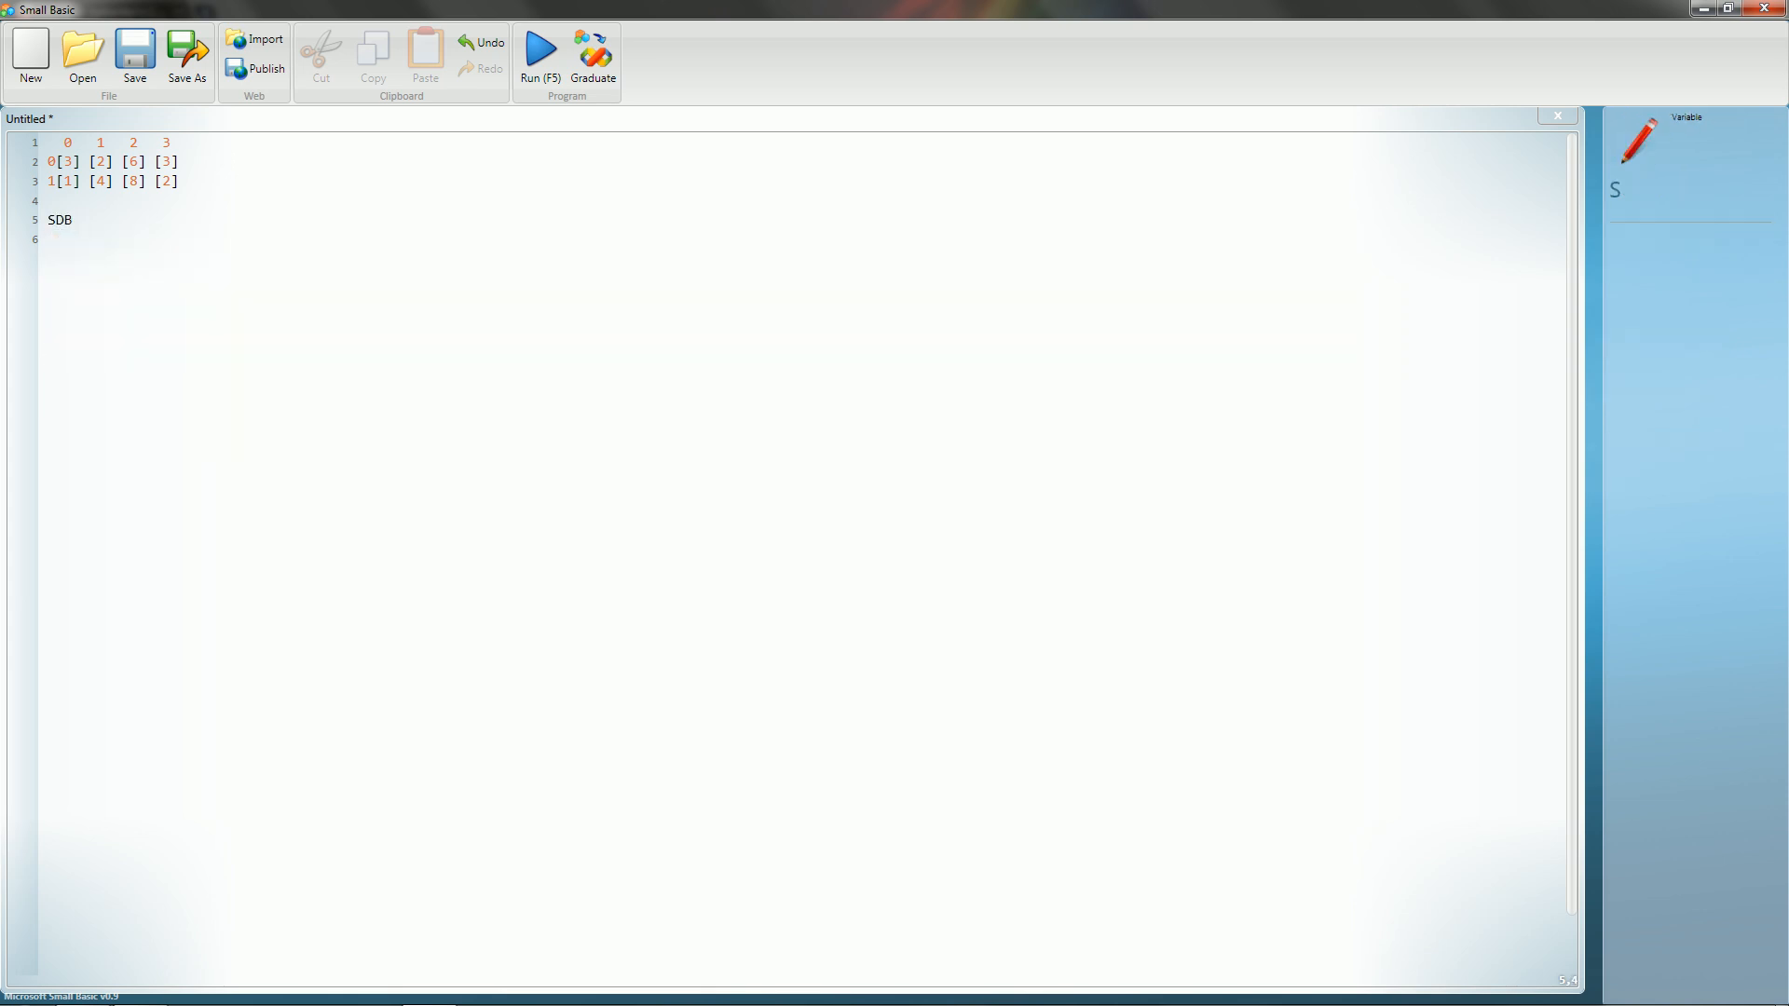
pyautogui.write('[2]')
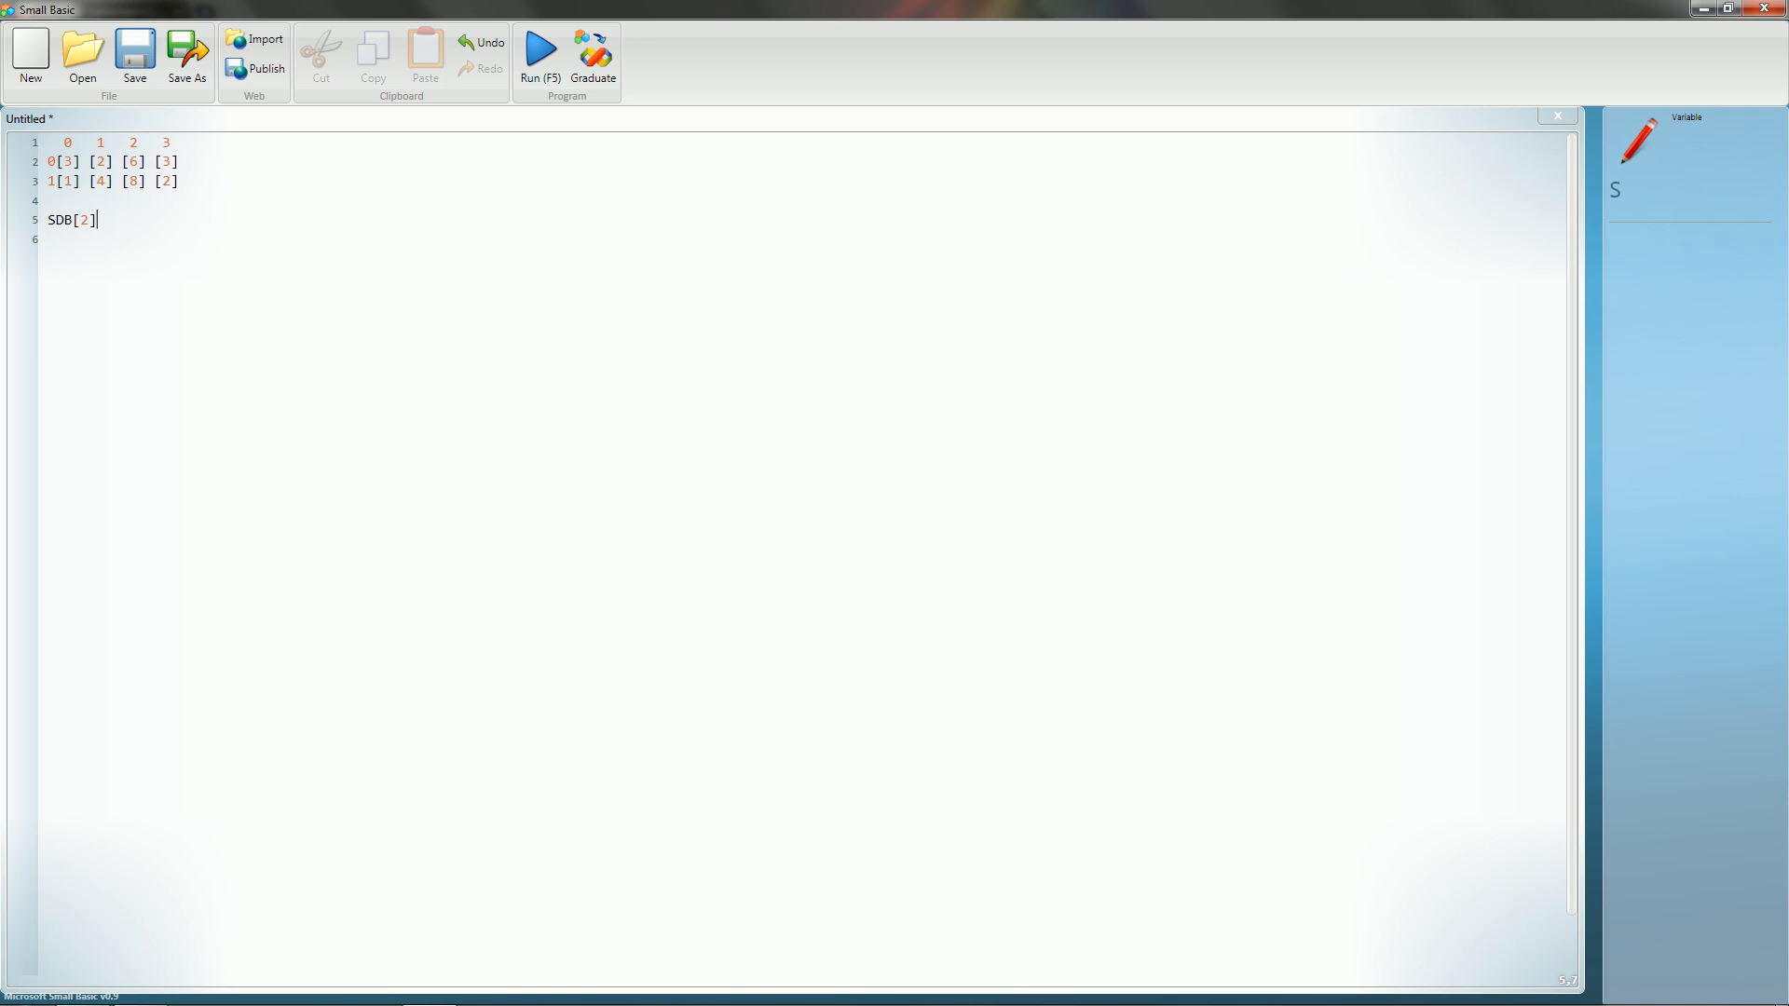
pyautogui.write('[1]')
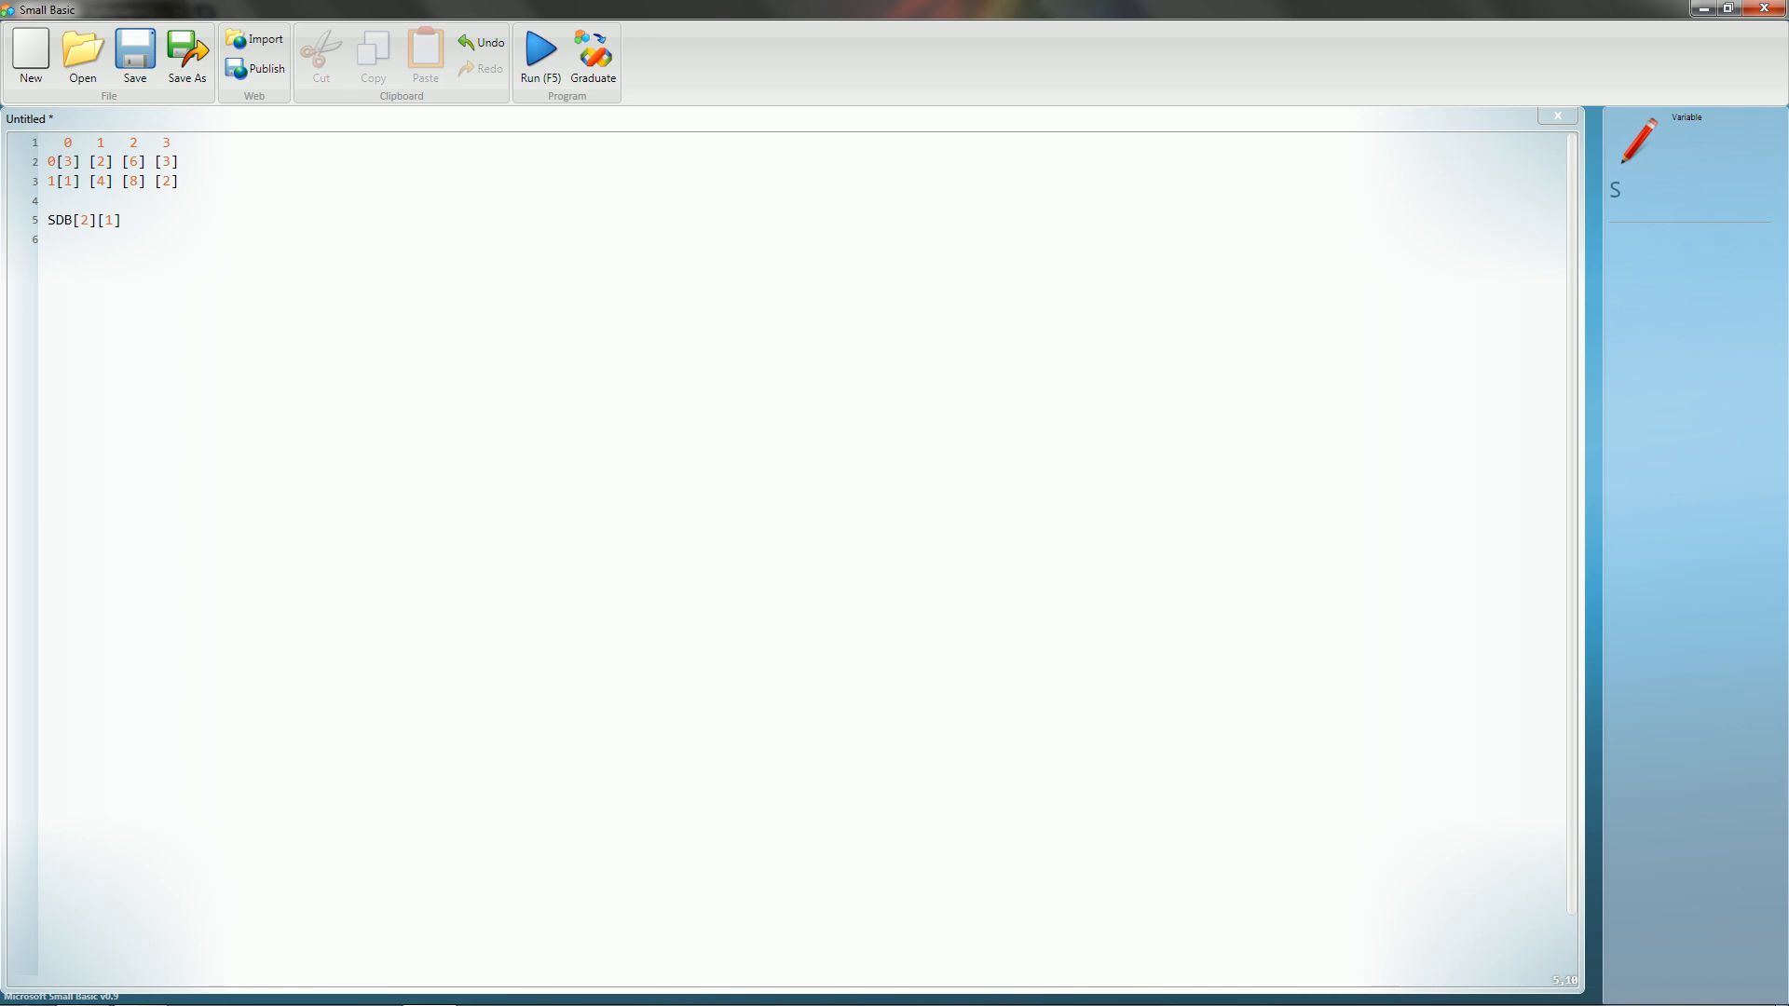
pyautogui.click(122, 220)
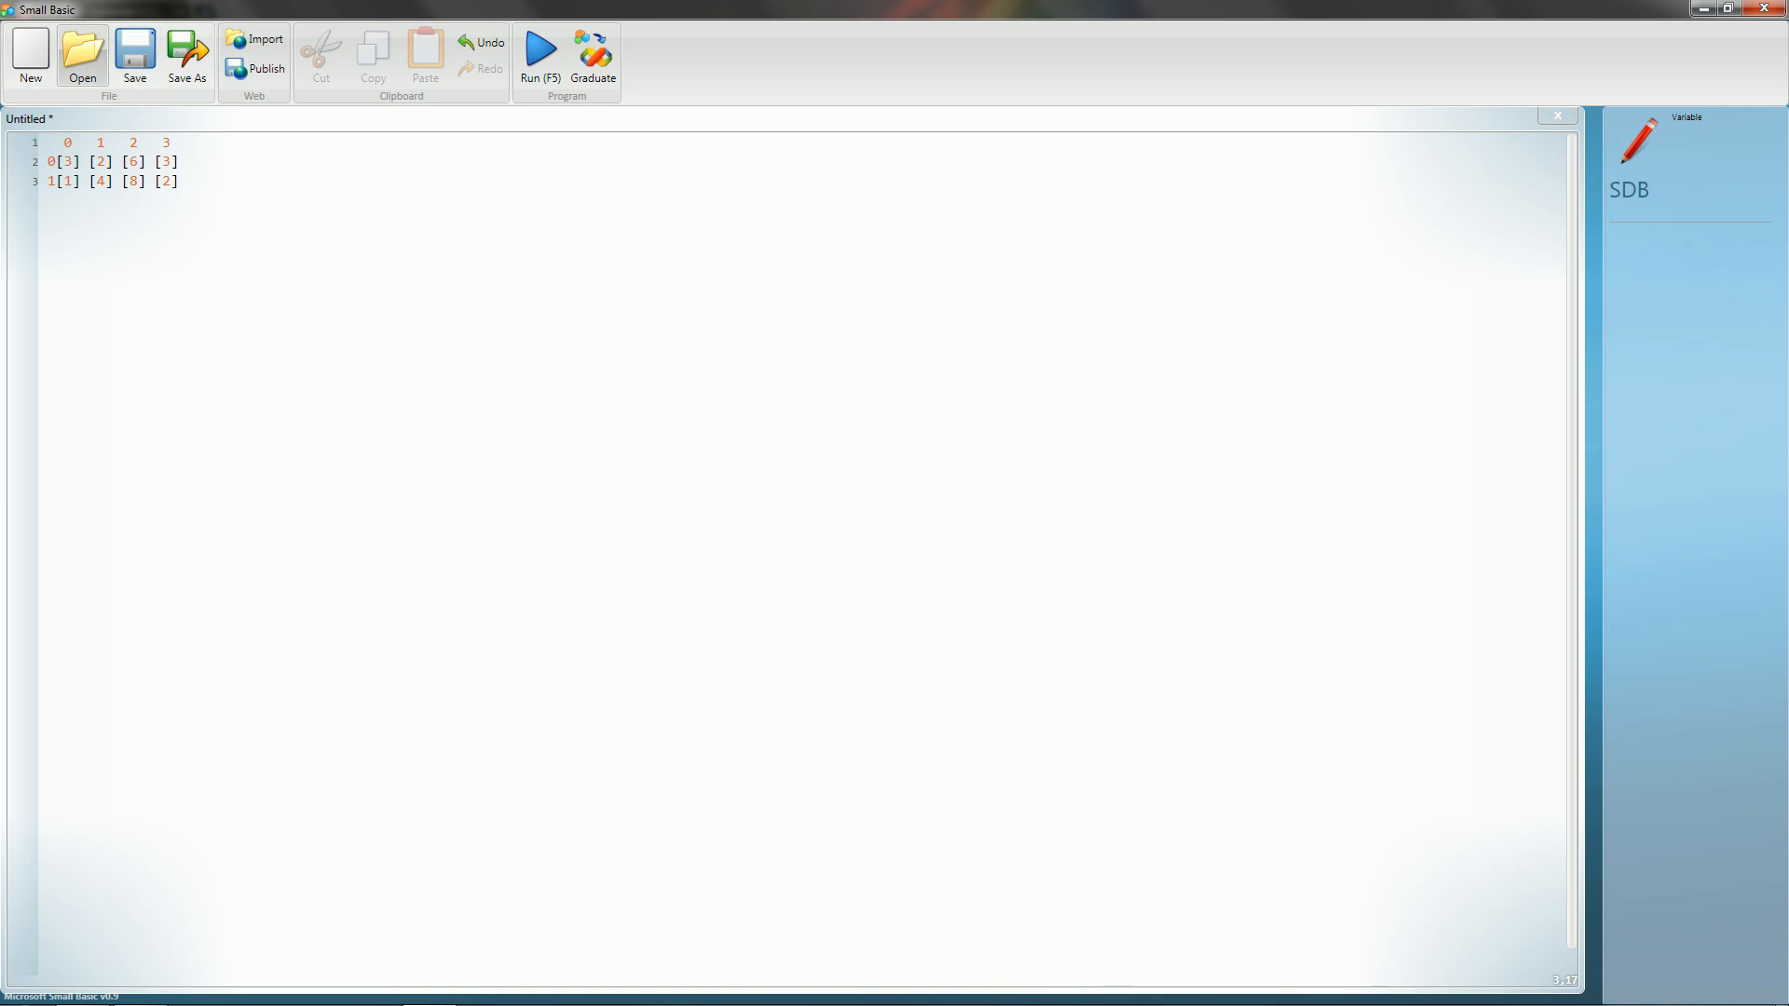
pyautogui.click(177, 182)
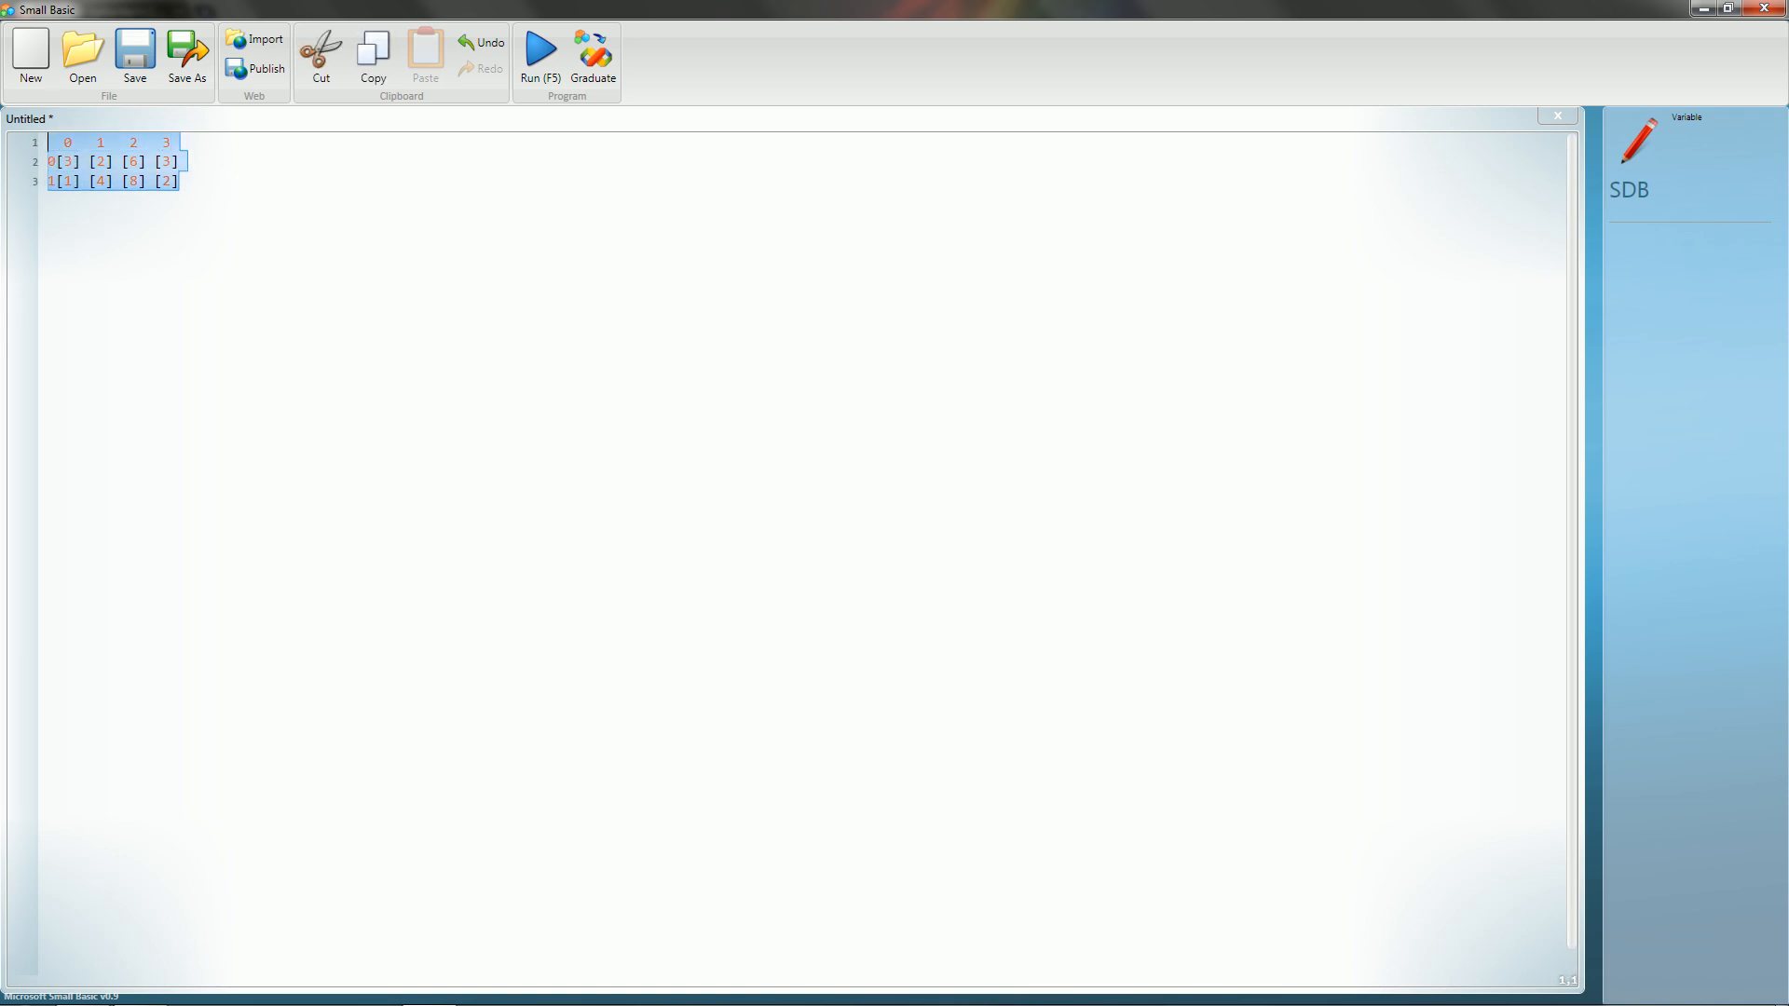
pyautogui.press('Delete')
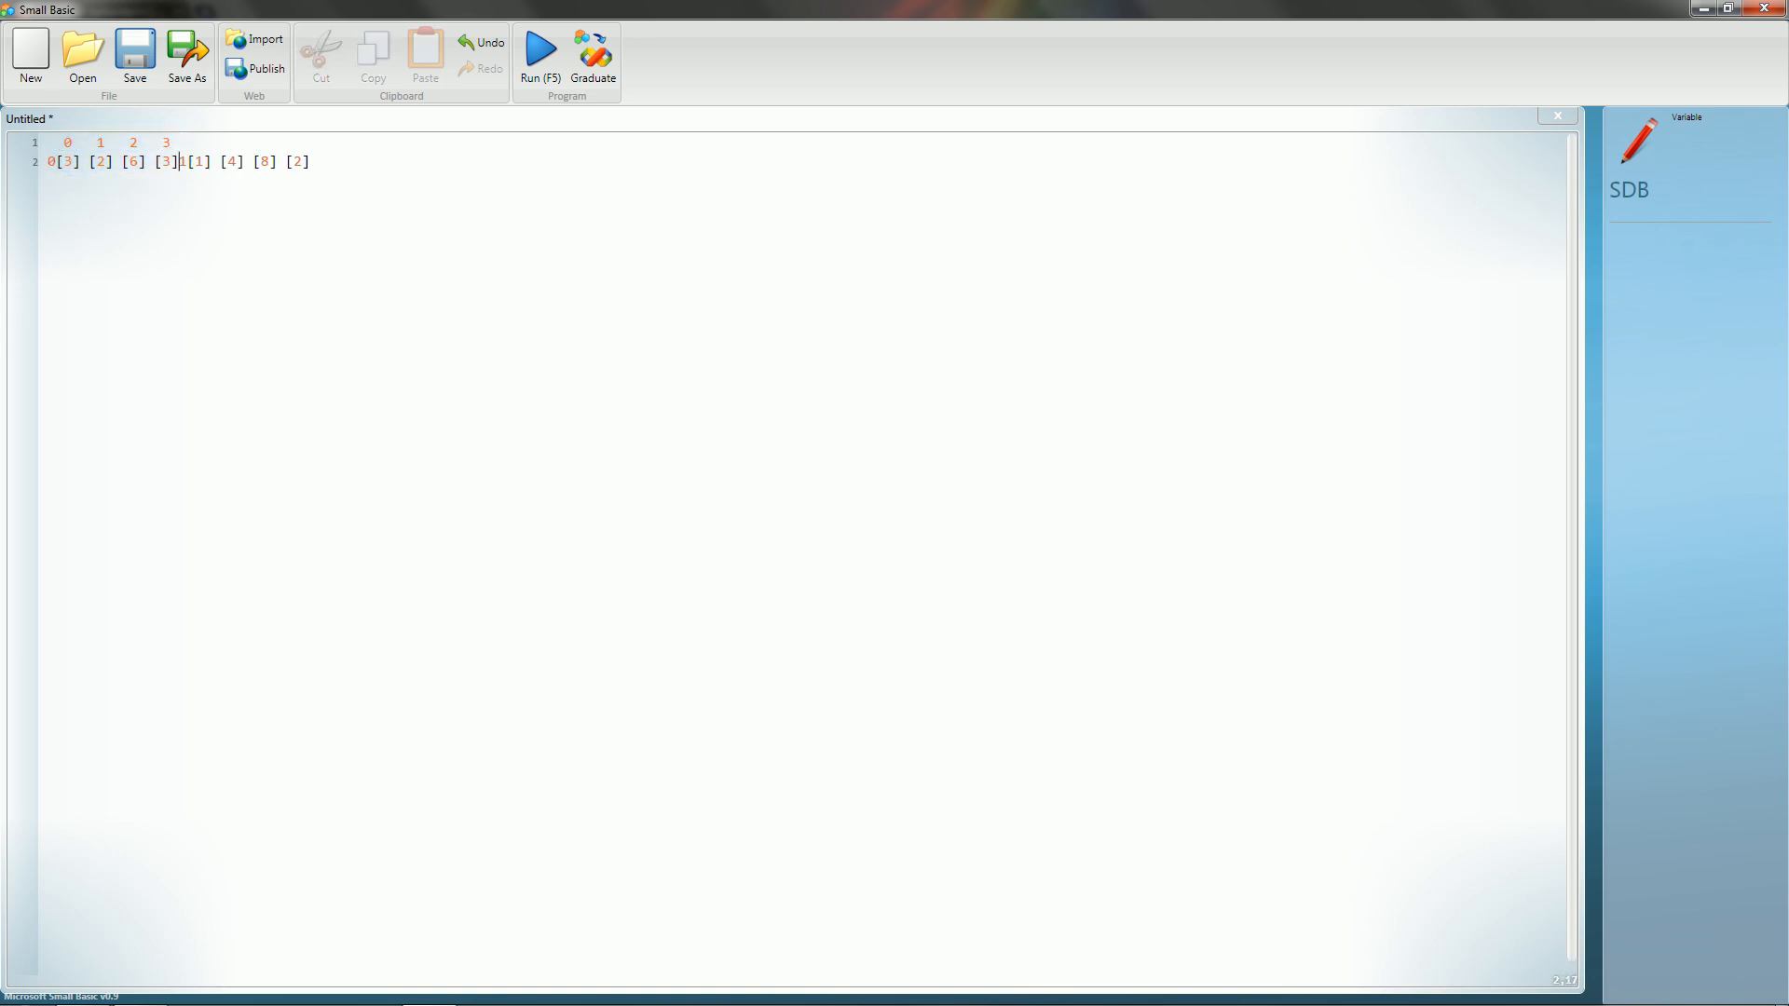
pyautogui.press('Enter')
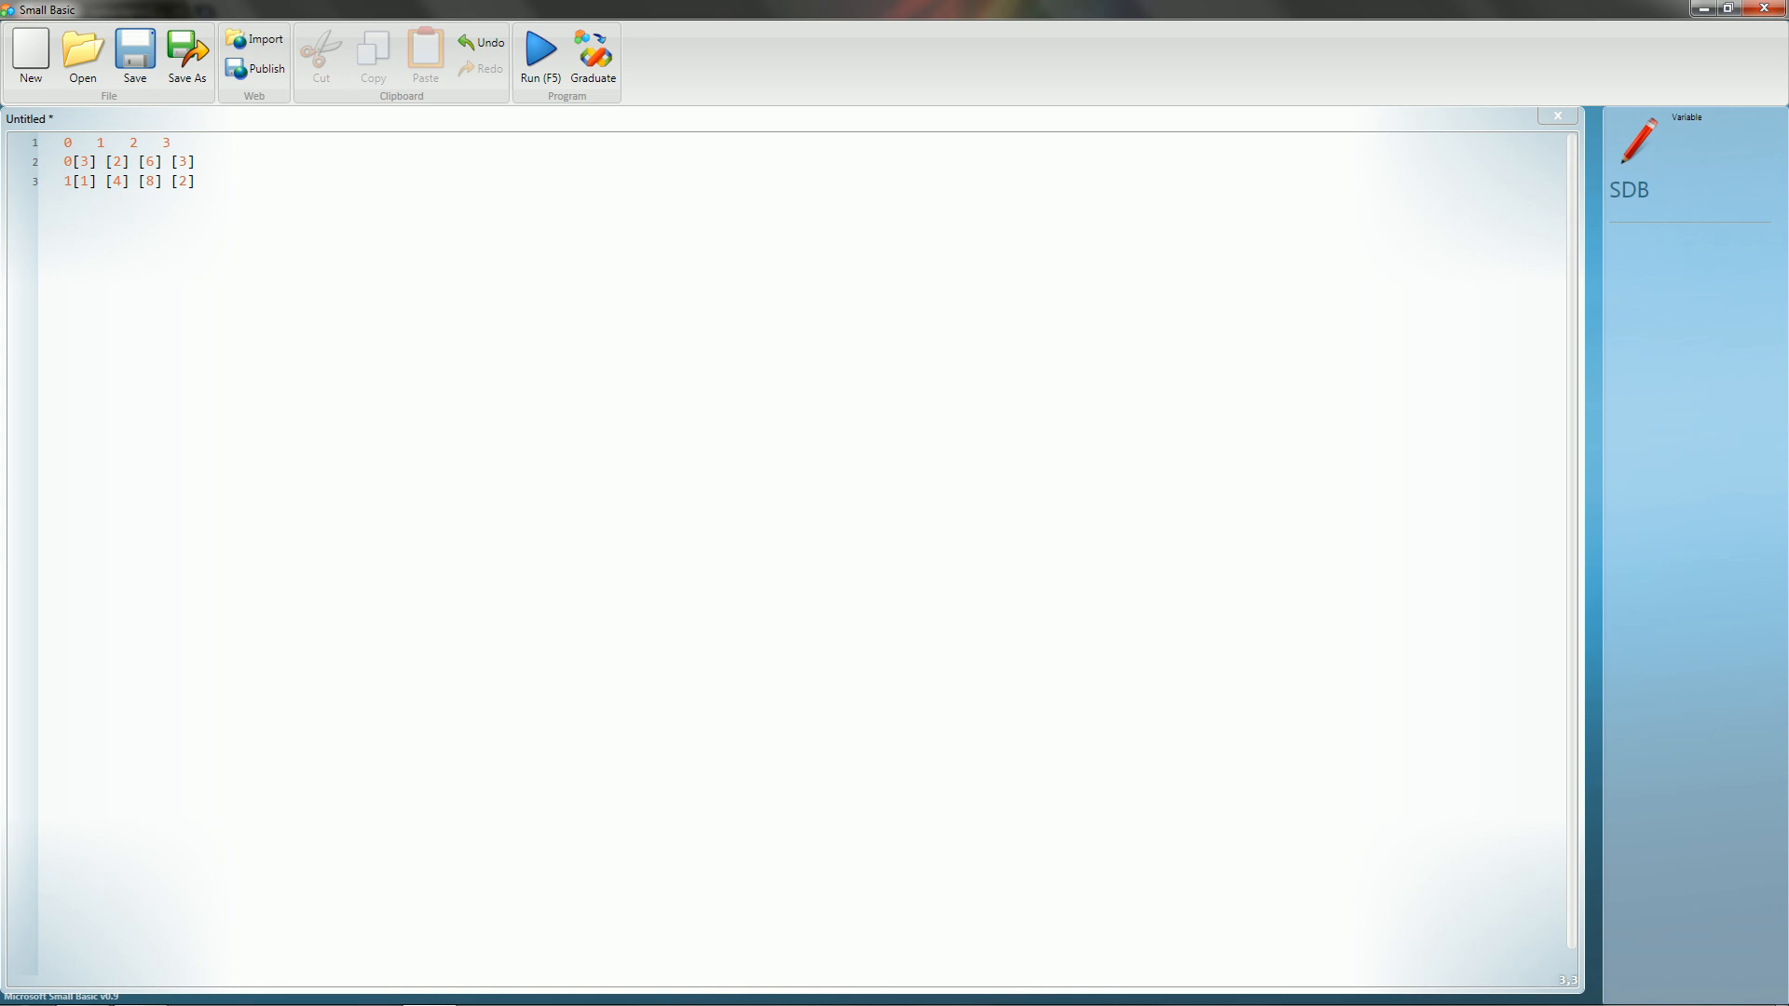
pyautogui.write('\\')
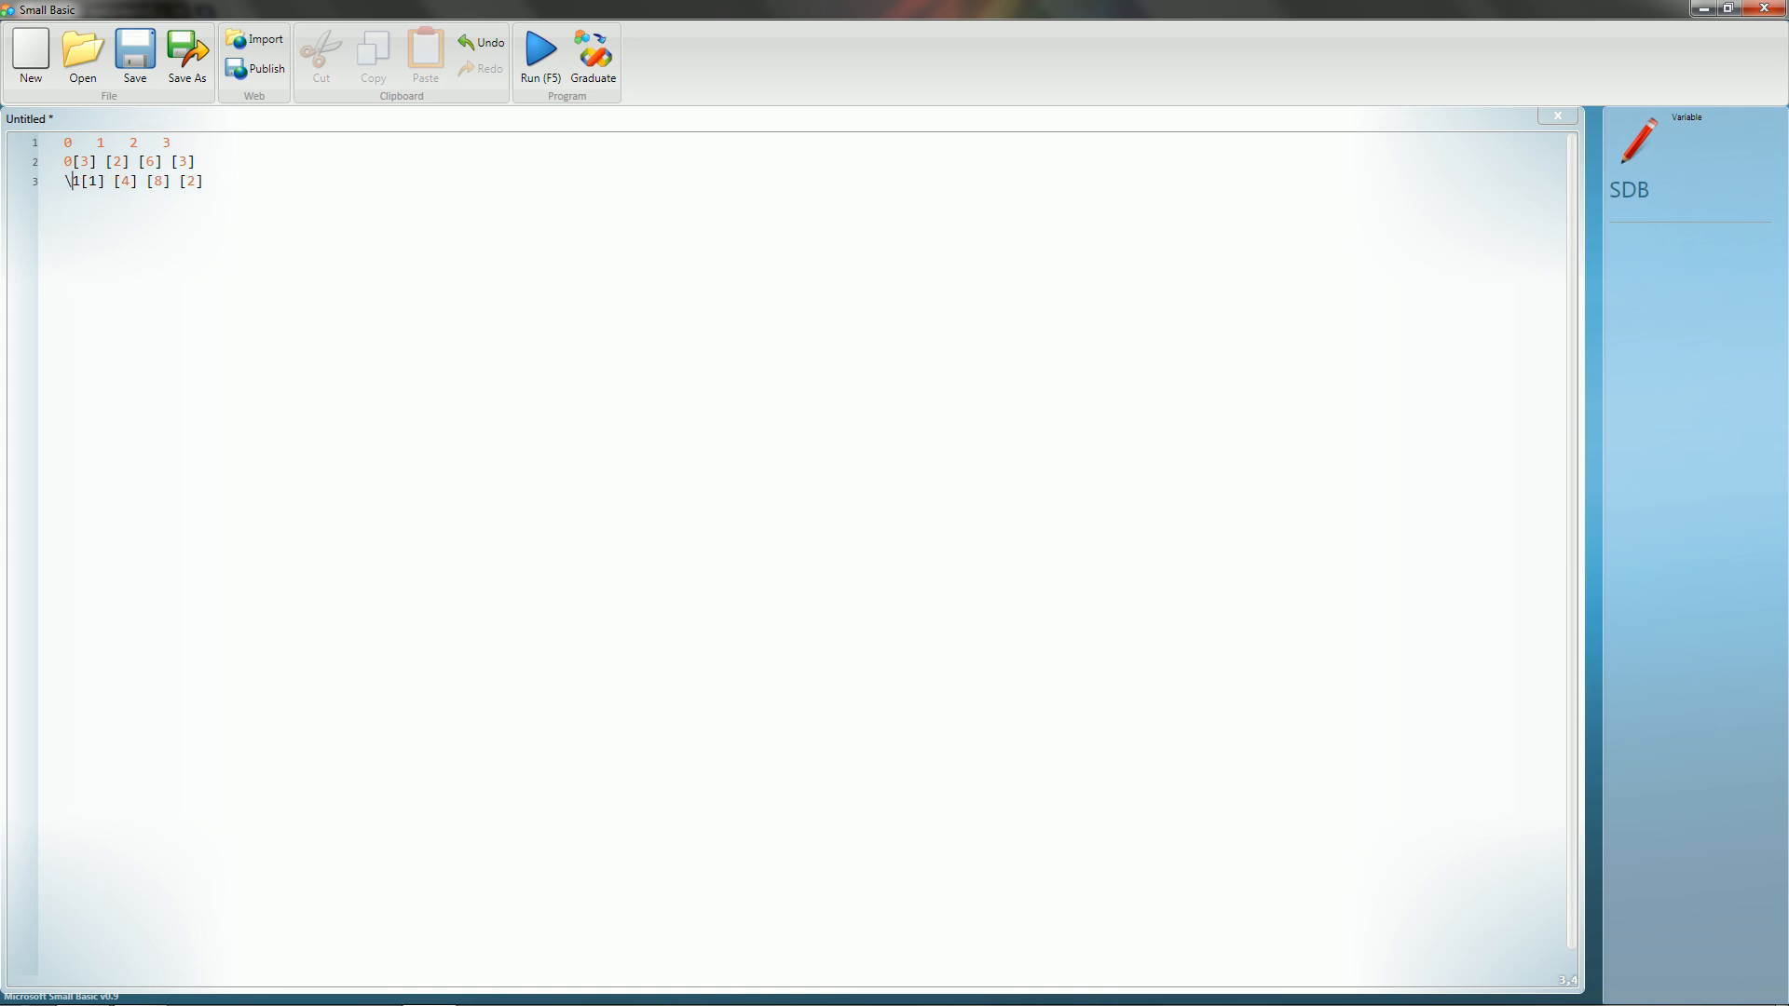
pyautogui.press('Backspace')
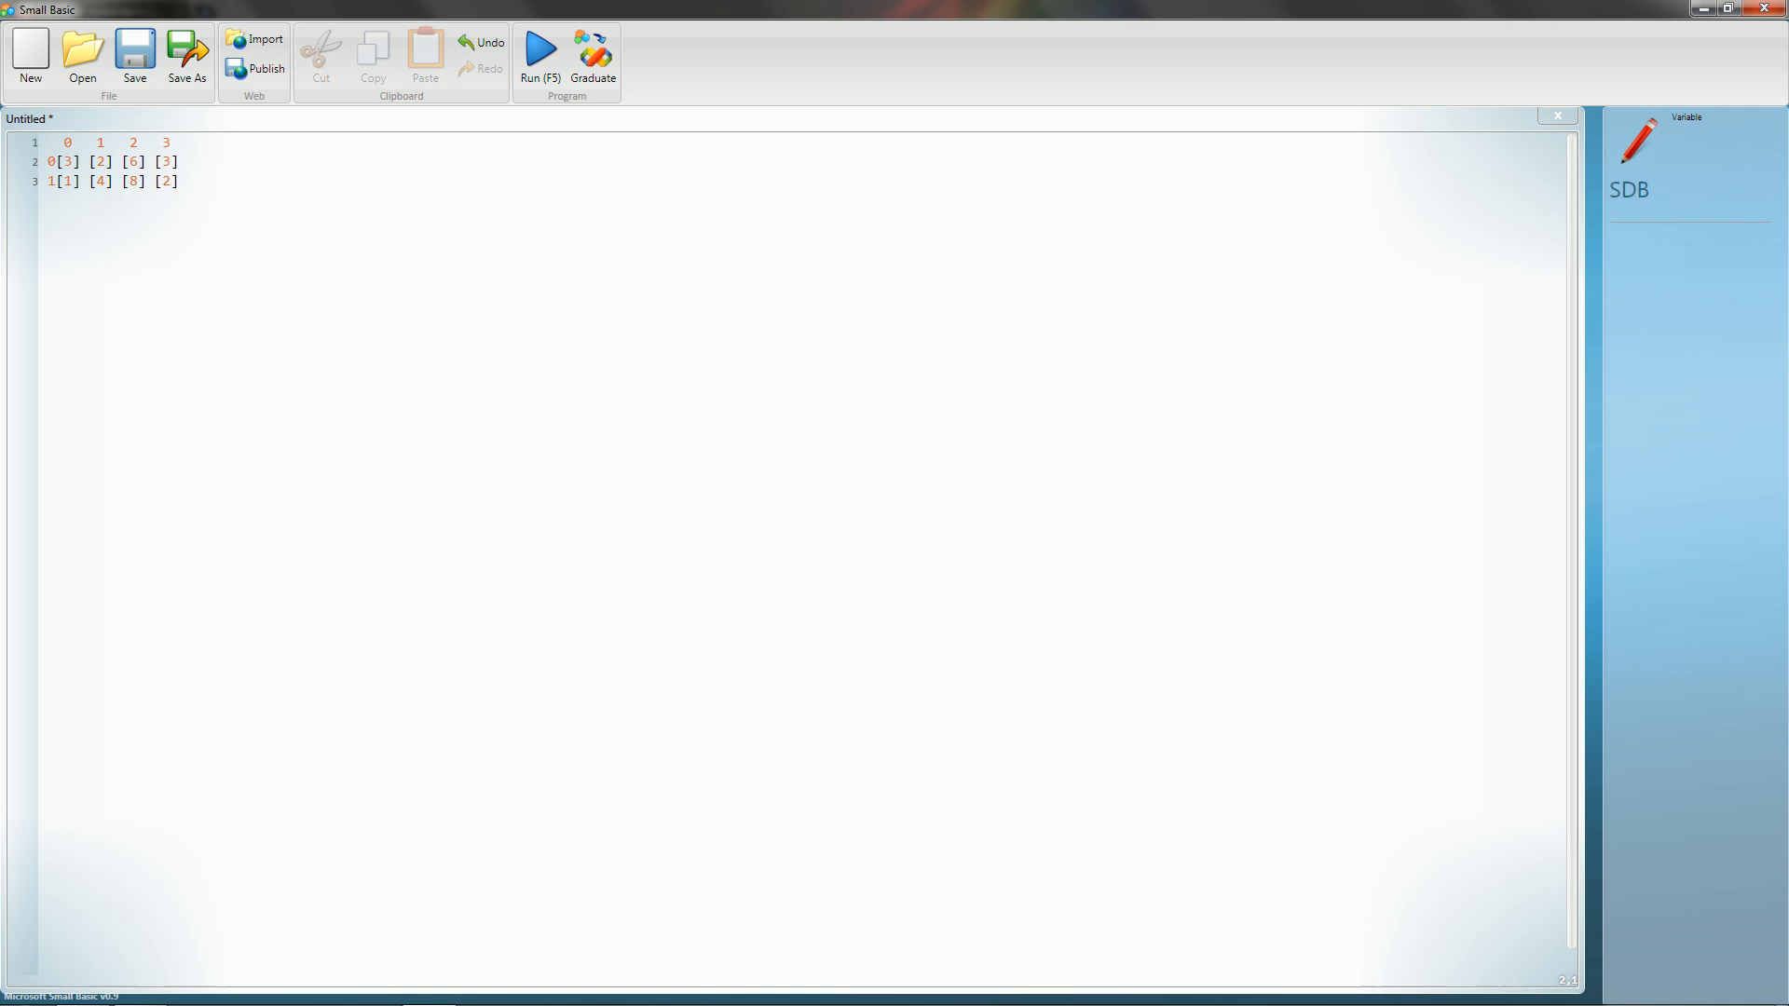
pyautogui.click(51, 142)
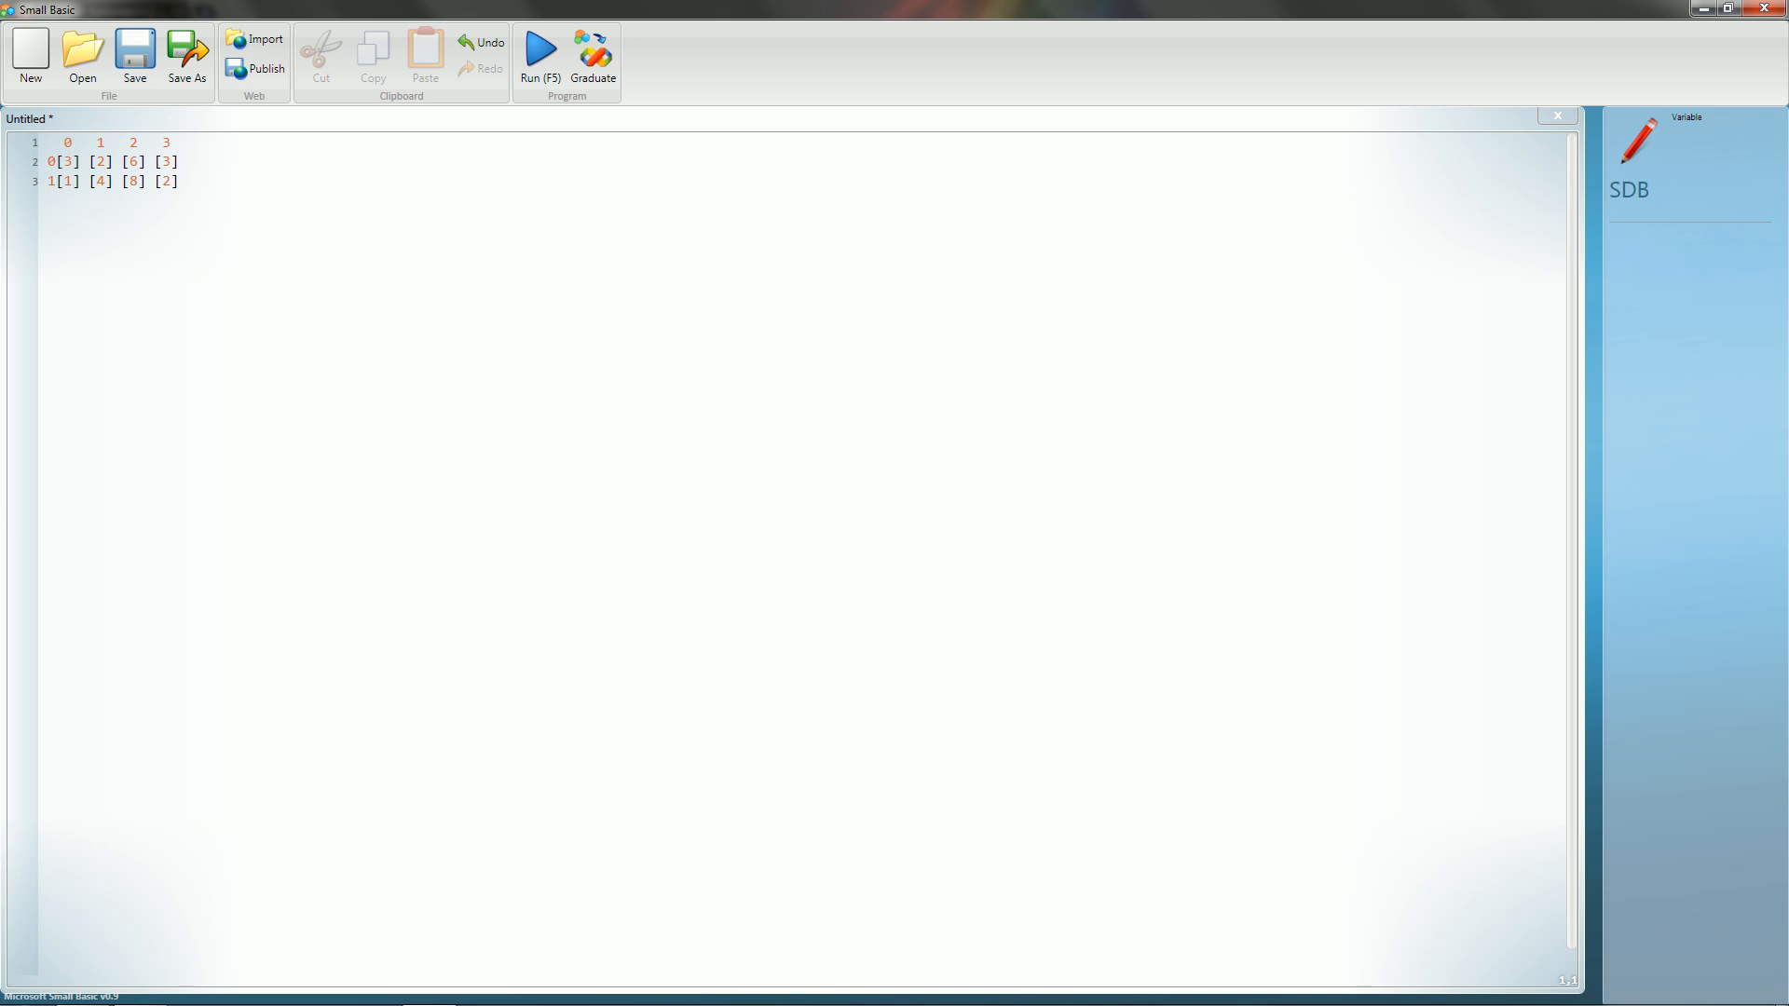
pyautogui.press('ctrl+a')
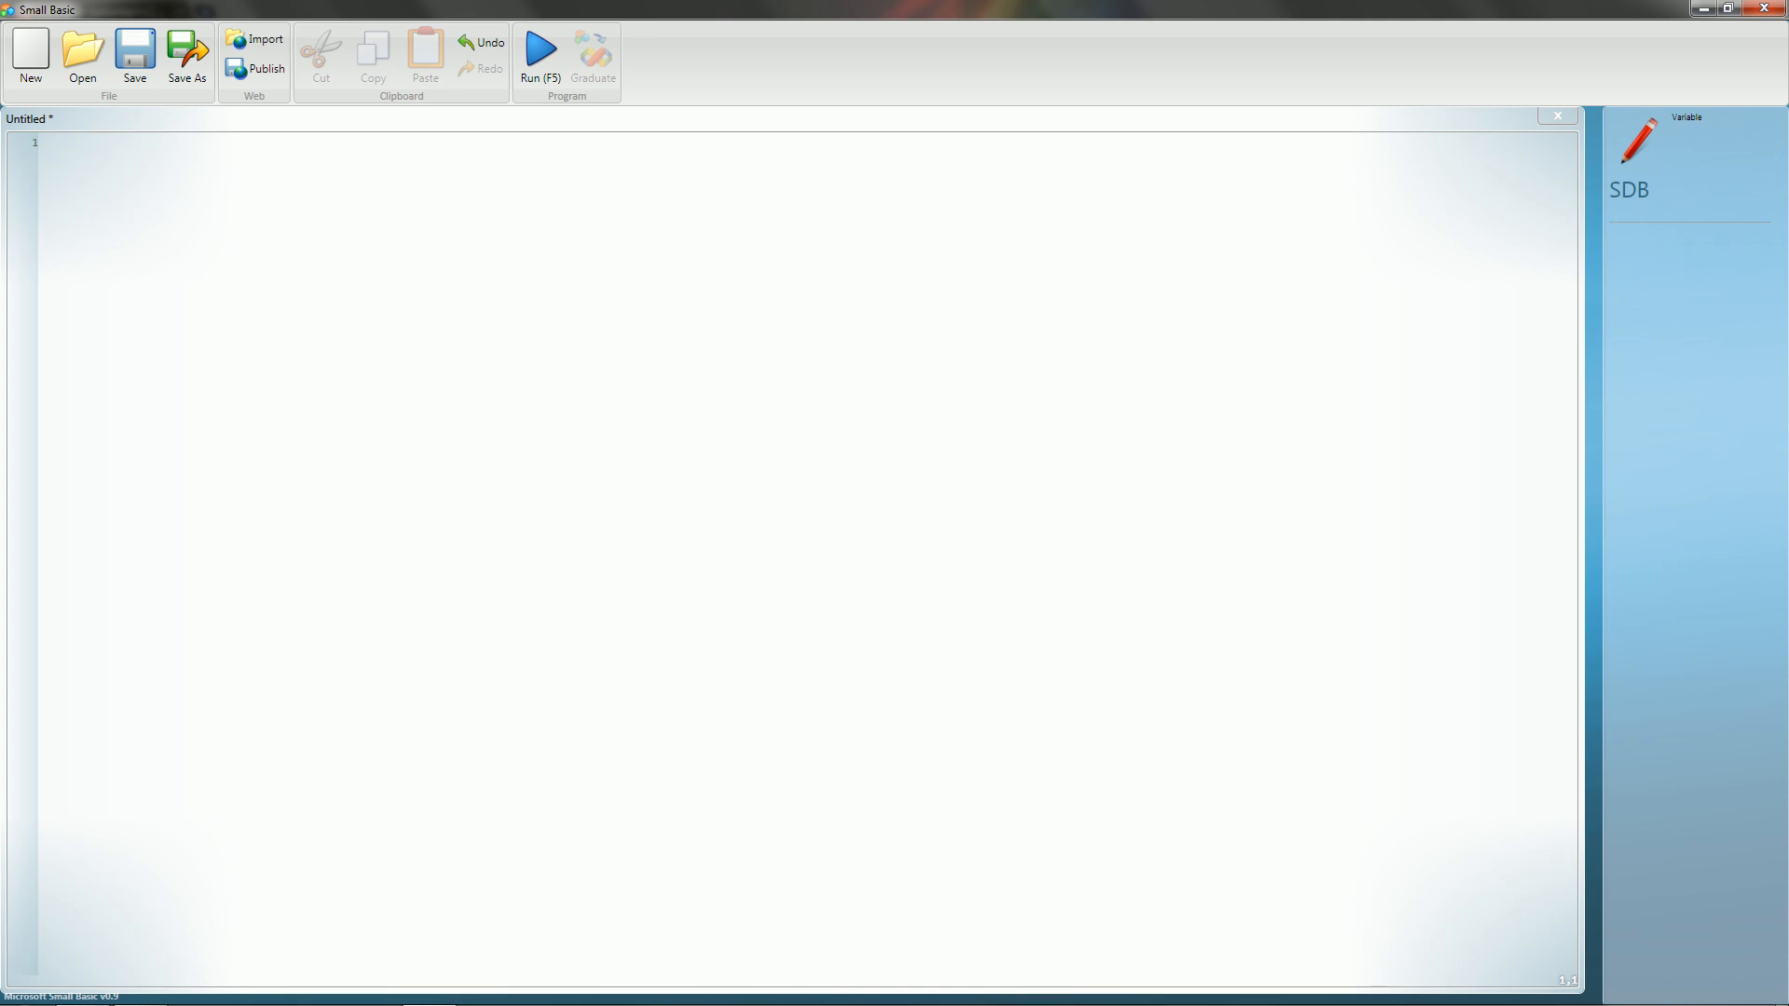
# Type employee[0]["firstname"] = "John" on line 1.
pyautogui.write('employee')
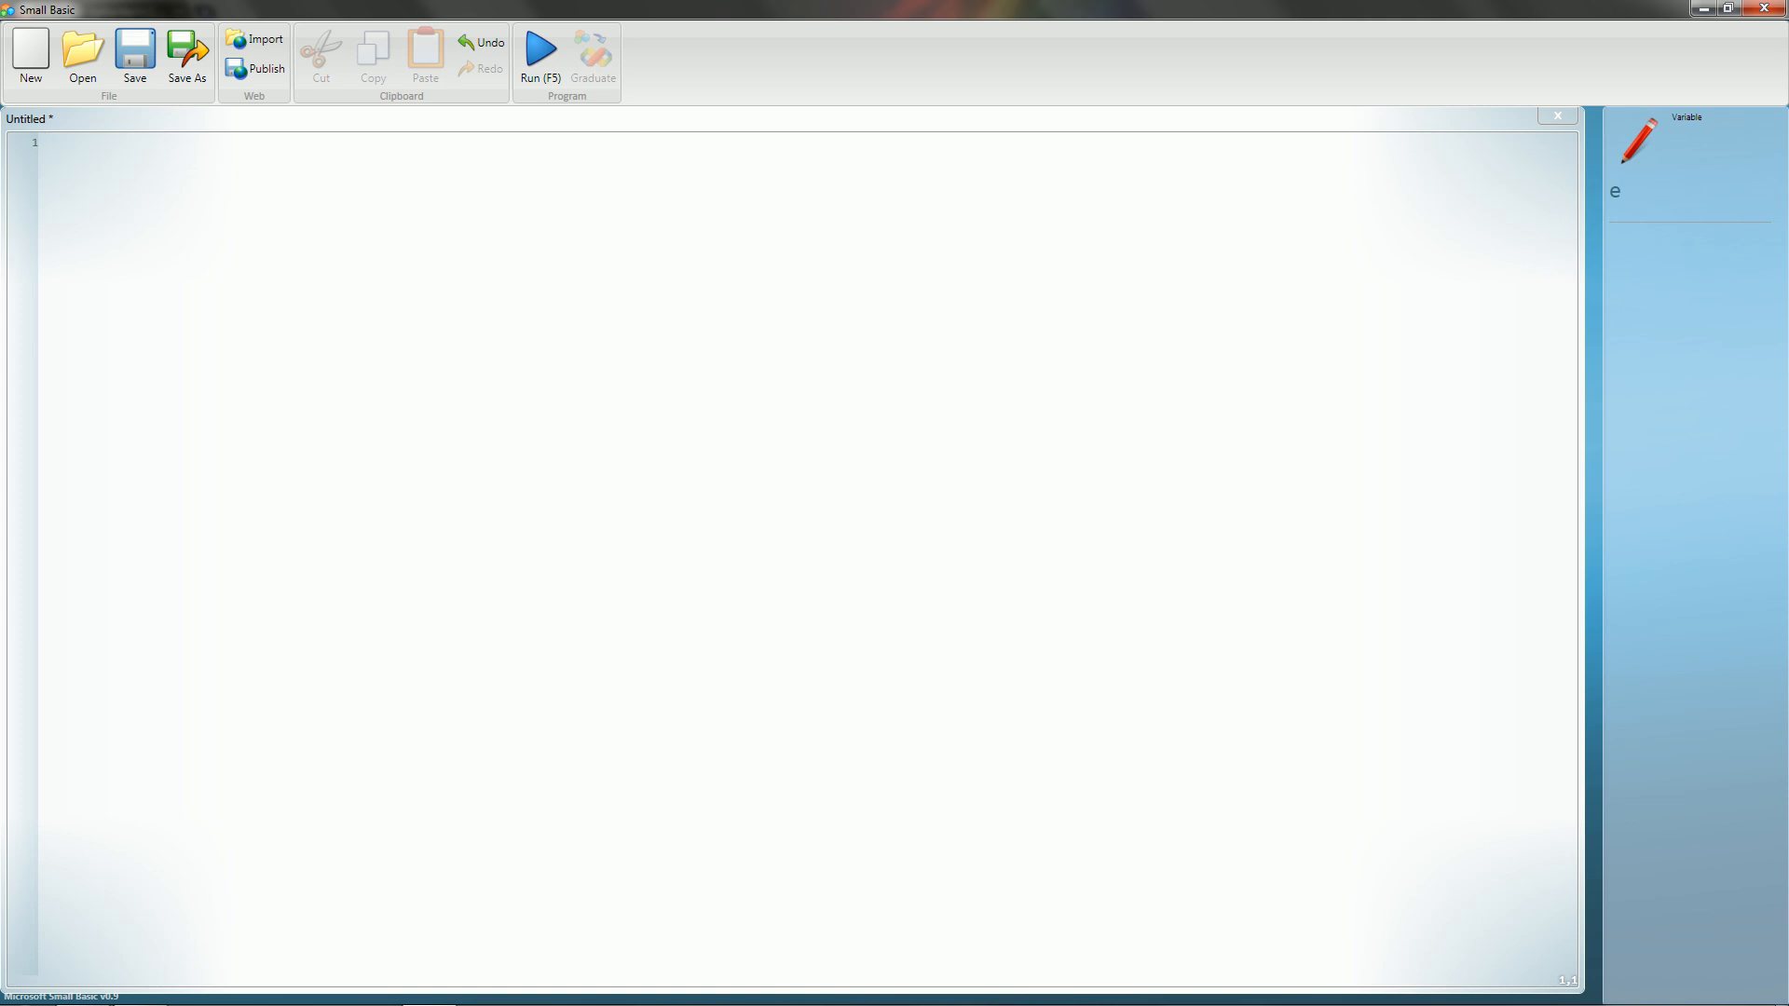
pyautogui.write('employee')
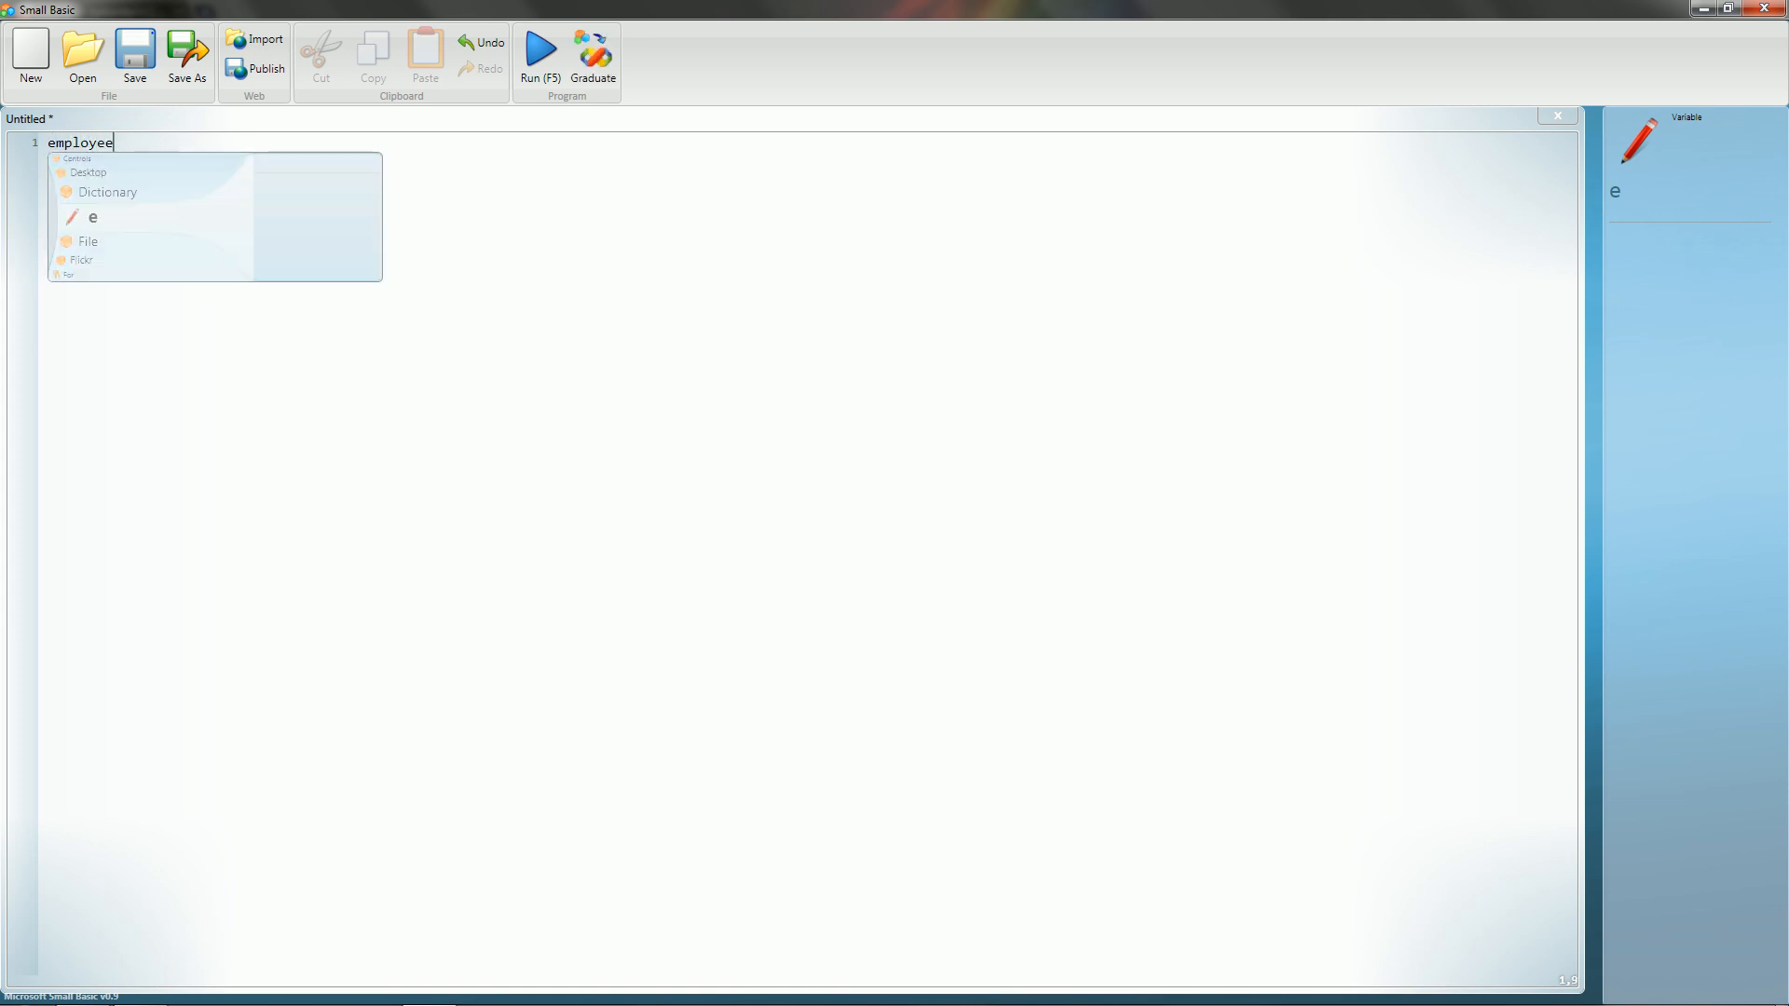
pyautogui.write('[0] =')
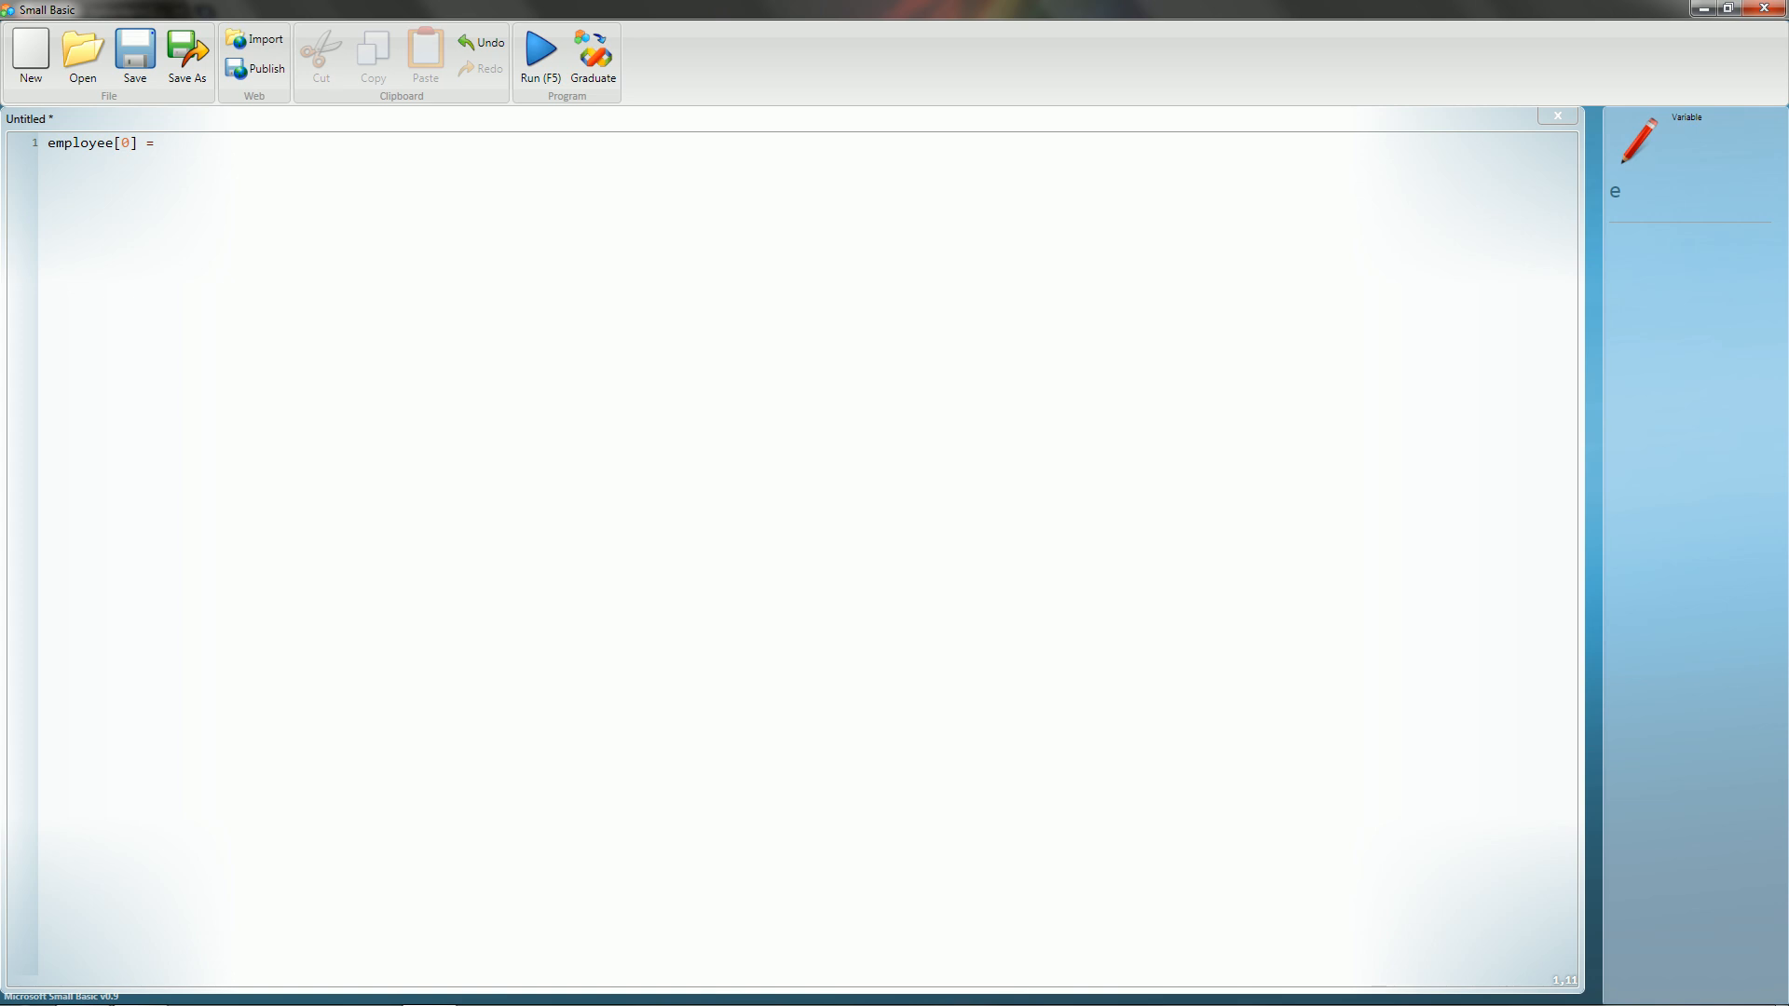
pyautogui.click(126, 143)
pyautogui.write('[')
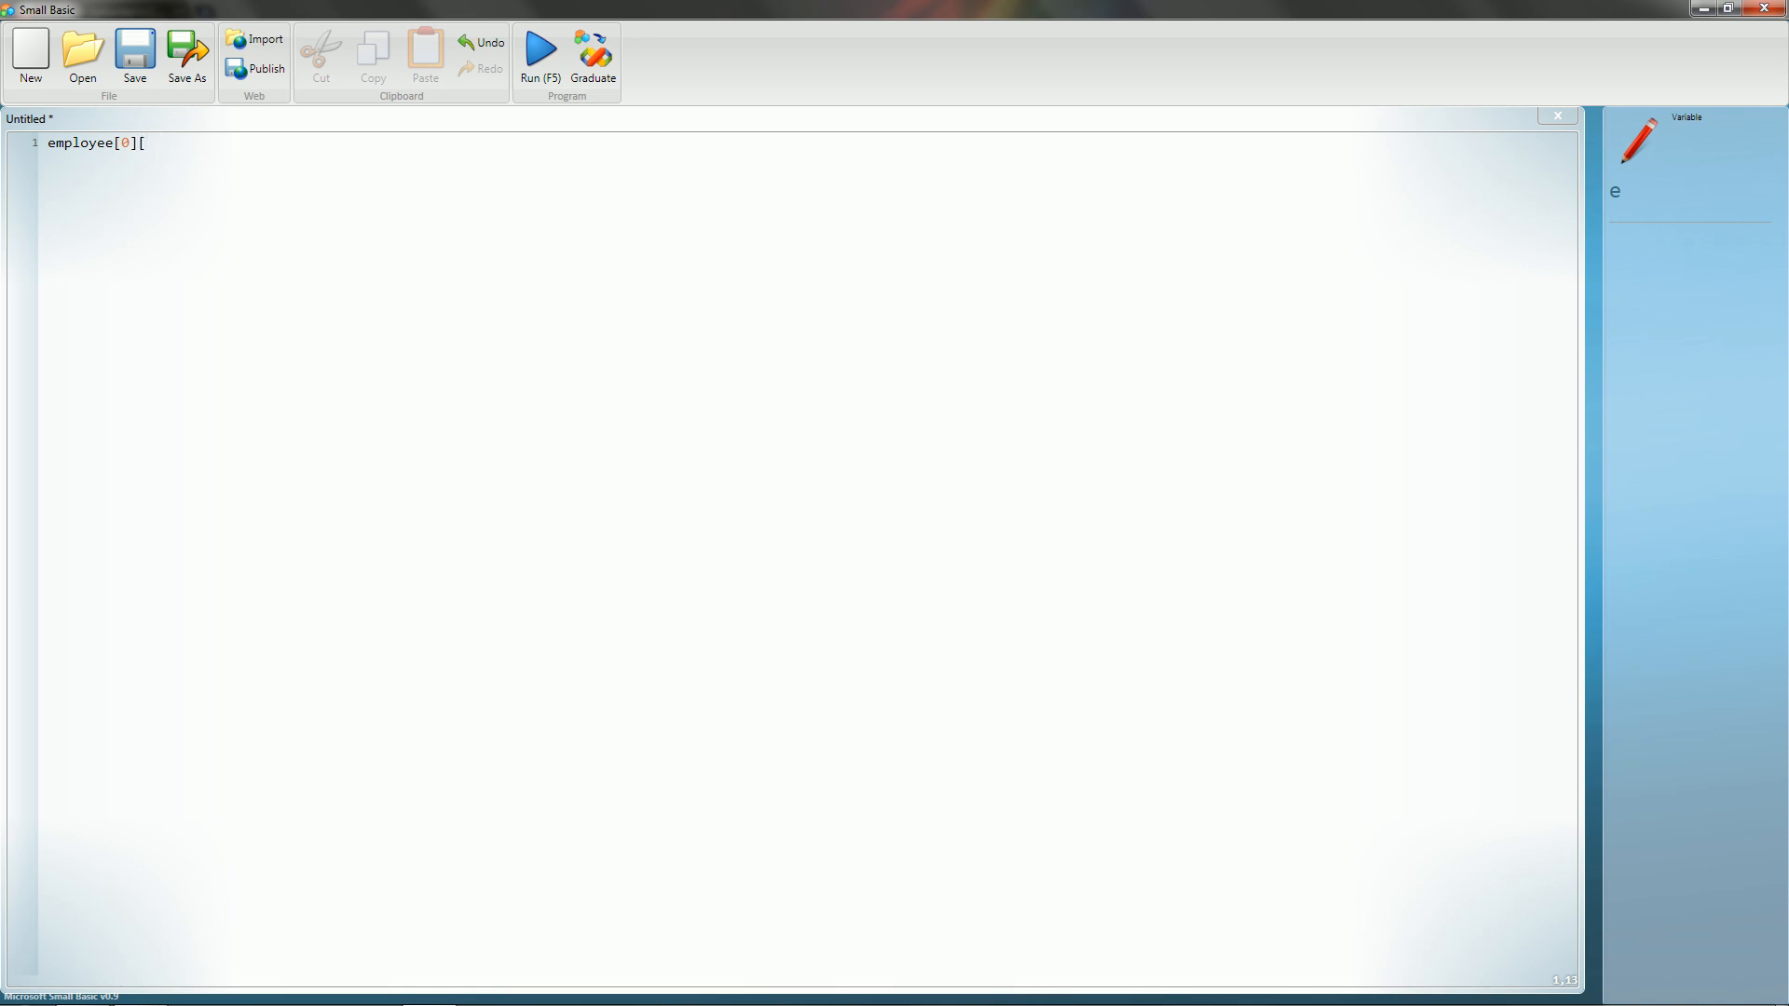
pyautogui.write('"')
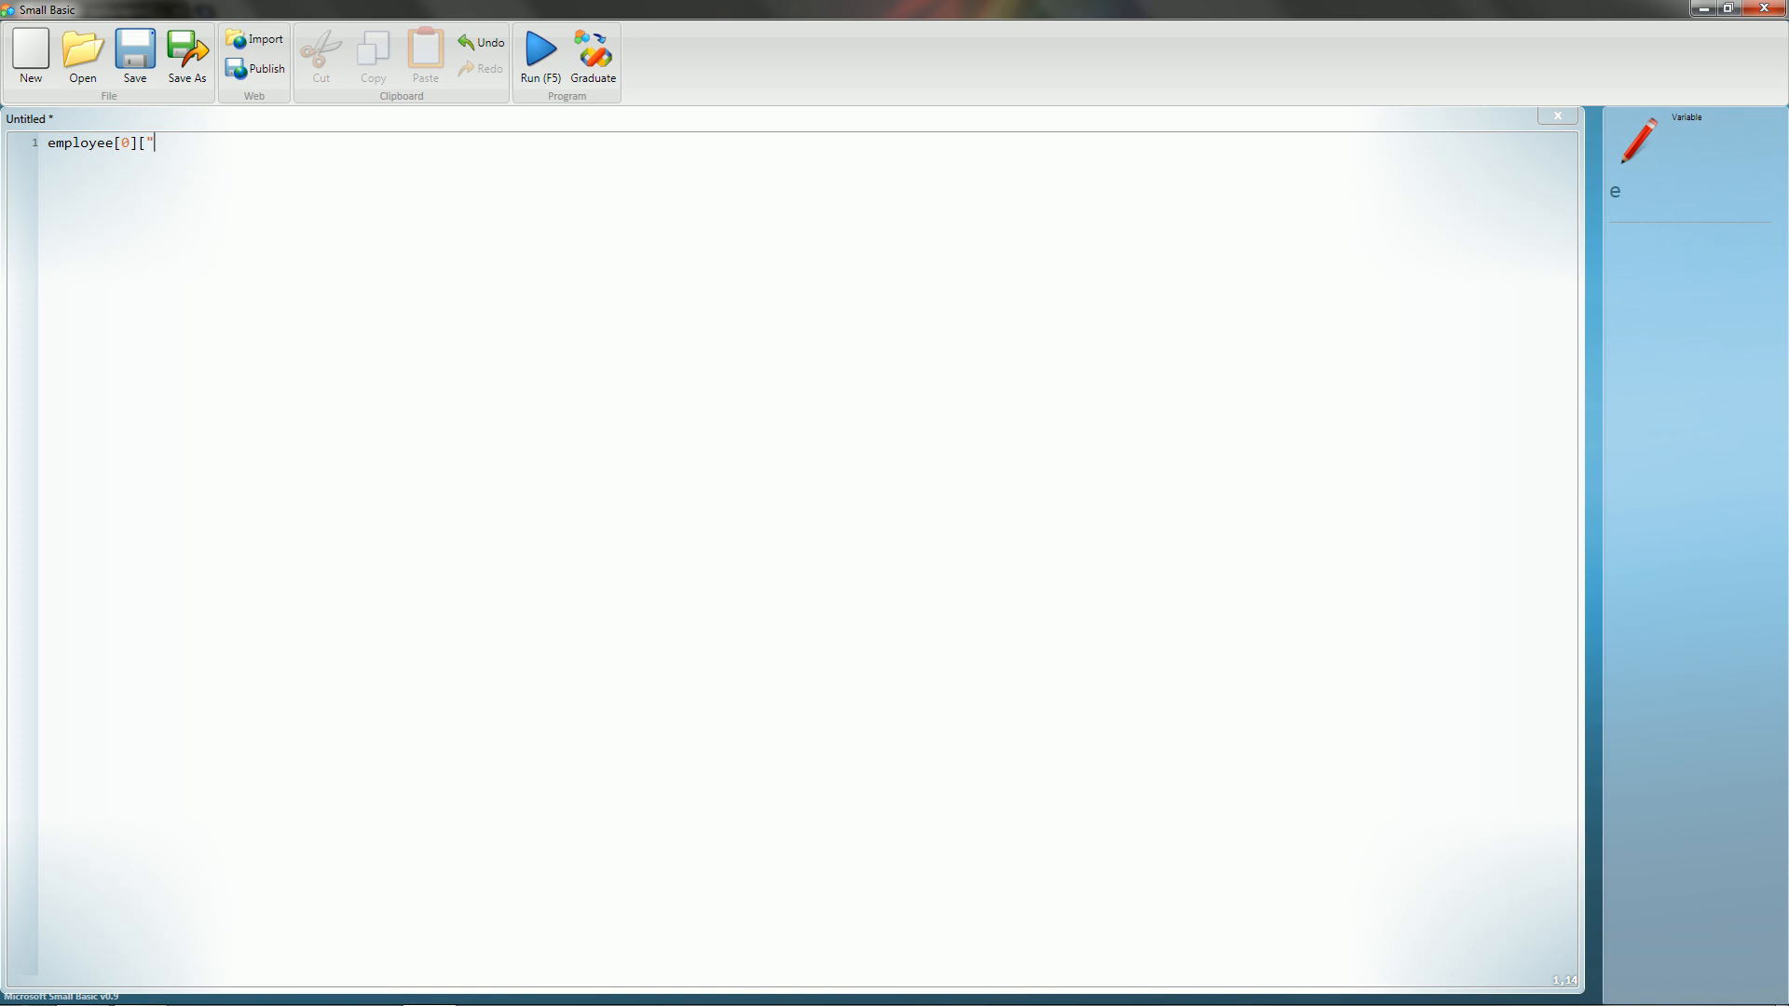
pyautogui.write('fist')
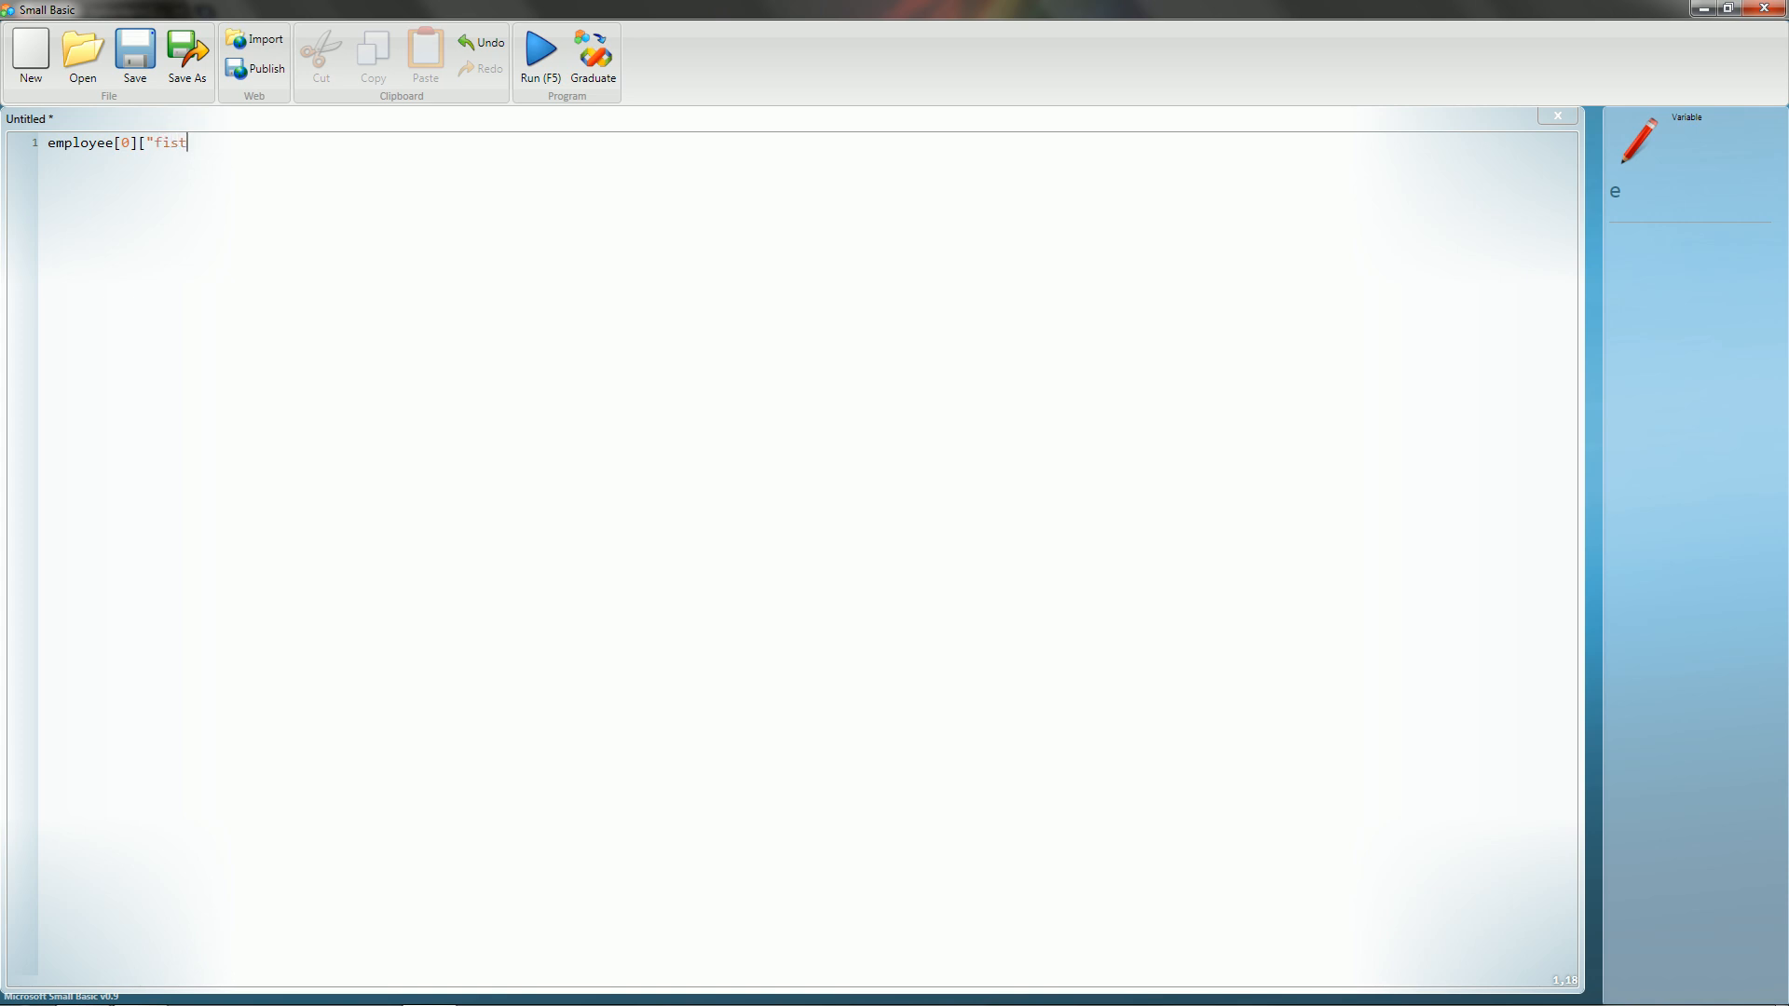
pyautogui.write('rstname"')
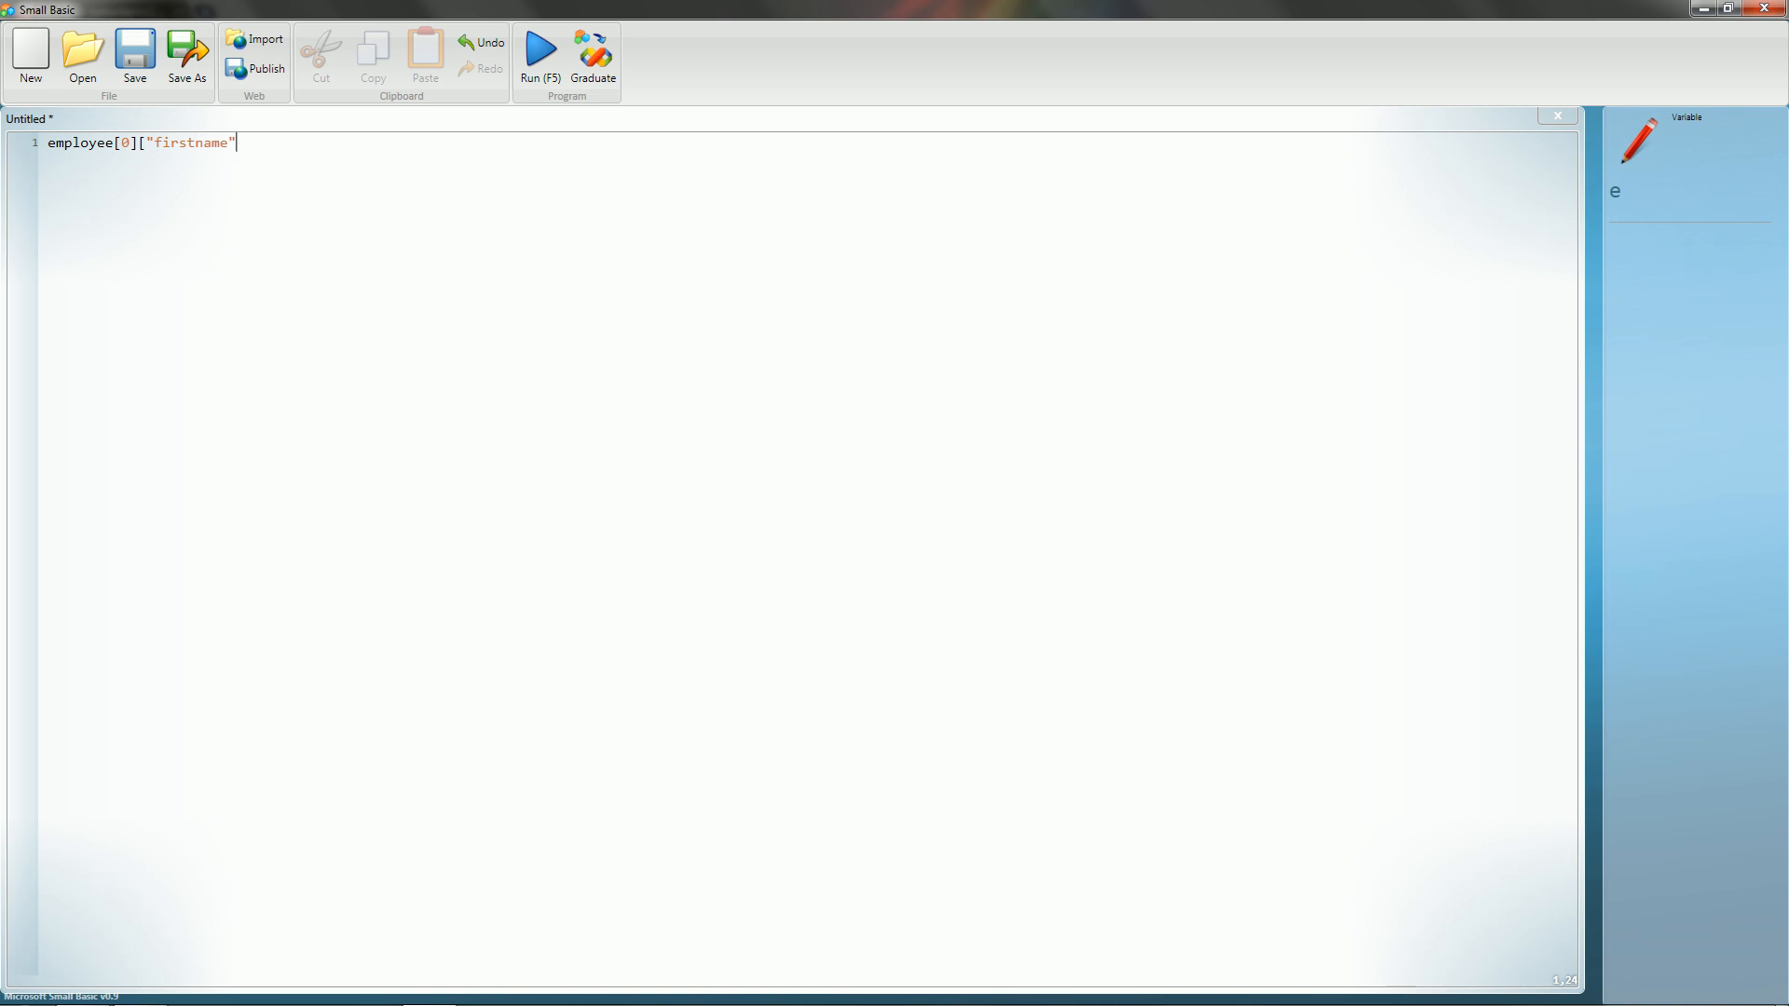
pyautogui.write('] = "')
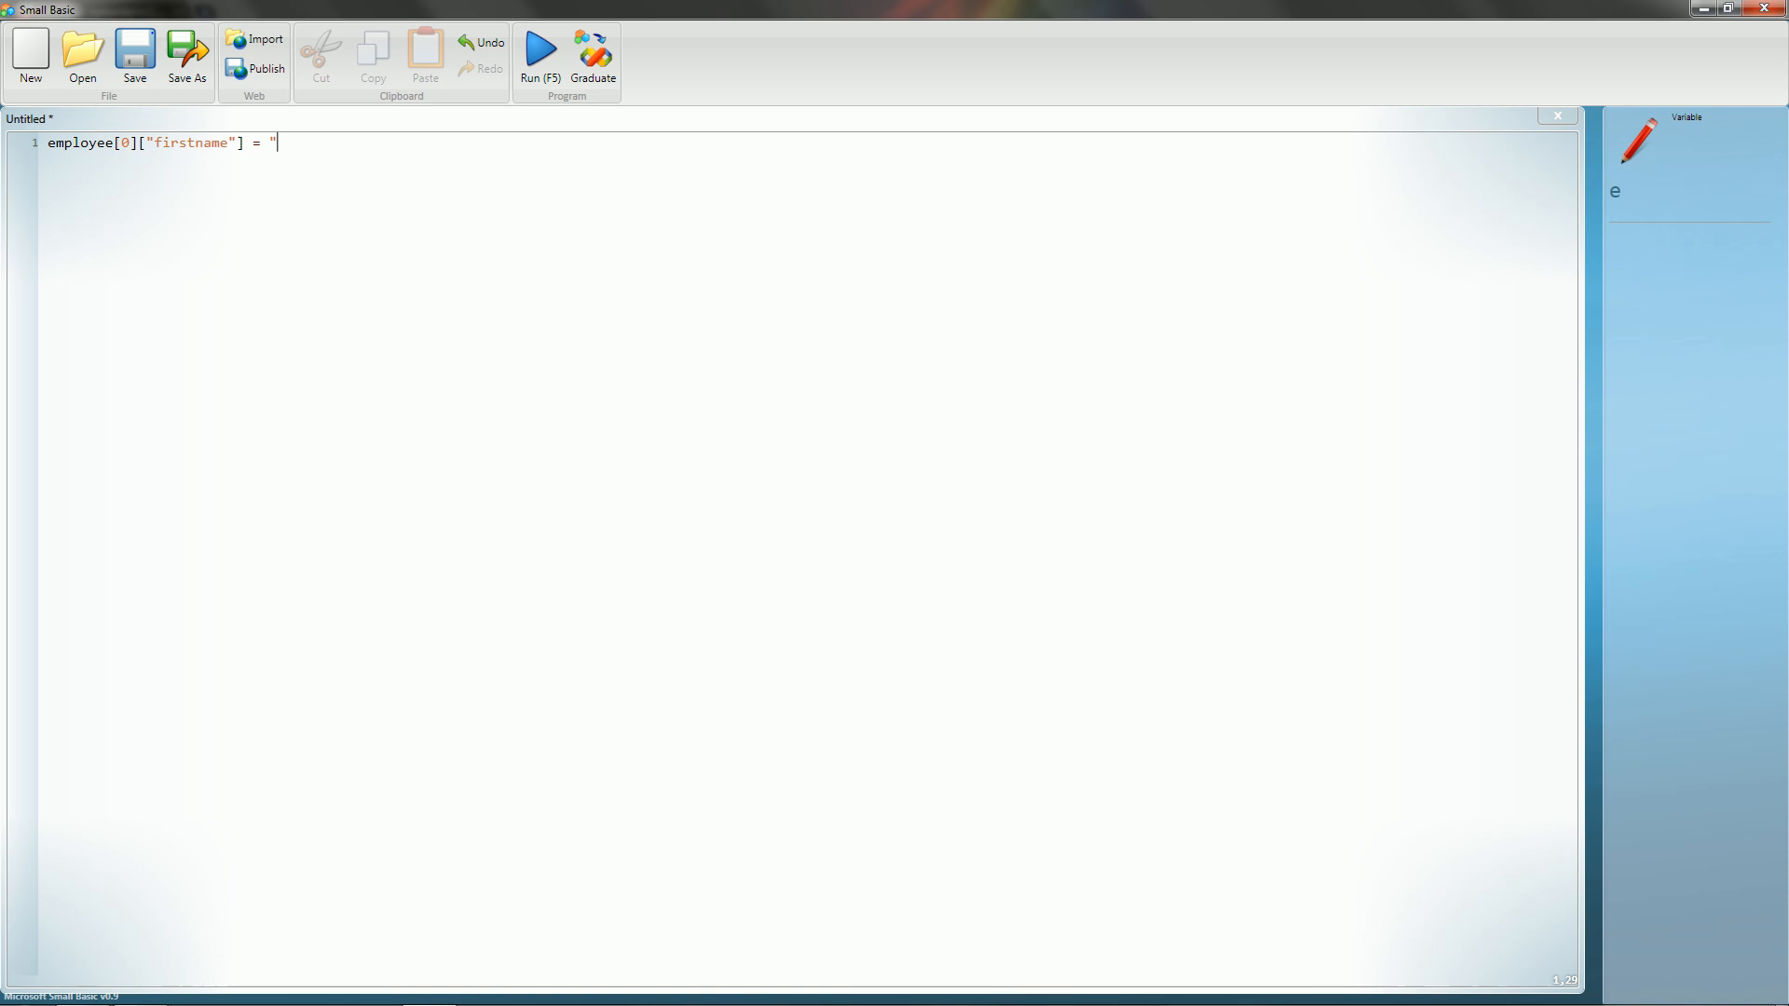
pyautogui.write('John')
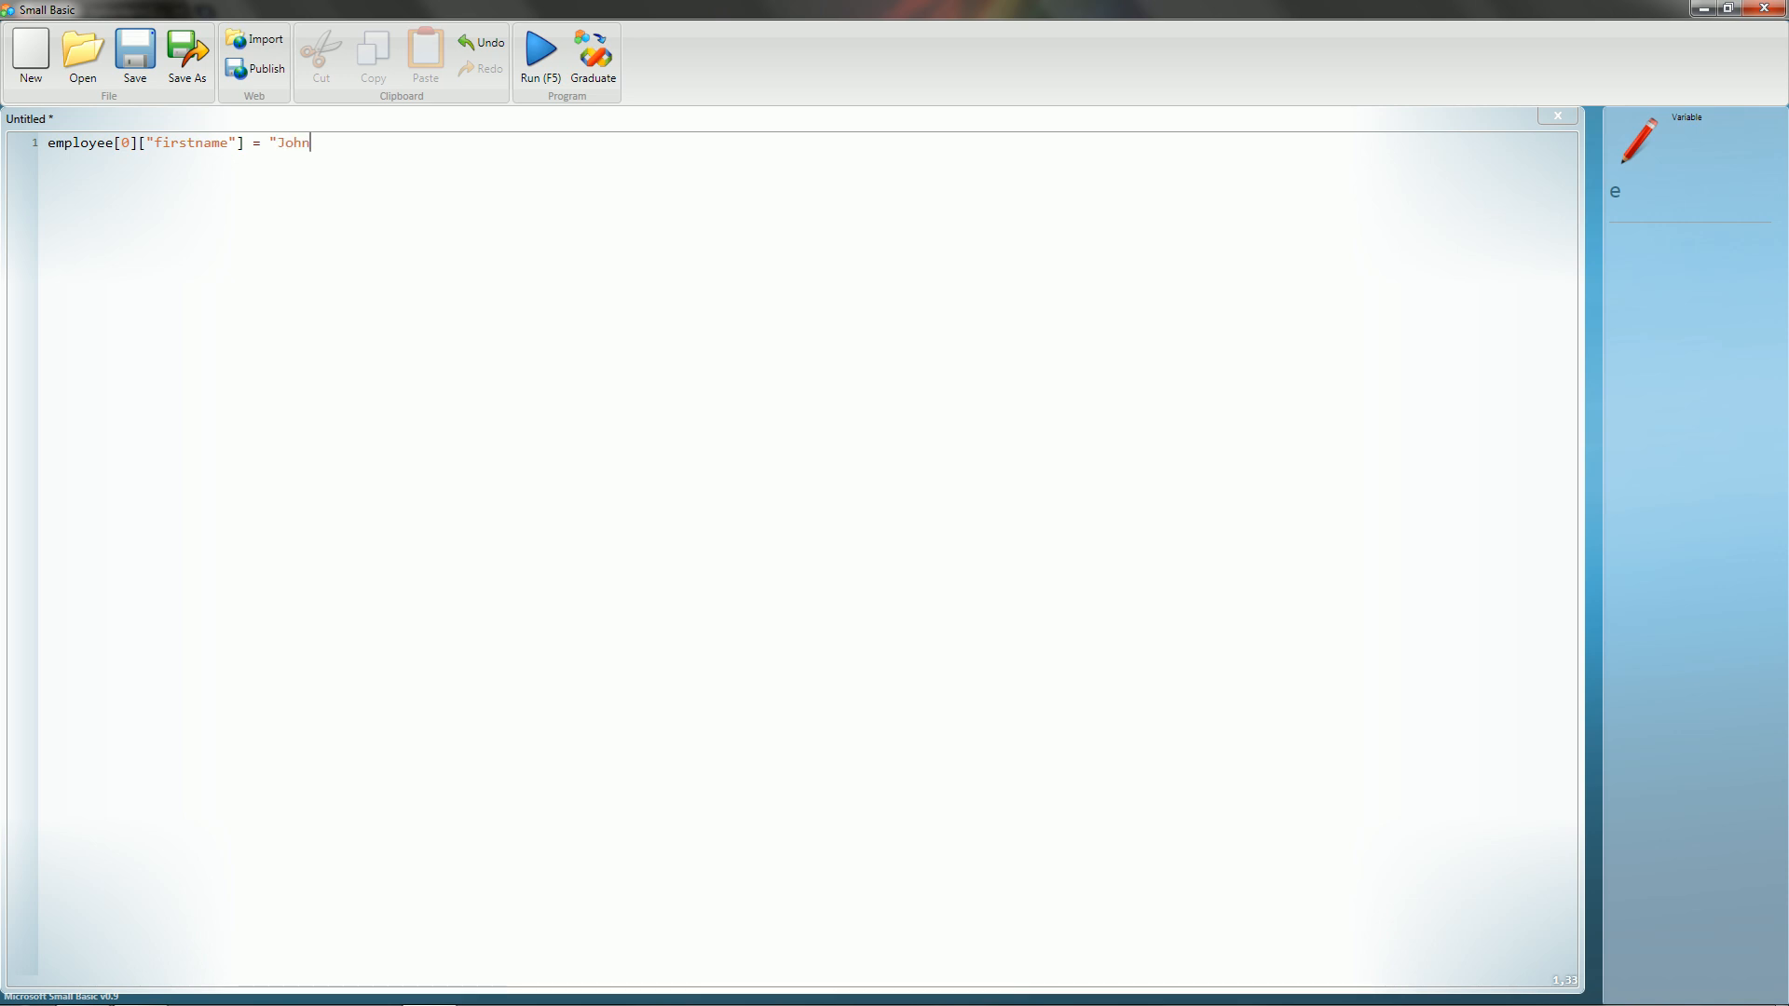
pyautogui.write('"')
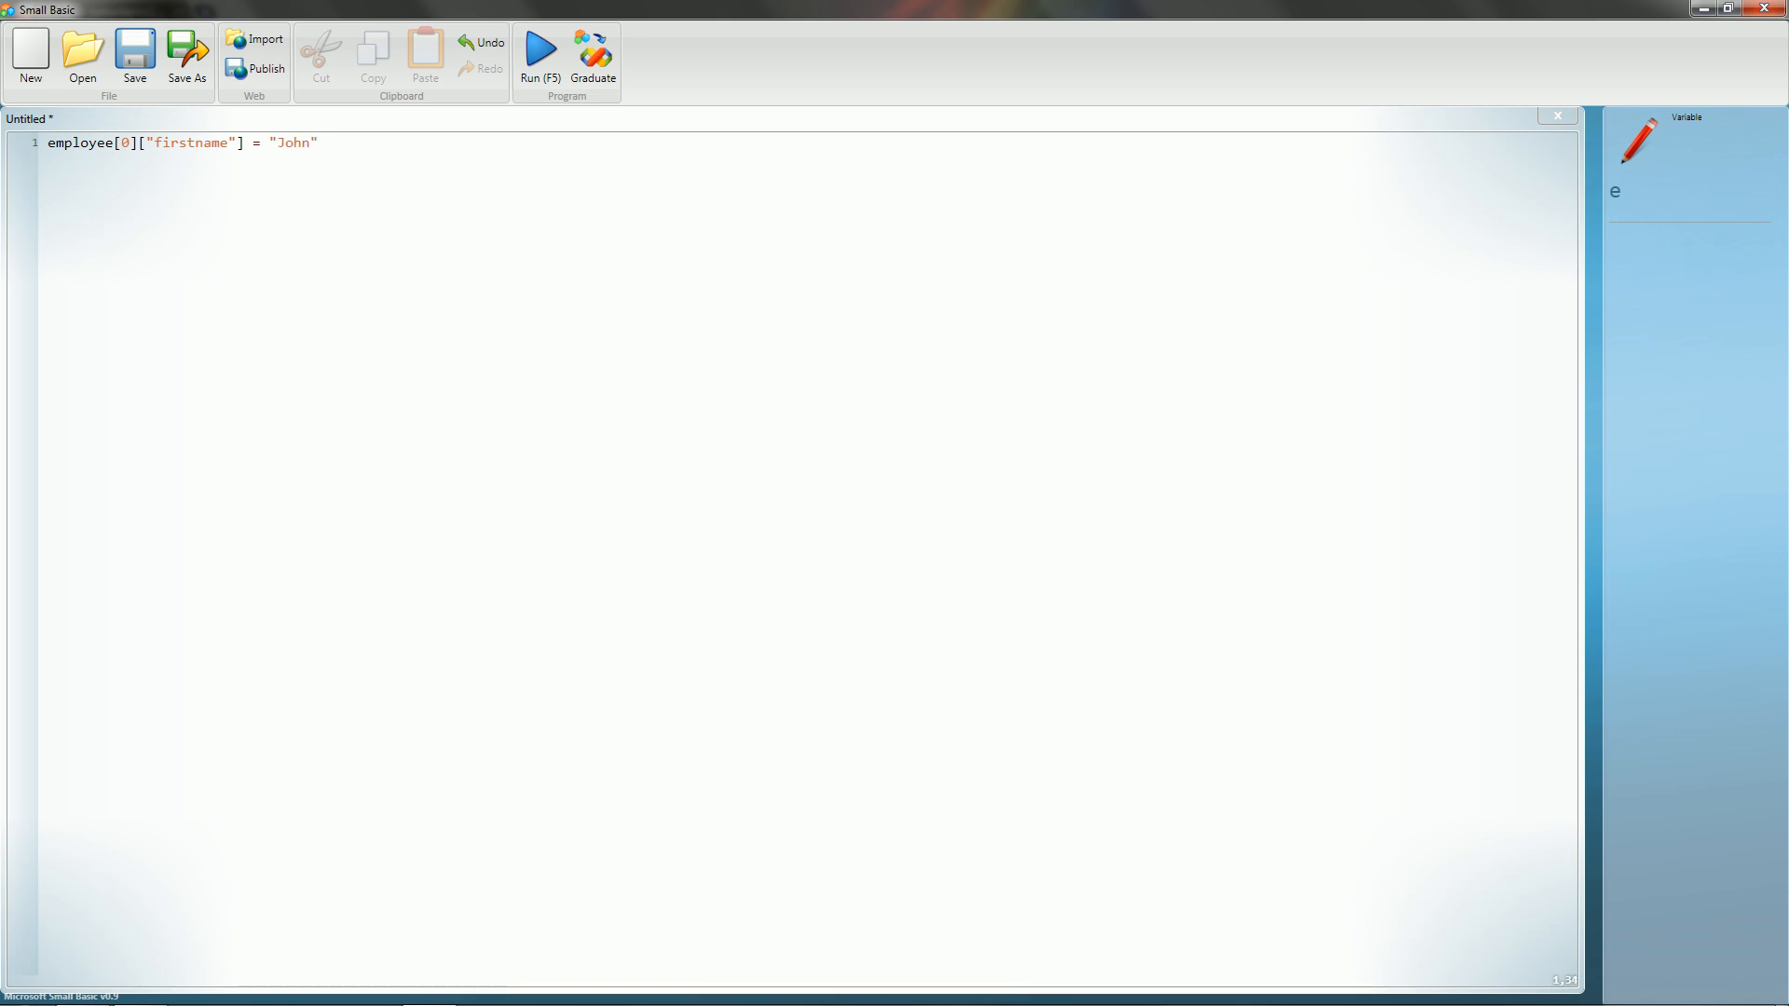
pyautogui.write('employee[')
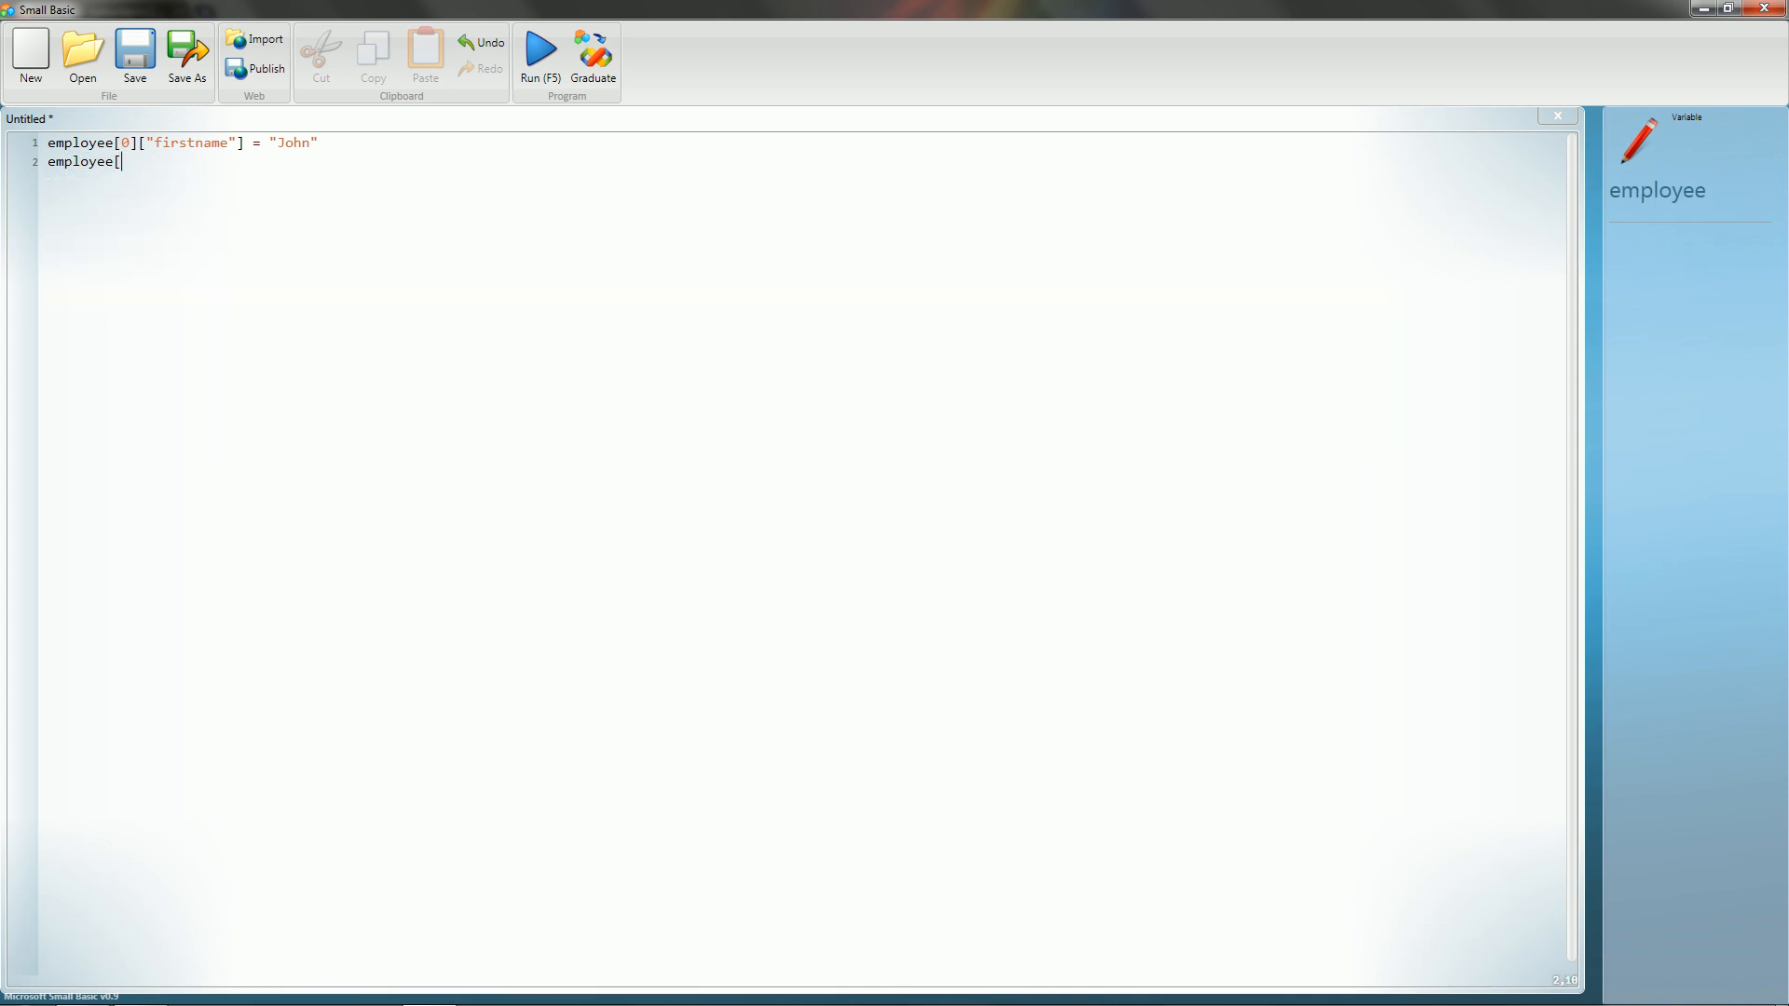
# Write employee[0]["lastname"] = "Doe" on line 2 and start line 3.
pyautogui.write('0][')
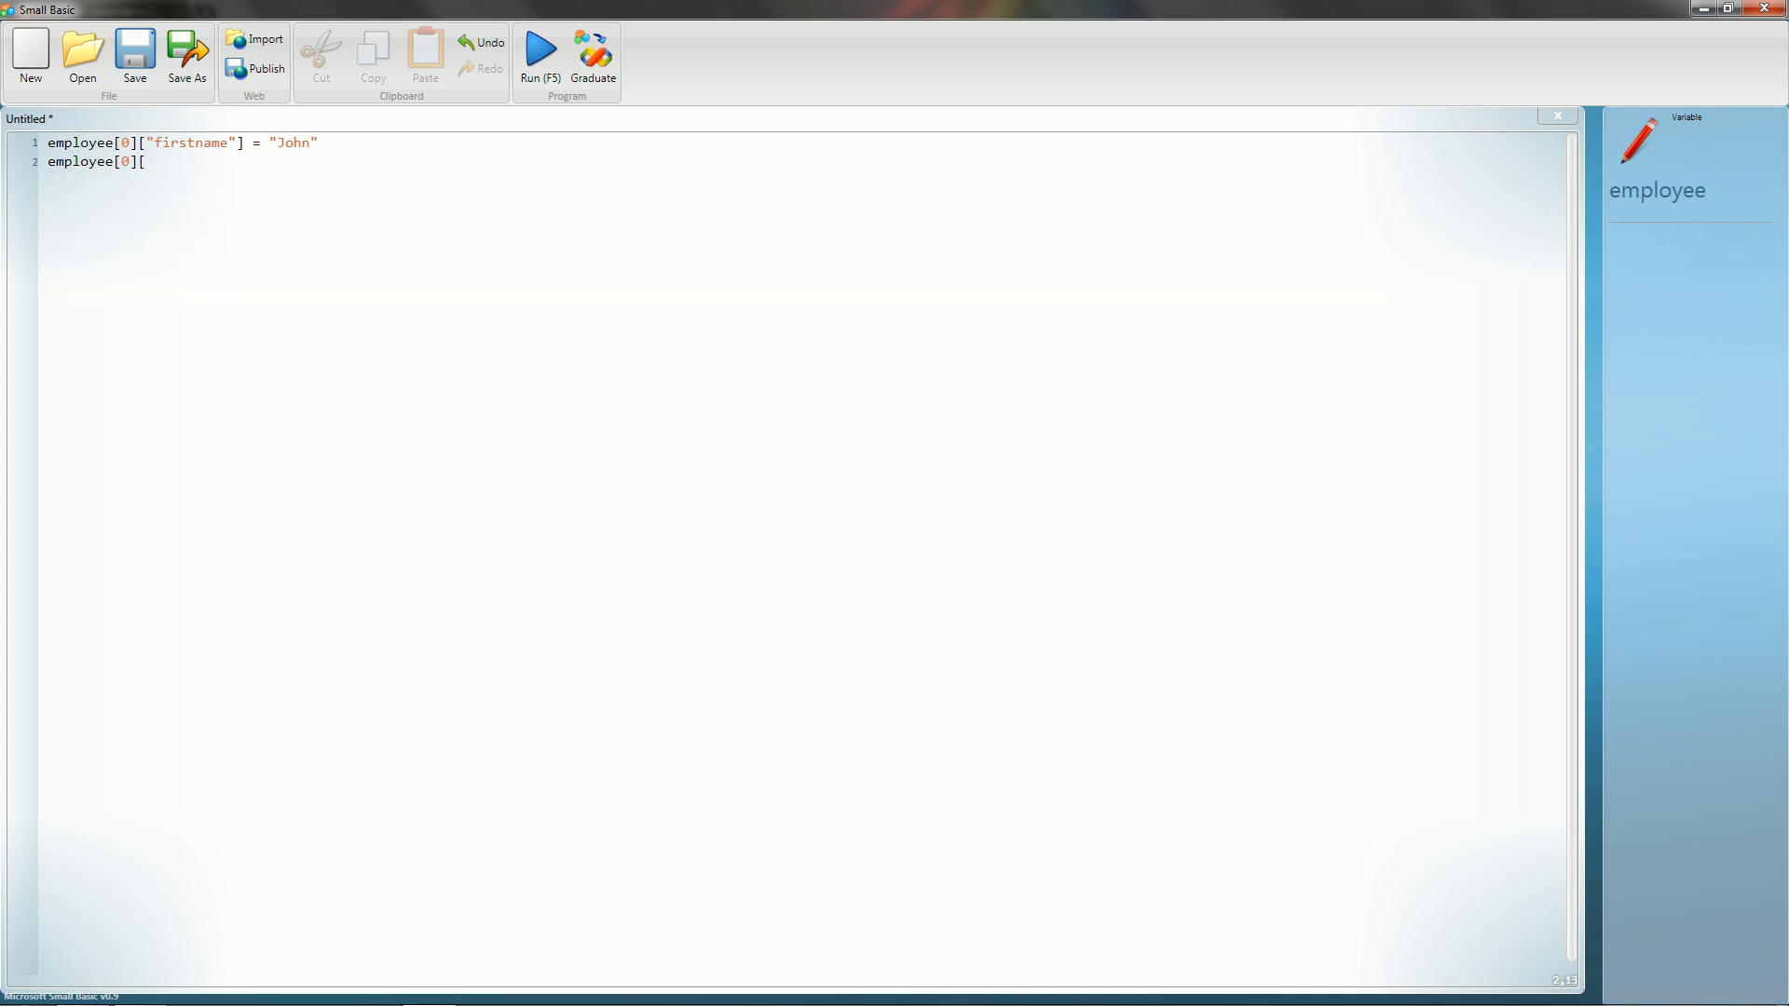
pyautogui.write('"lastname')
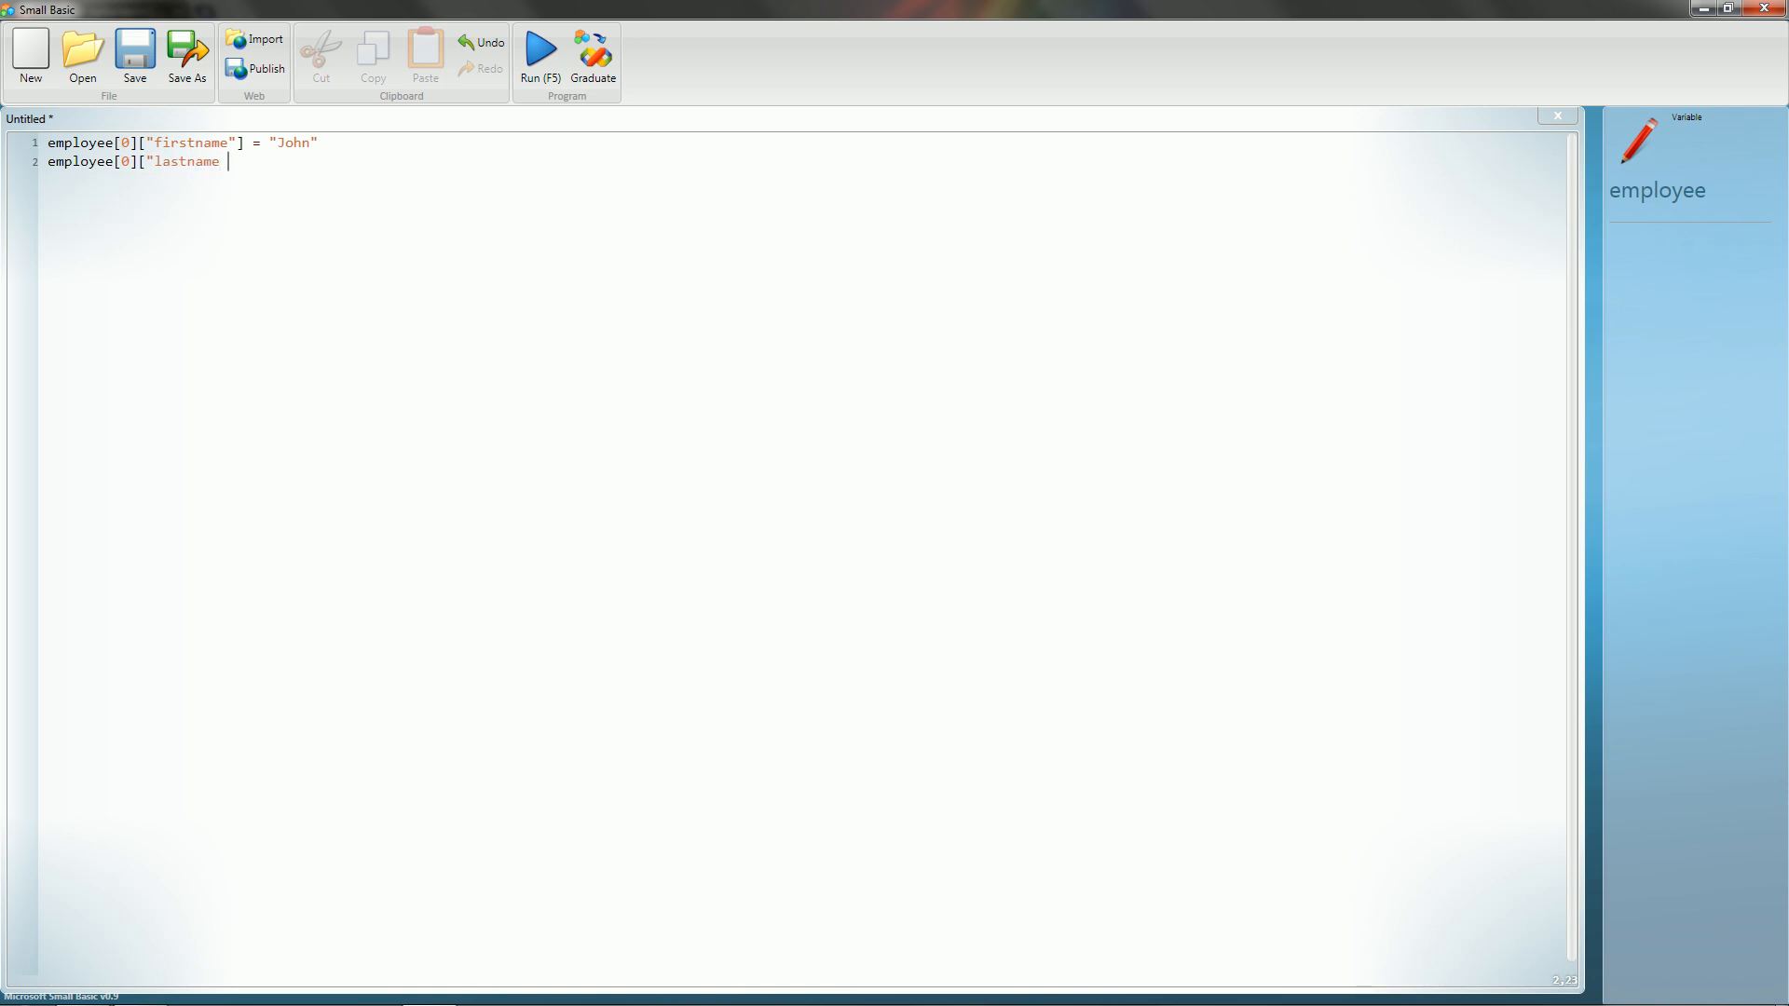
pyautogui.write(']')
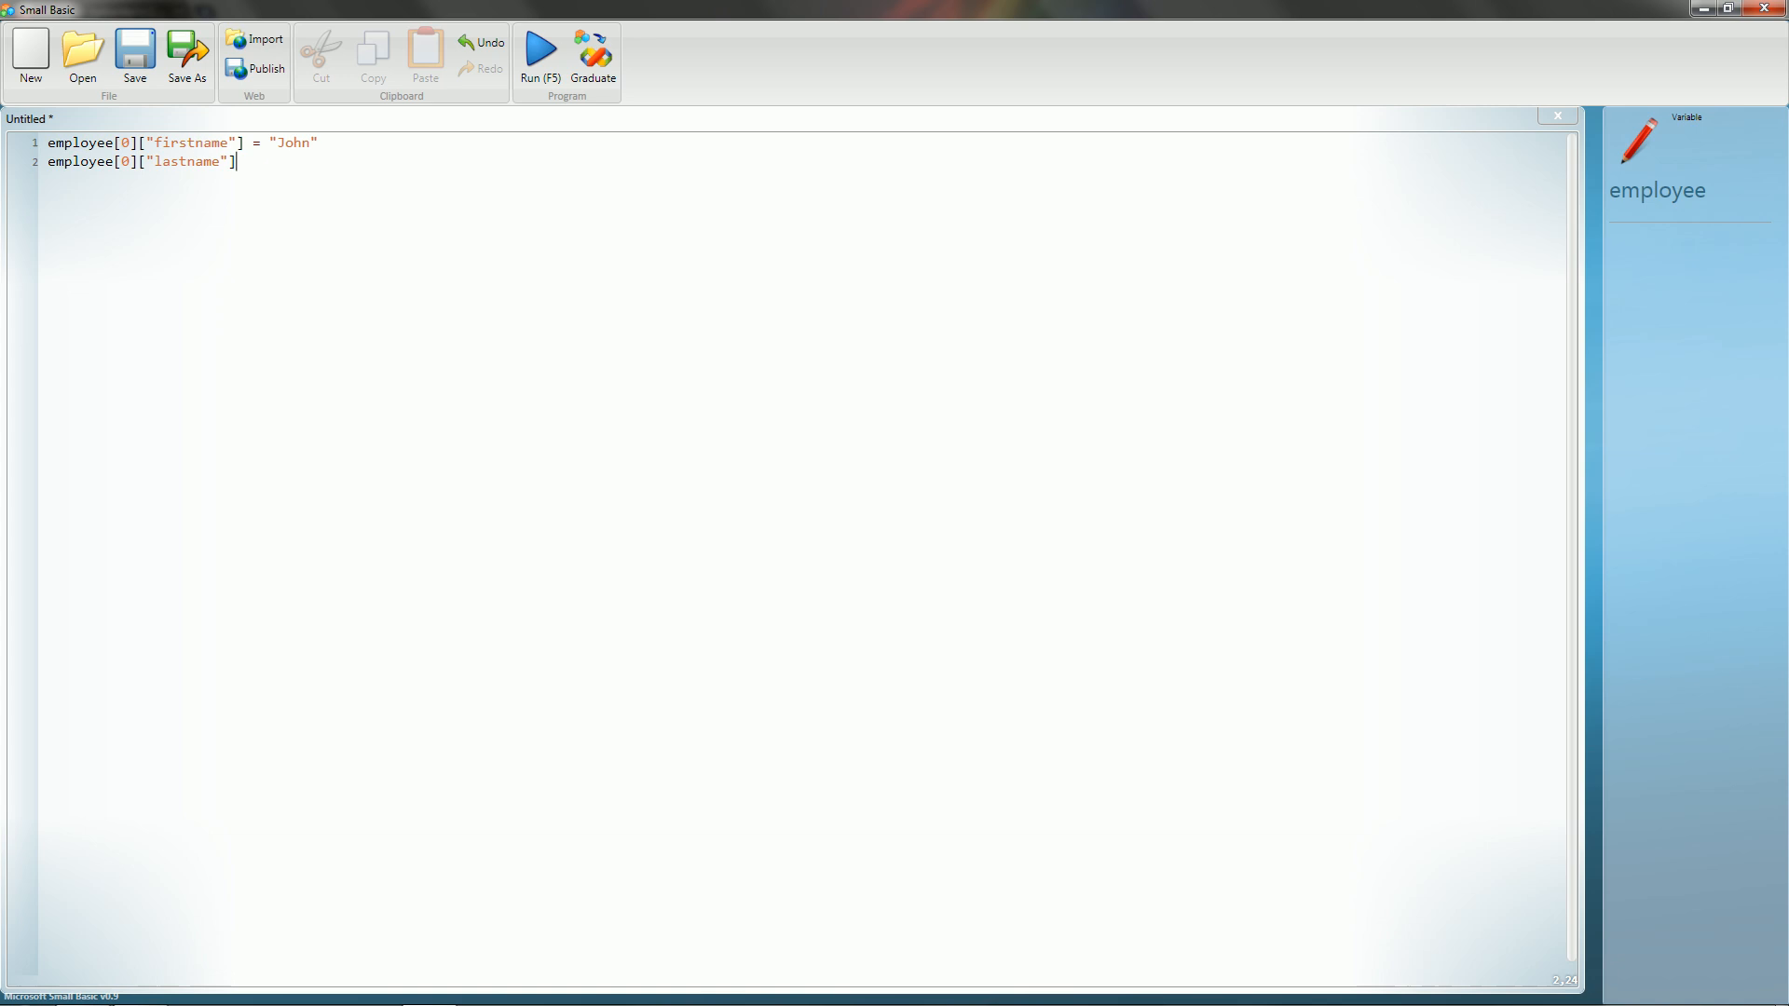
pyautogui.click(214, 143)
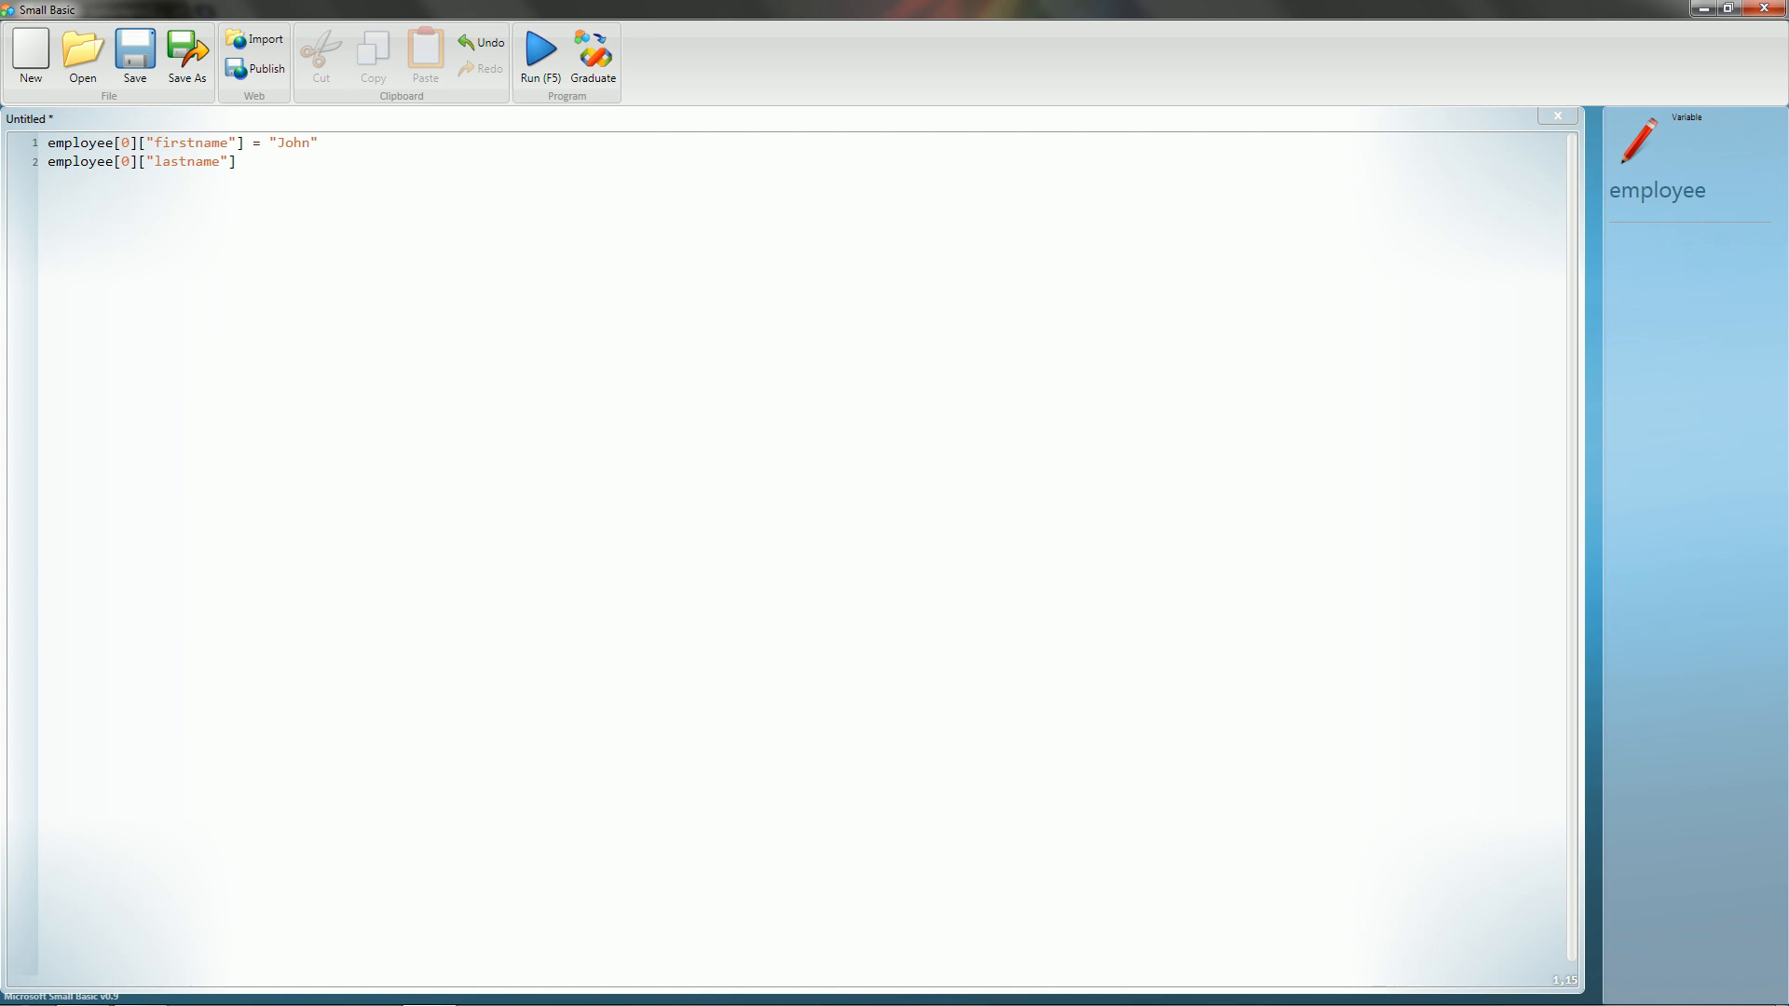
pyautogui.click(199, 161)
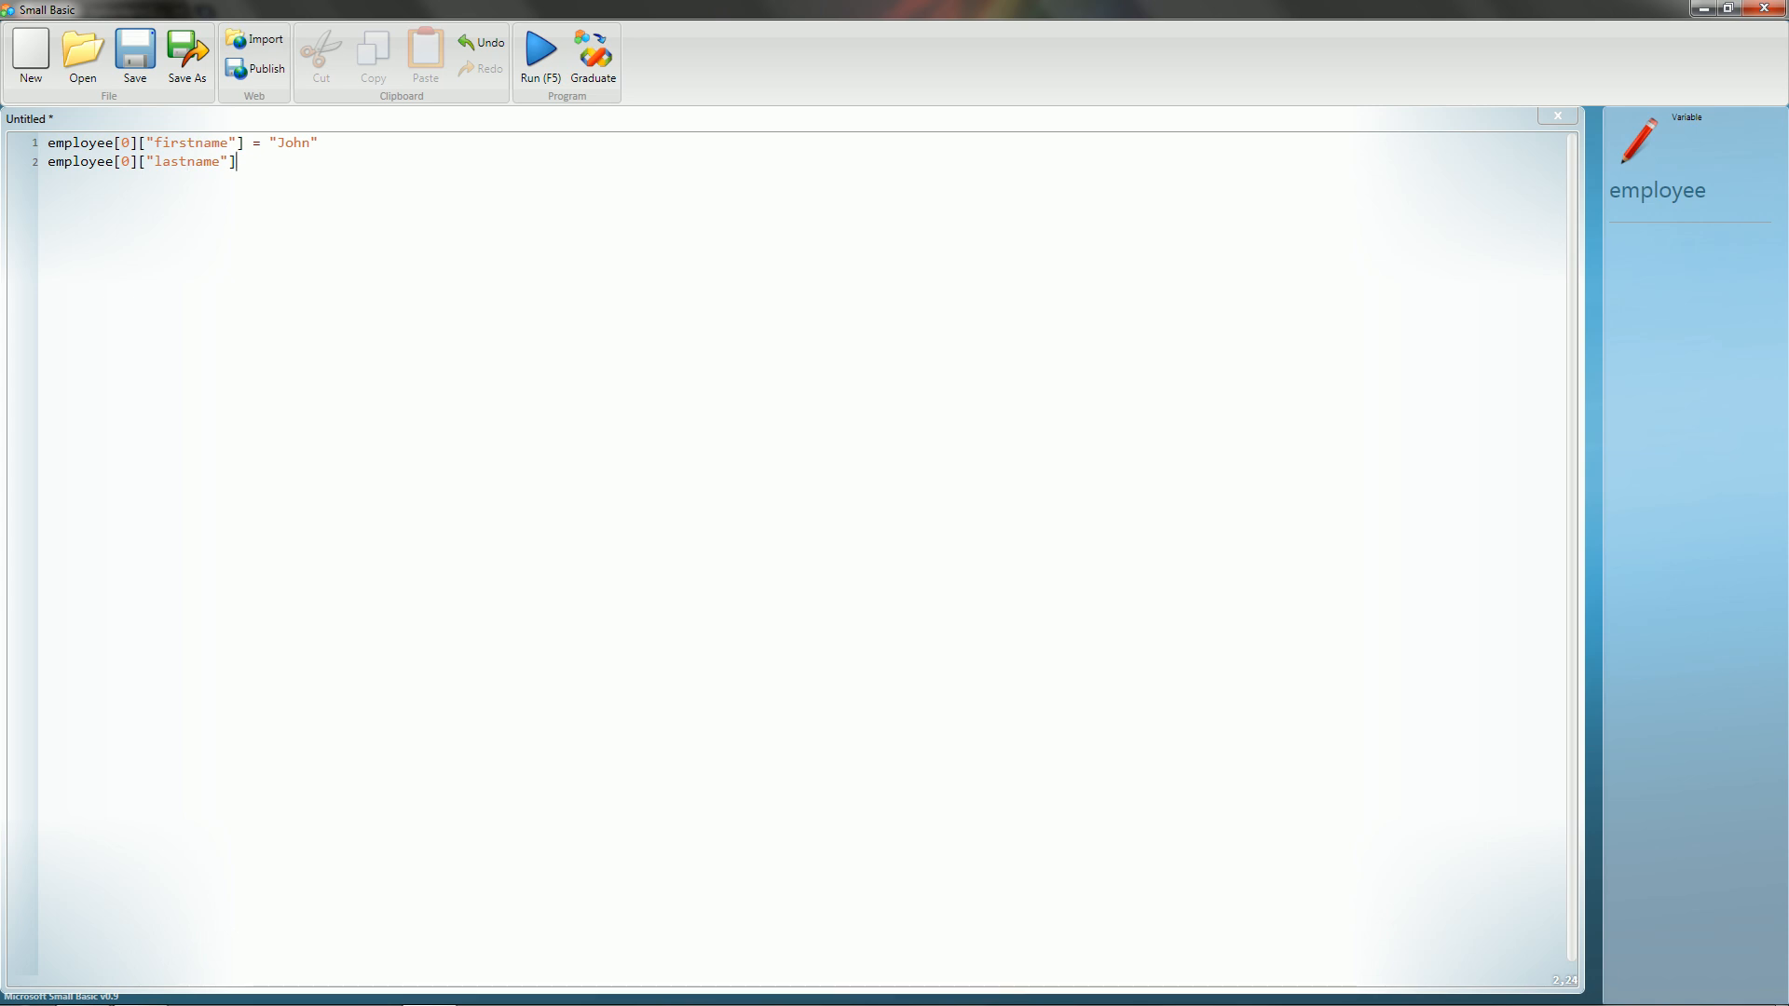
pyautogui.write('=')
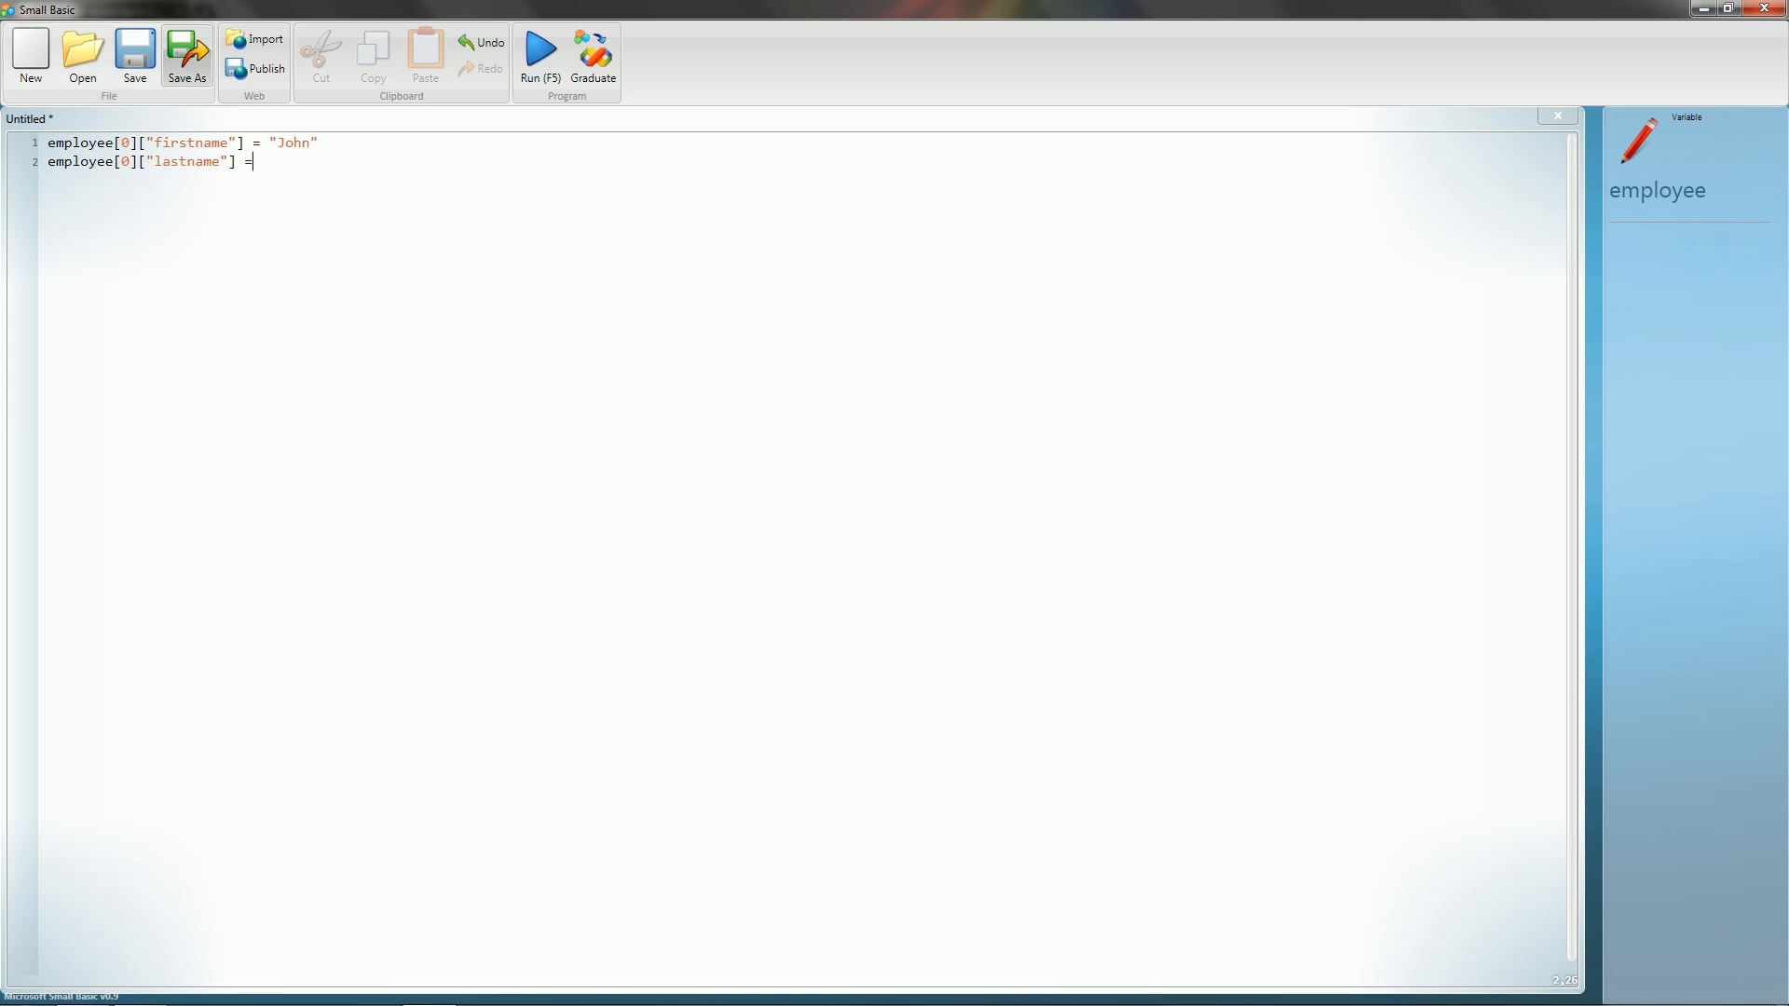
pyautogui.write('"')
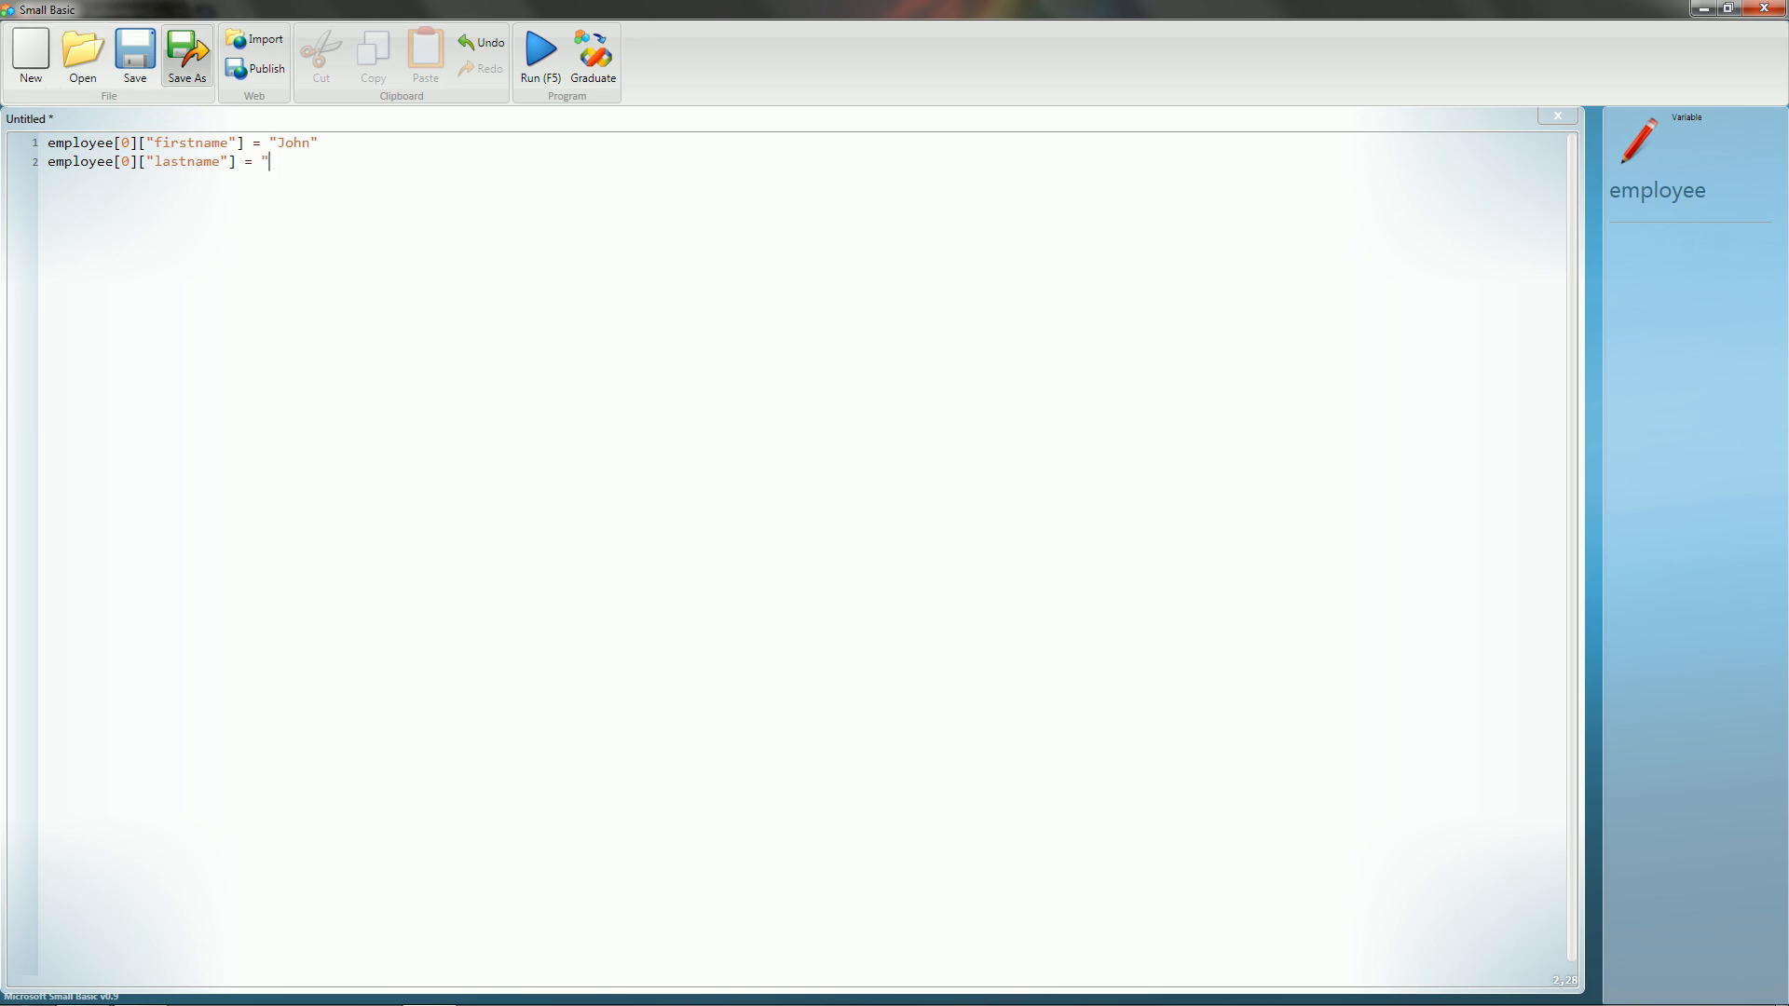
pyautogui.write('Doe"')
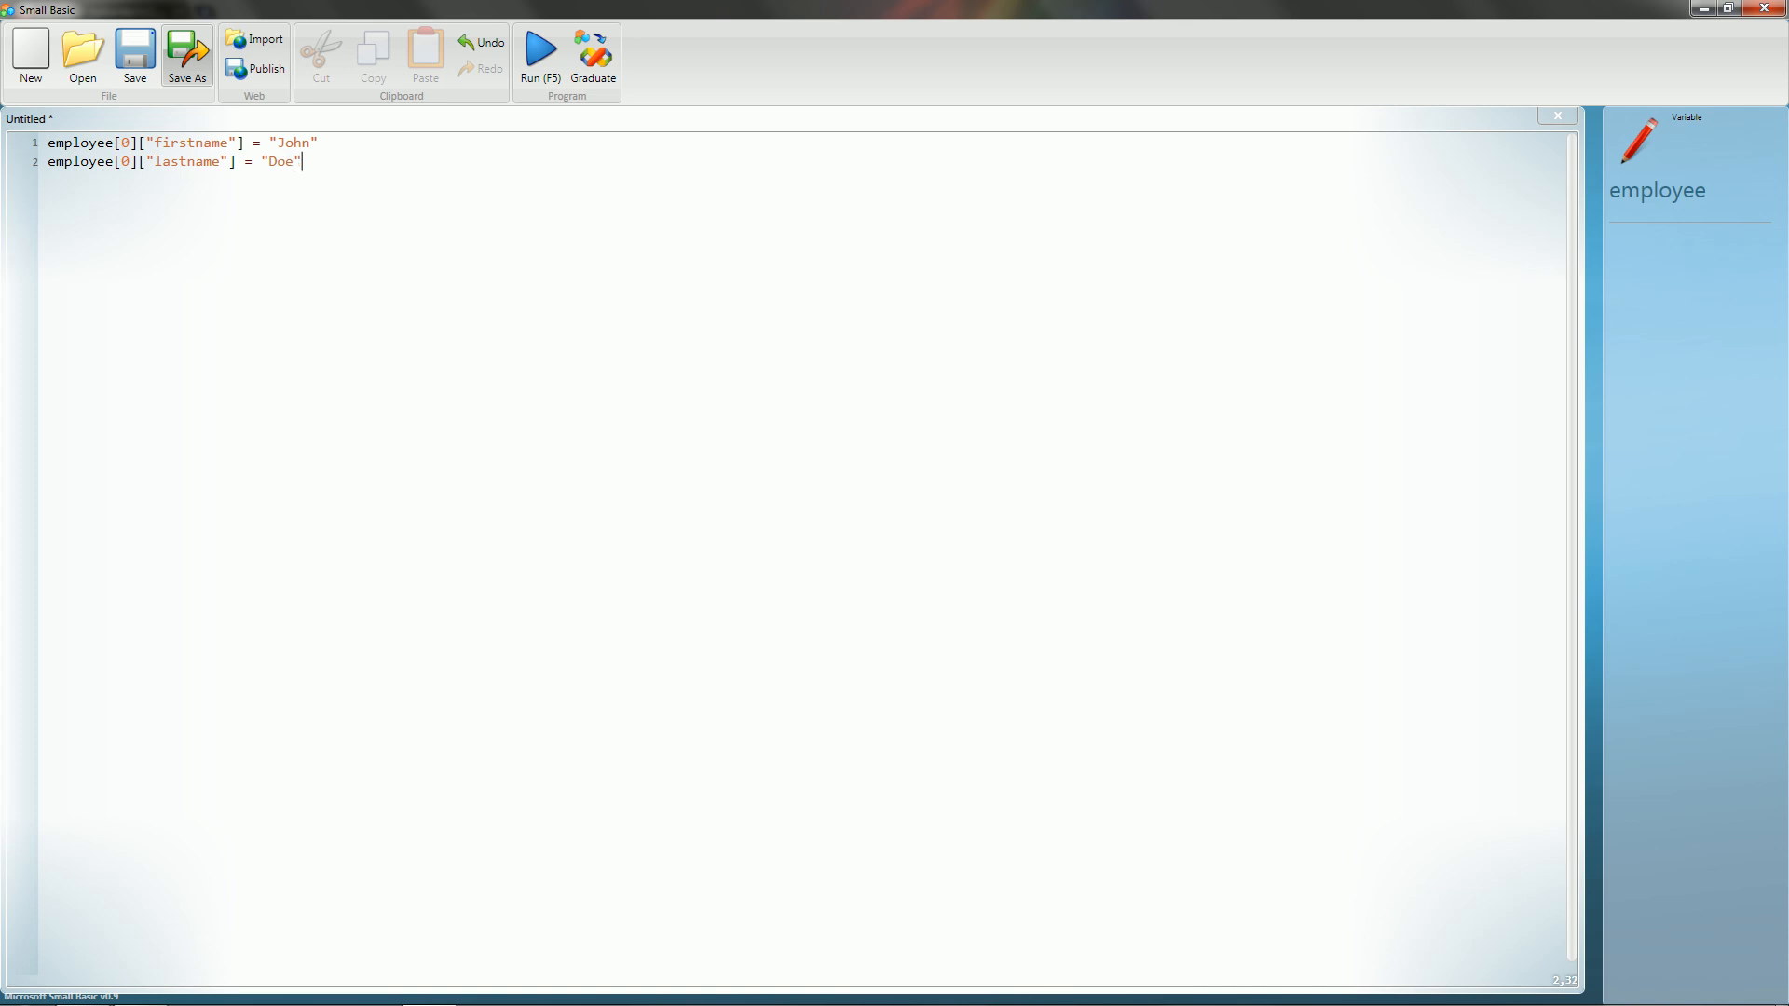
pyautogui.press('Return')
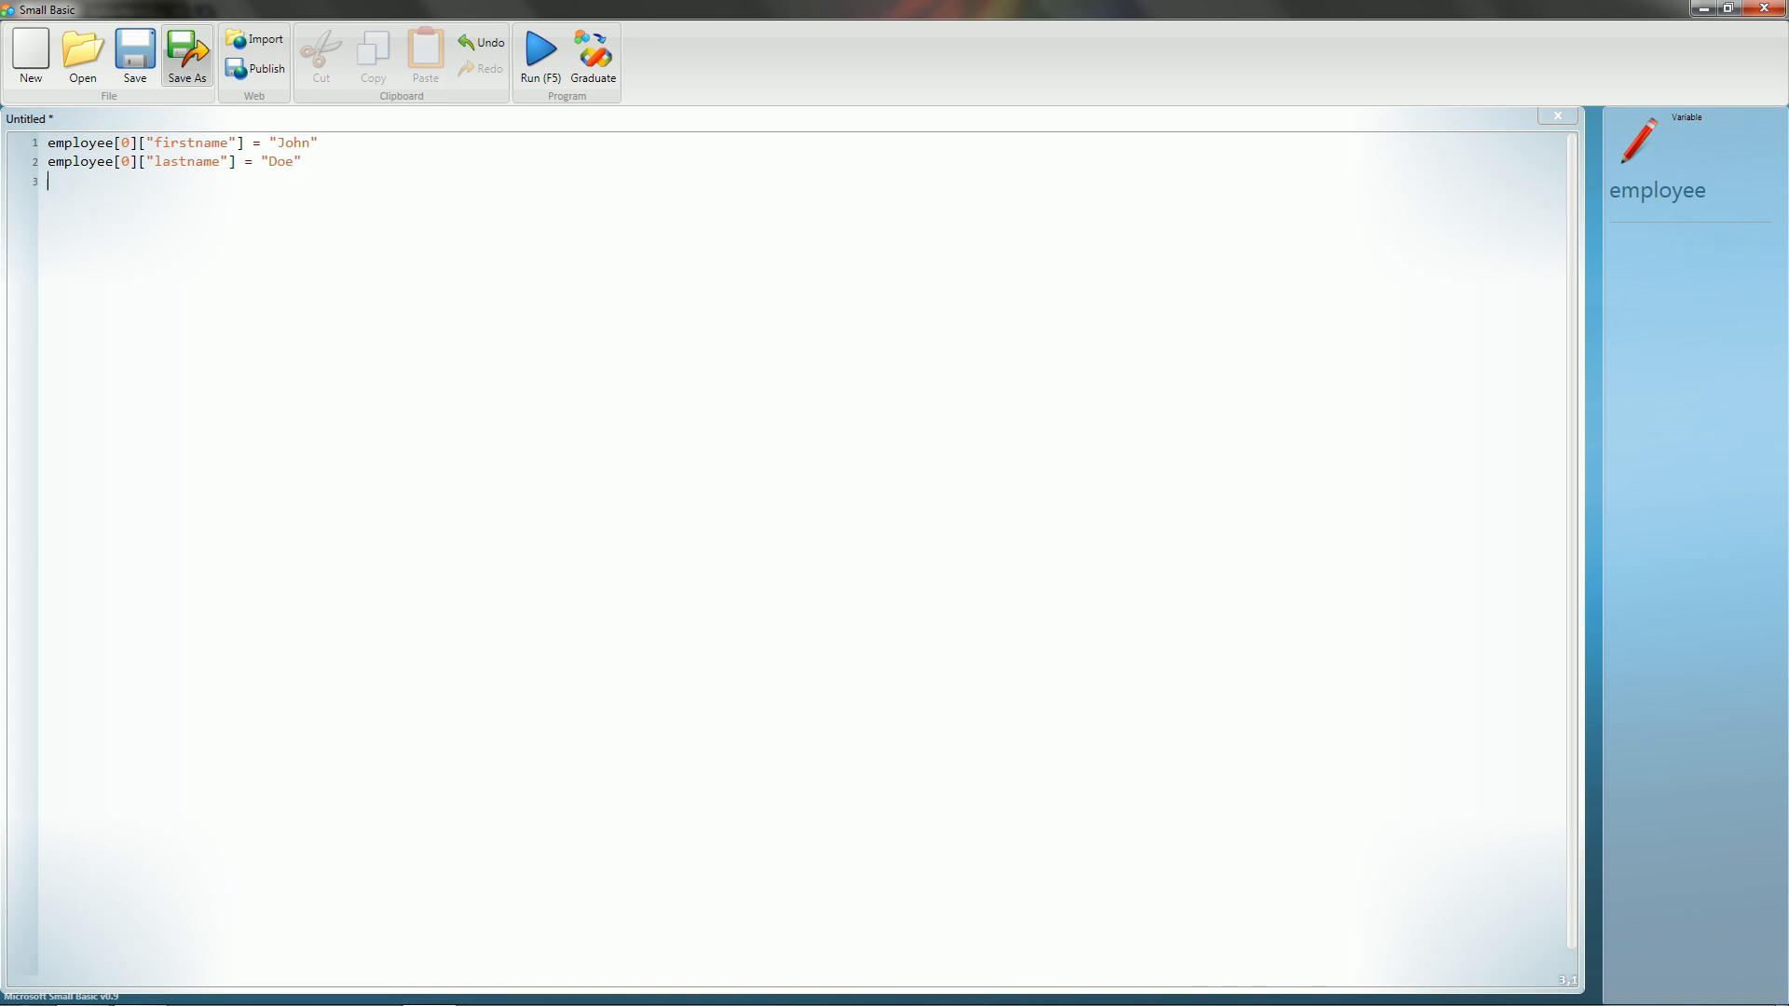
pyautogui.write('employee')
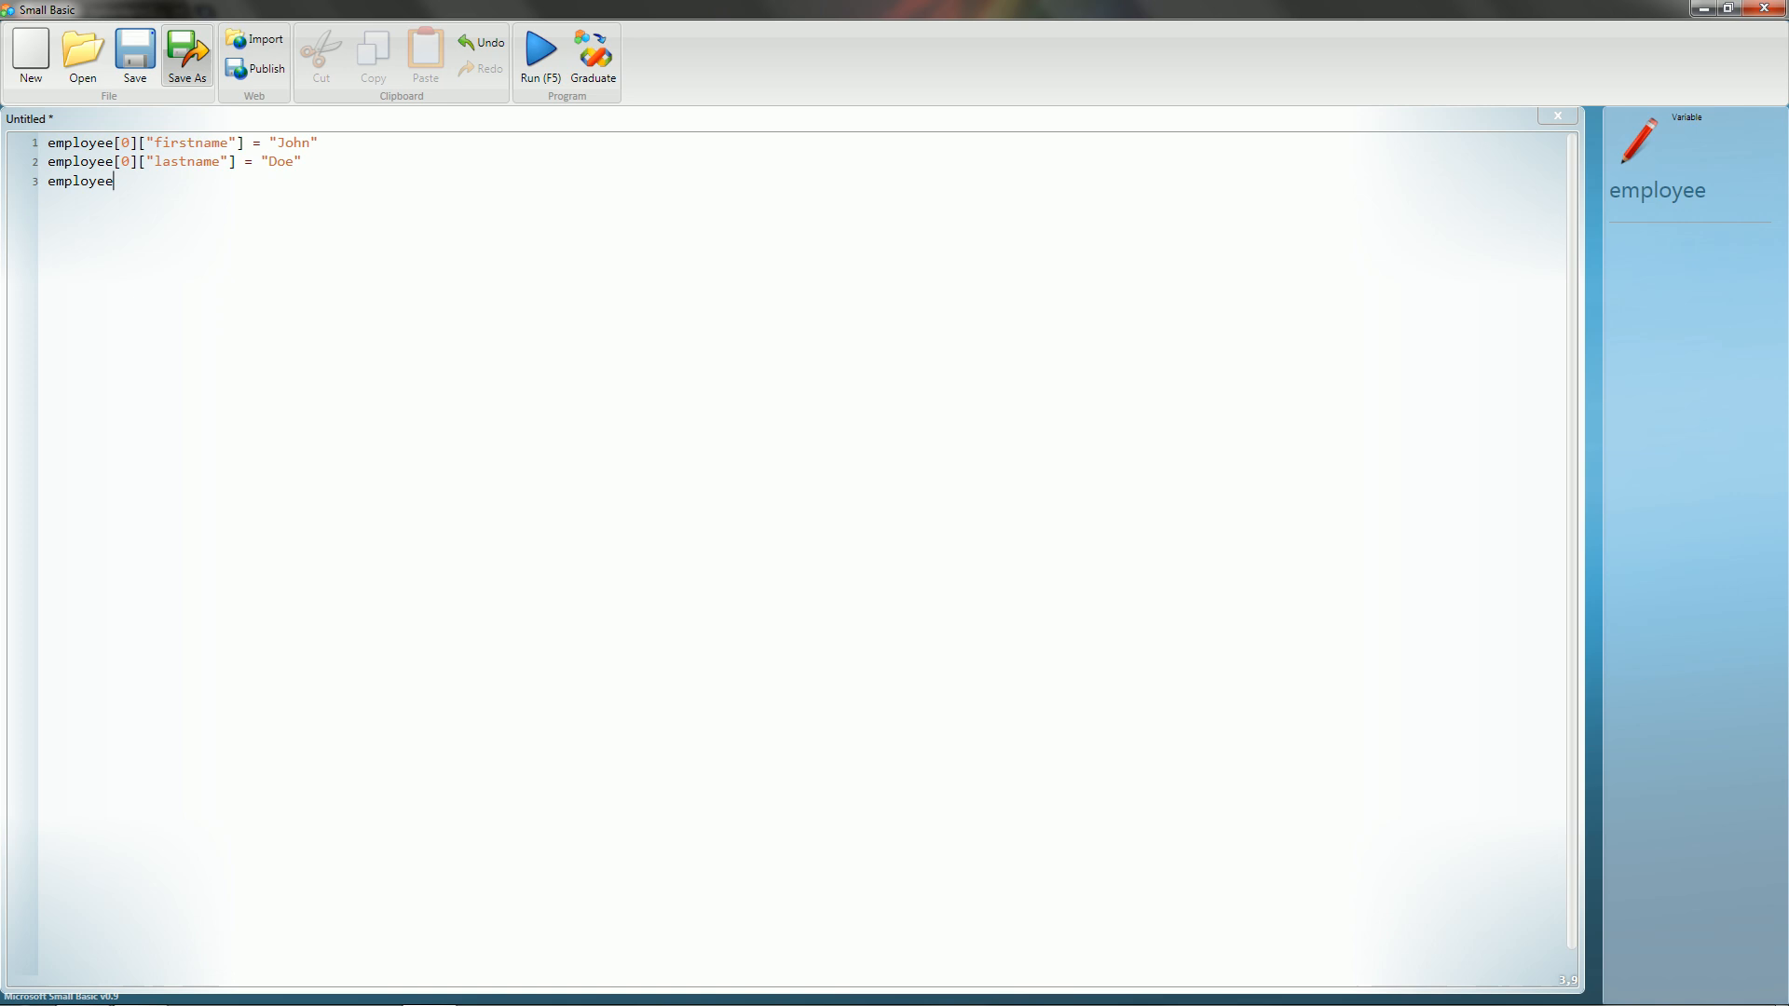
# Type employee[0]["Birthdate"] = "01/01/01", redoing the unquoted date, then start line 4.
pyautogui.write('[0][')
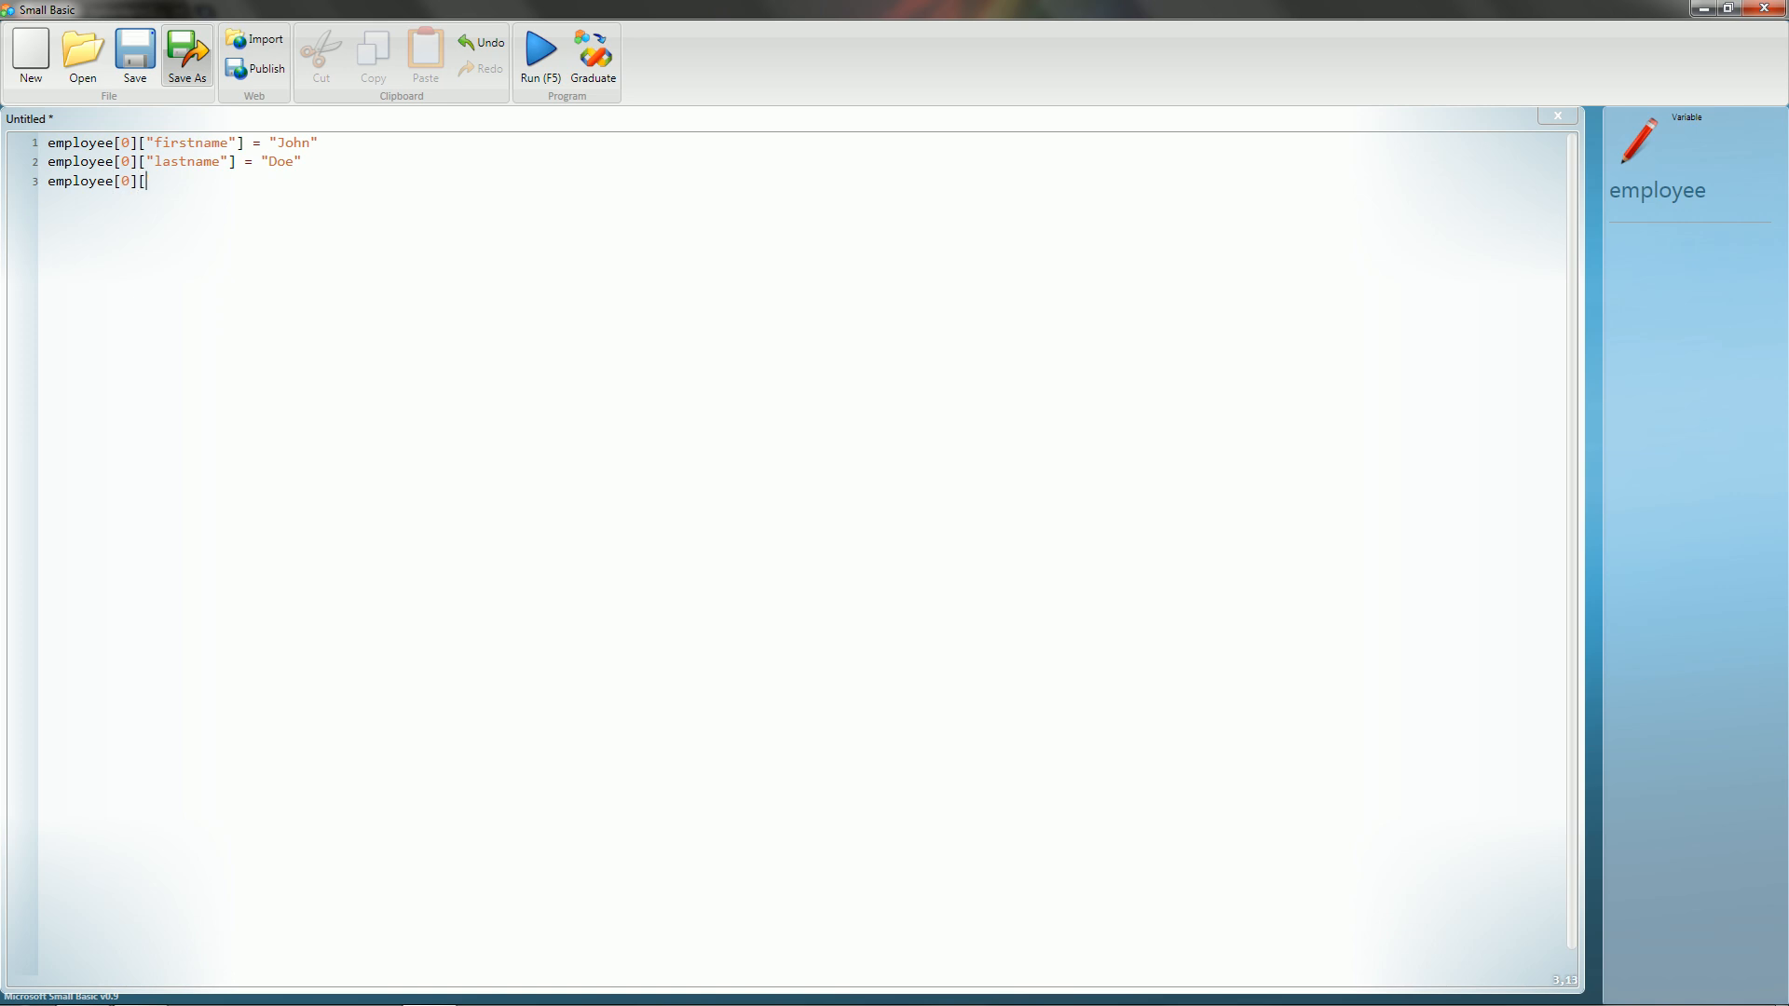
pyautogui.write('"Br')
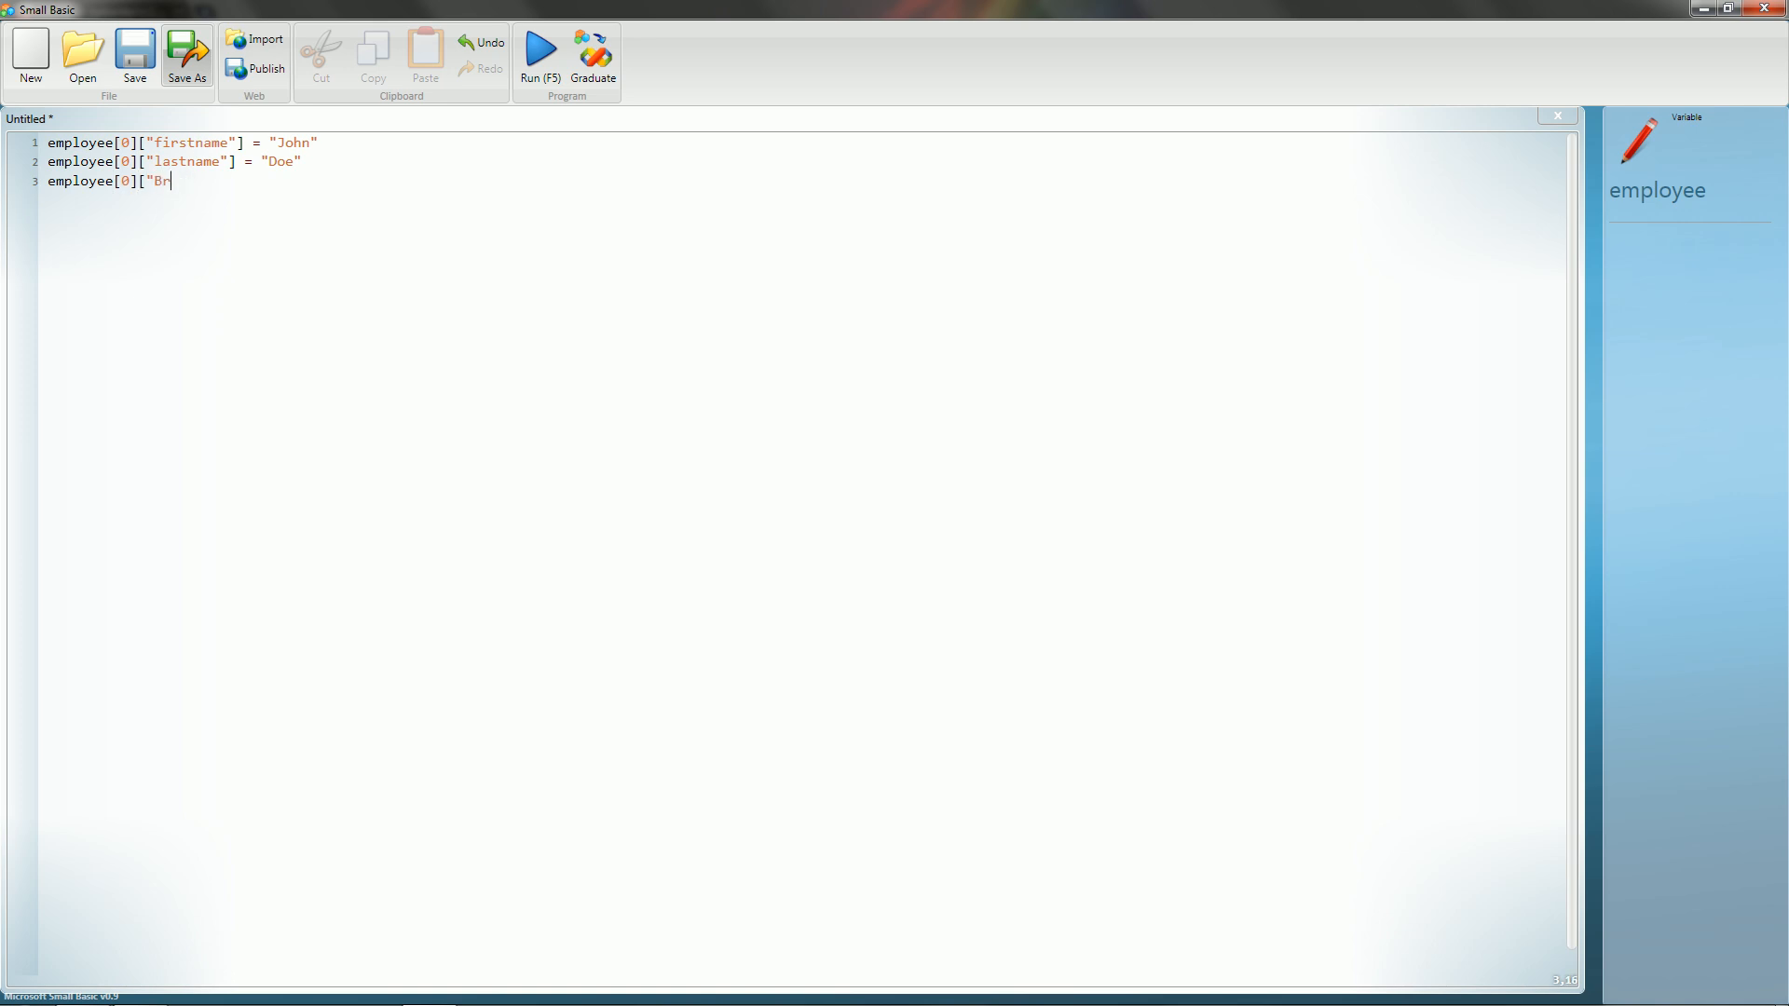
pyautogui.write('irthdate')
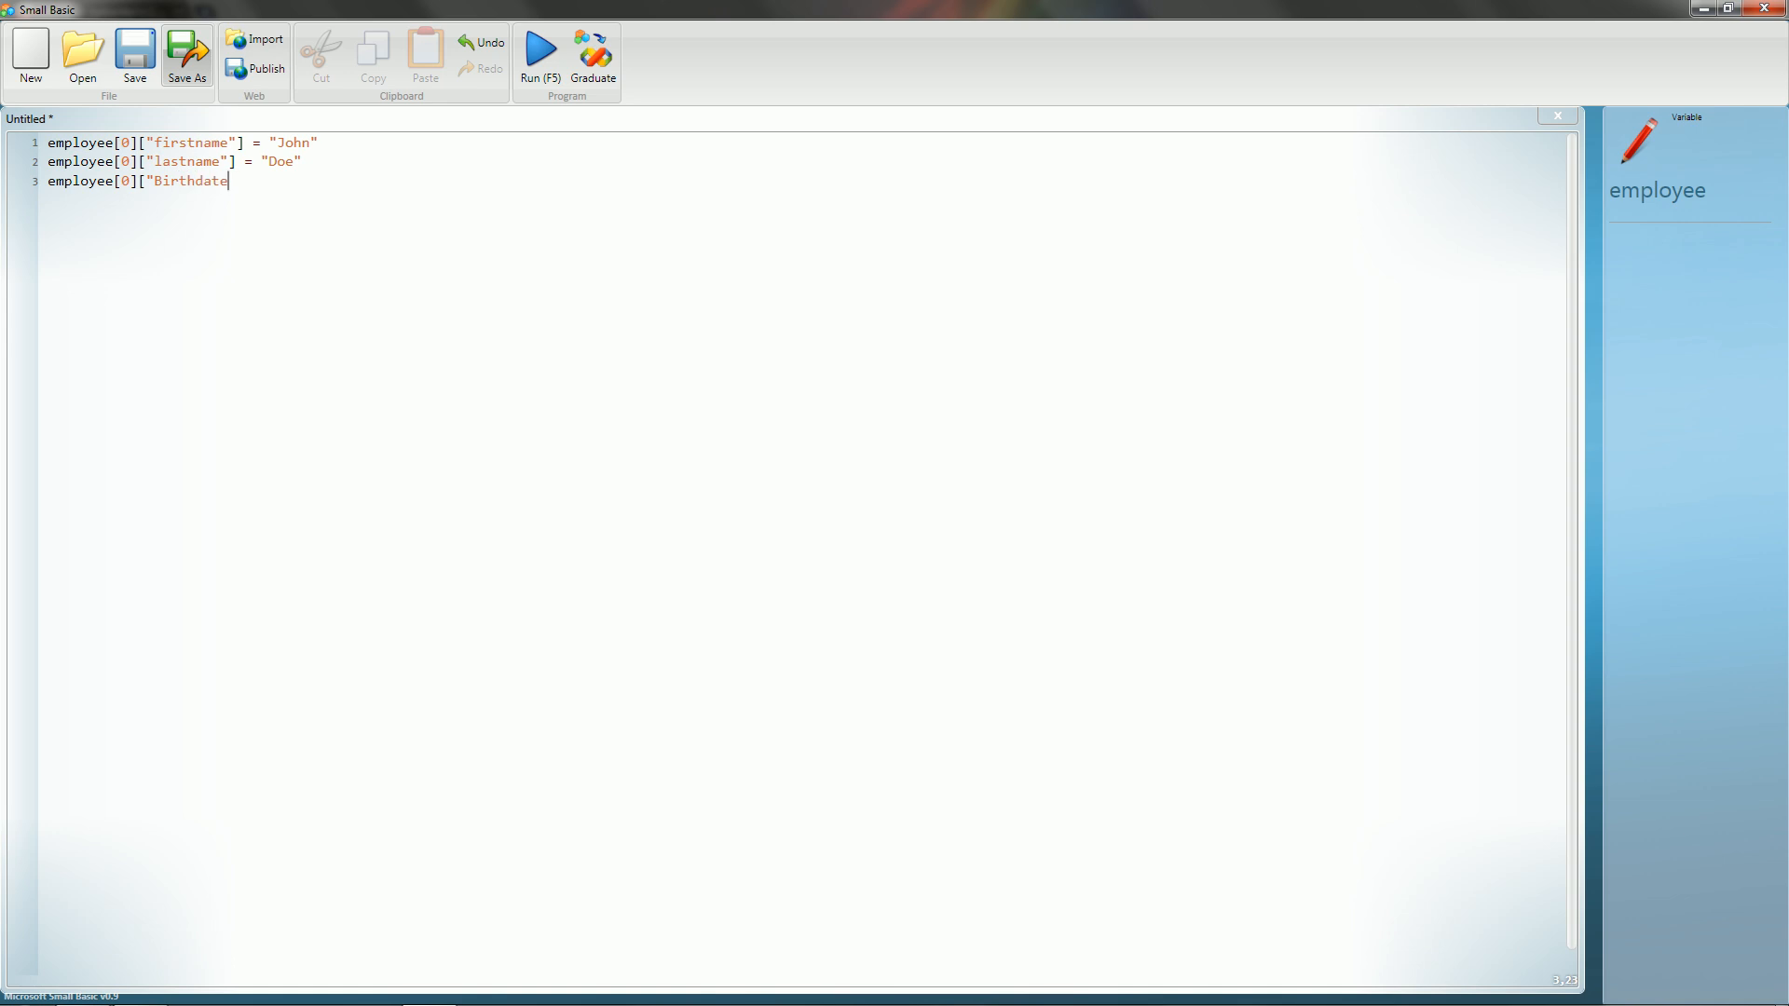
pyautogui.write('"] =')
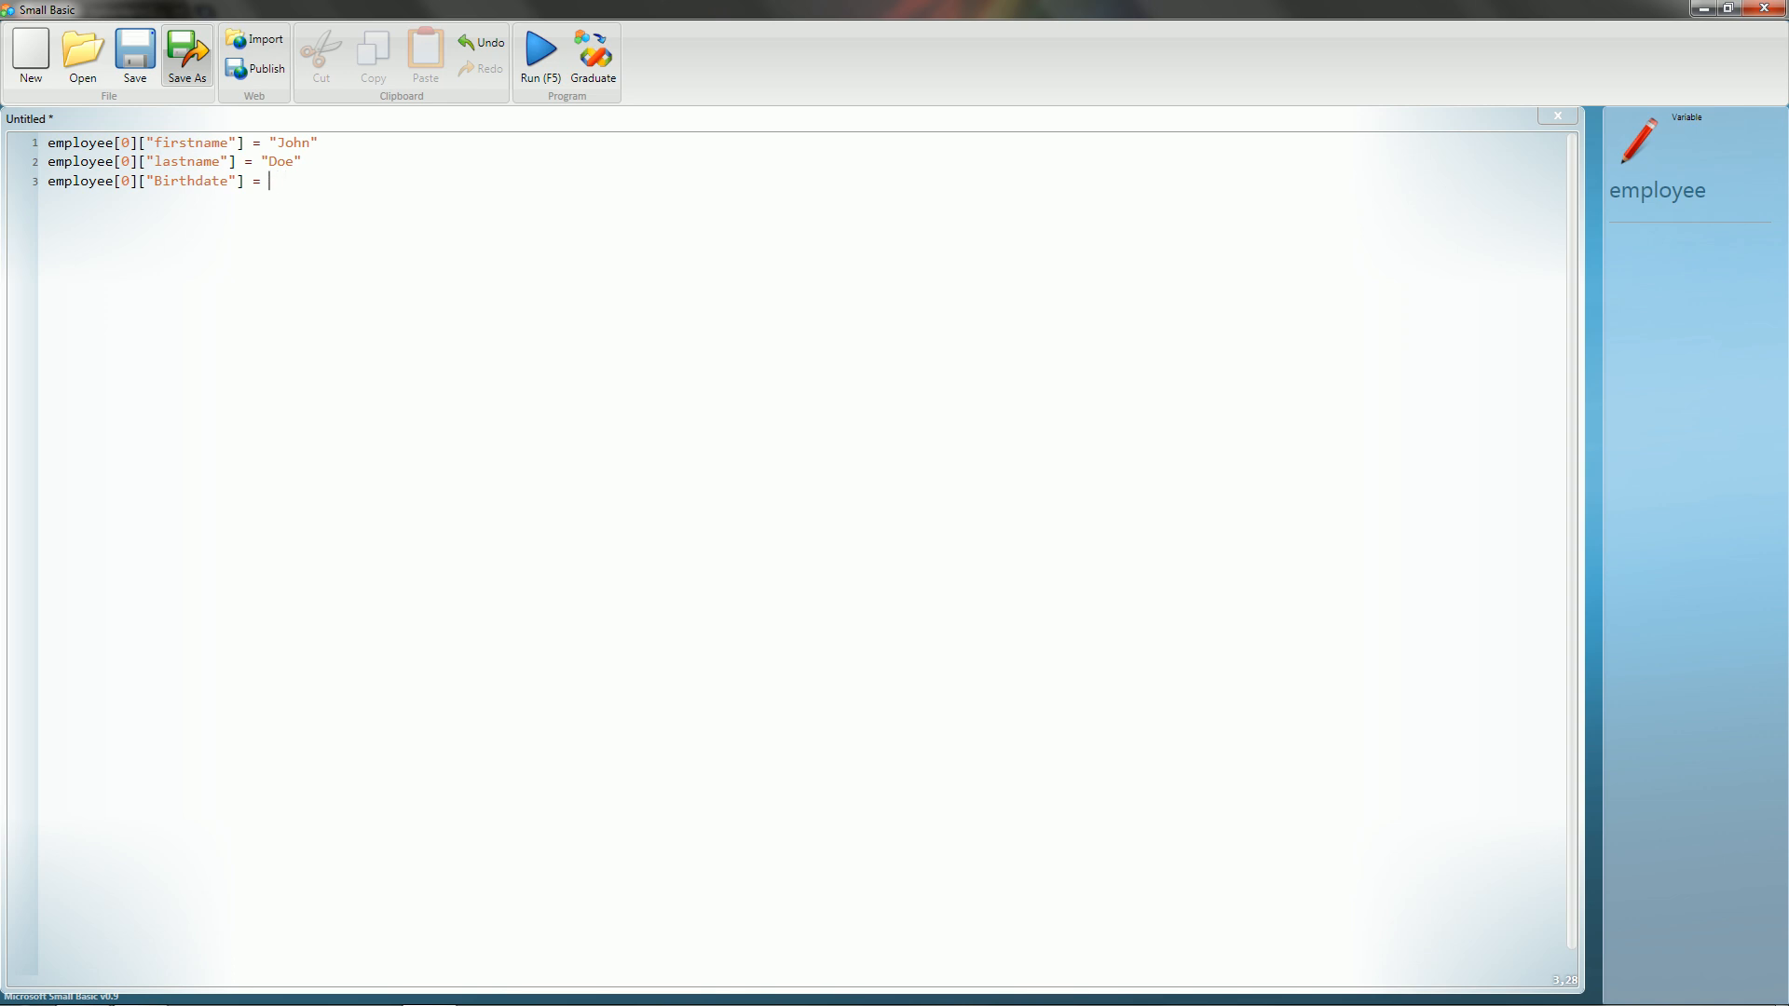
pyautogui.write('01/')
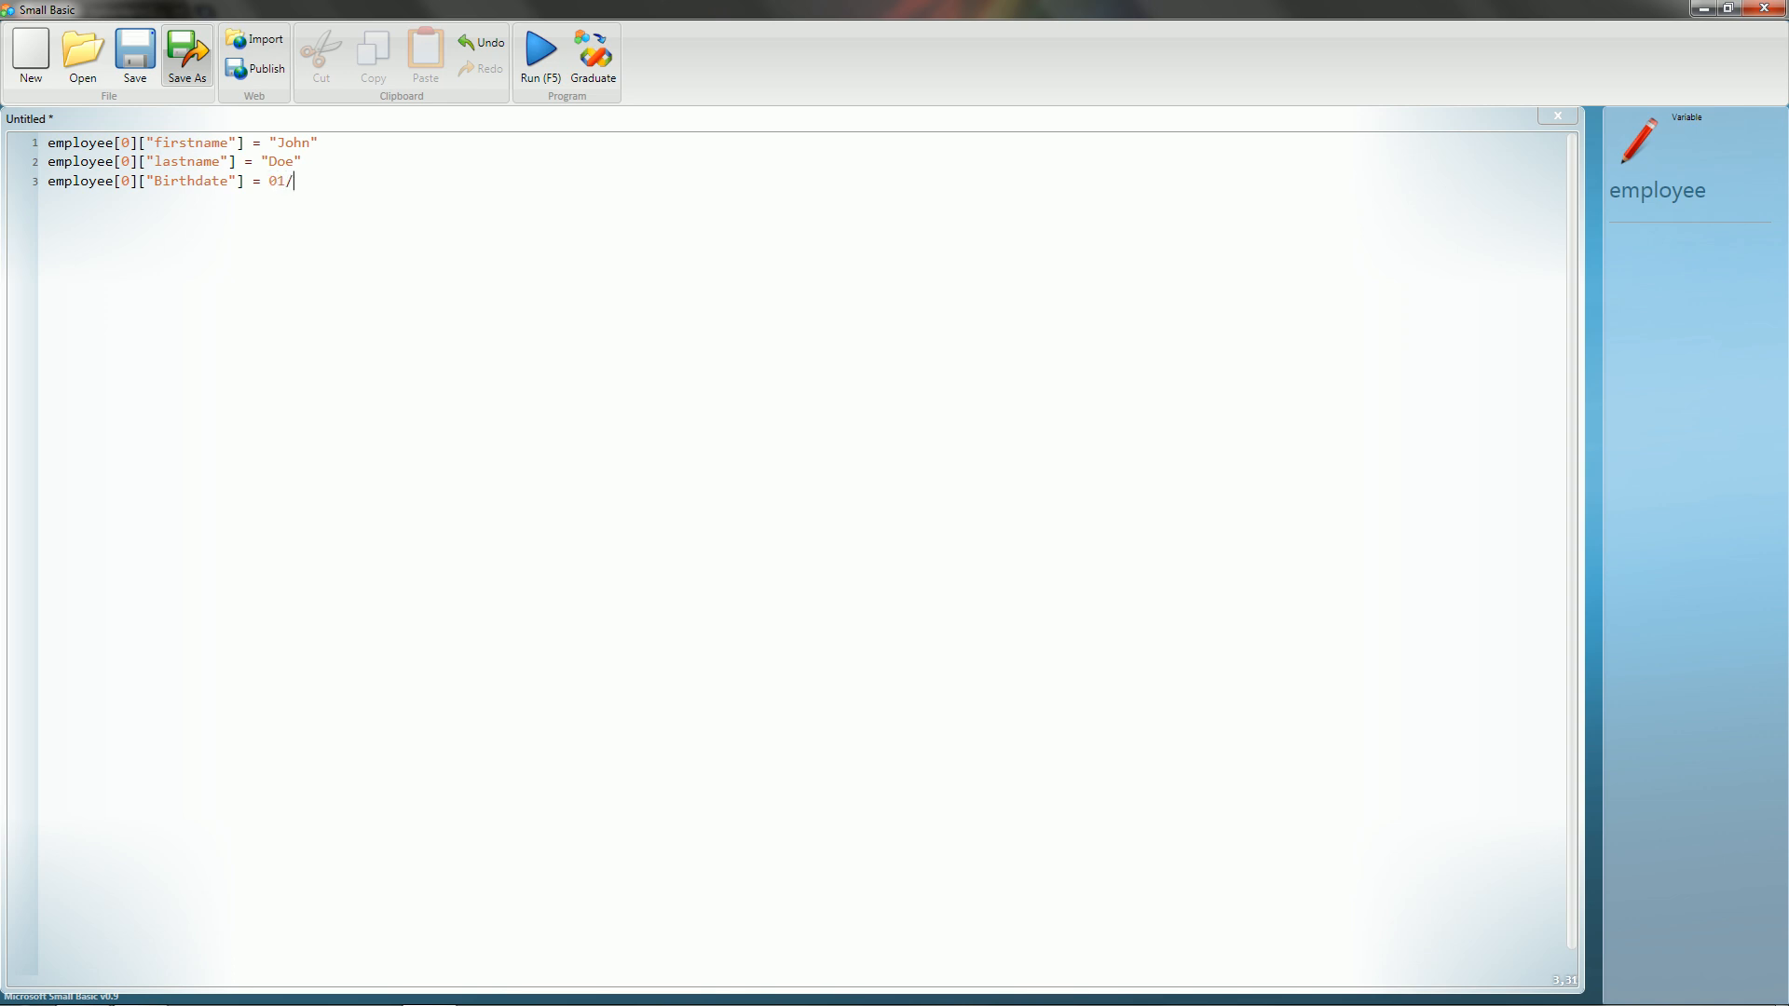
pyautogui.press('Backspace')
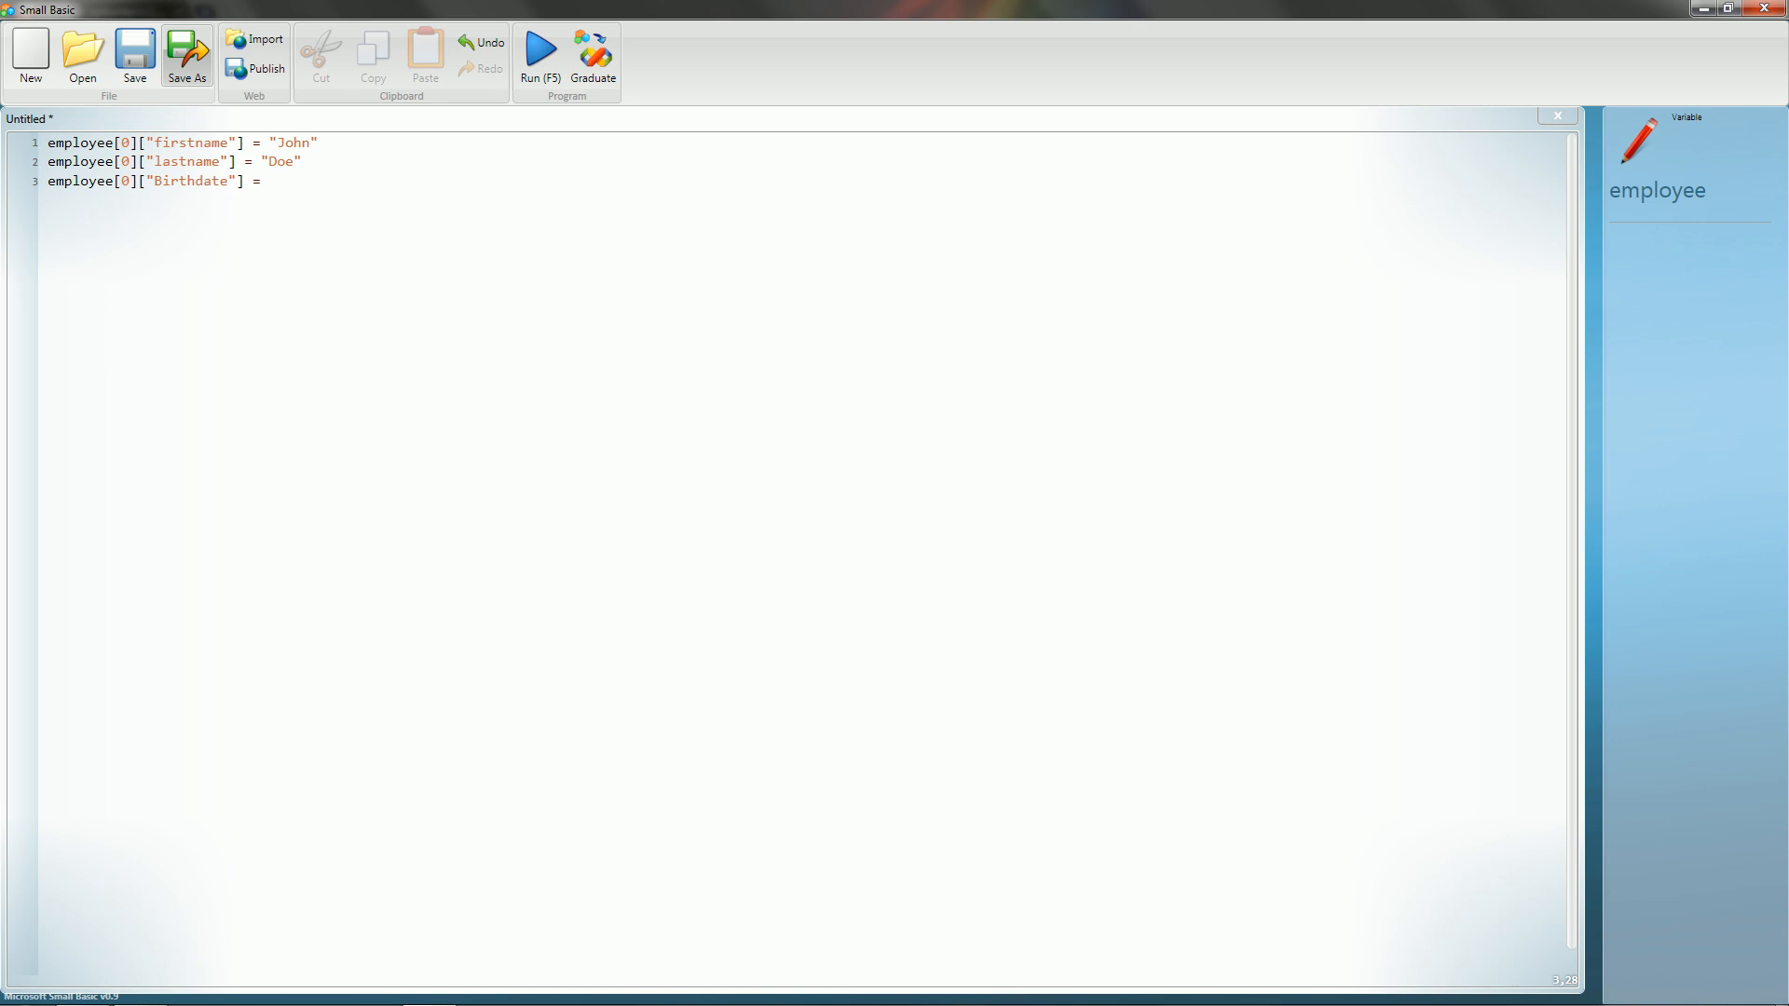
pyautogui.write('"01/')
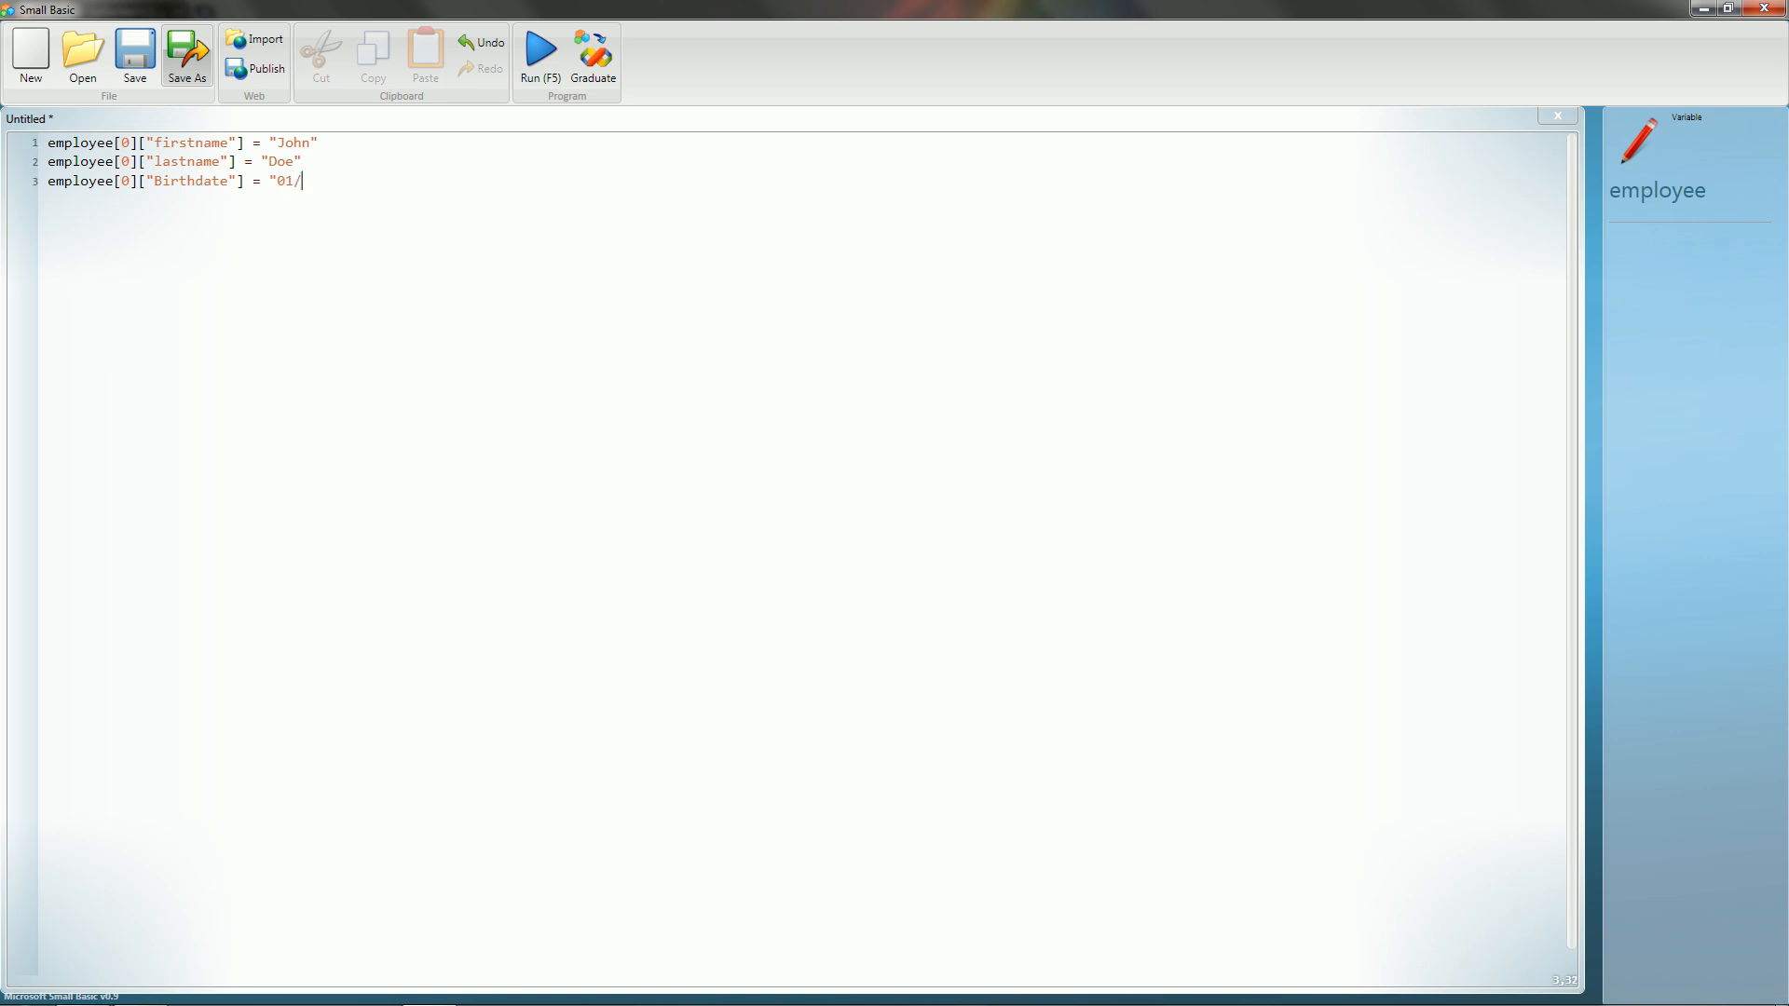
pyautogui.write('01')
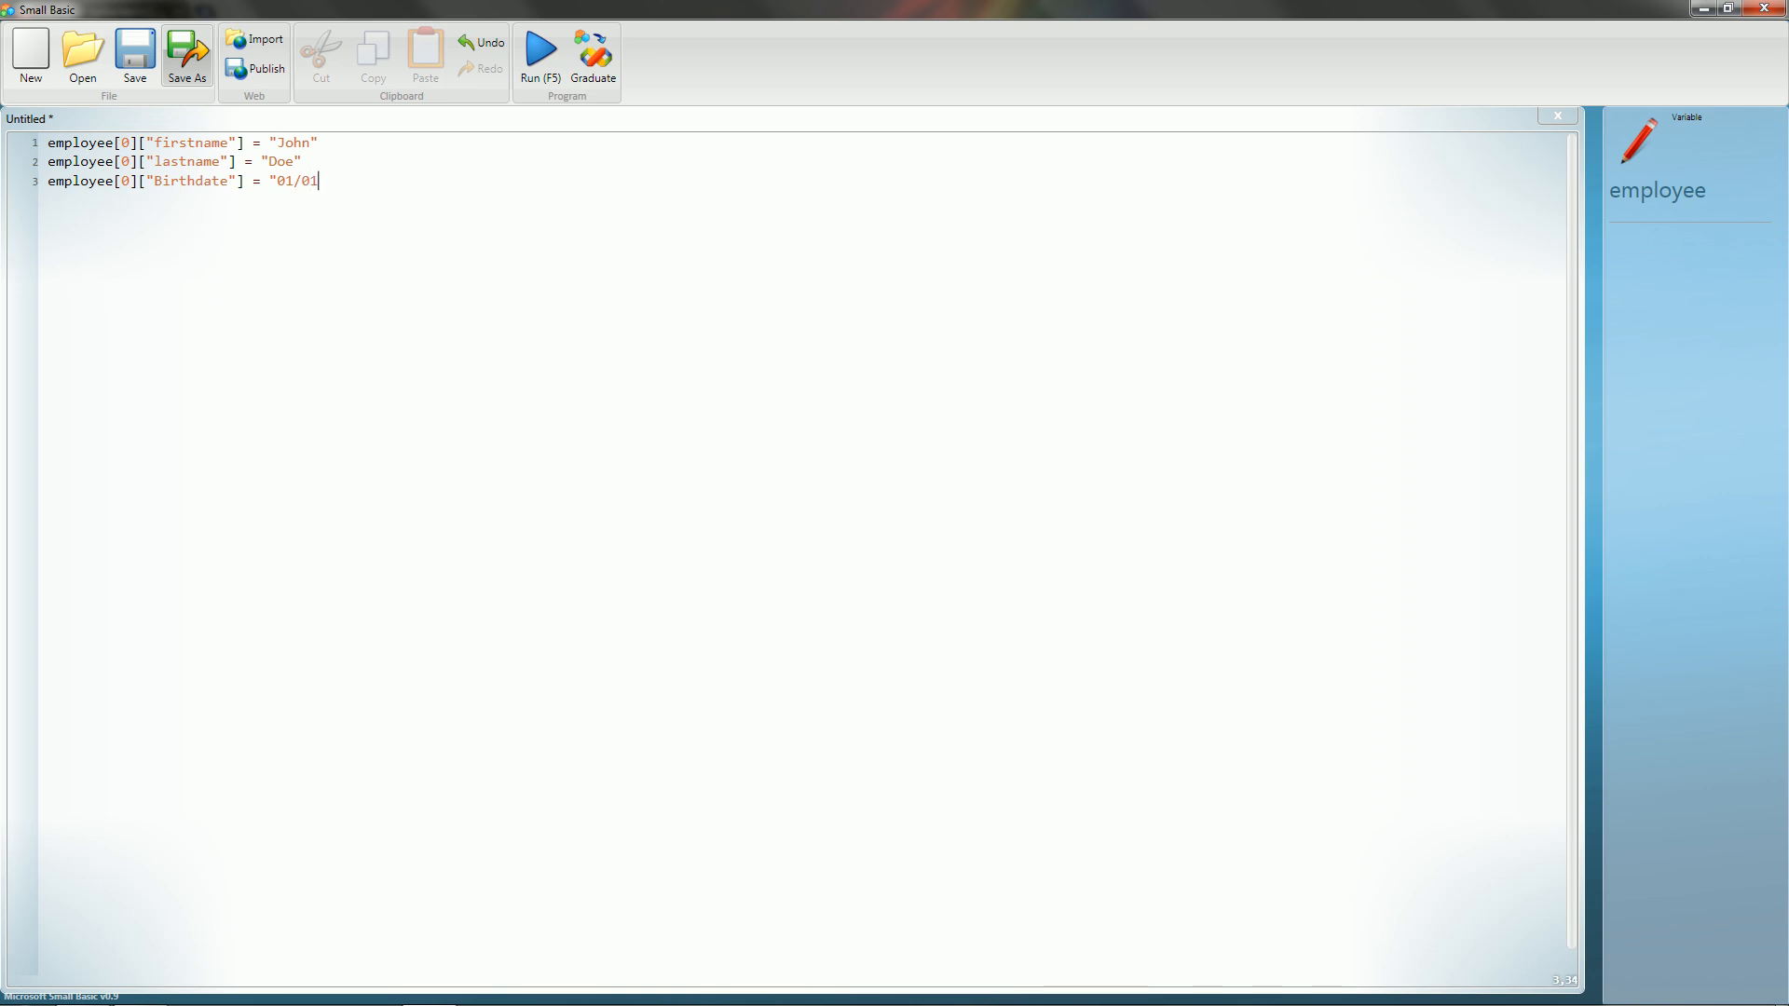
pyautogui.write('/01')
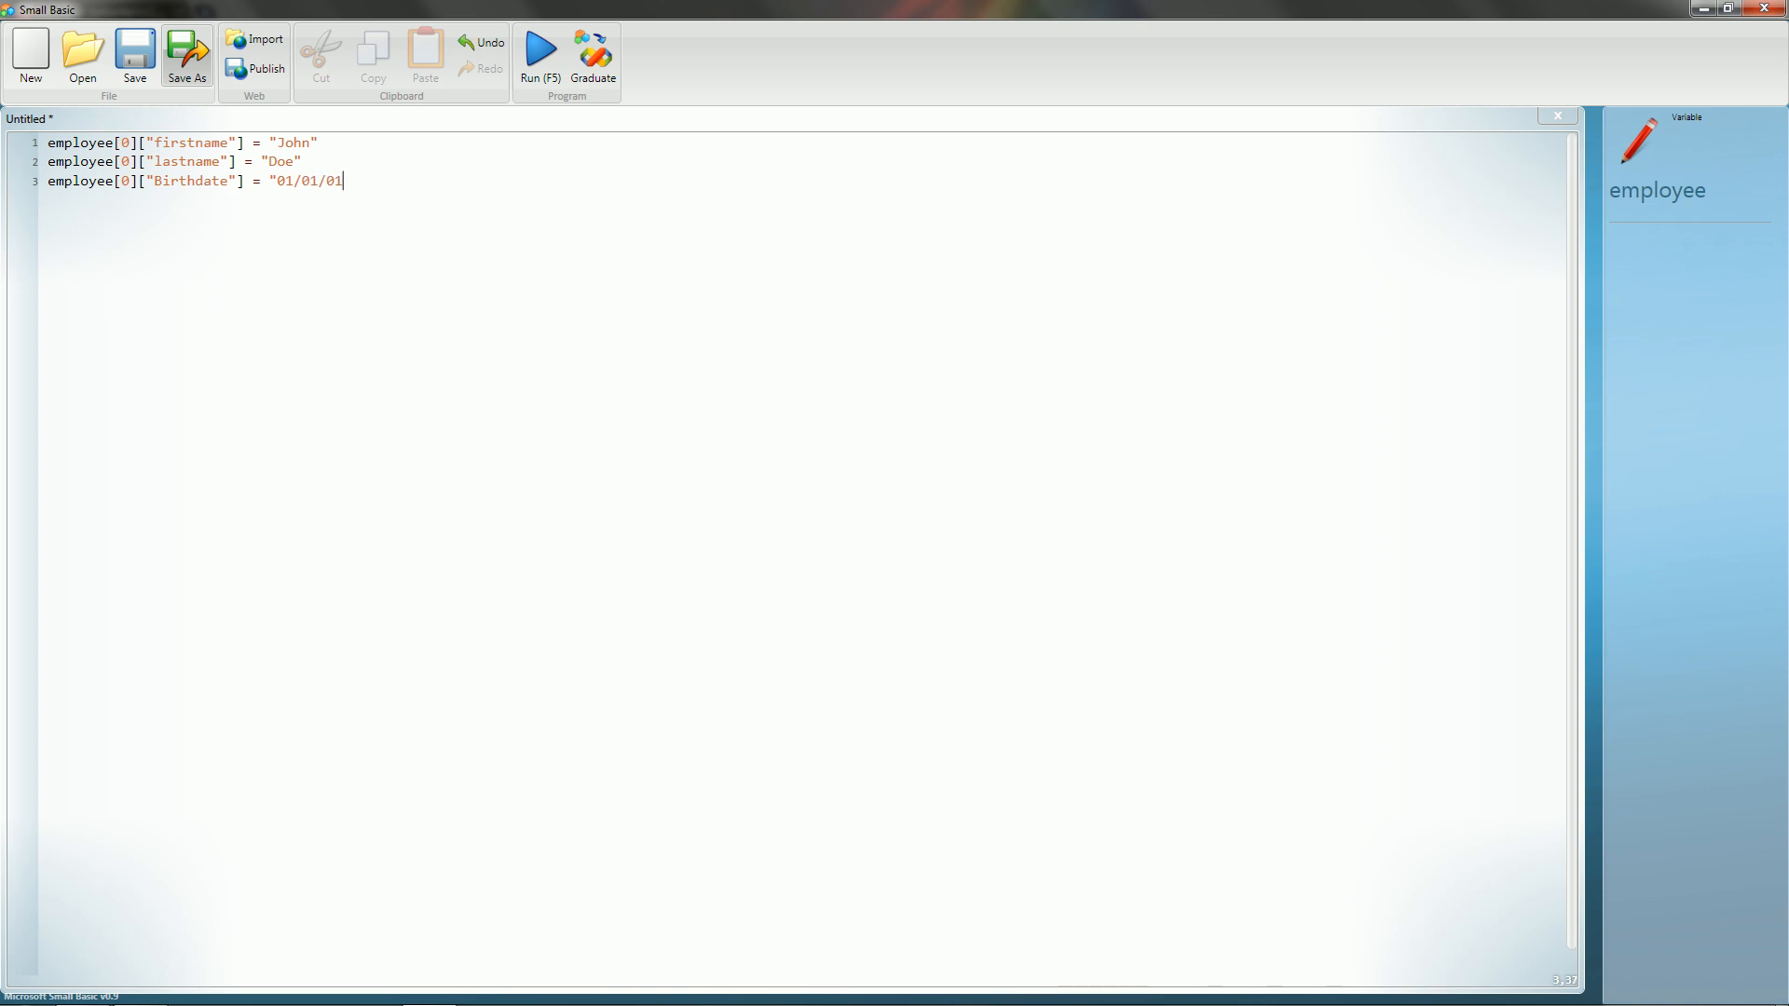
pyautogui.write('"')
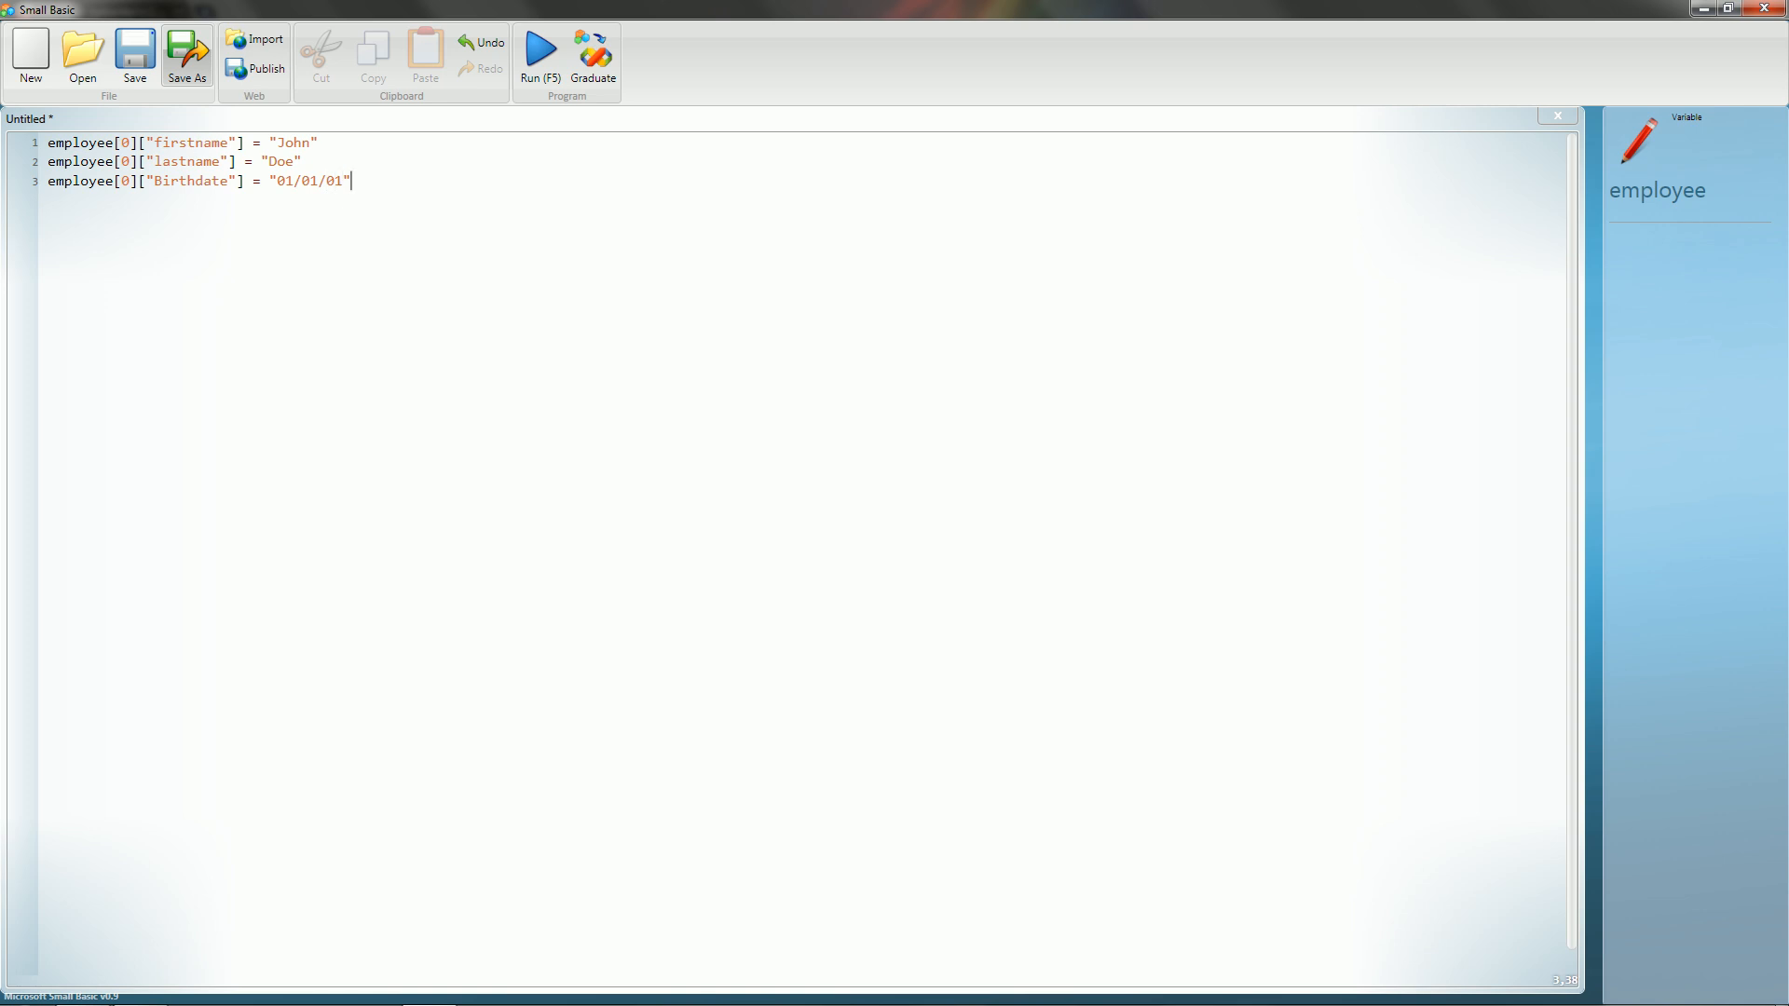
pyautogui.press('Return')
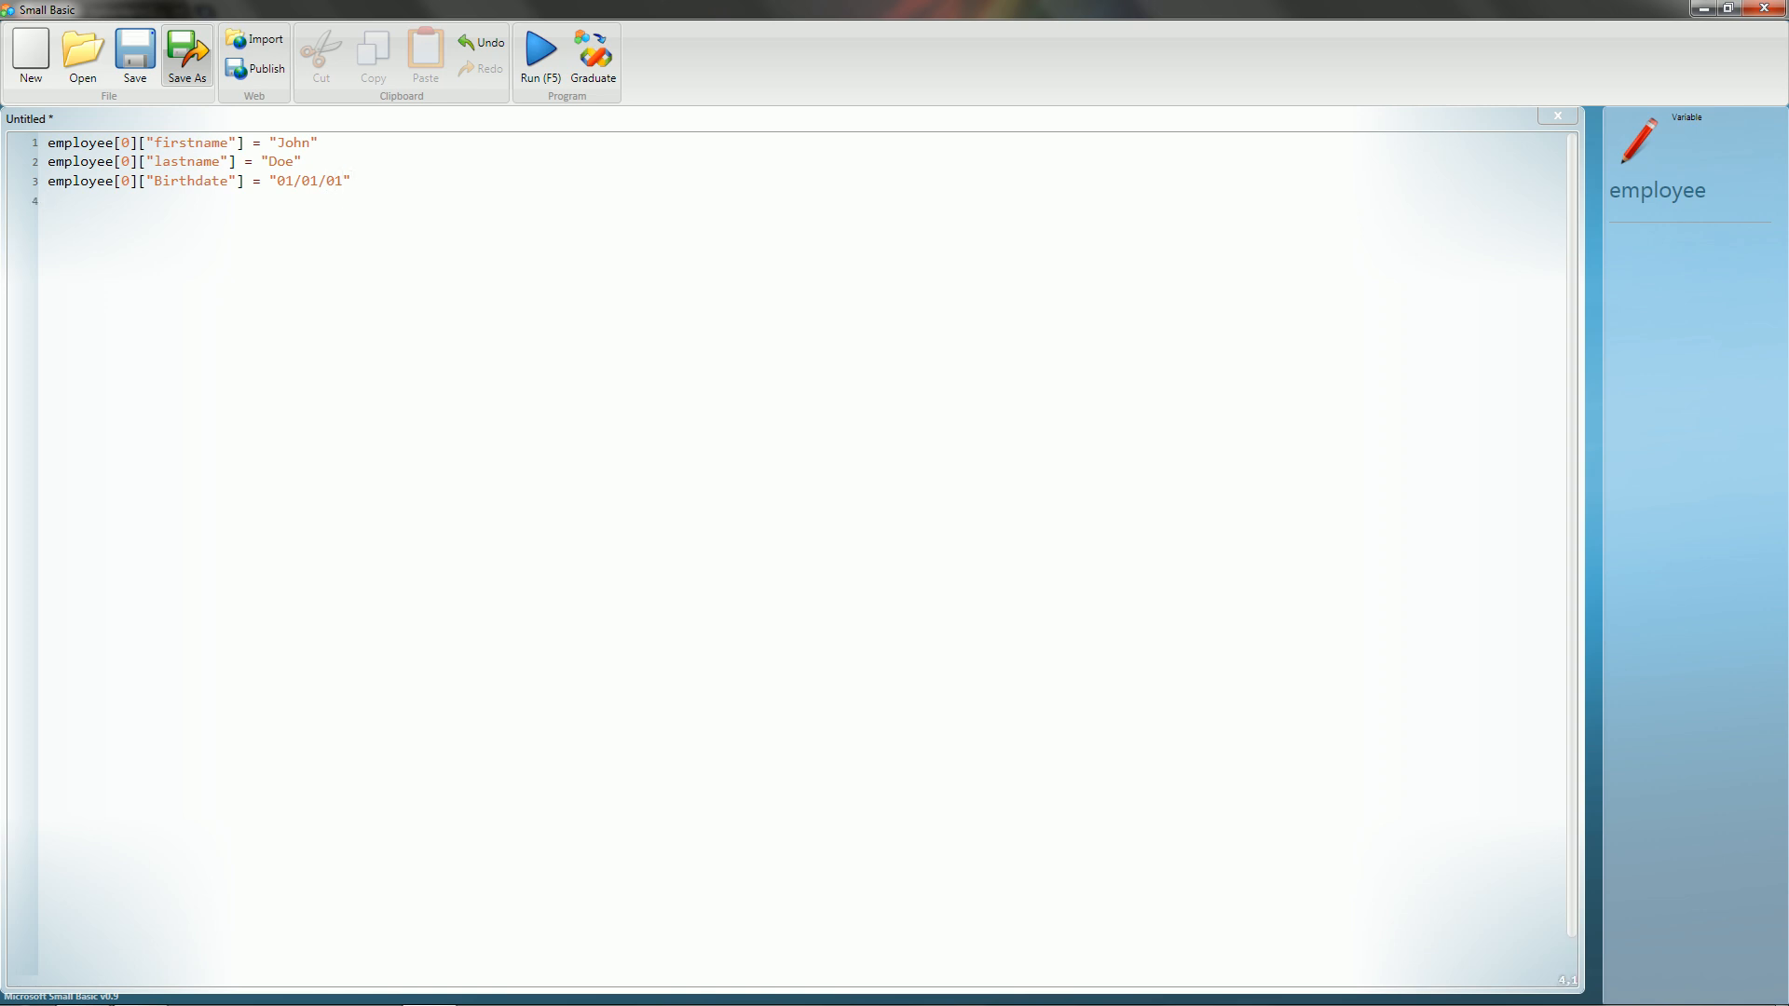
# Type employee[0]["Position"] = "General Manager" on line 4.
pyautogui.write('employee')
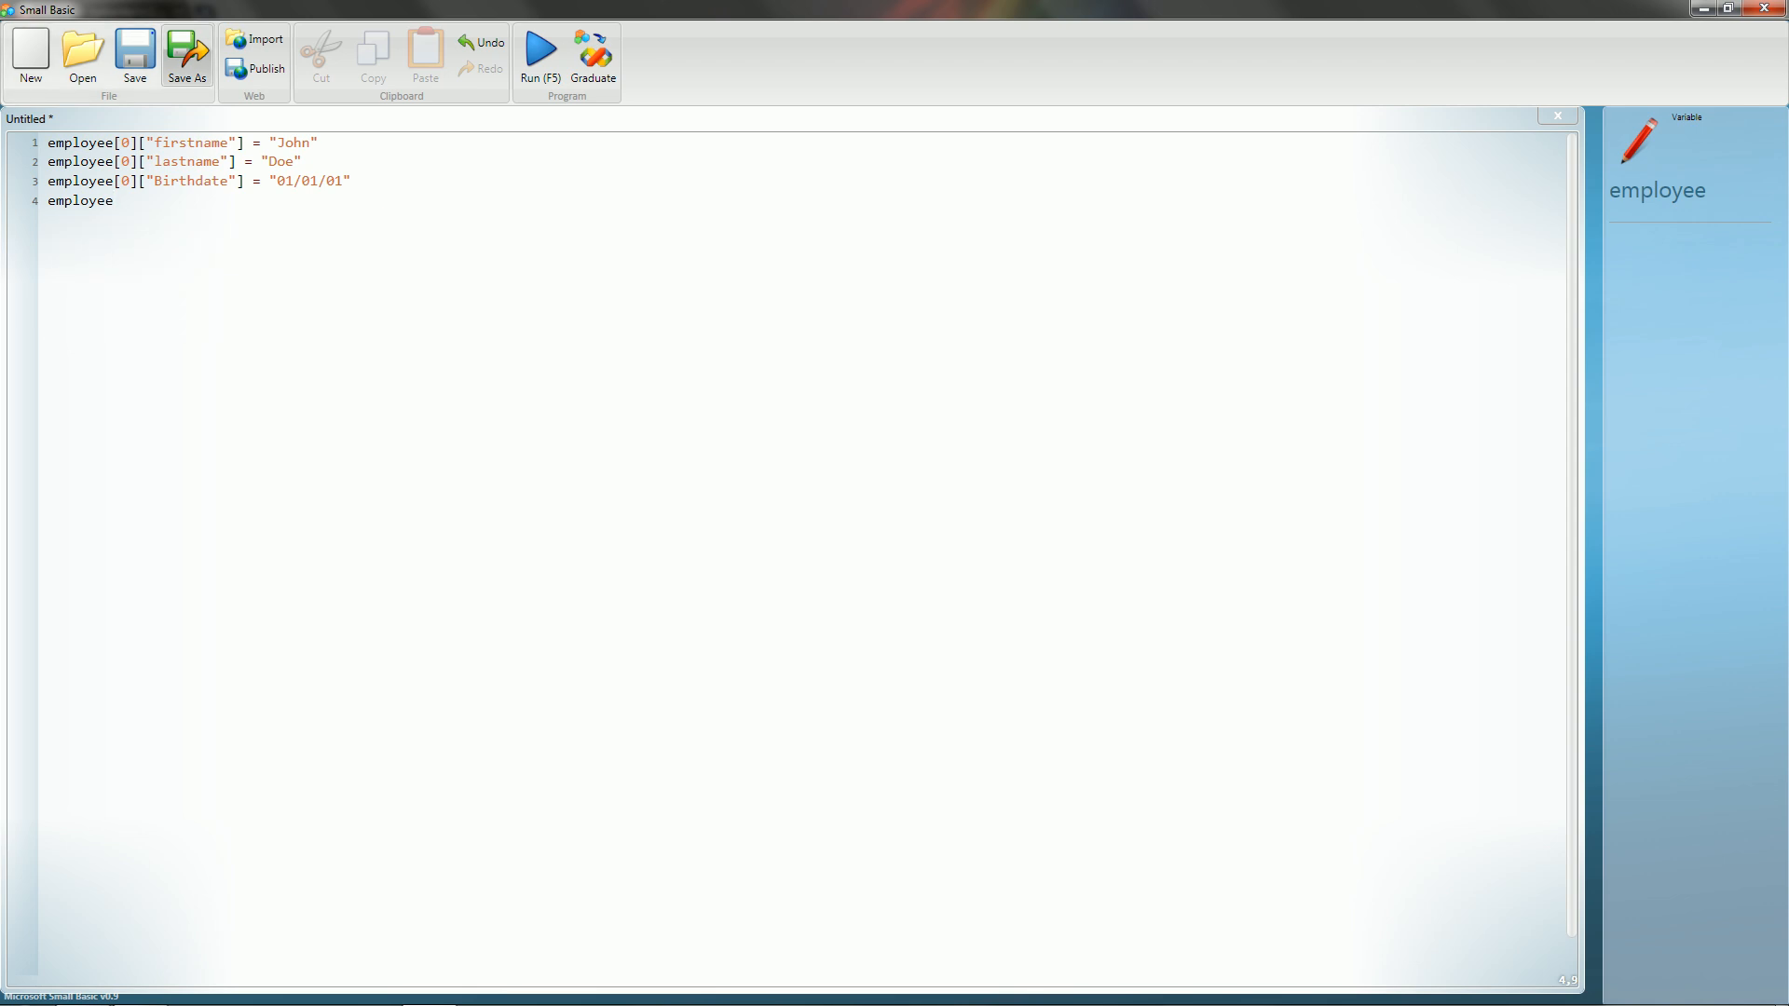
pyautogui.write('[0]')
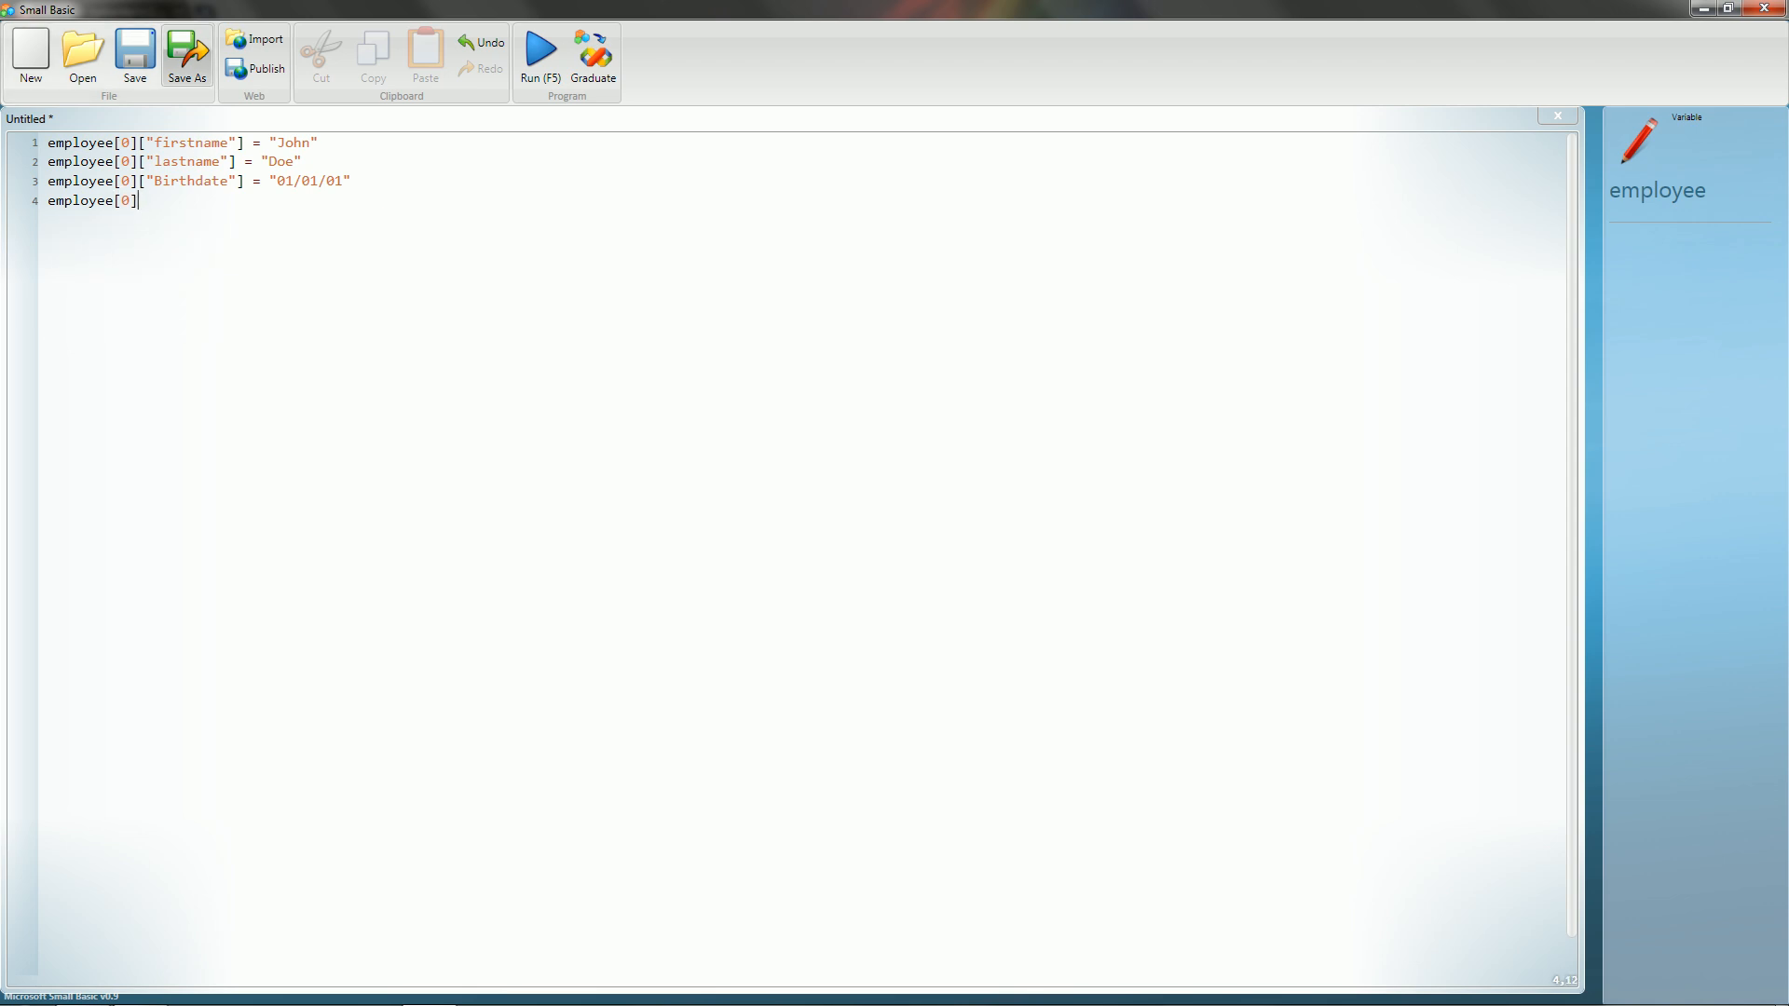
pyautogui.write('[')
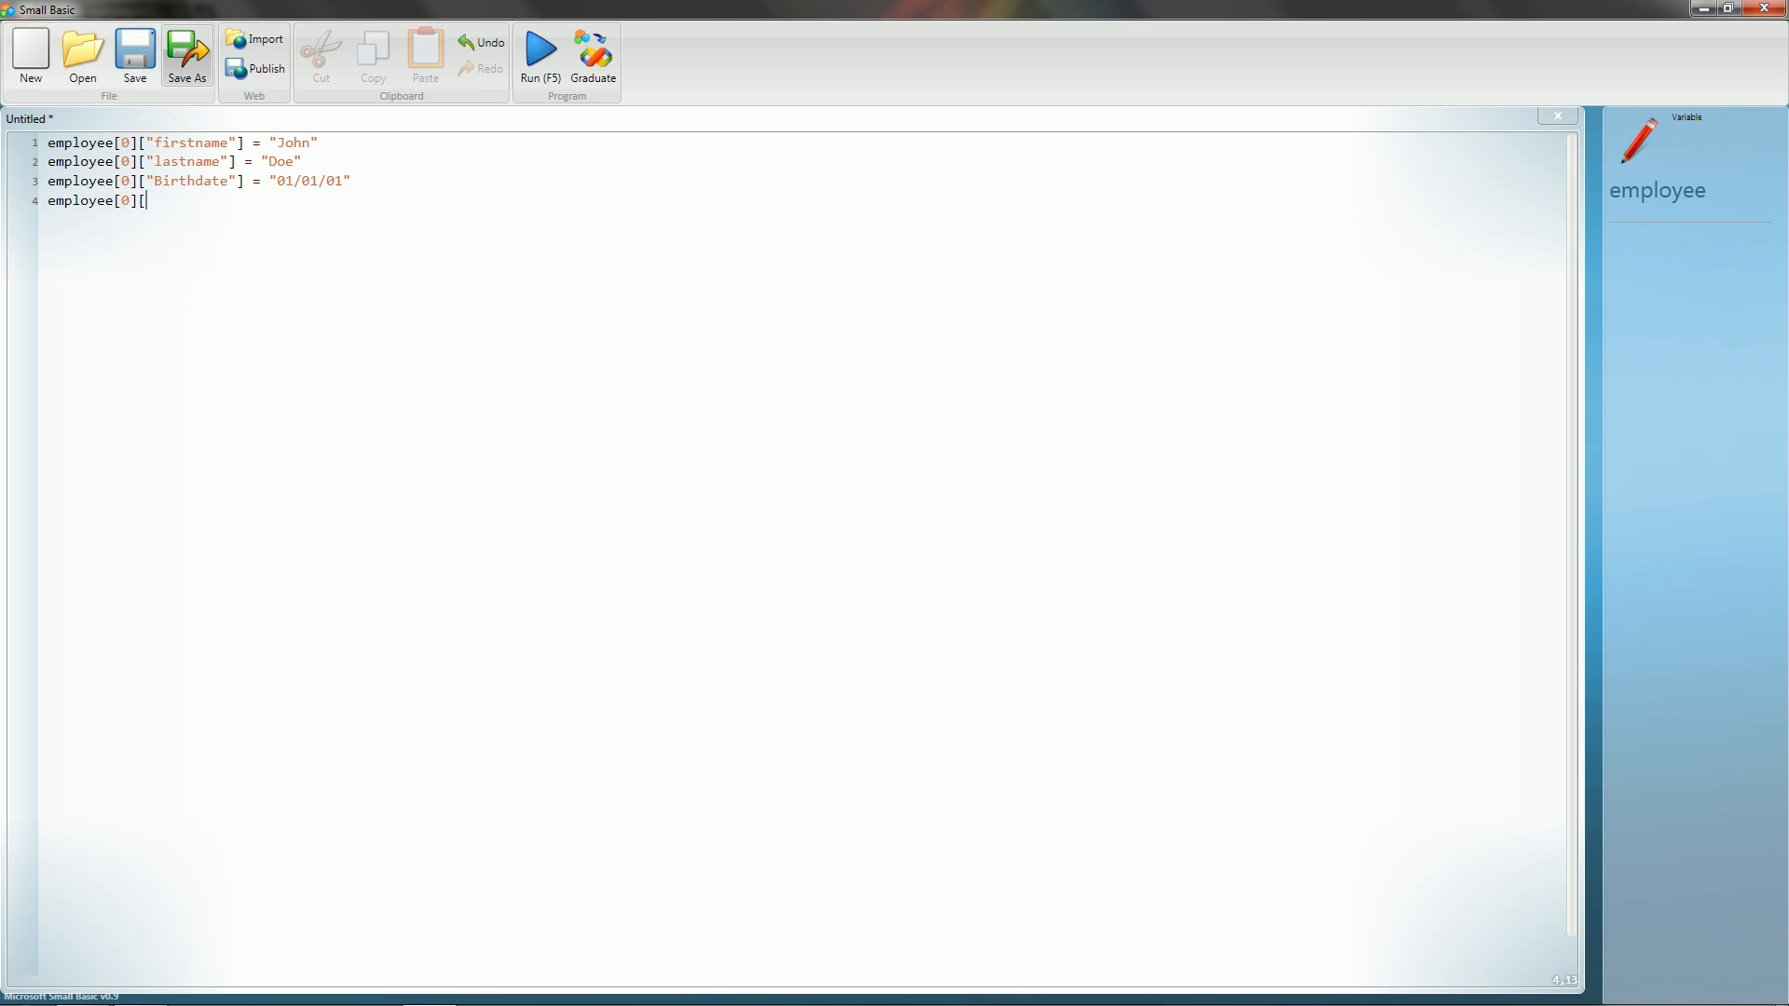
pyautogui.write('"Position')
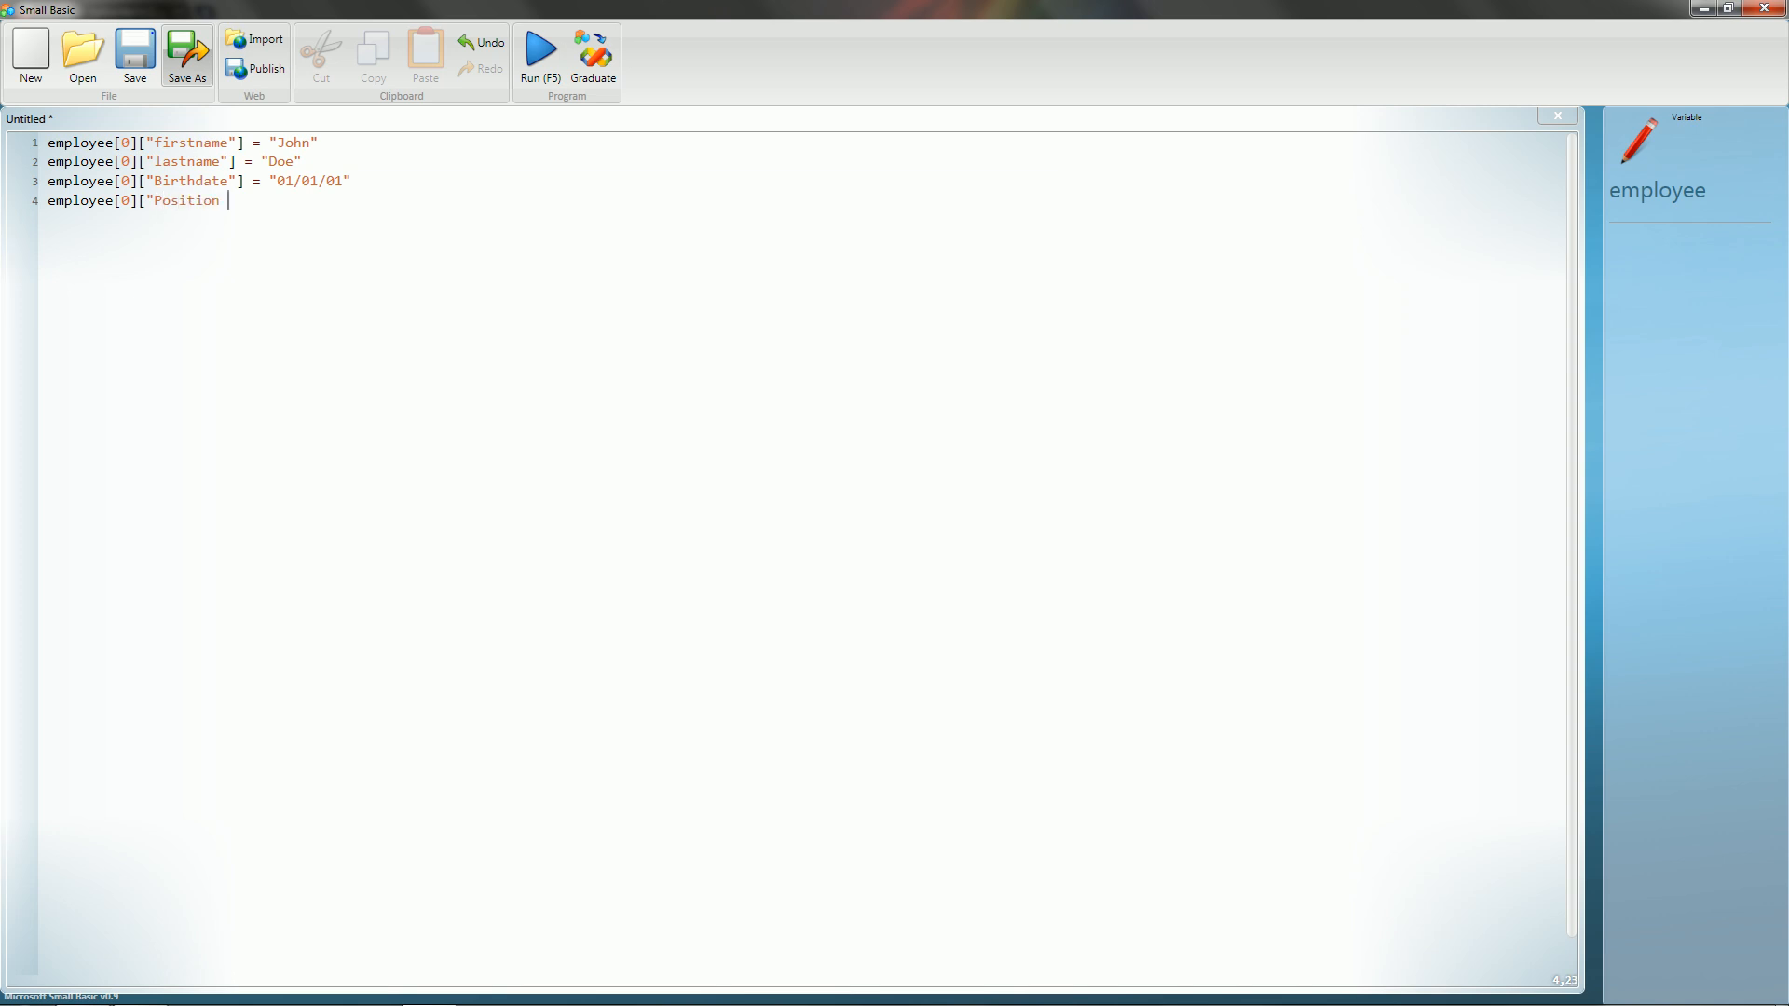
pyautogui.write('"')
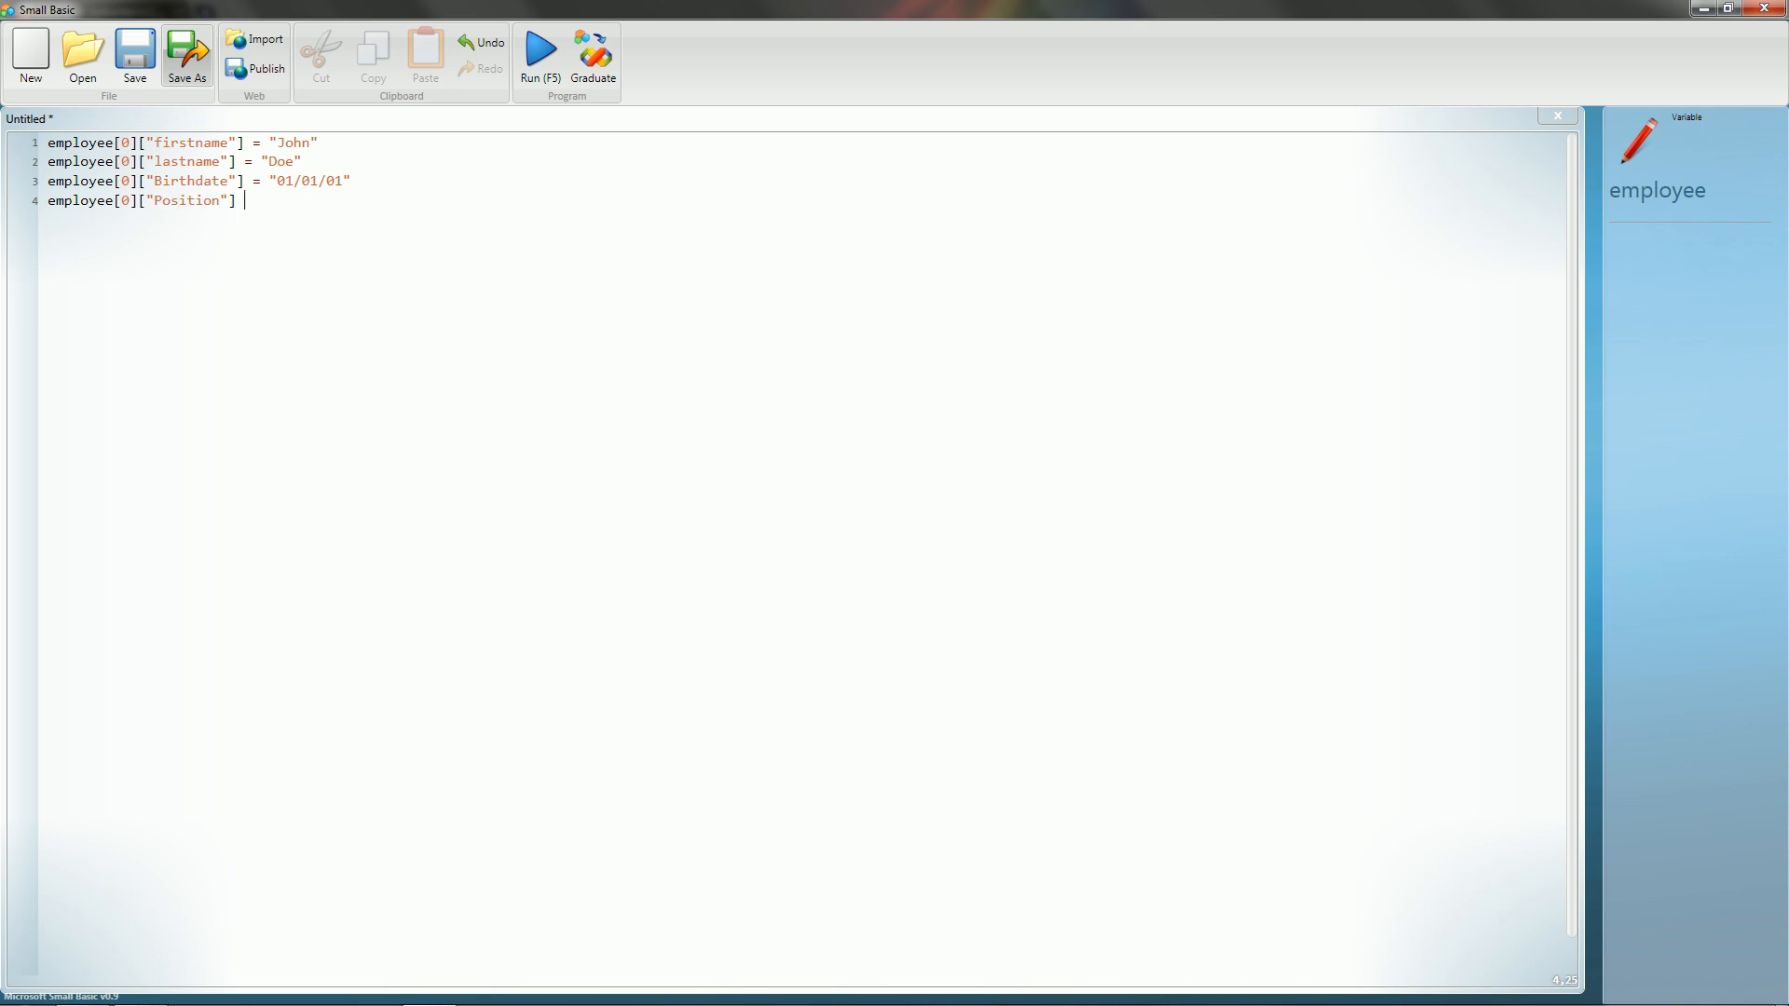
pyautogui.write('=')
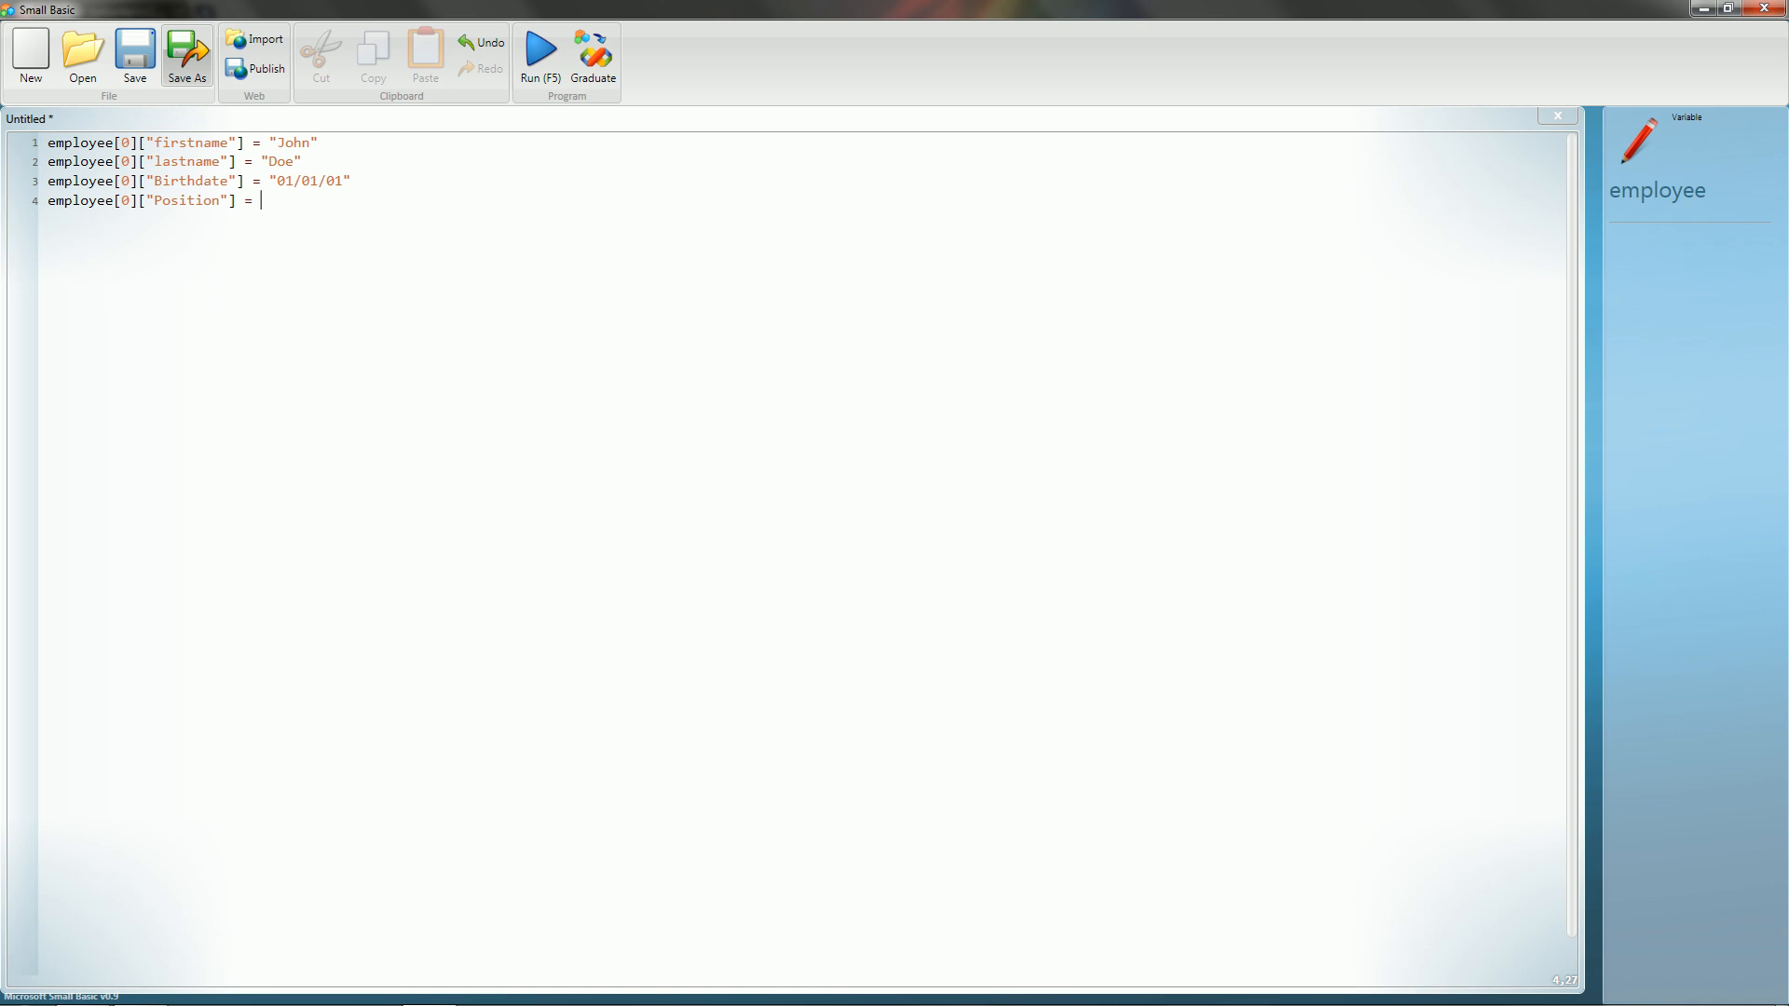
pyautogui.write('"General Mama')
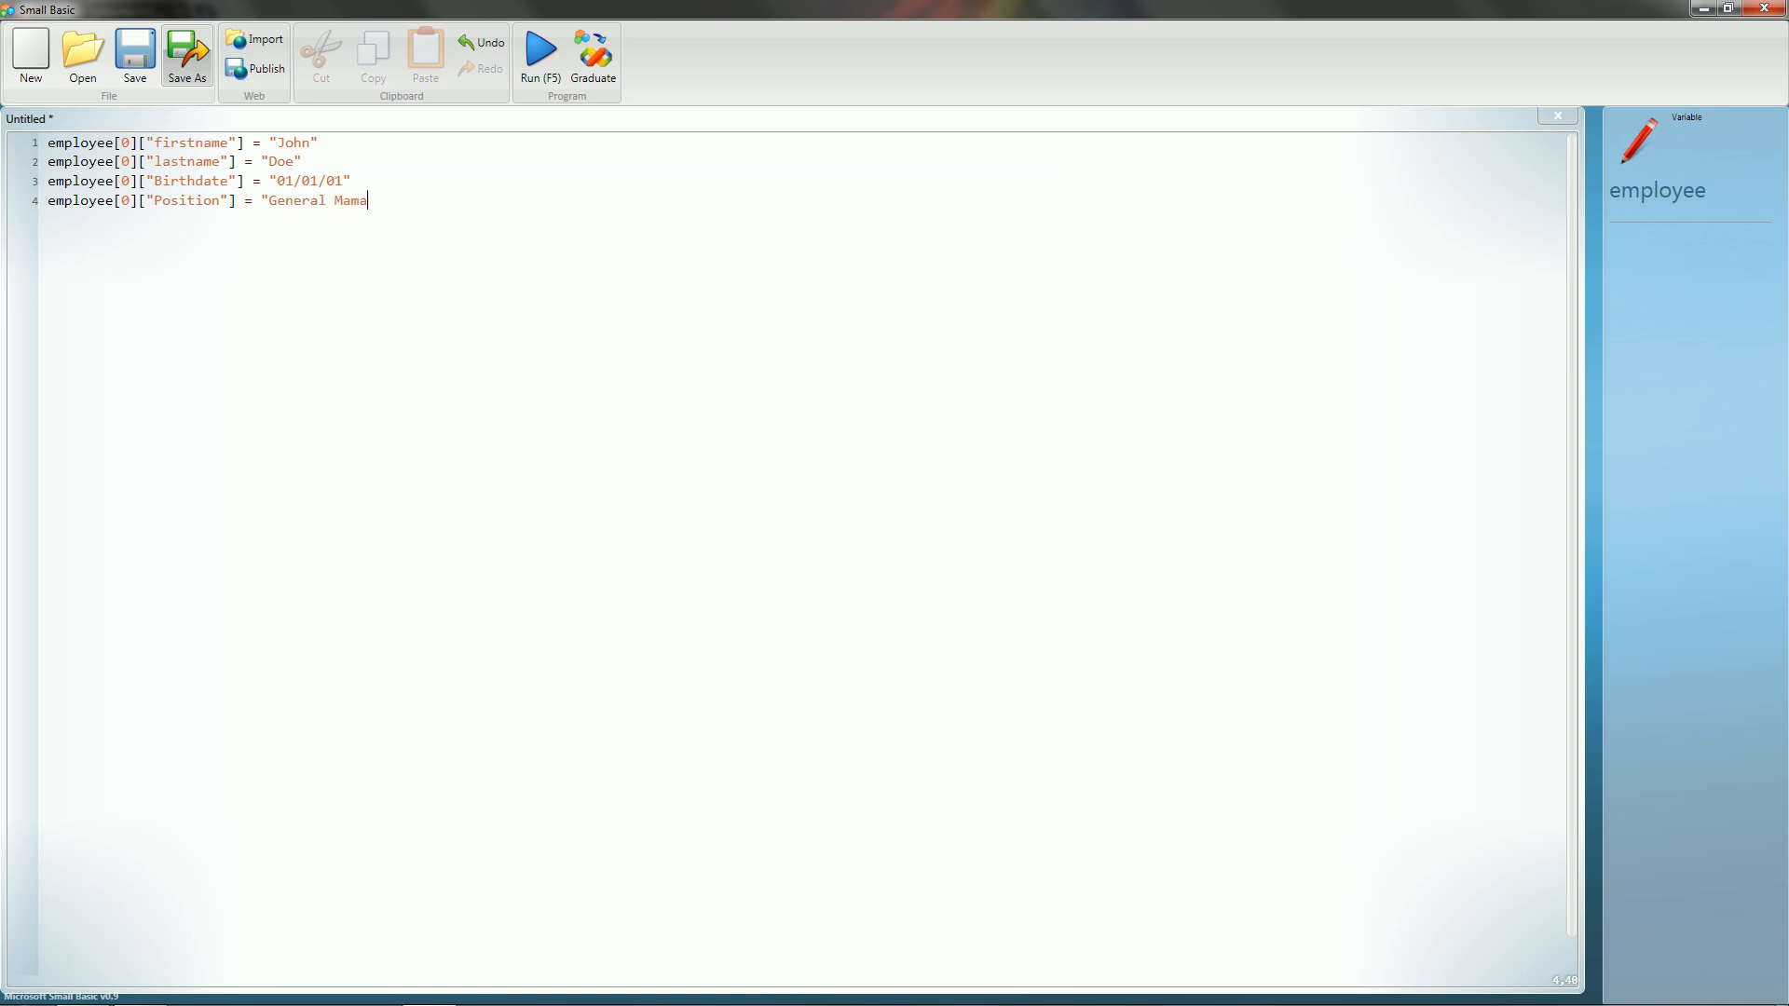
pyautogui.write('ger"')
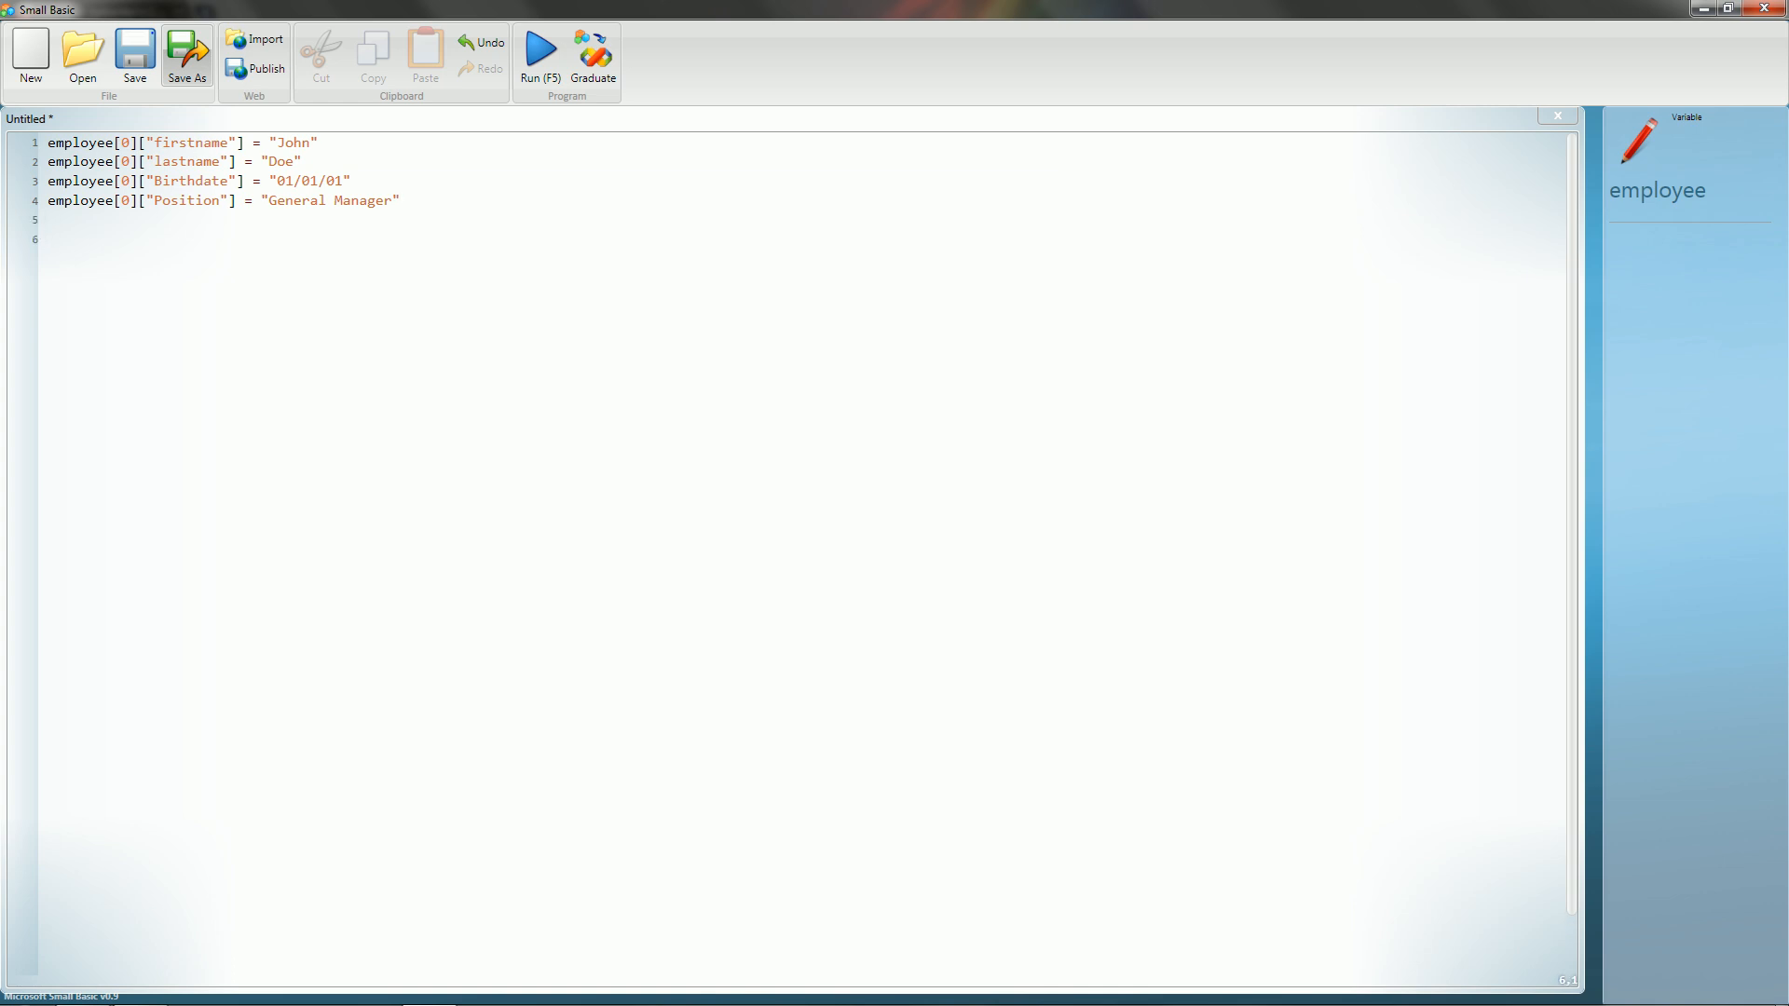
# Write TextWindow.WriteLine(employee[0]) on line 6.
pyautogui.write('teLine(')
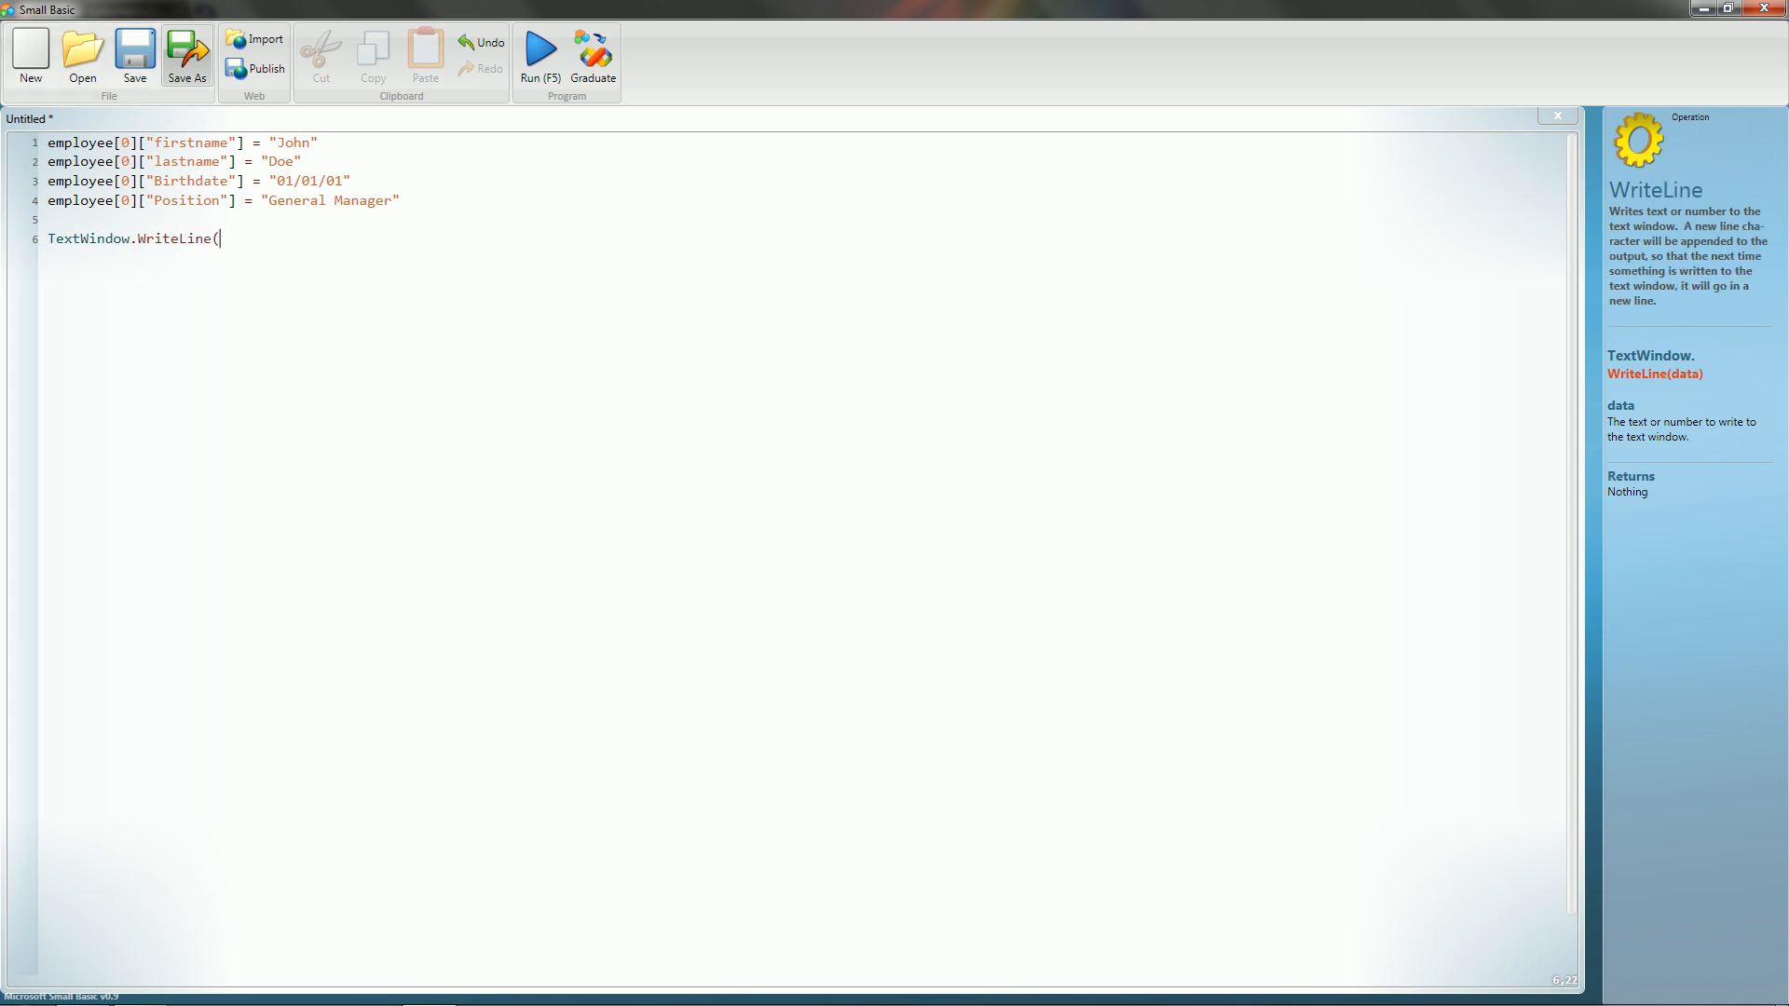
pyautogui.write('employee[0')
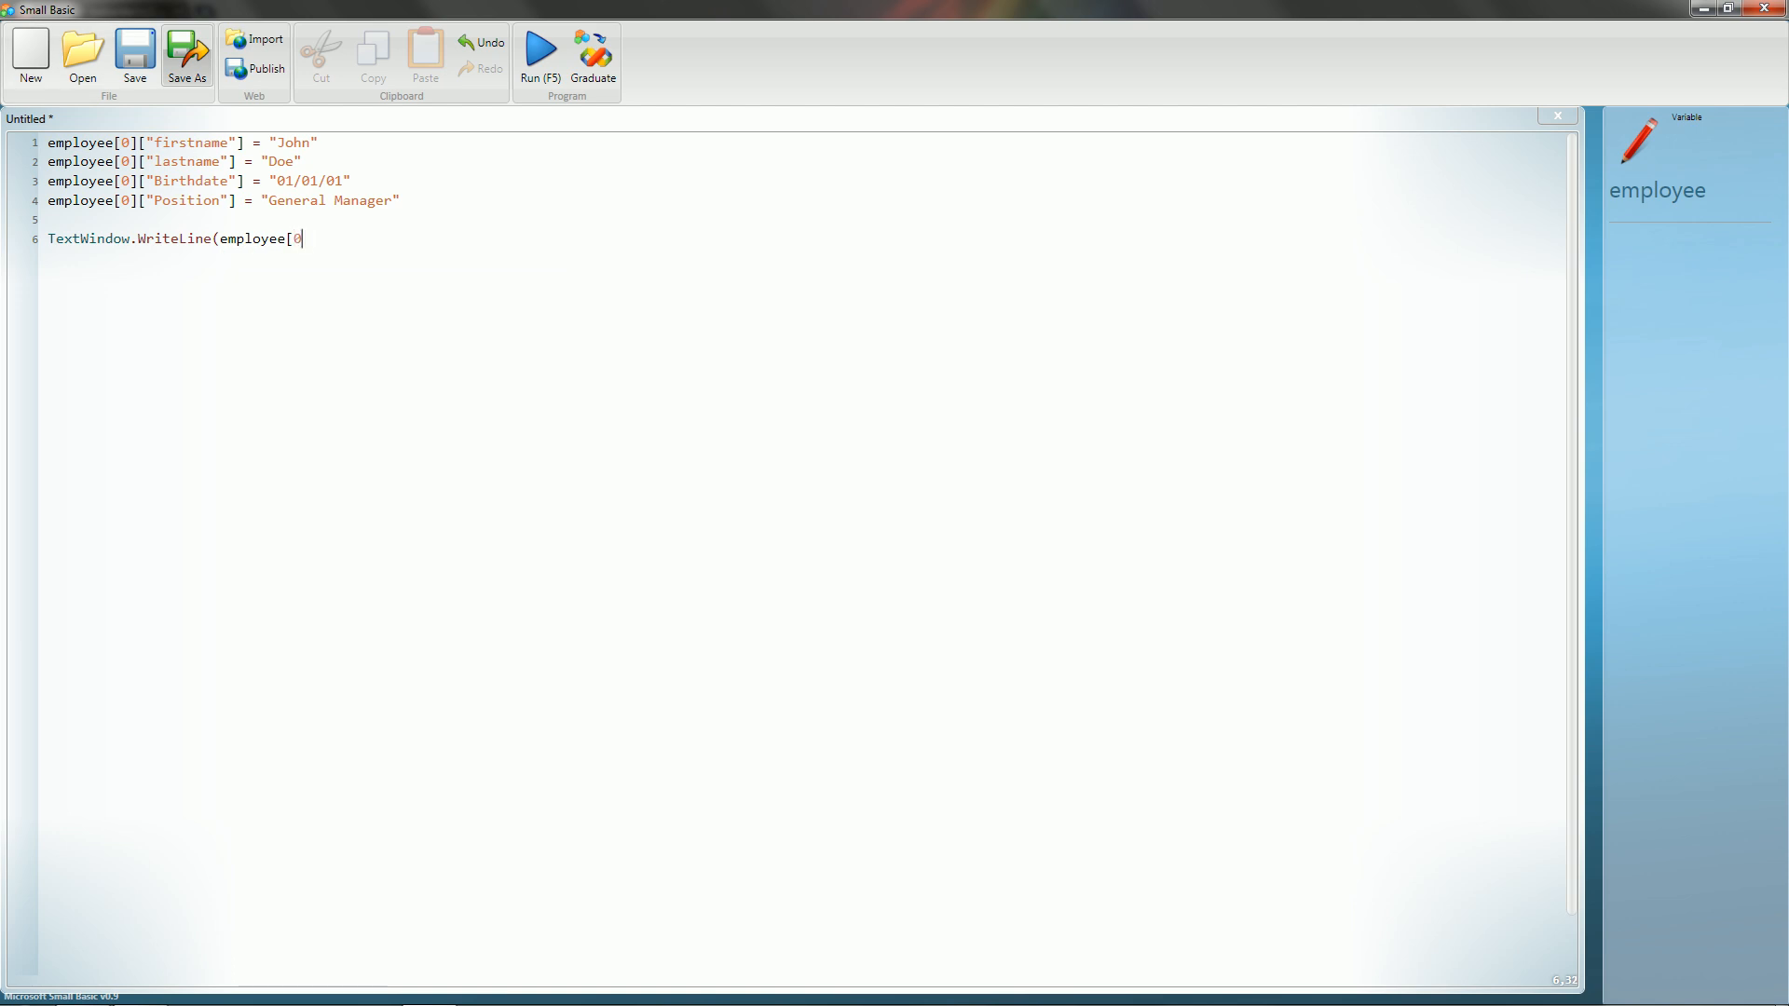
pyautogui.write('])')
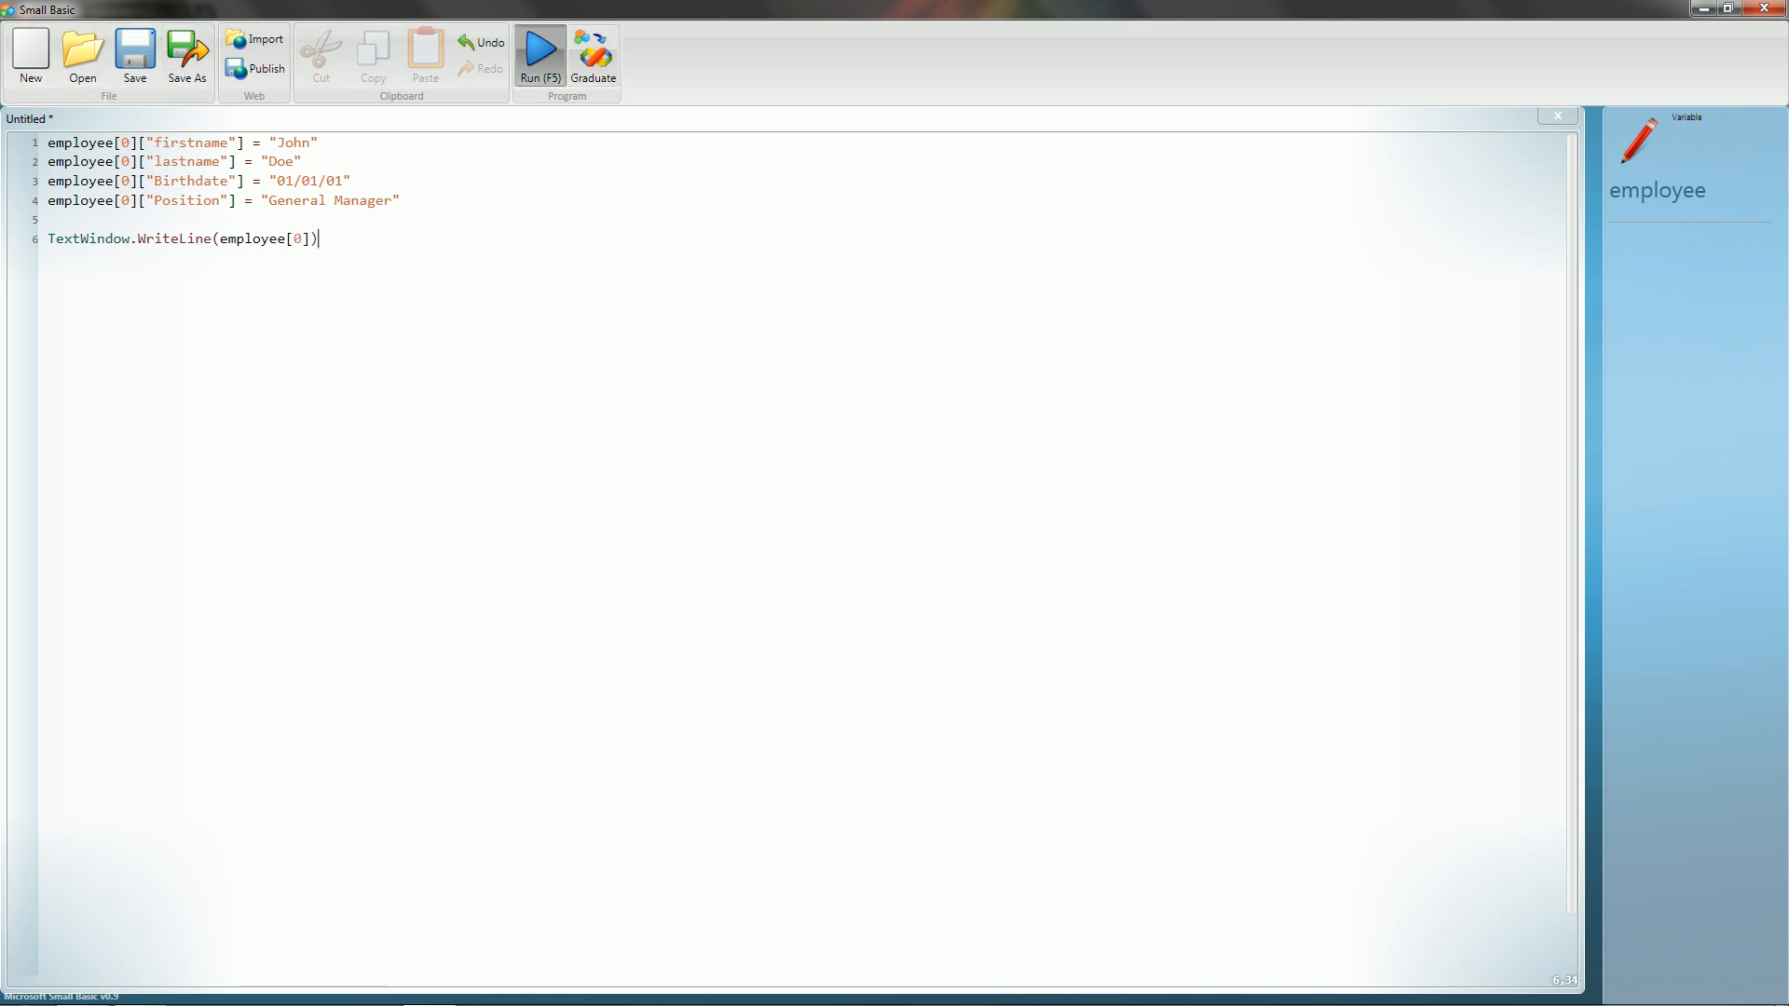
pyautogui.click(539, 49)
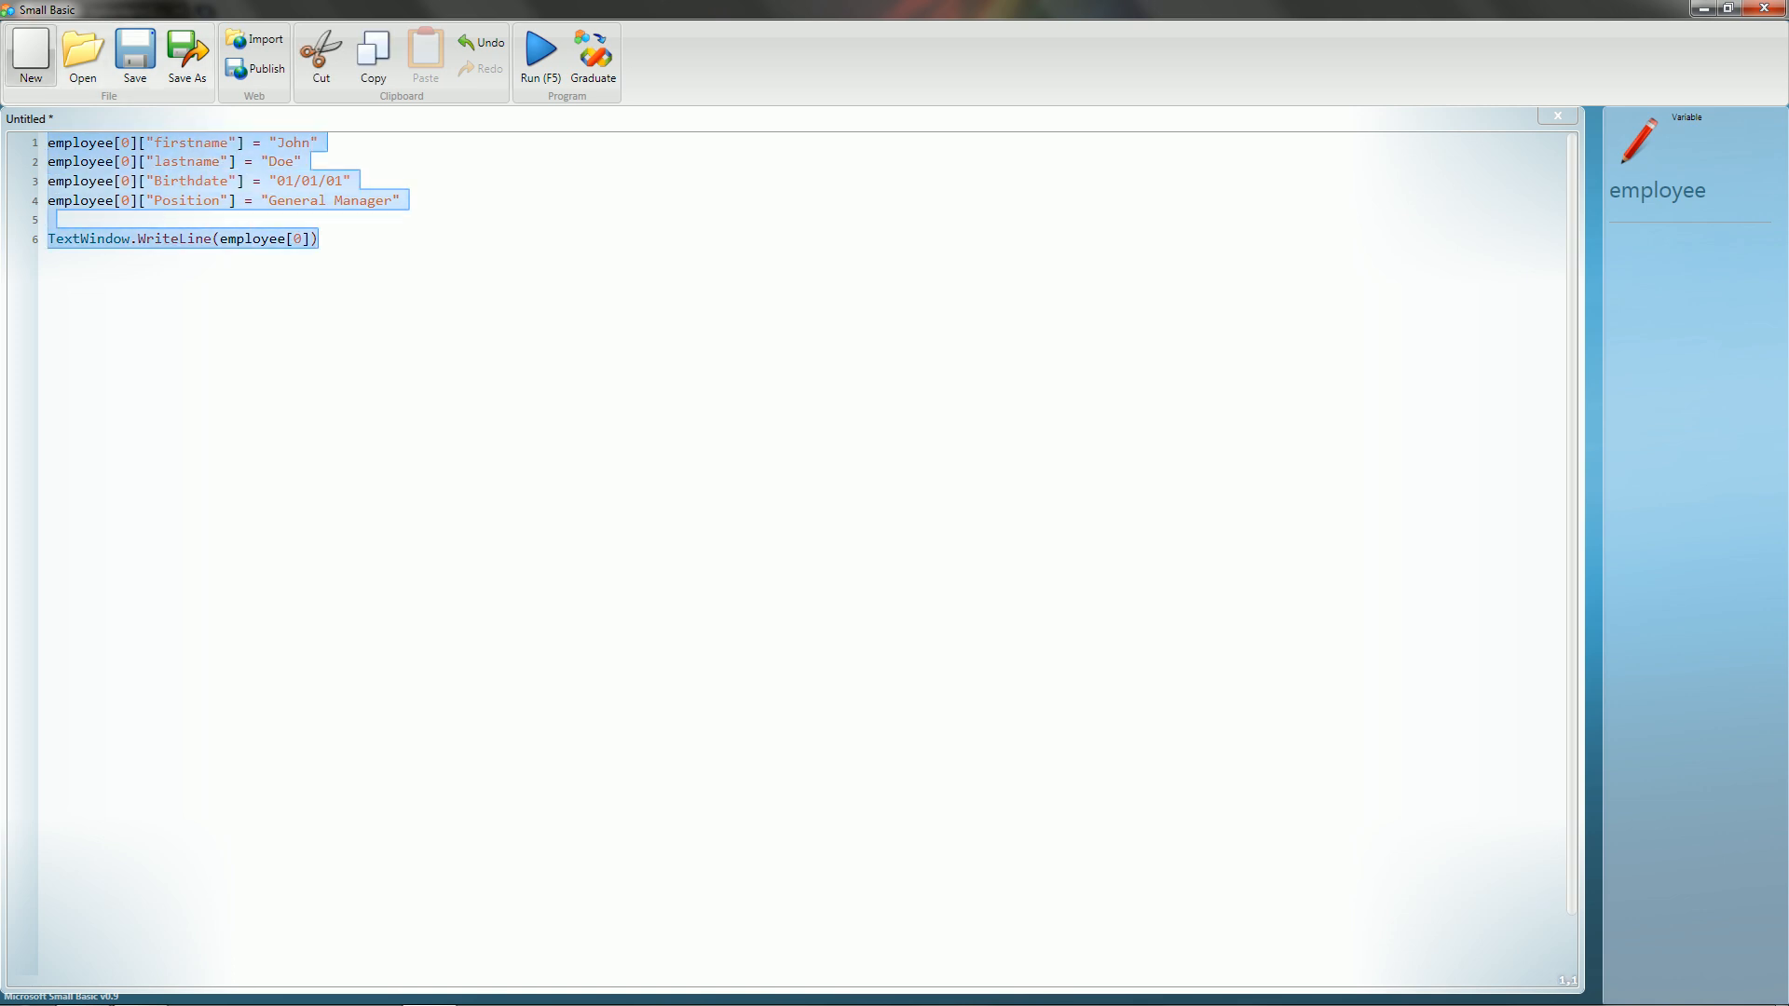
pyautogui.click(209, 200)
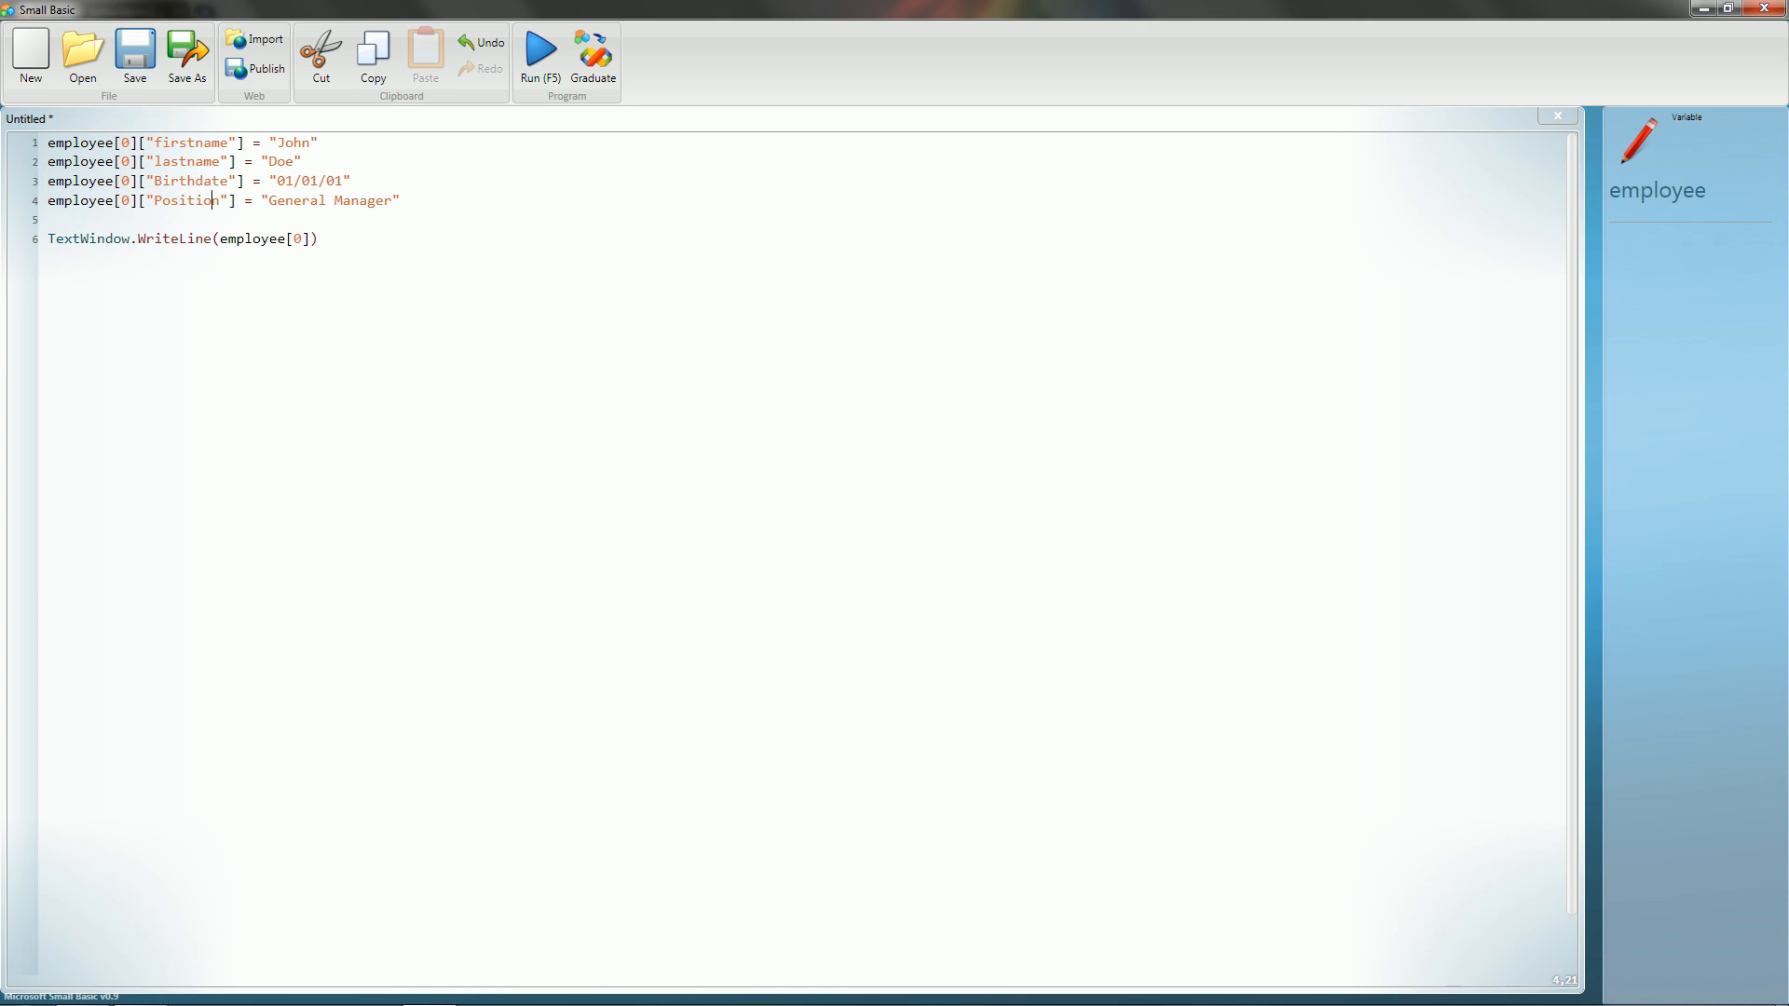
pyautogui.press('ctrl+a')
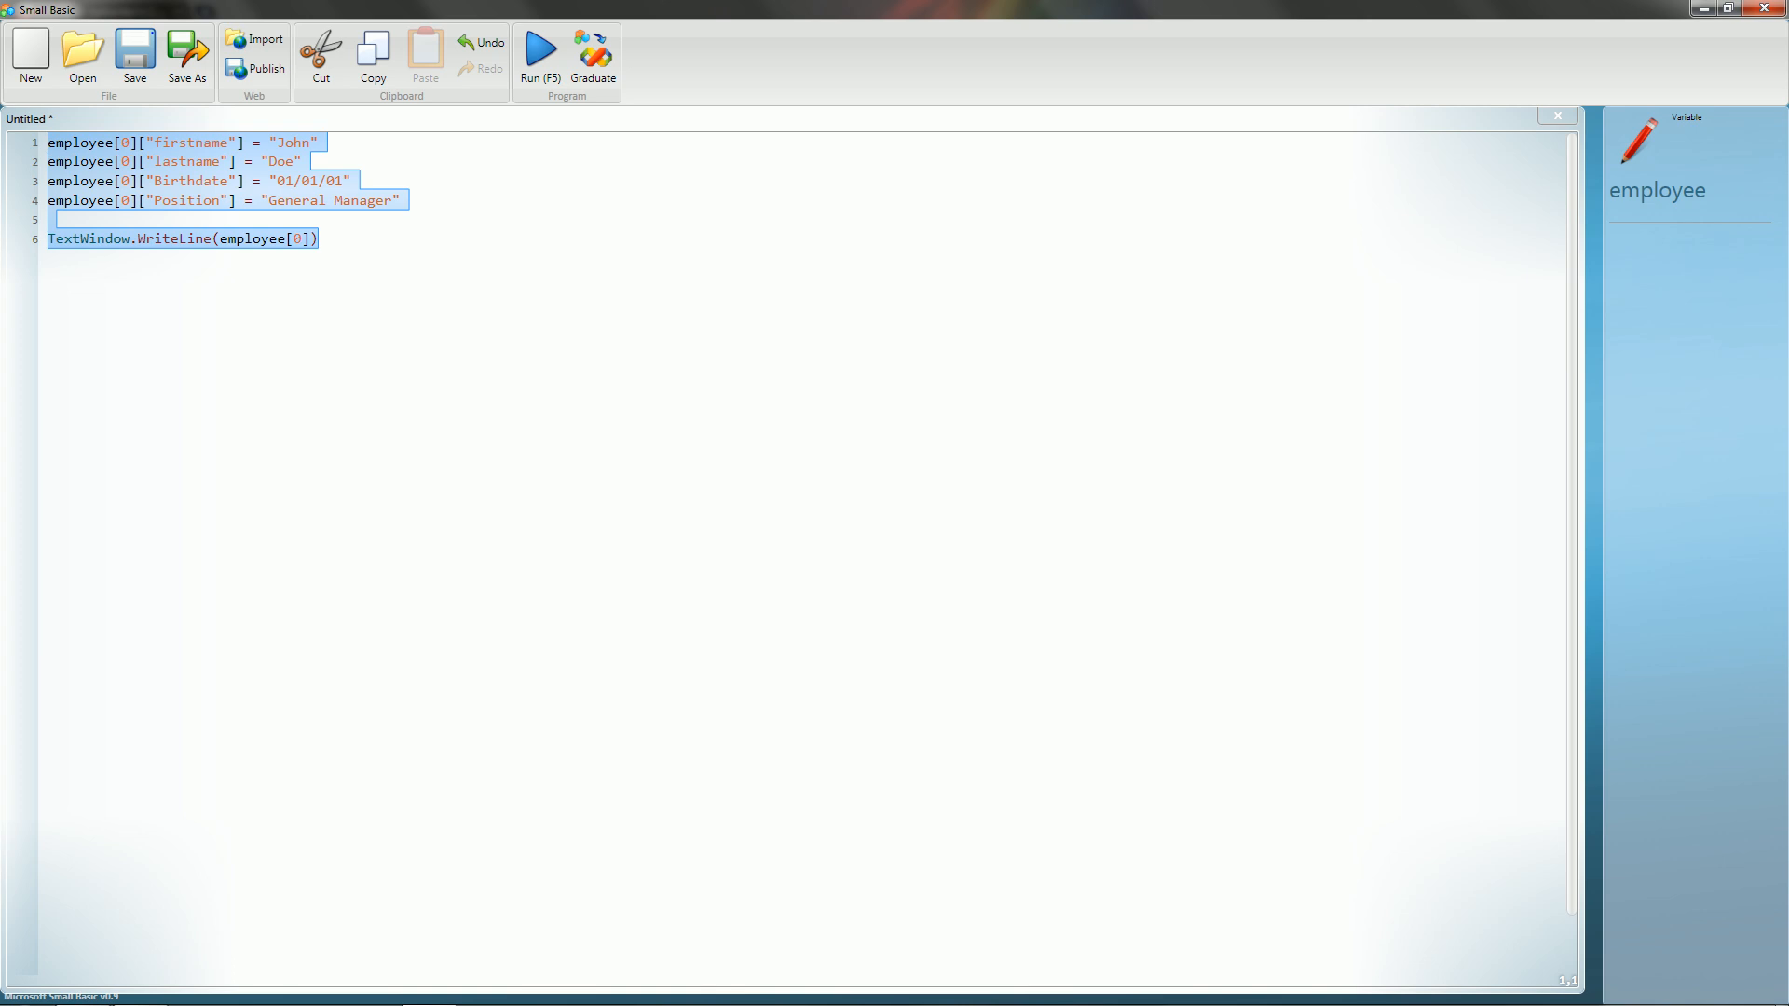
pyautogui.click(282, 239)
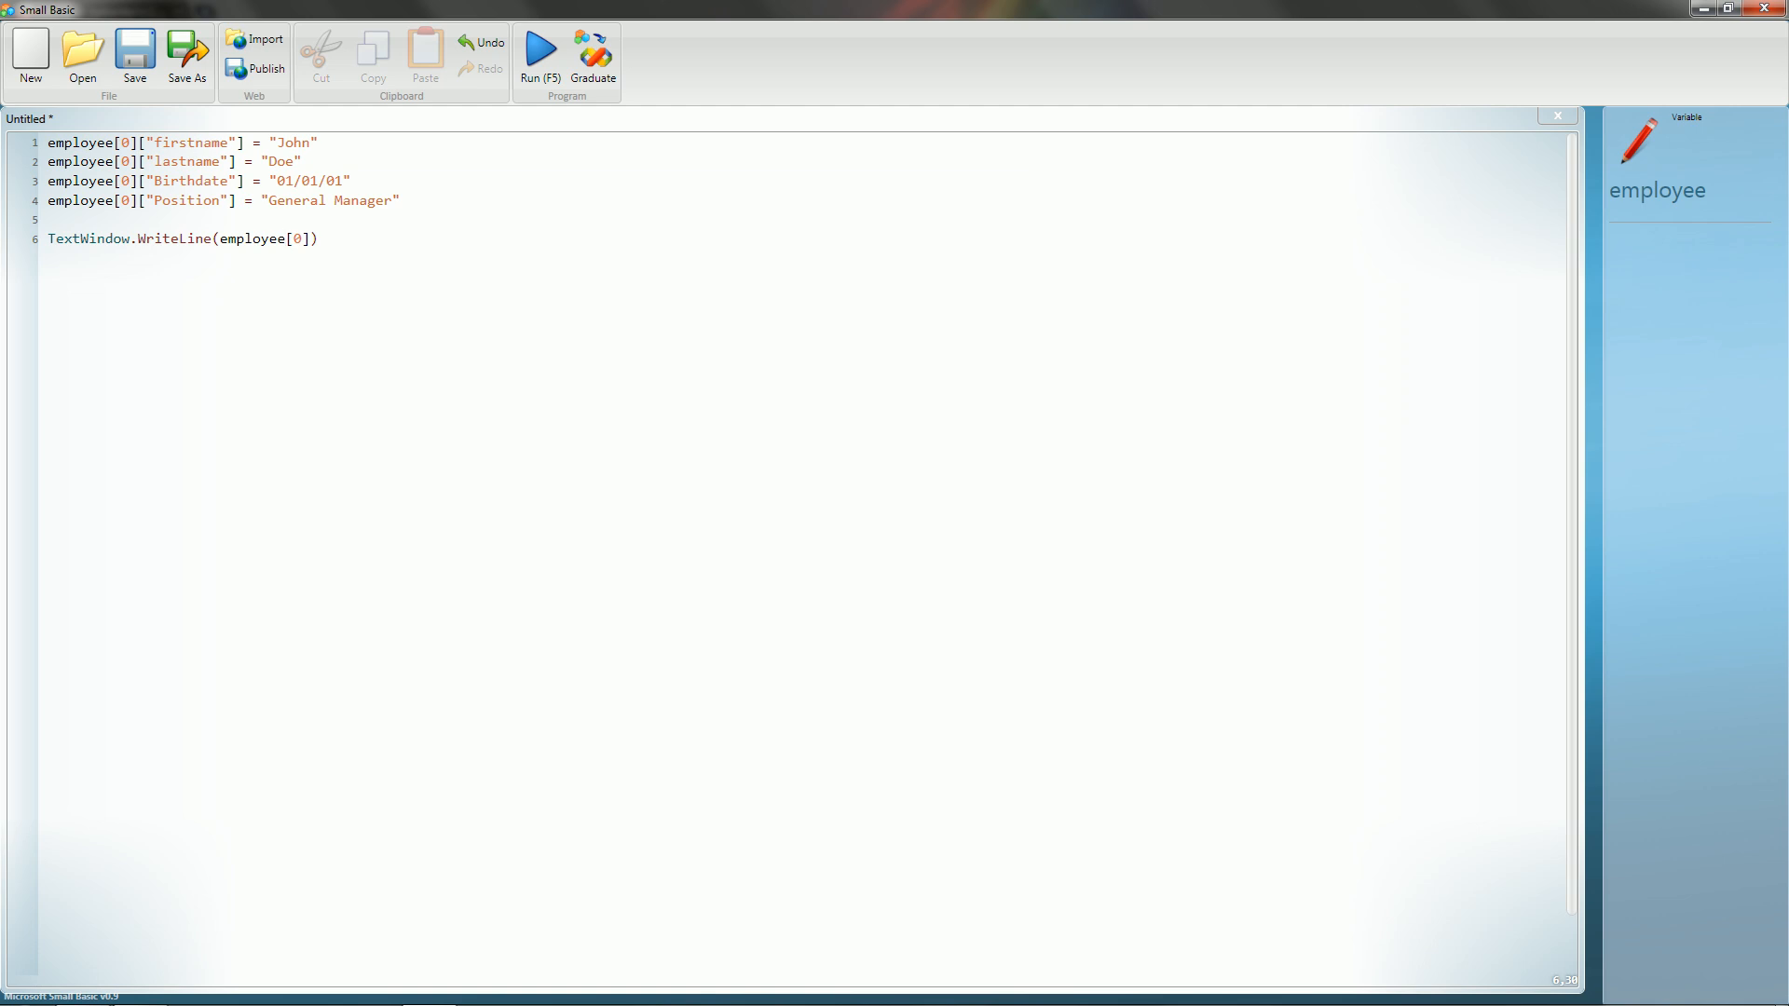
pyautogui.press('ctrl+a')
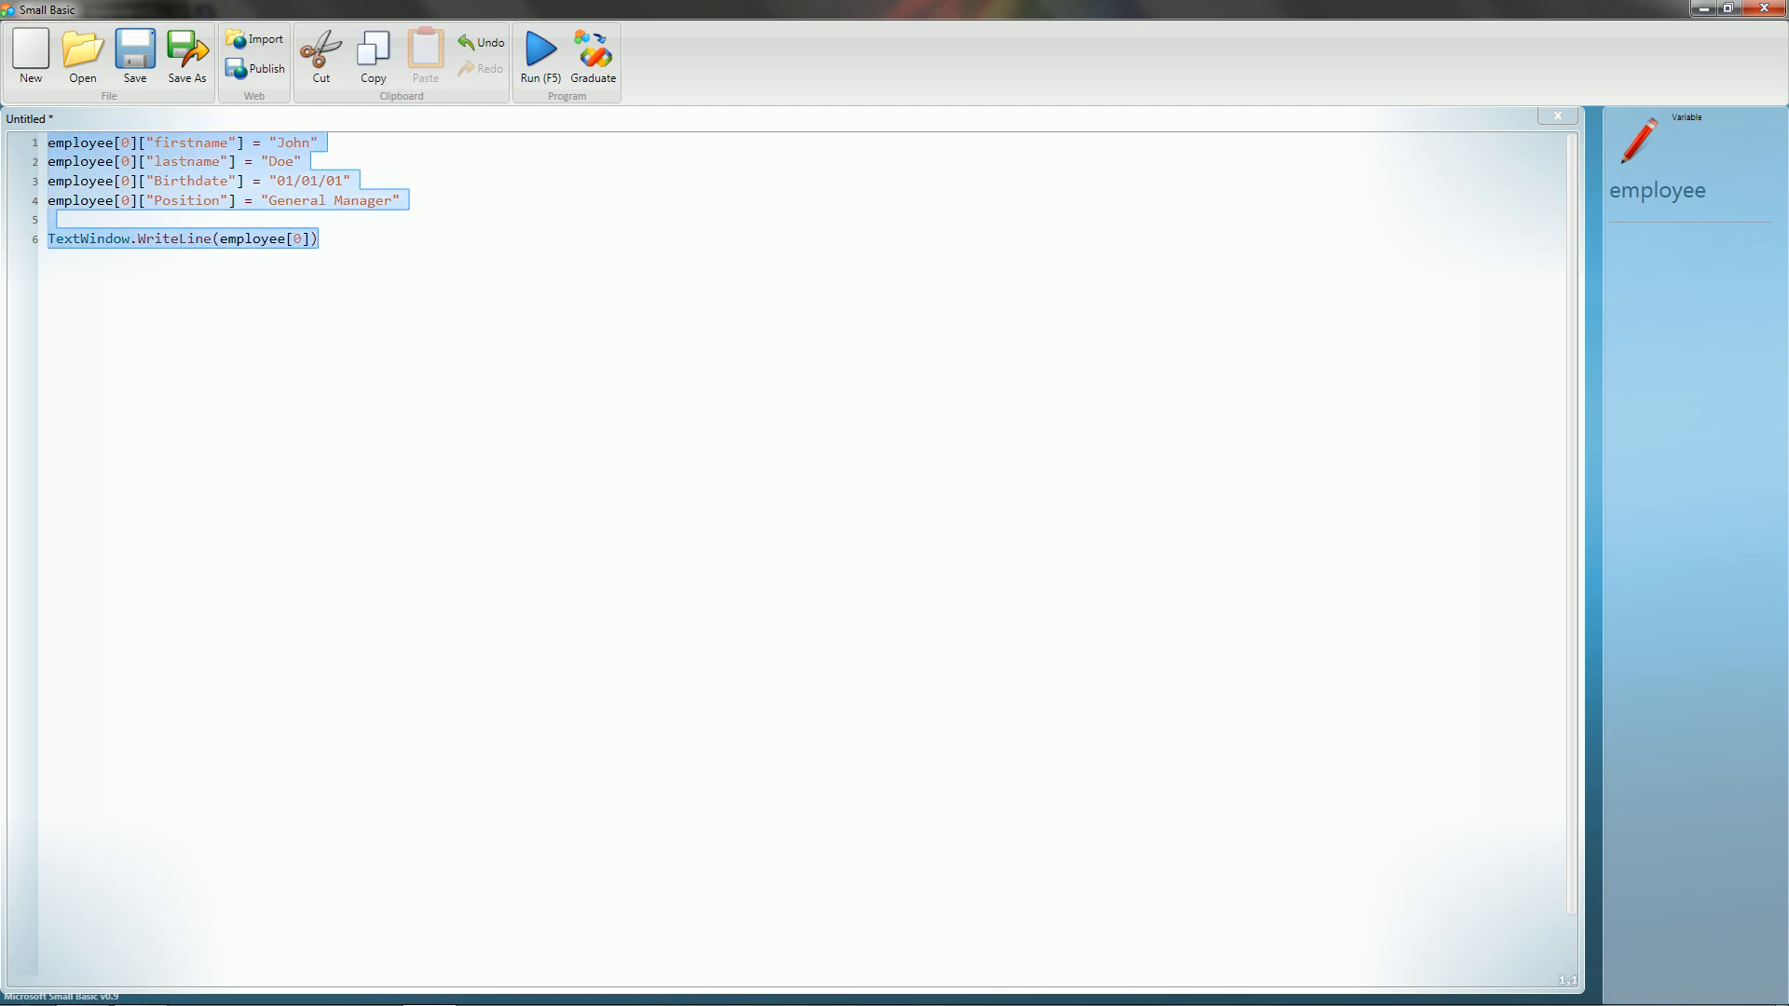